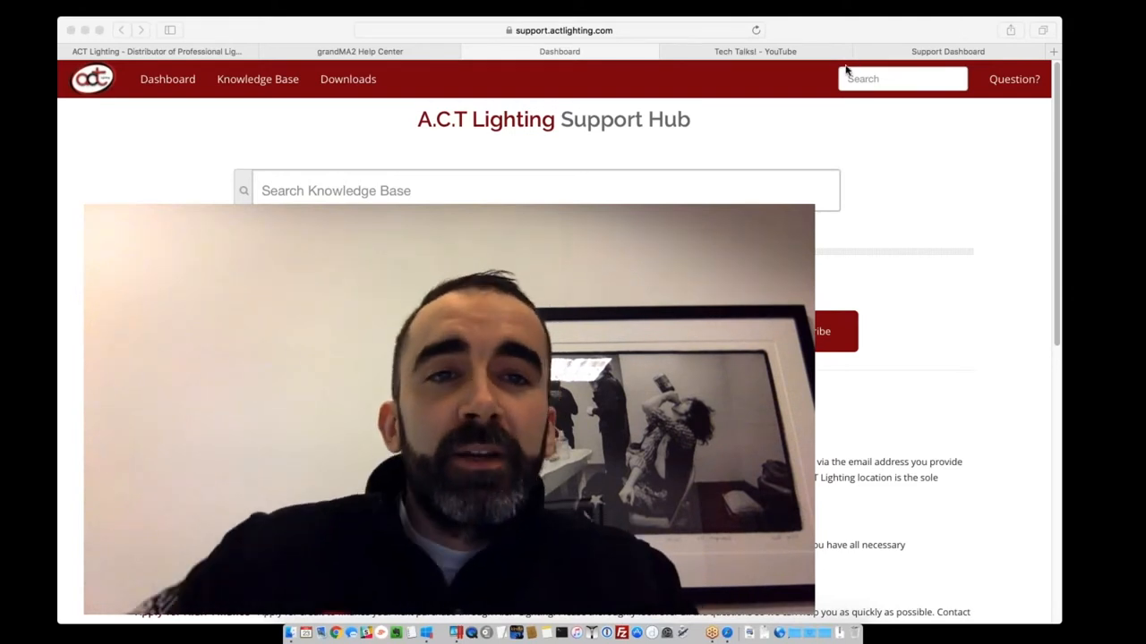
pyautogui.moveTo(629, 221)
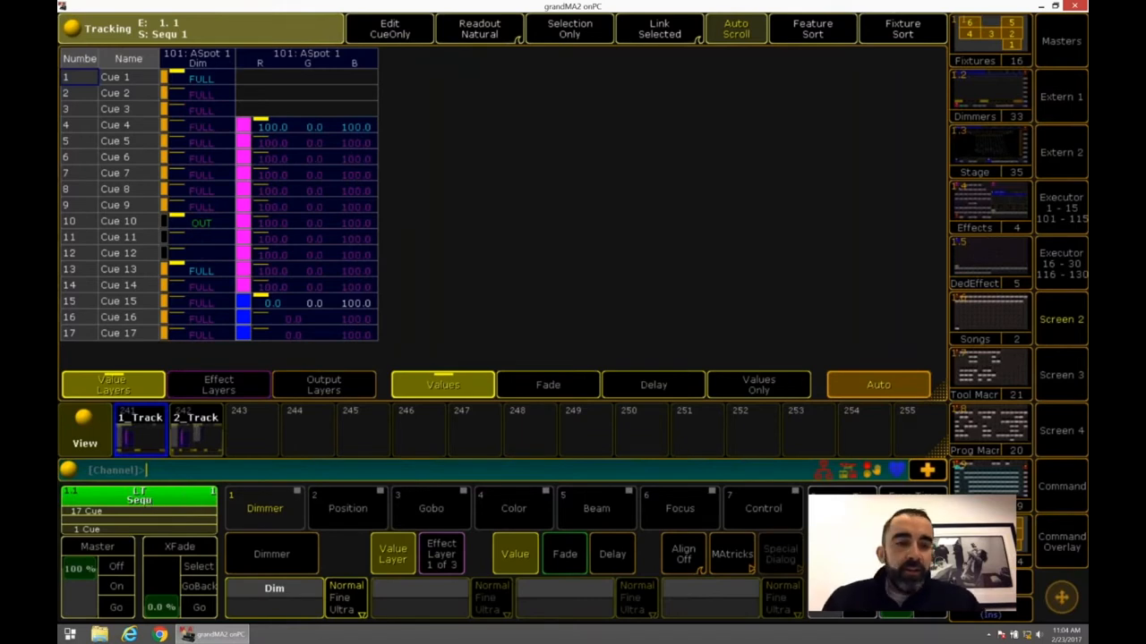
# Step: Delete Cue 6 with Cue Only ticked, then undo the deletion with Oops
pyautogui.click(1061, 546)
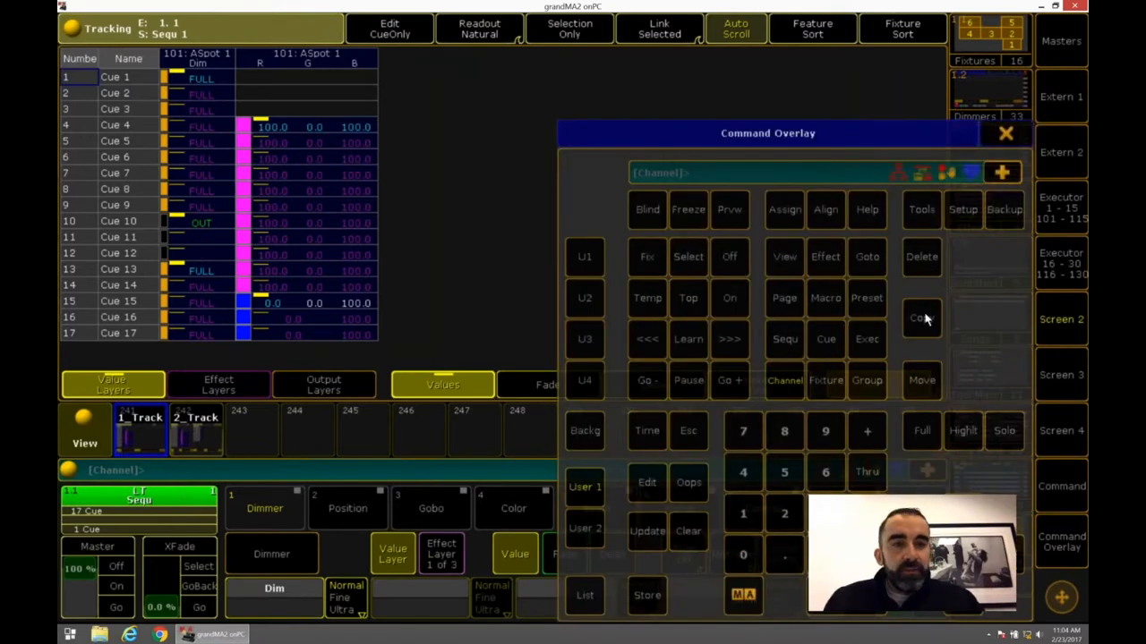
pyautogui.moveTo(308, 221)
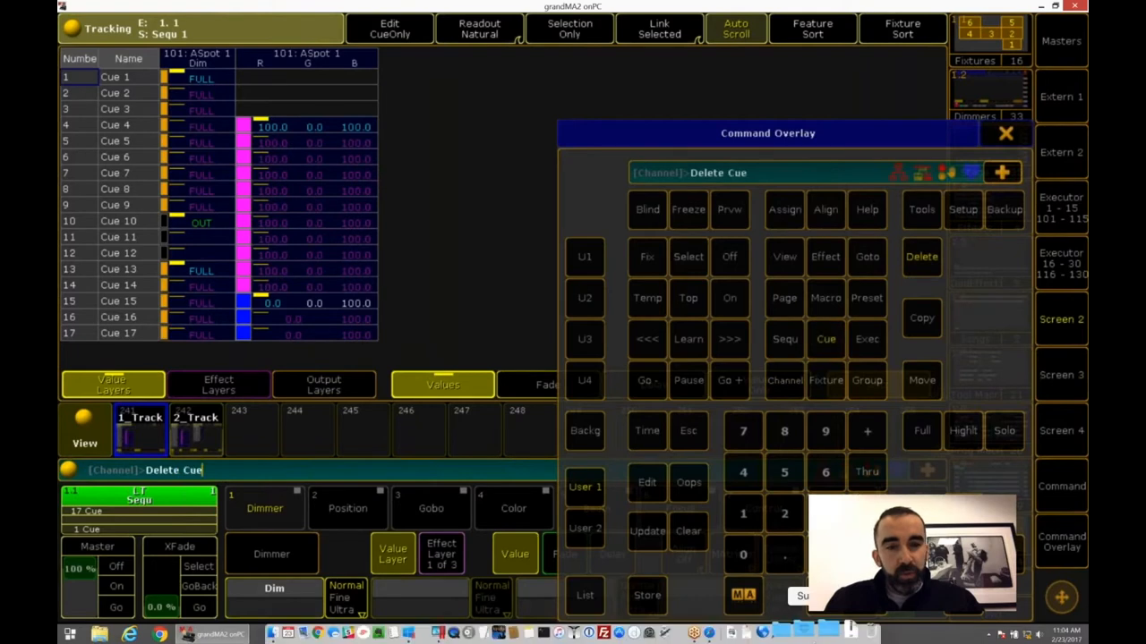
pyautogui.click(825, 472)
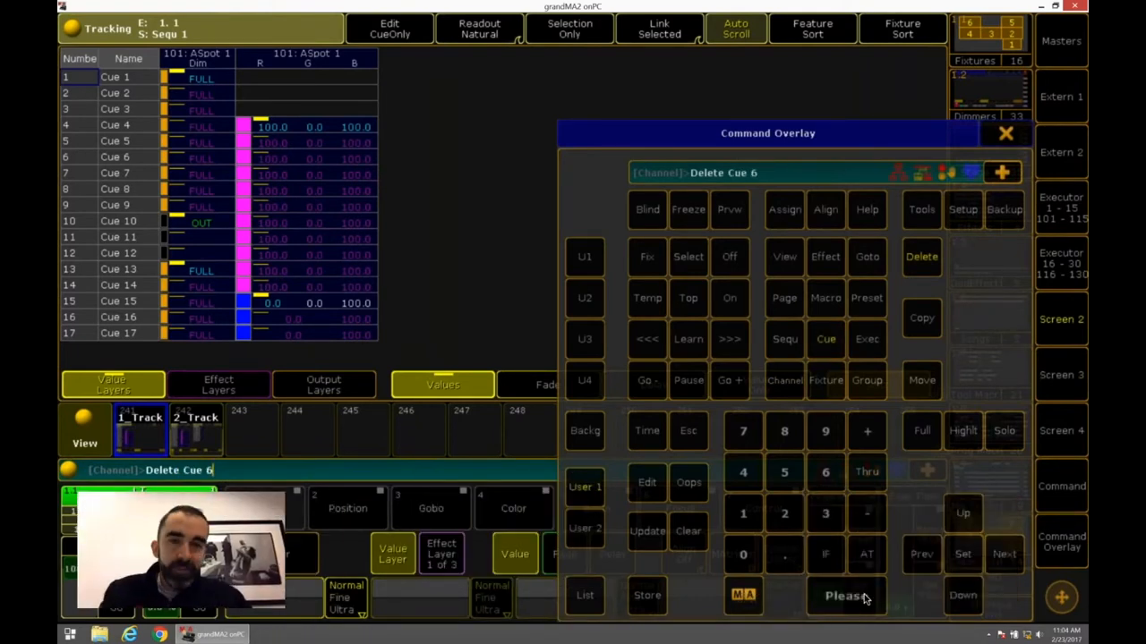
pyautogui.click(844, 595)
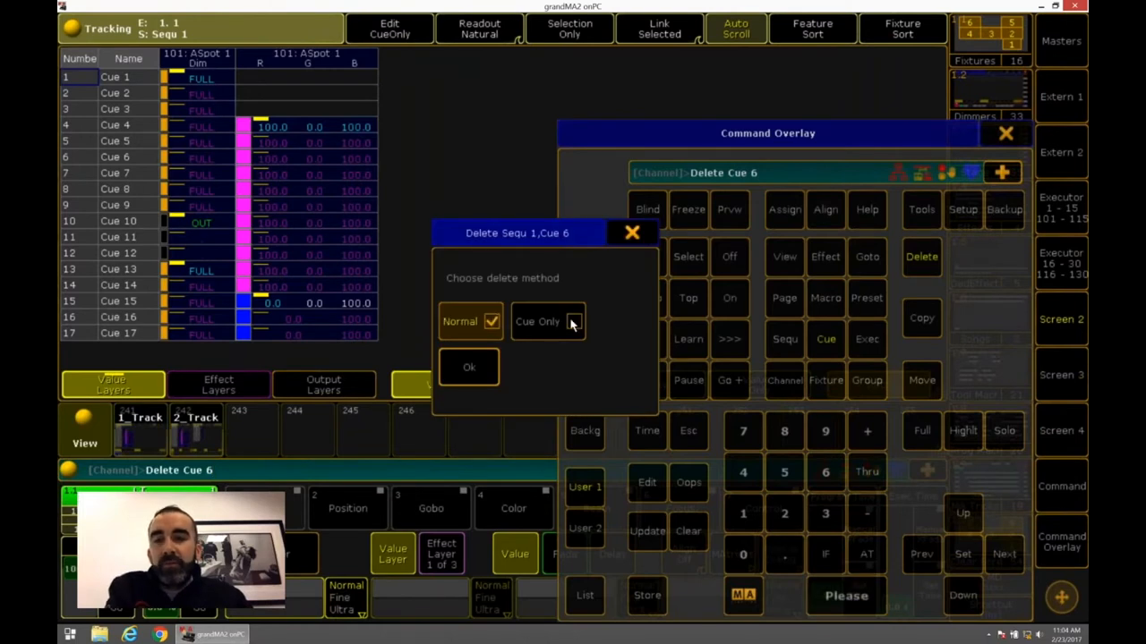
pyautogui.moveTo(569, 325)
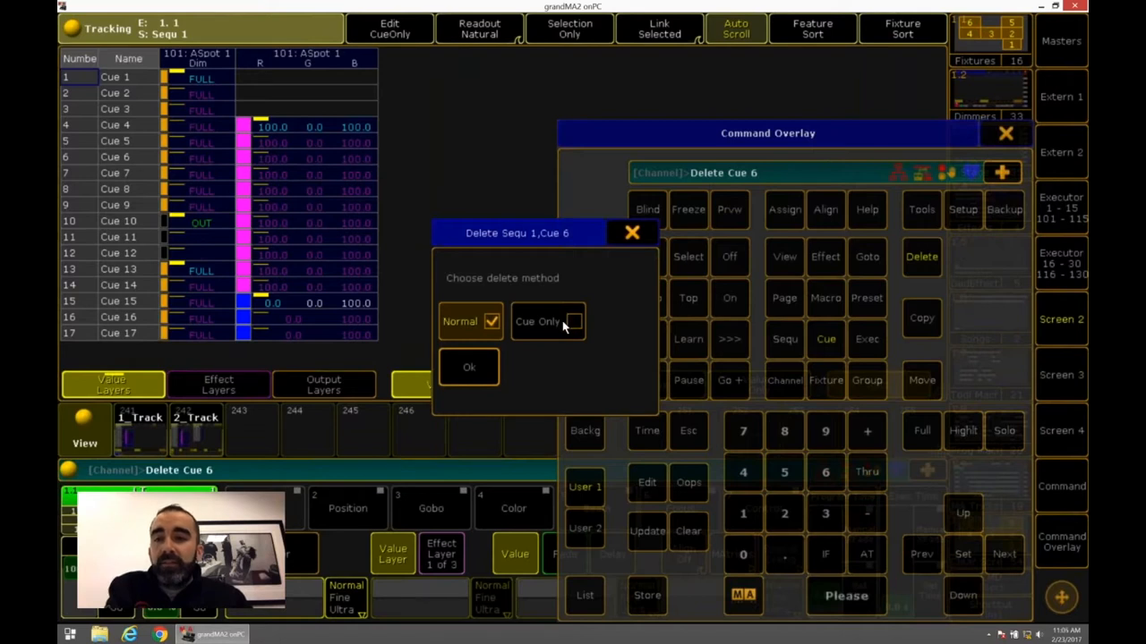
pyautogui.click(548, 321)
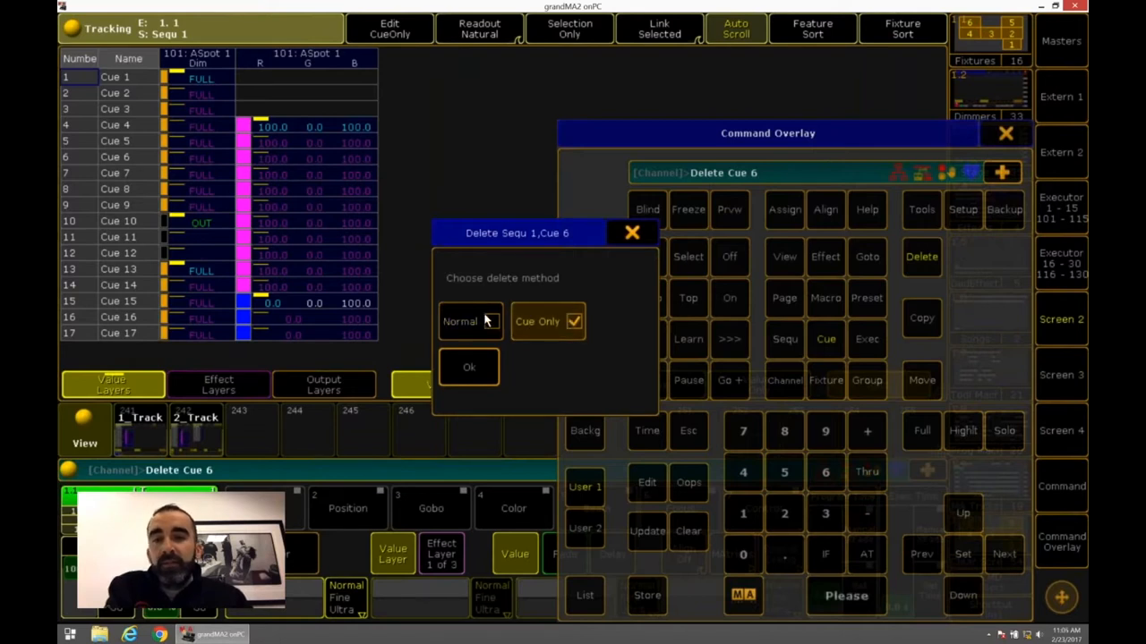
pyautogui.click(468, 367)
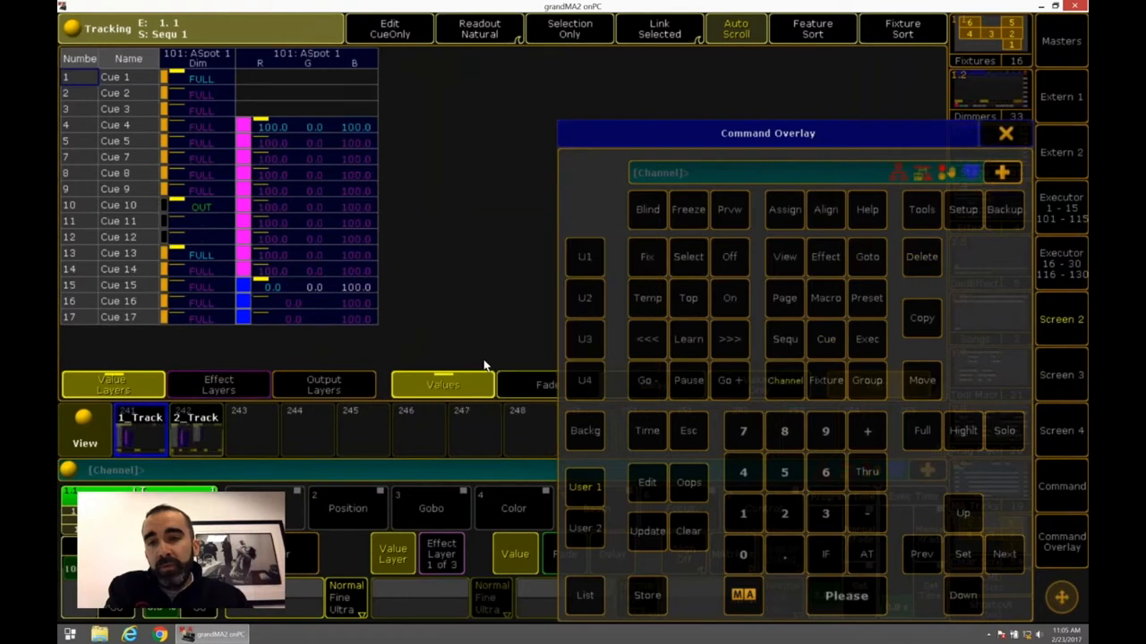
pyautogui.moveTo(332, 184)
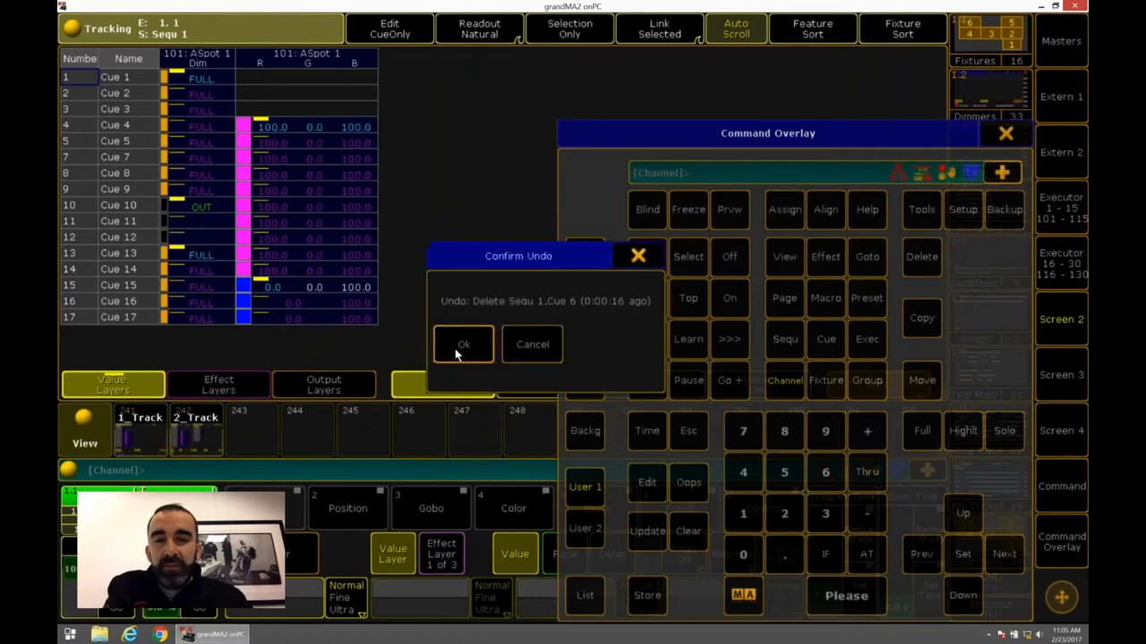
pyautogui.click(464, 345)
pyautogui.write('Delete Cue 6')
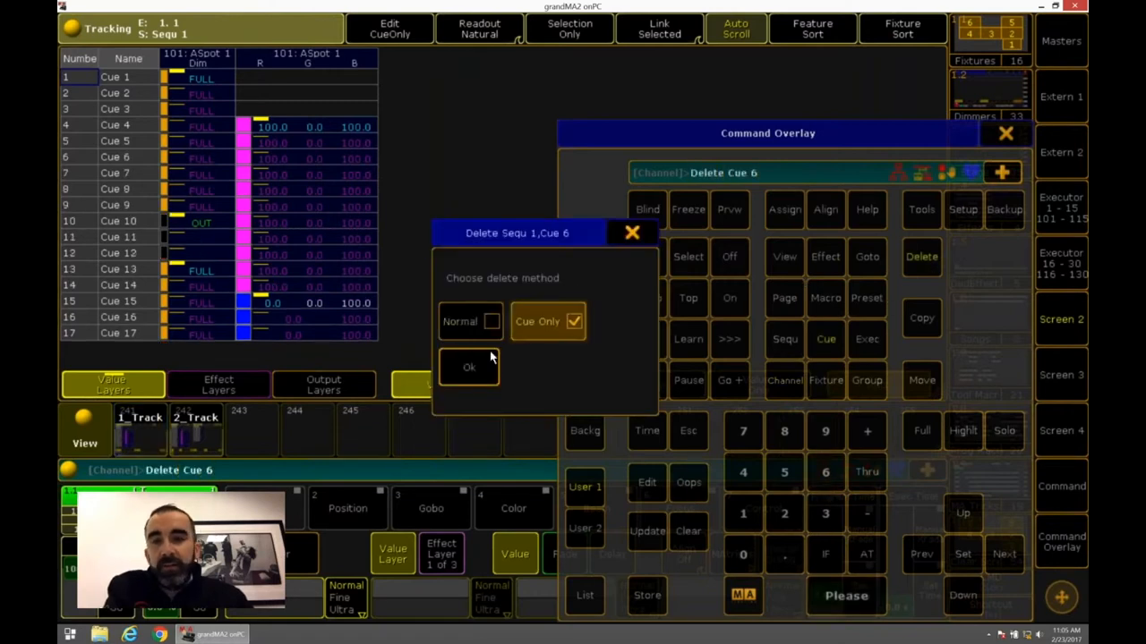
pyautogui.click(468, 367)
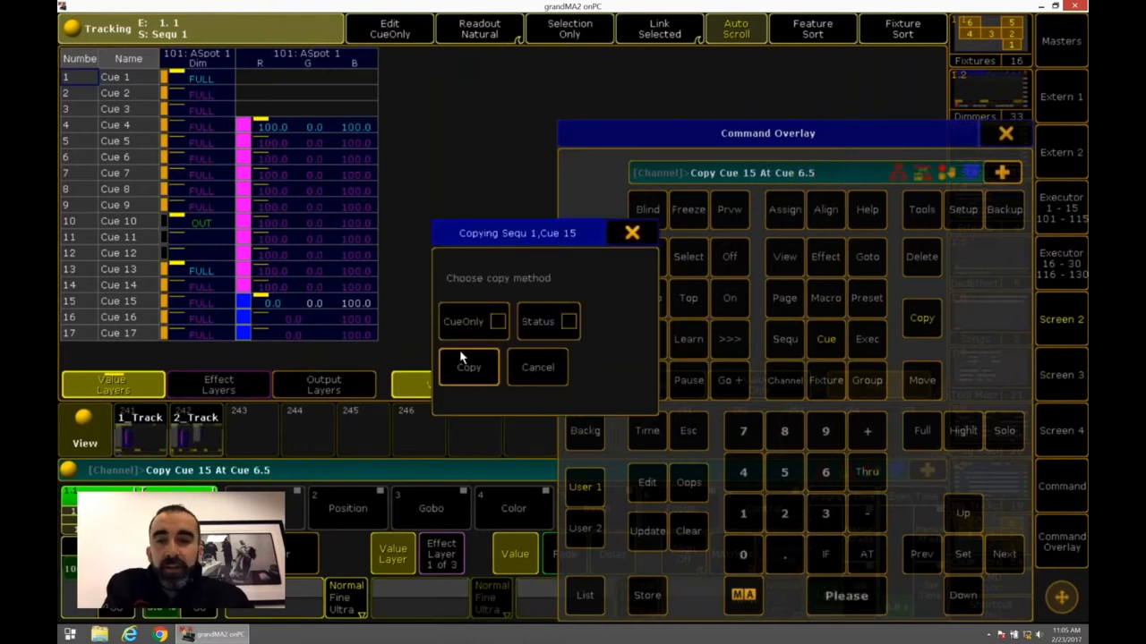
pyautogui.click(468, 367)
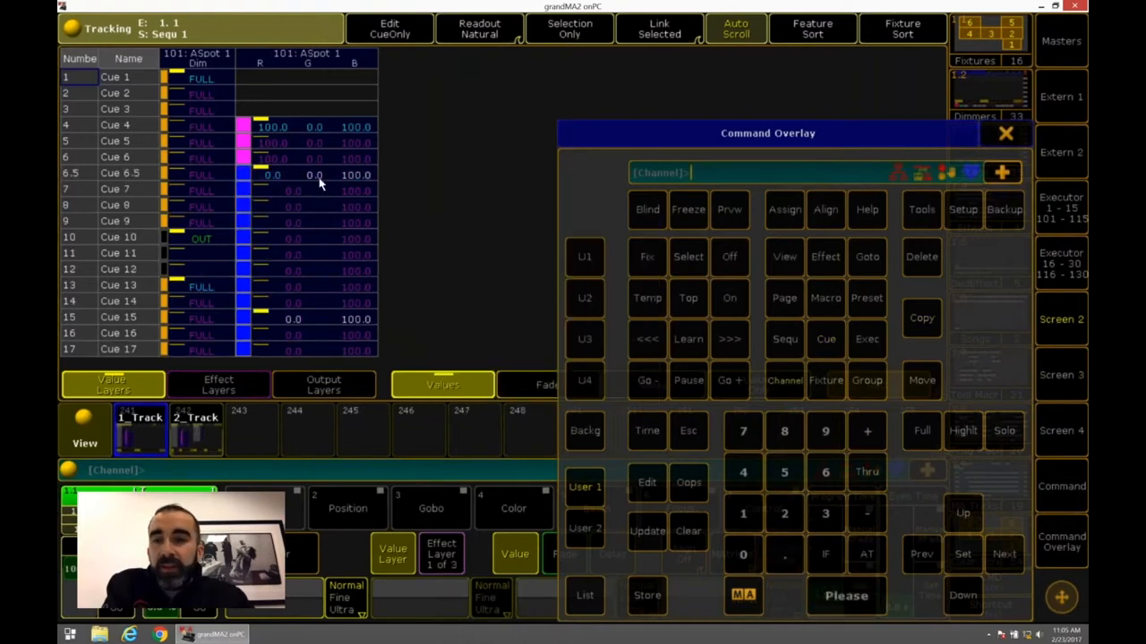
pyautogui.moveTo(306, 325)
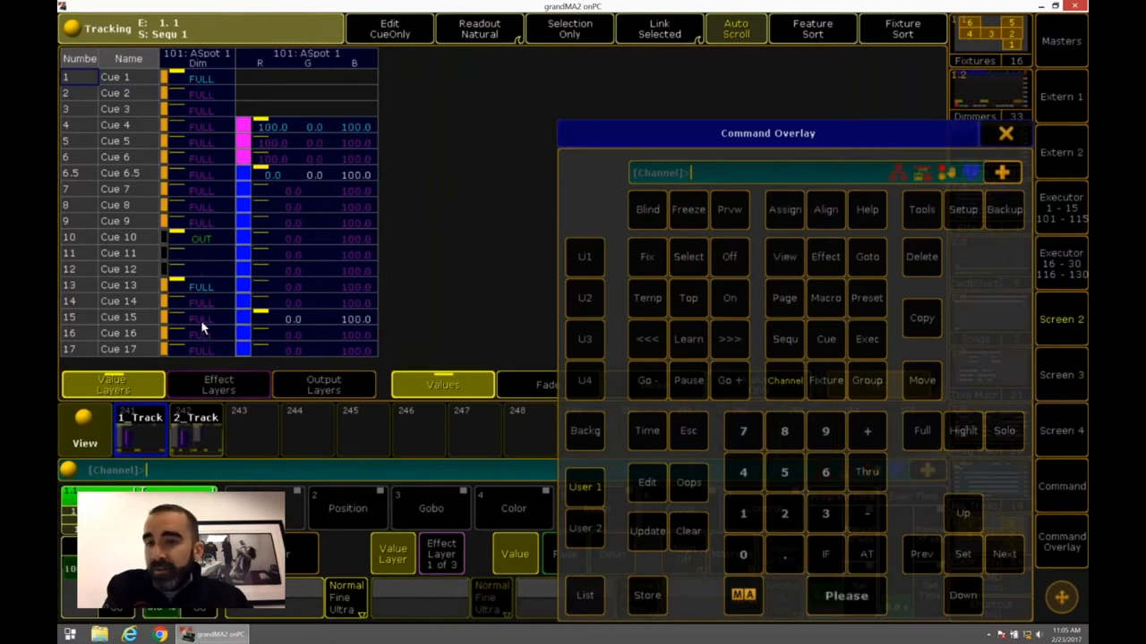
pyautogui.moveTo(329, 184)
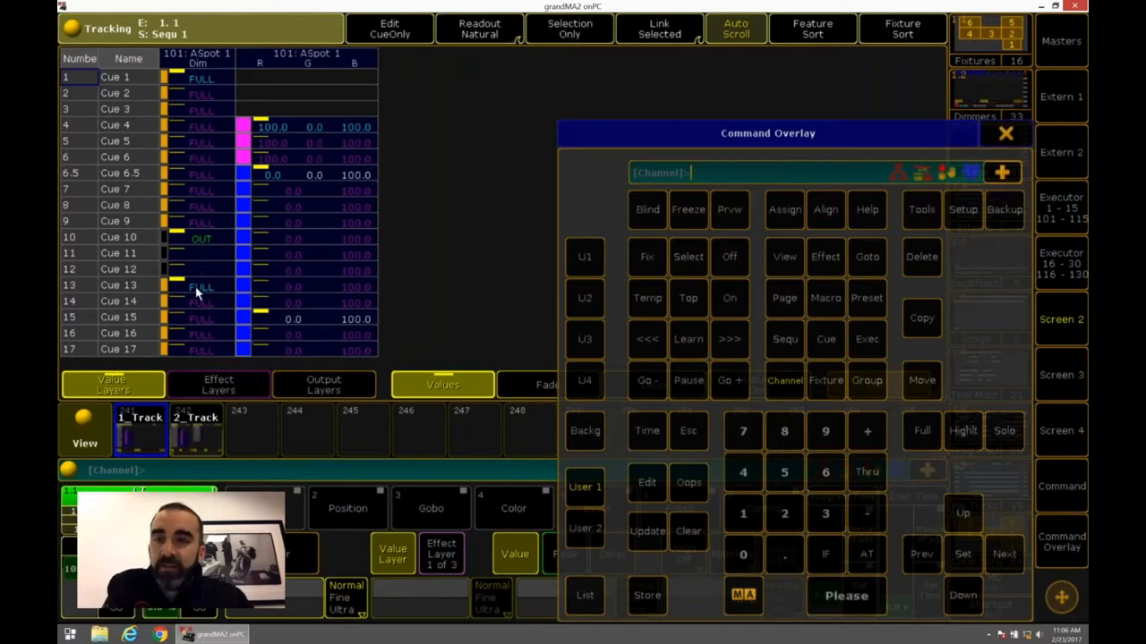
pyautogui.moveTo(223, 288)
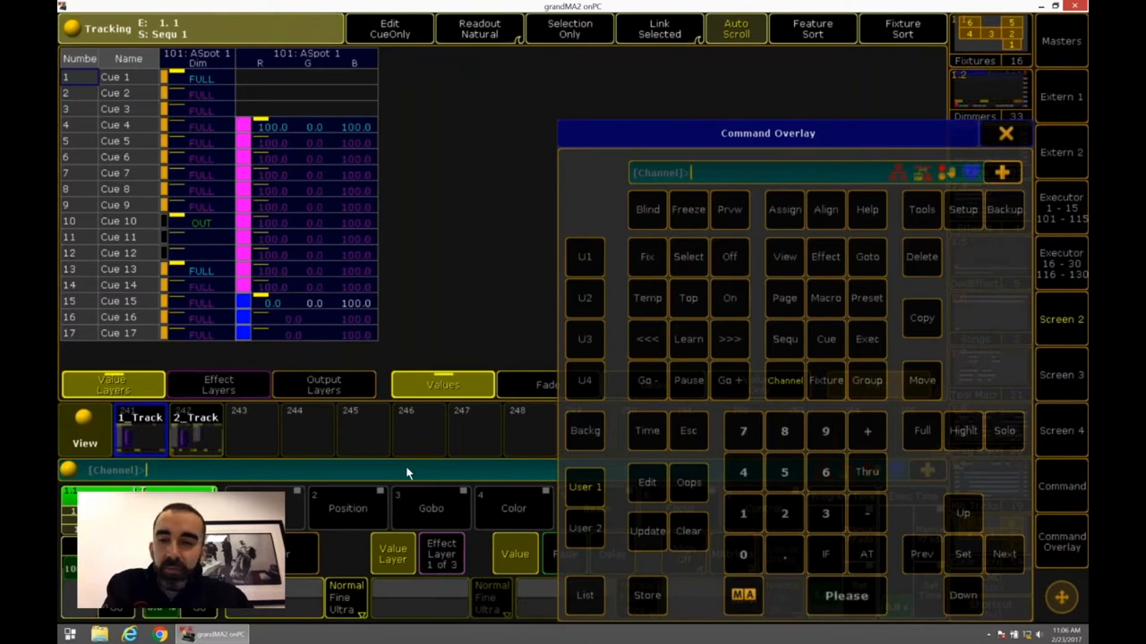
pyautogui.write('Copy Cue 15 At Cue 6.5')
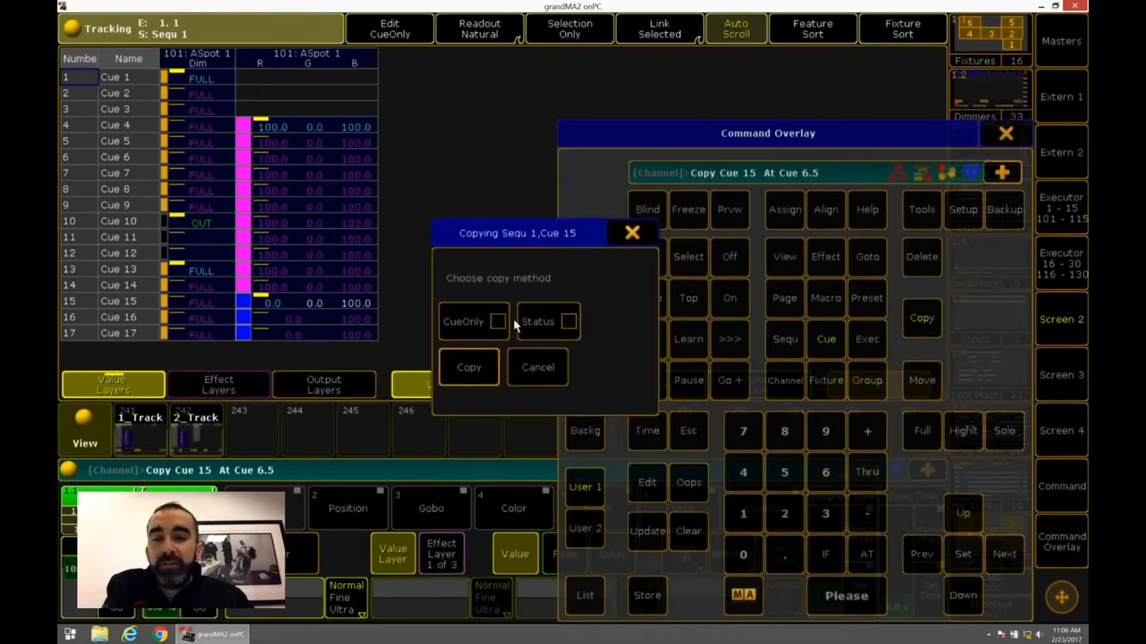
pyautogui.click(472, 321)
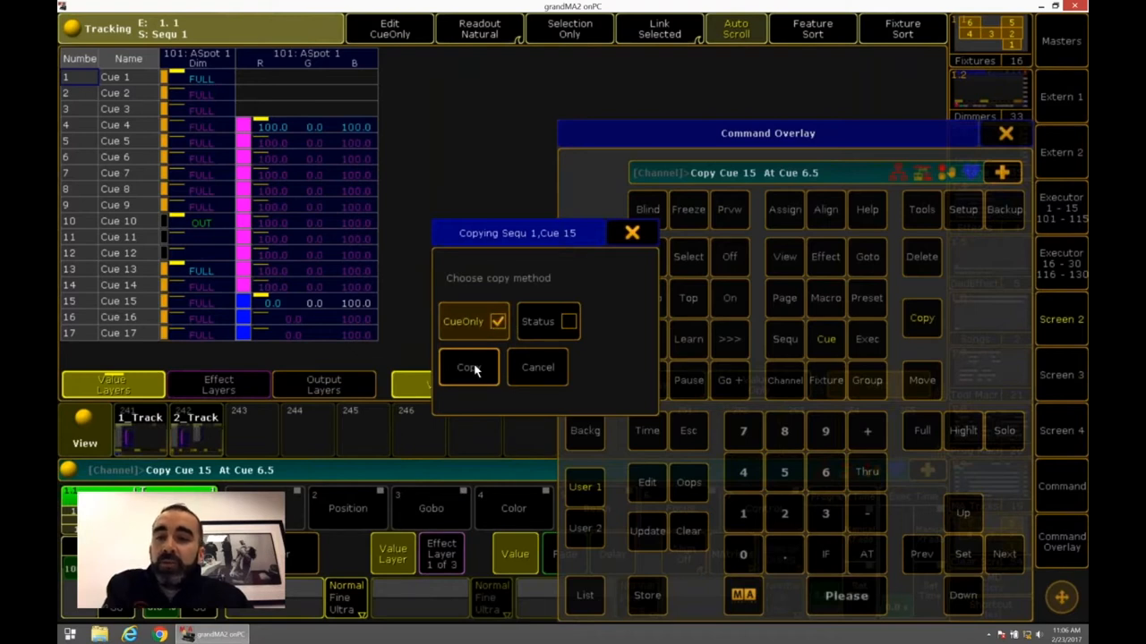
pyautogui.click(466, 367)
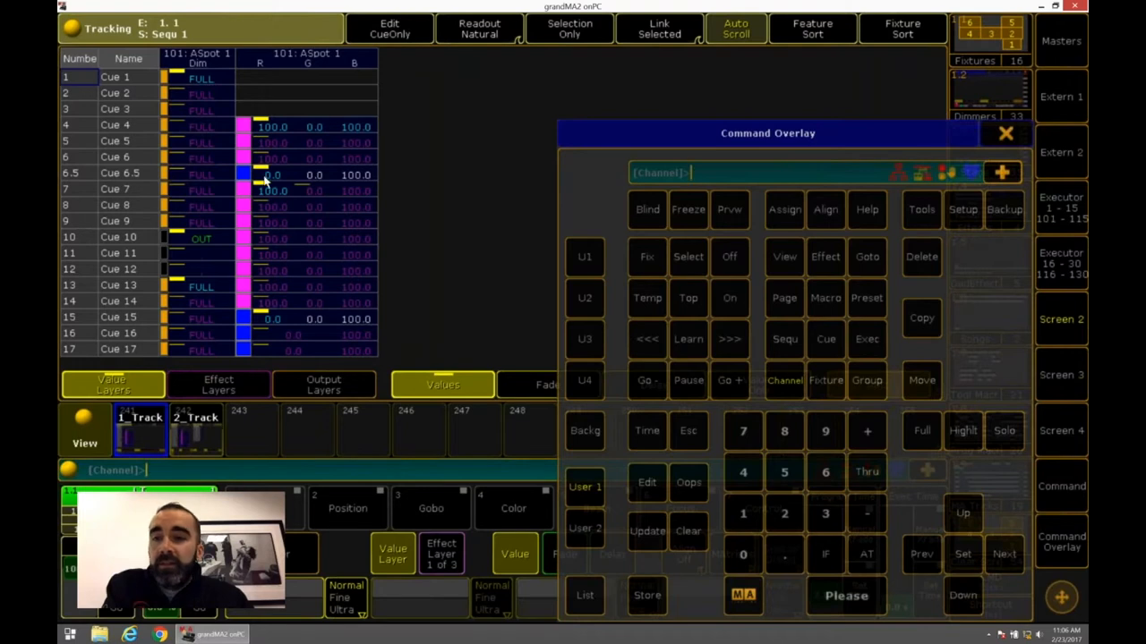
pyautogui.moveTo(269, 193)
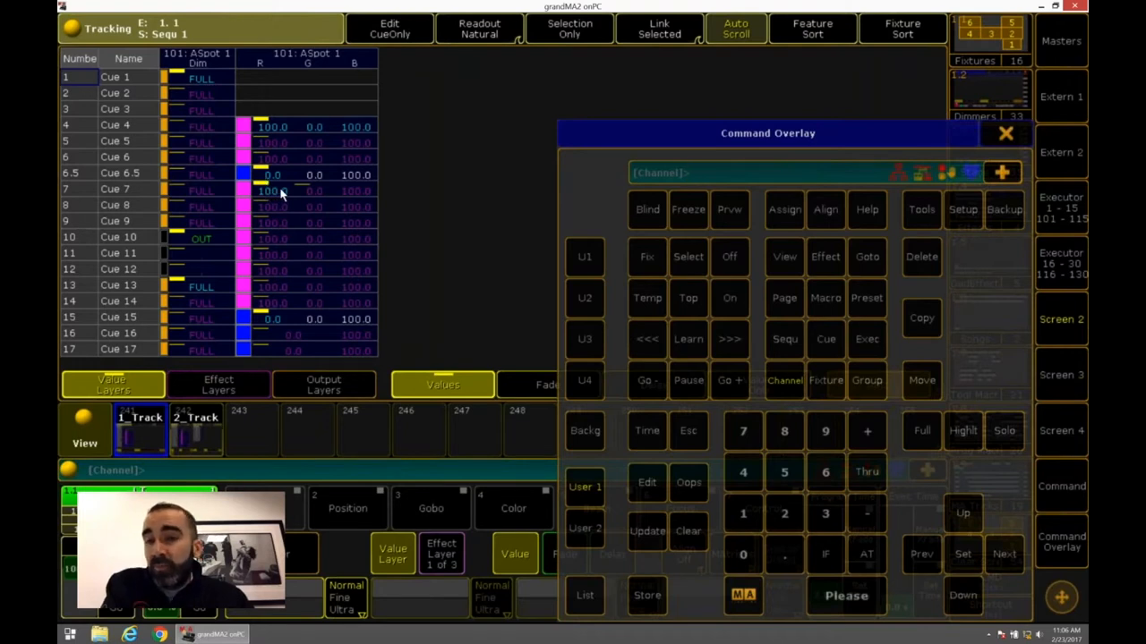
pyautogui.moveTo(263, 289)
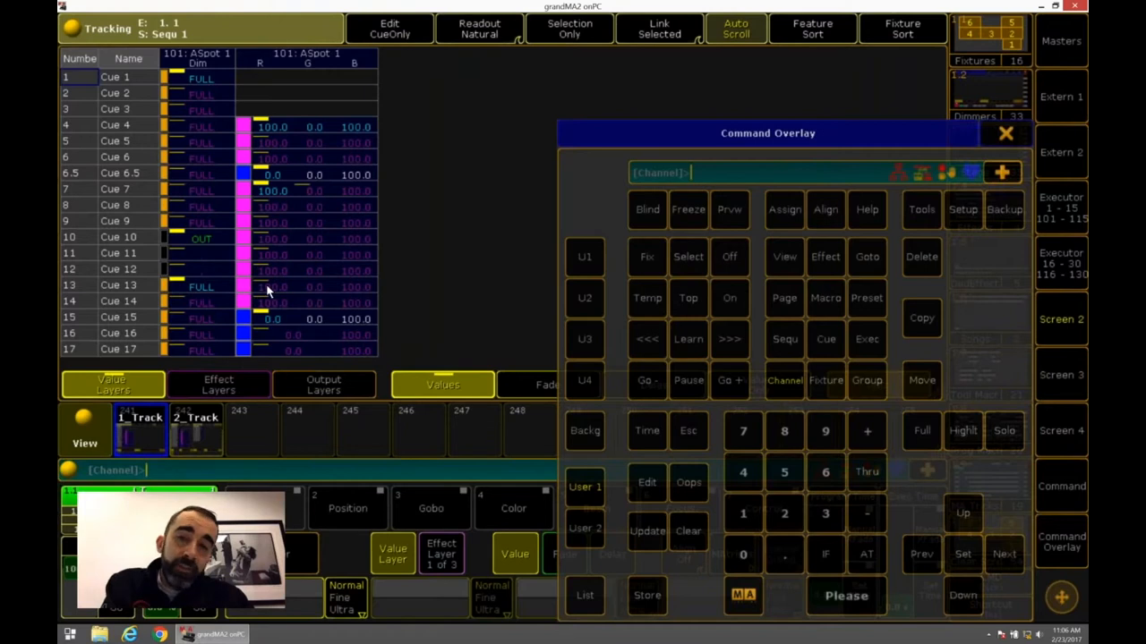
pyautogui.moveTo(230, 180)
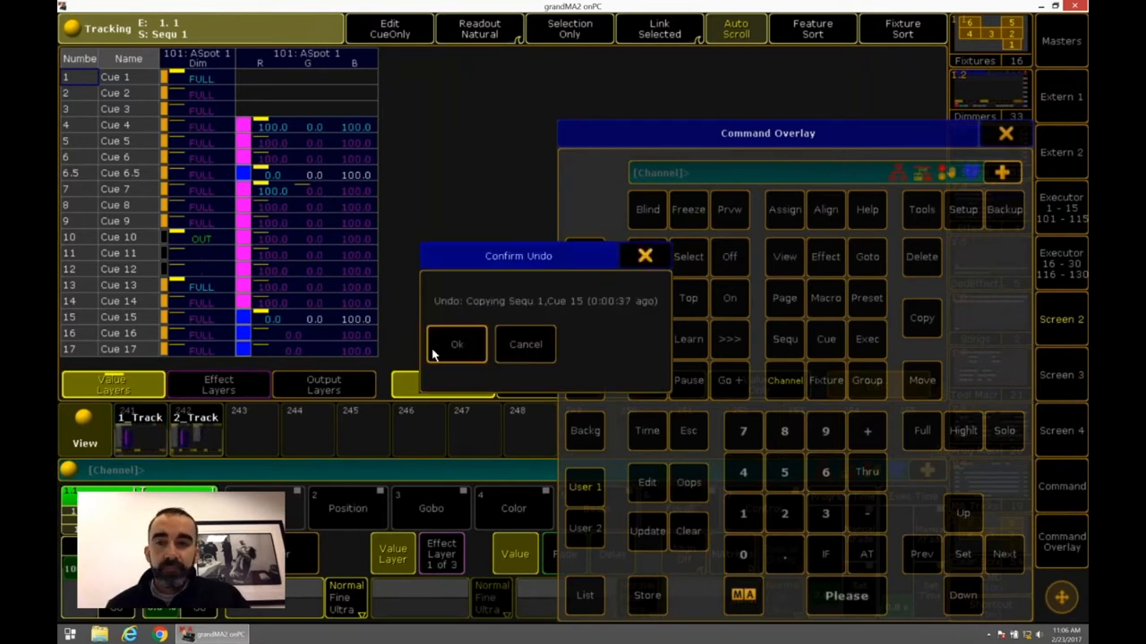
pyautogui.click(456, 344)
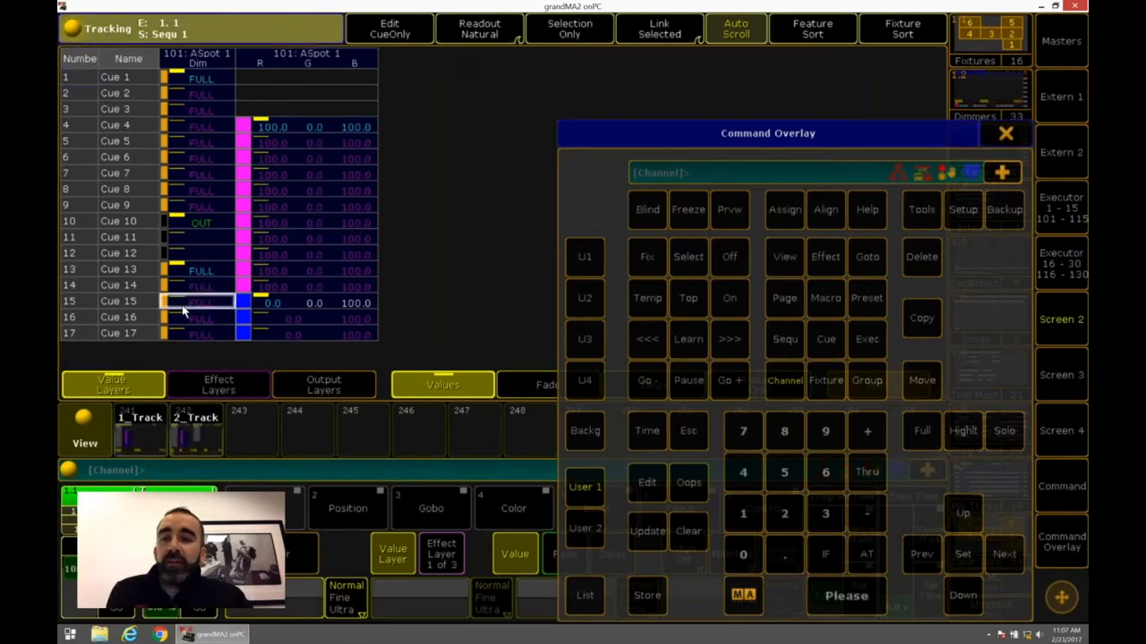
# Step: Set the dimmer cell to 75 in the Sequence sheet and Oops the stray Cue 15 edit
pyautogui.doubleClick(197, 303)
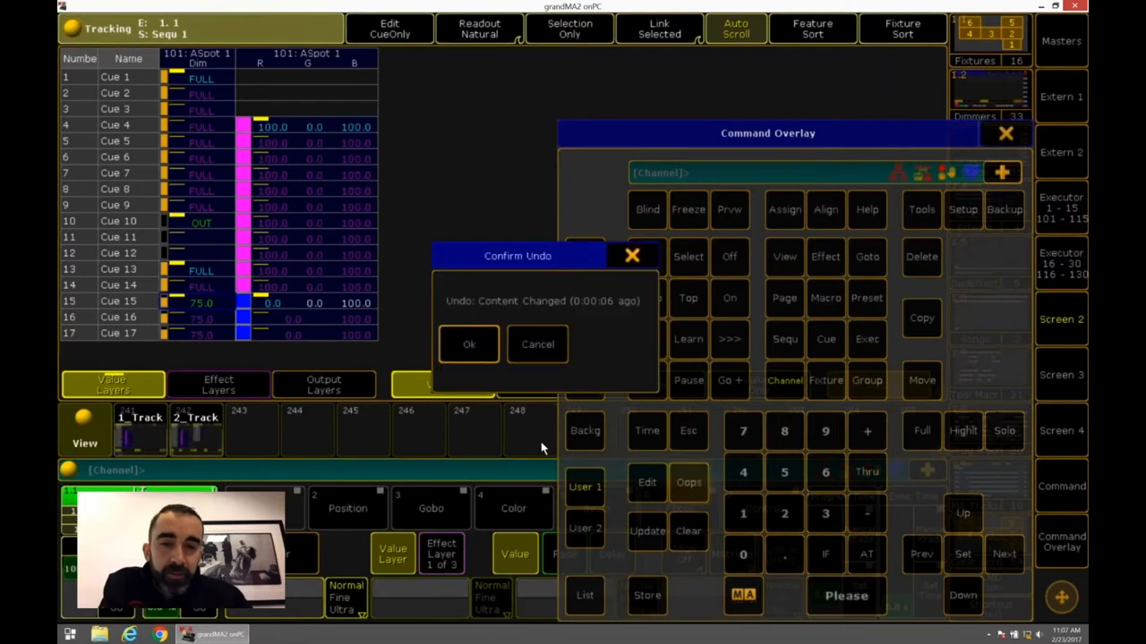
pyautogui.click(469, 344)
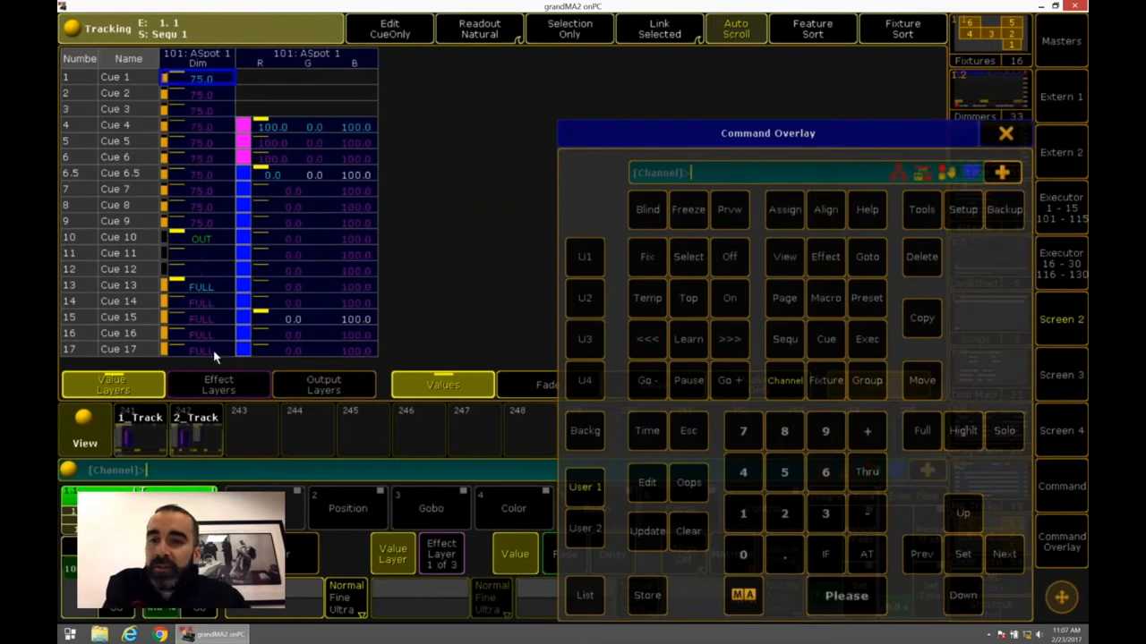
pyautogui.moveTo(206, 329)
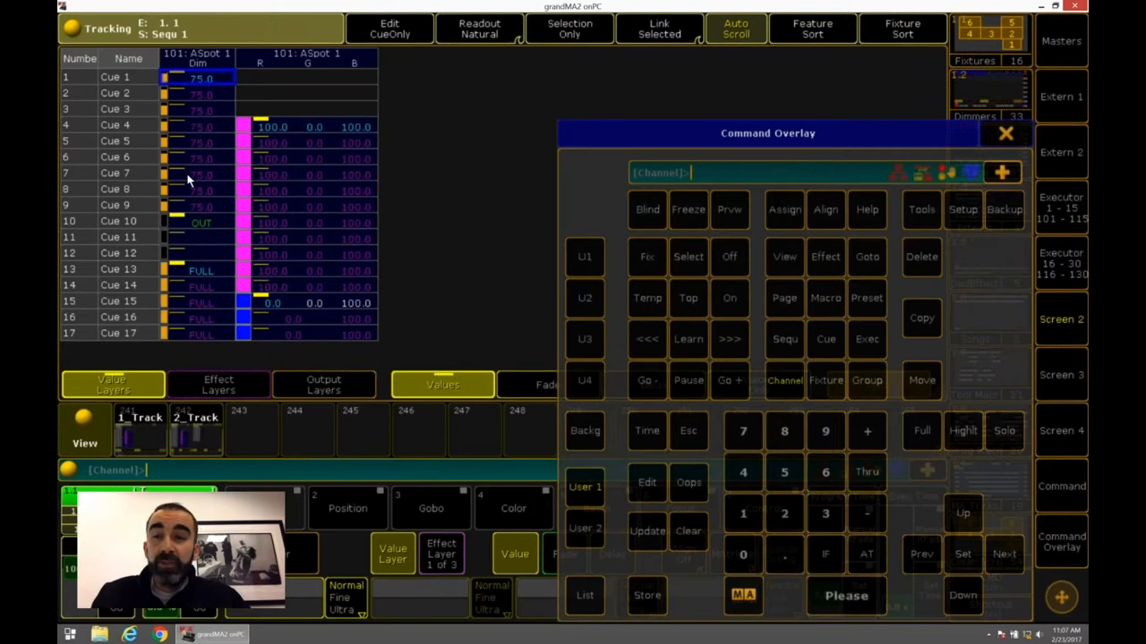
# Step: Copy Cue 15 to Cue 6.5 with CueOnly and Status ticked
pyautogui.click(688, 483)
pyautogui.write('Copy Cue 15 At Cue 6.5')
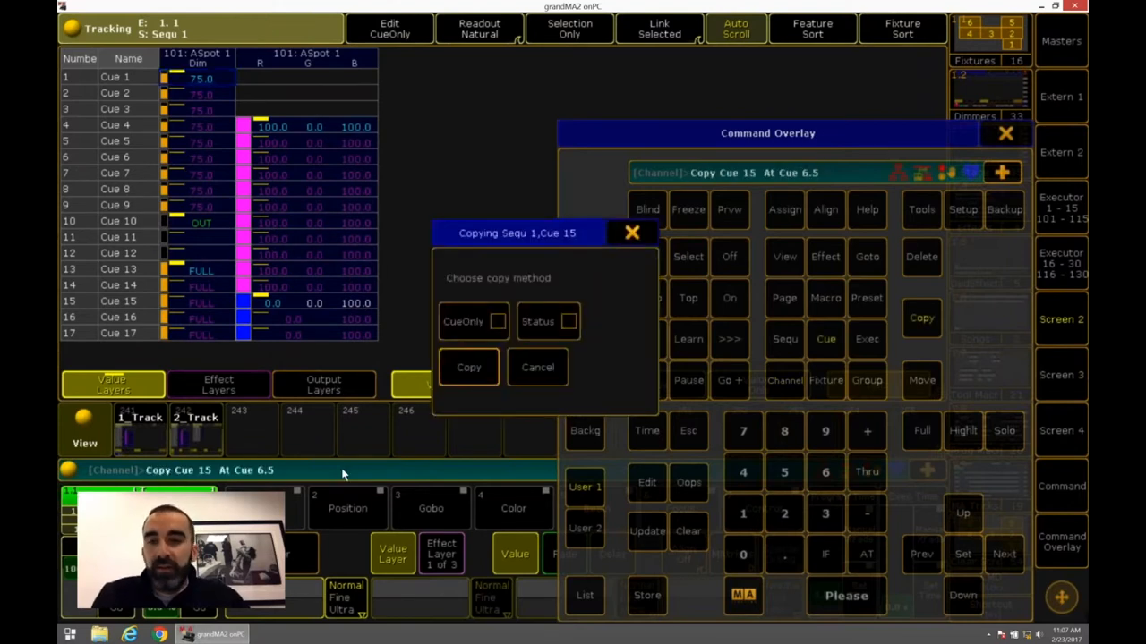
pyautogui.click(547, 321)
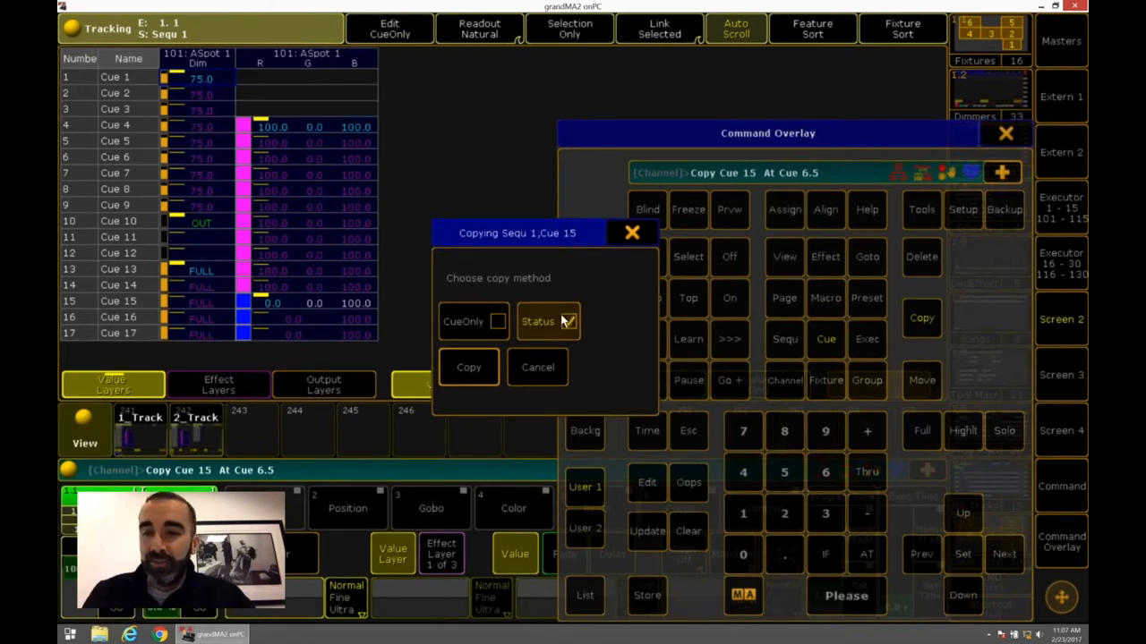
pyautogui.click(570, 322)
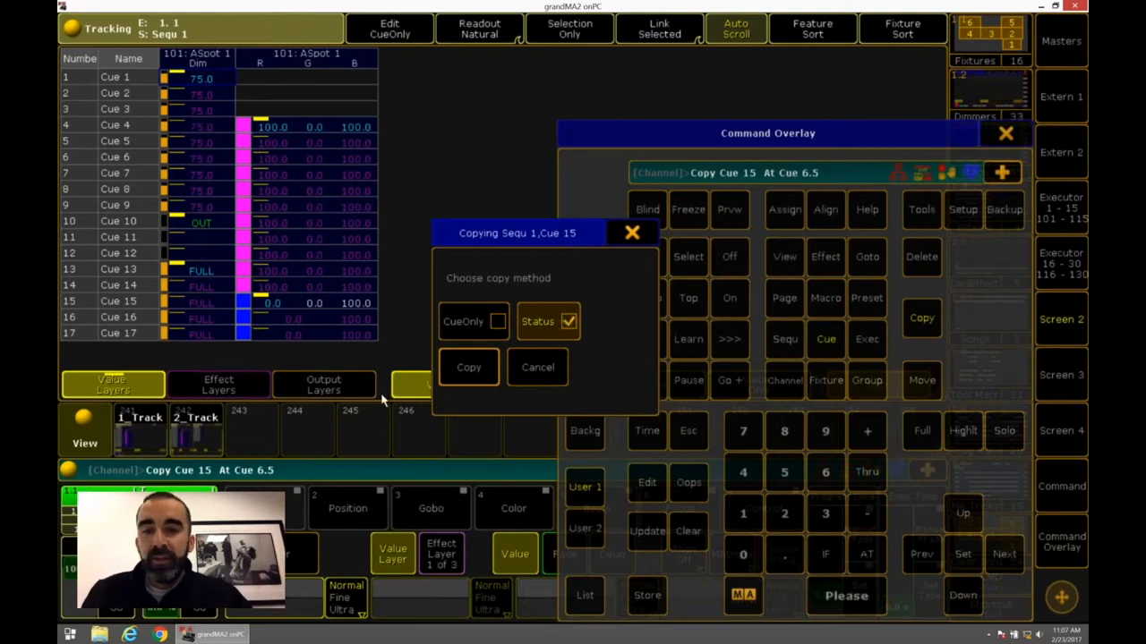
pyautogui.moveTo(467, 365)
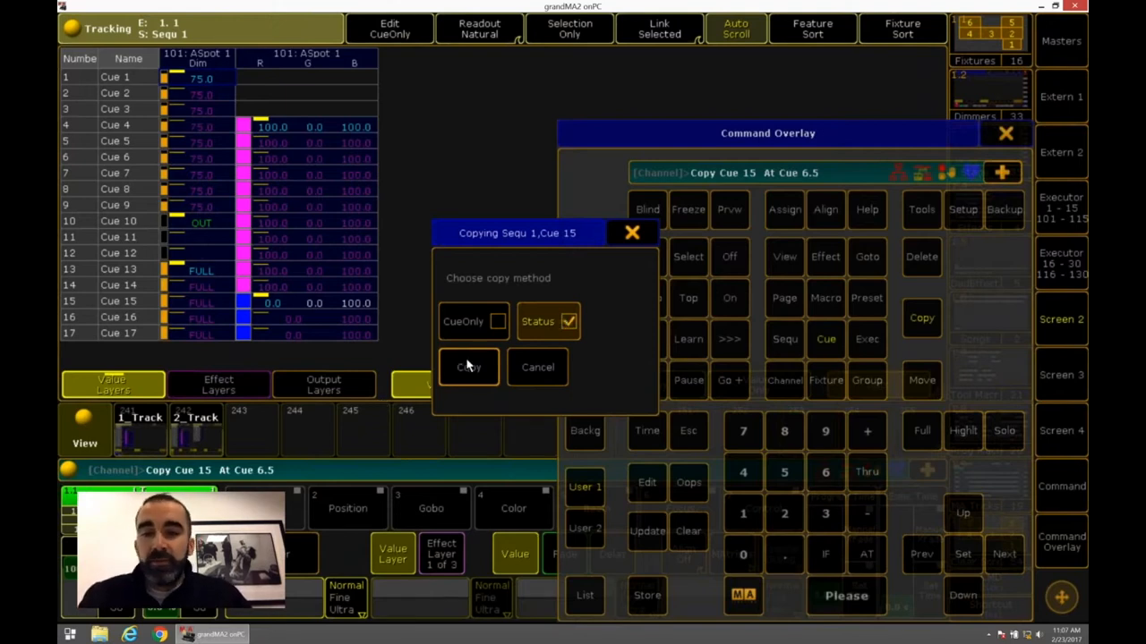
pyautogui.click(468, 367)
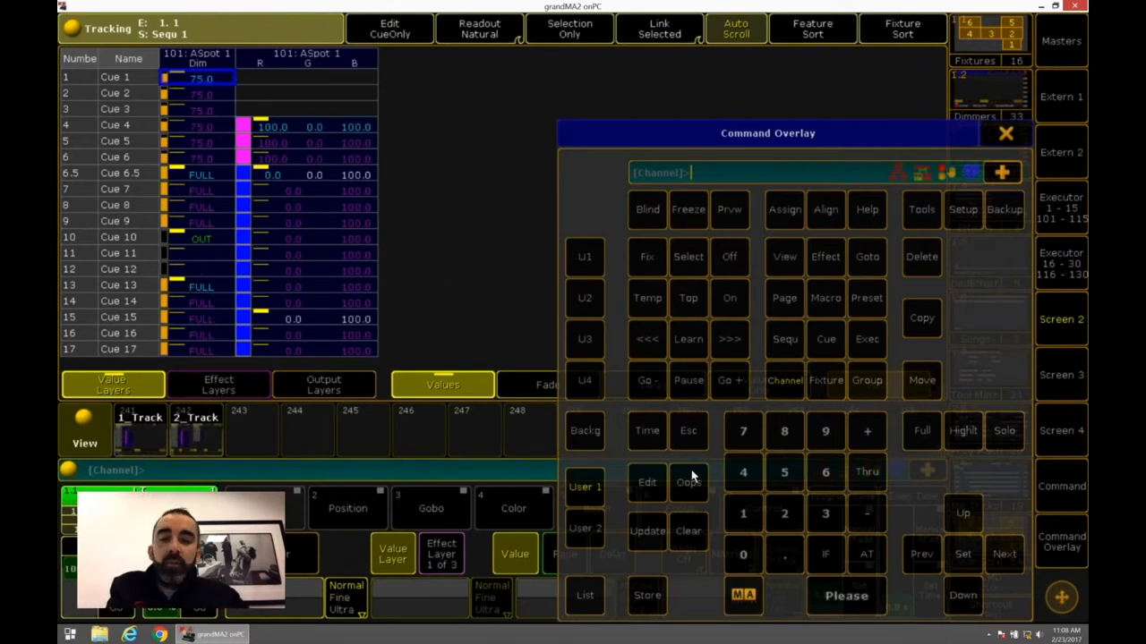
# Step: Undo the Cue 15 copy, then confirm copying it to Cue 6.5 again
pyautogui.click(689, 482)
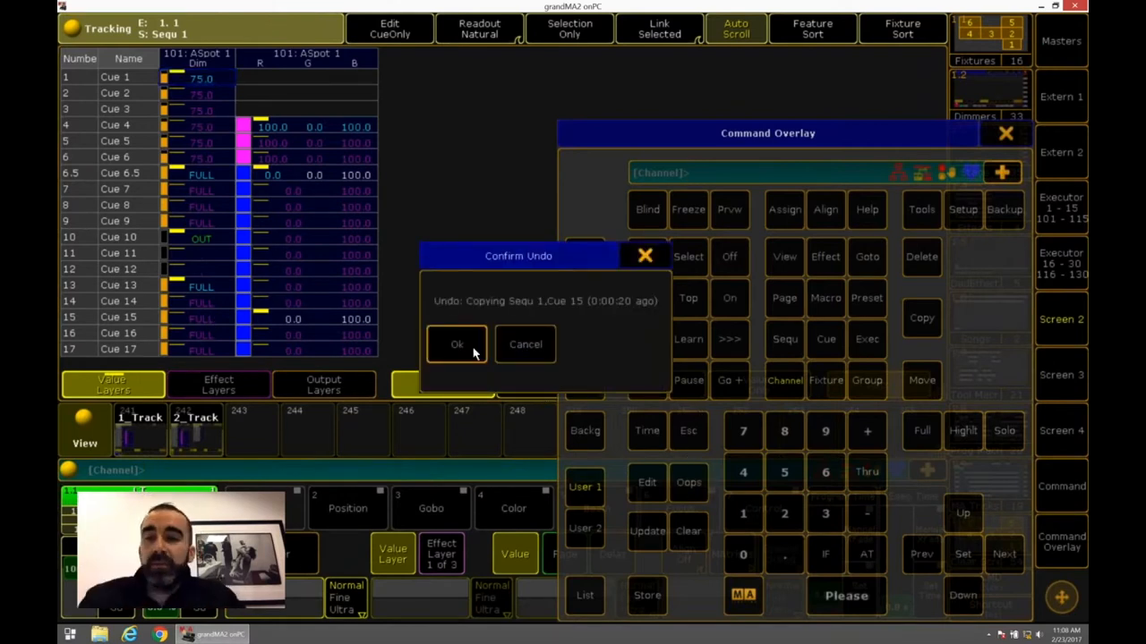
pyautogui.click(456, 344)
pyautogui.write('Copy Cue 15 At Cue 6.5')
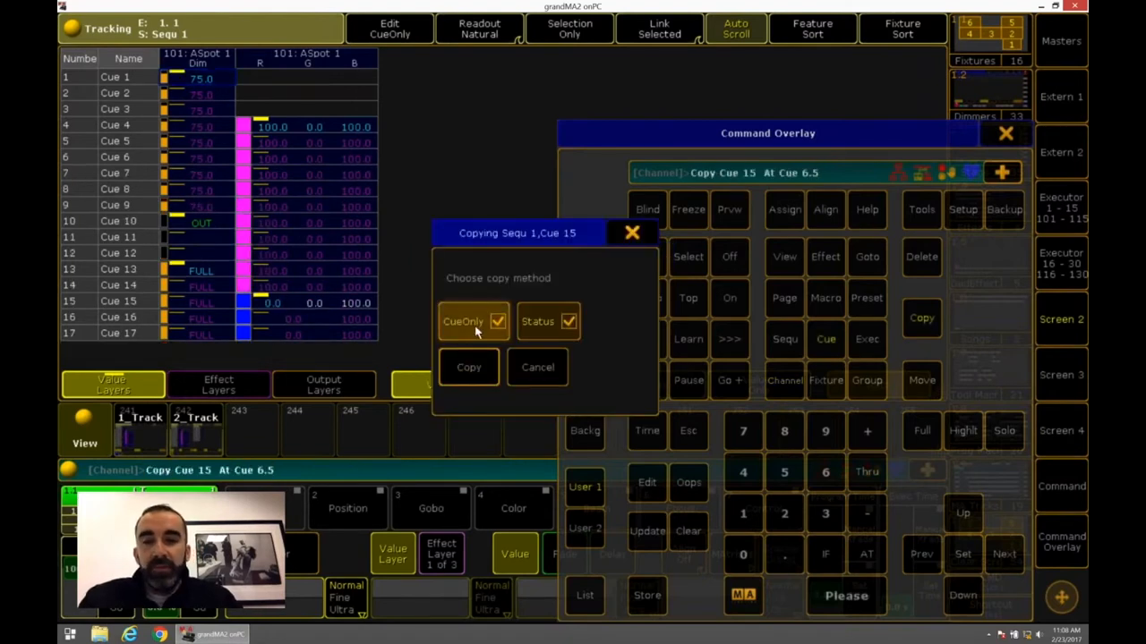
pyautogui.click(468, 367)
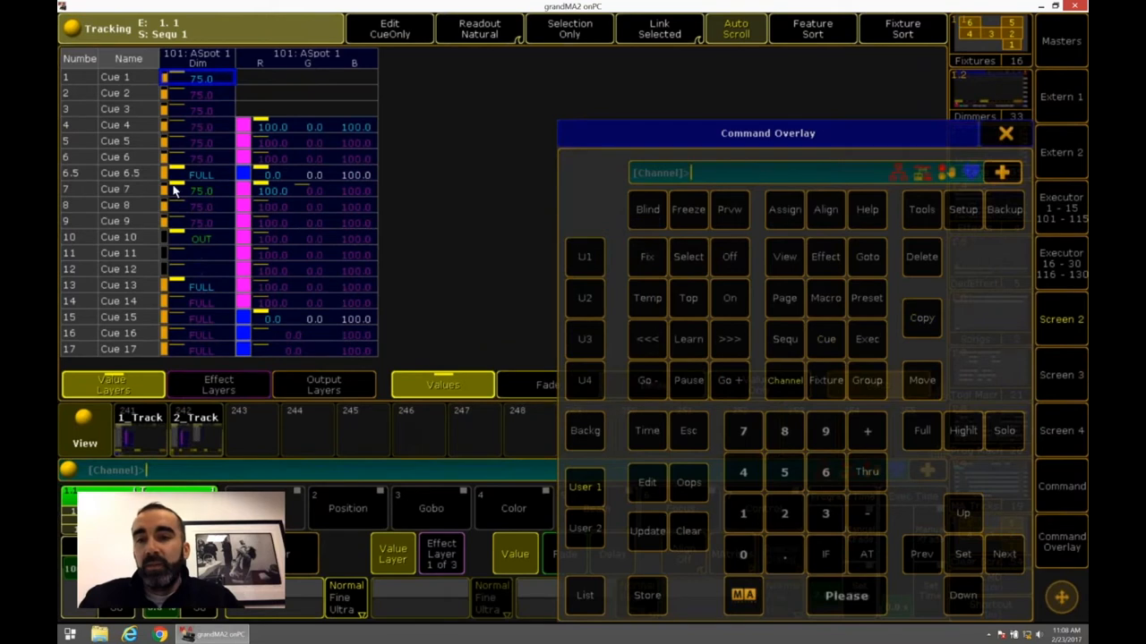
pyautogui.moveTo(134, 174)
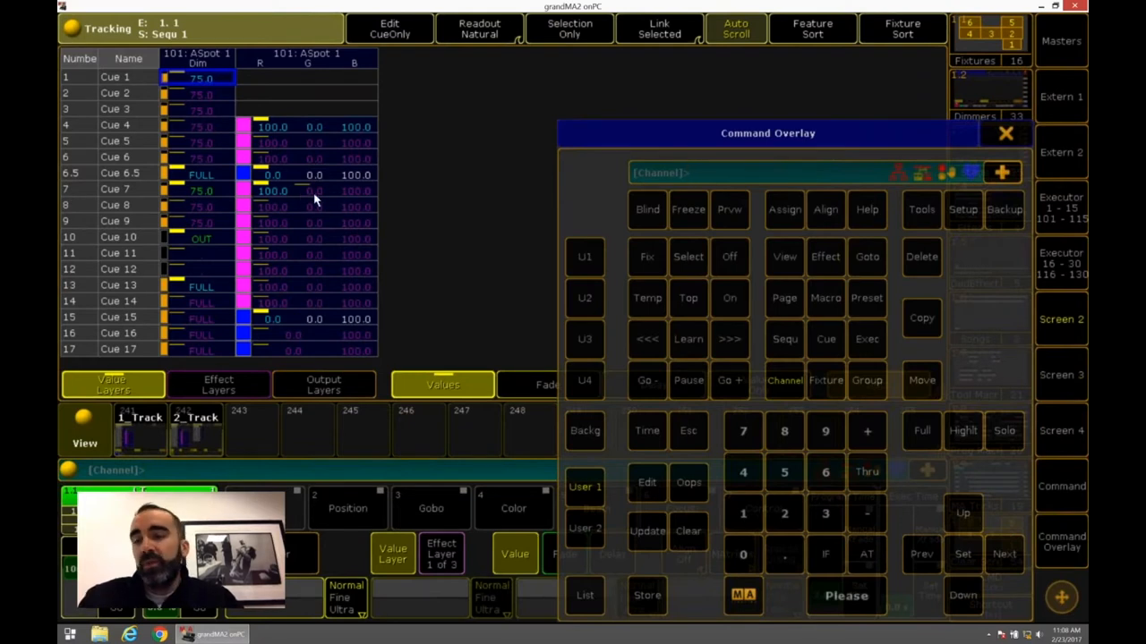
# Step: Oops the Cue 6.5 copy, browse Help for the Copy keyword, then close Help
pyautogui.click(689, 483)
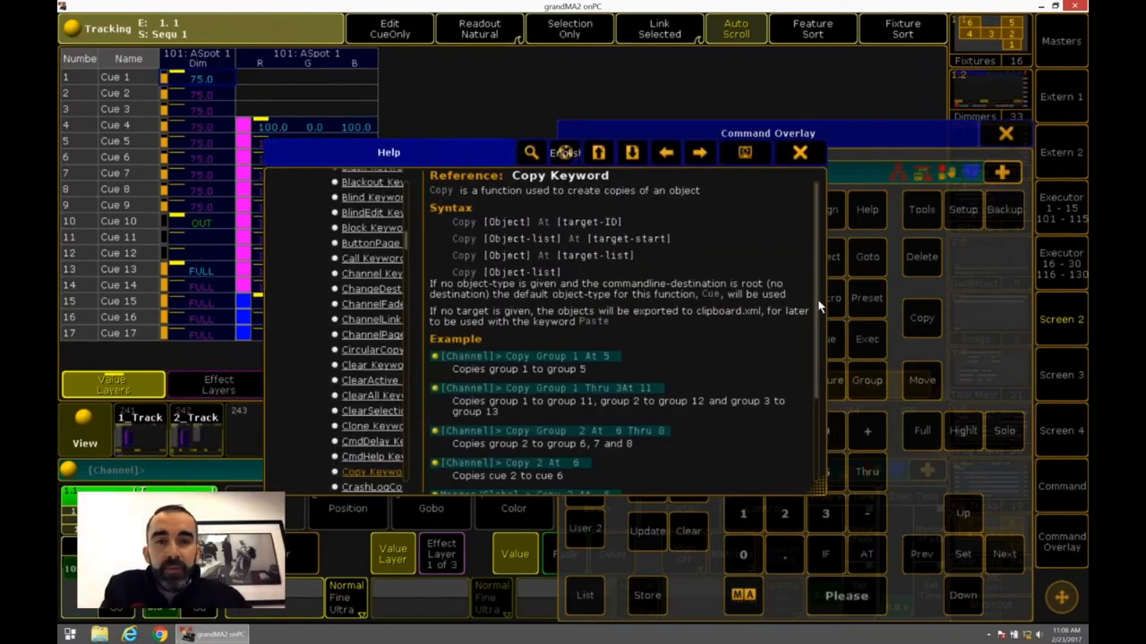
pyautogui.scroll(-3)
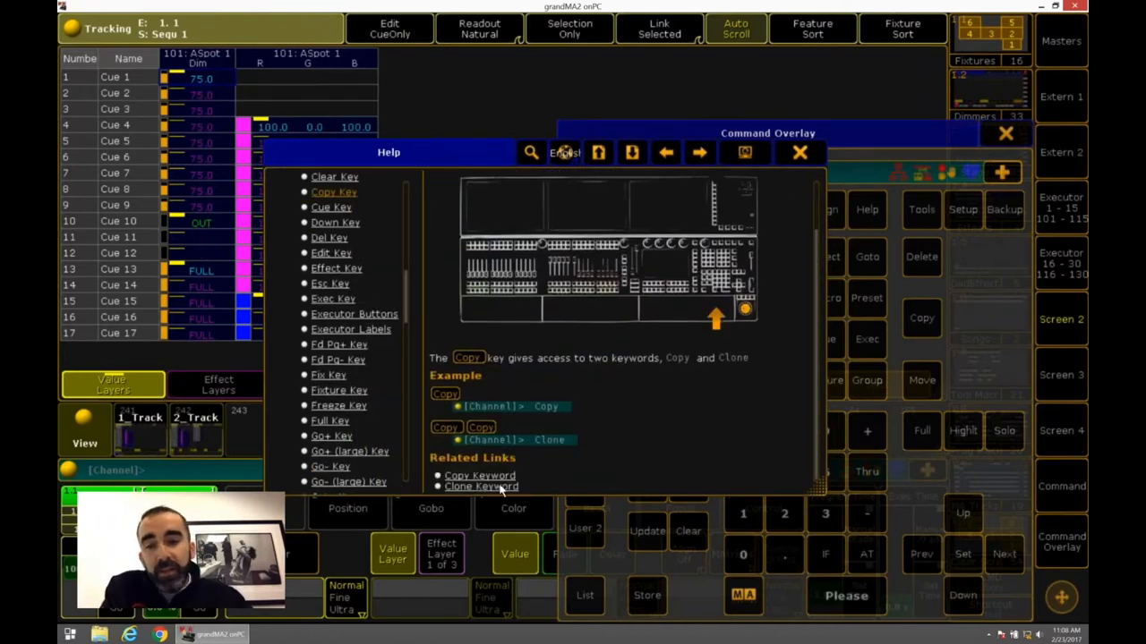
pyautogui.click(799, 153)
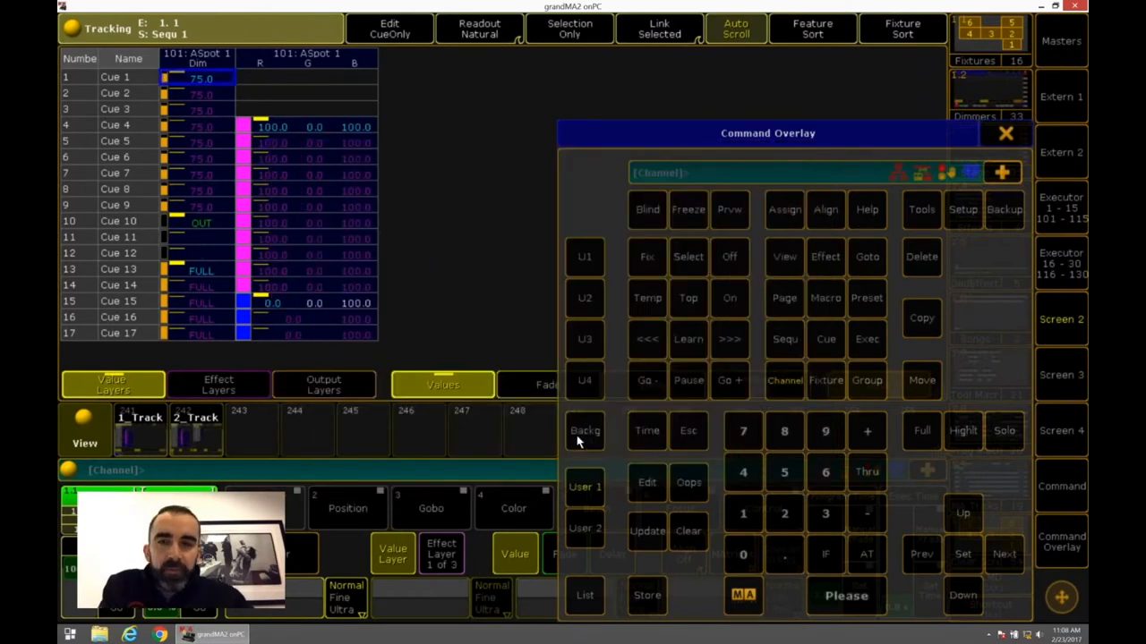
pyautogui.moveTo(761, 309)
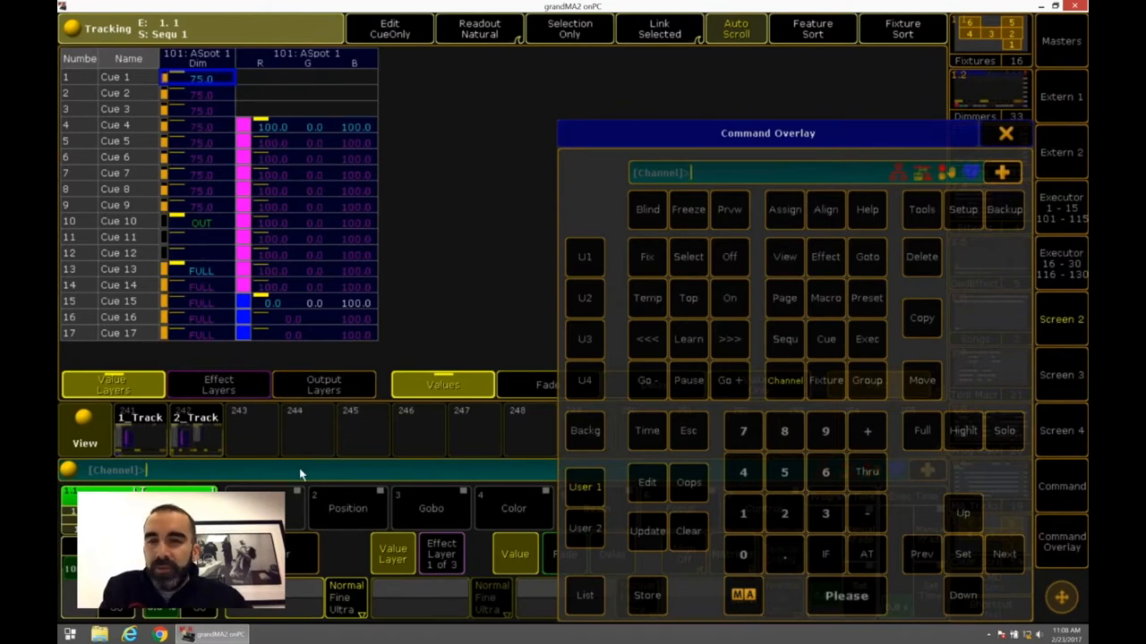
pyautogui.moveTo(897, 358)
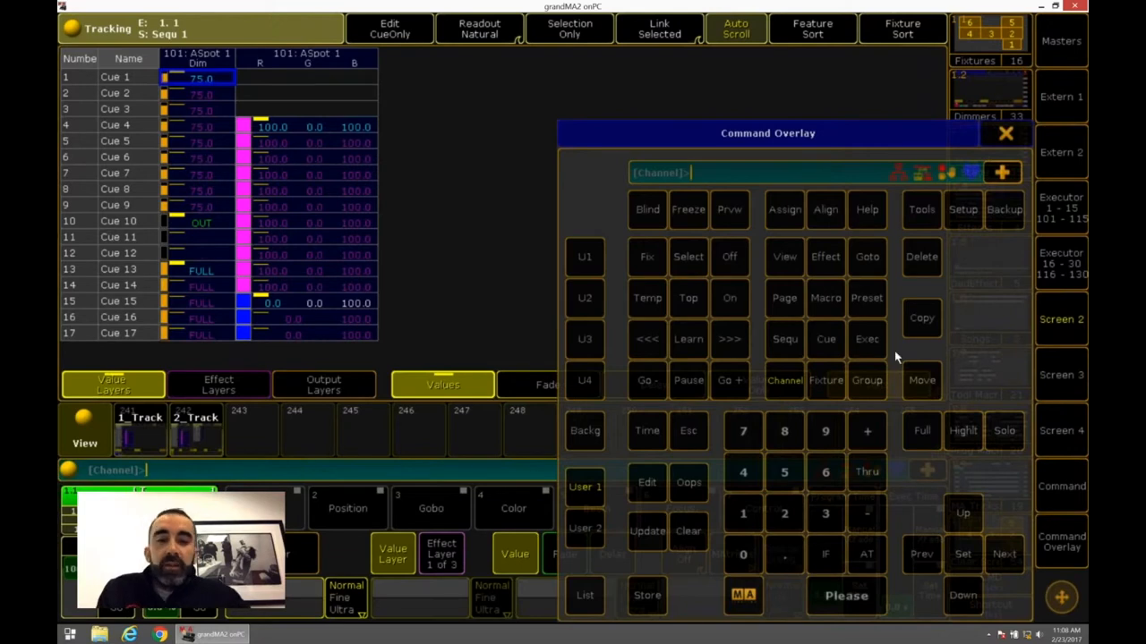
# Step: Begin moving Cue 4 to Cue 4.5 with Move and Cue
pyautogui.click(825, 338)
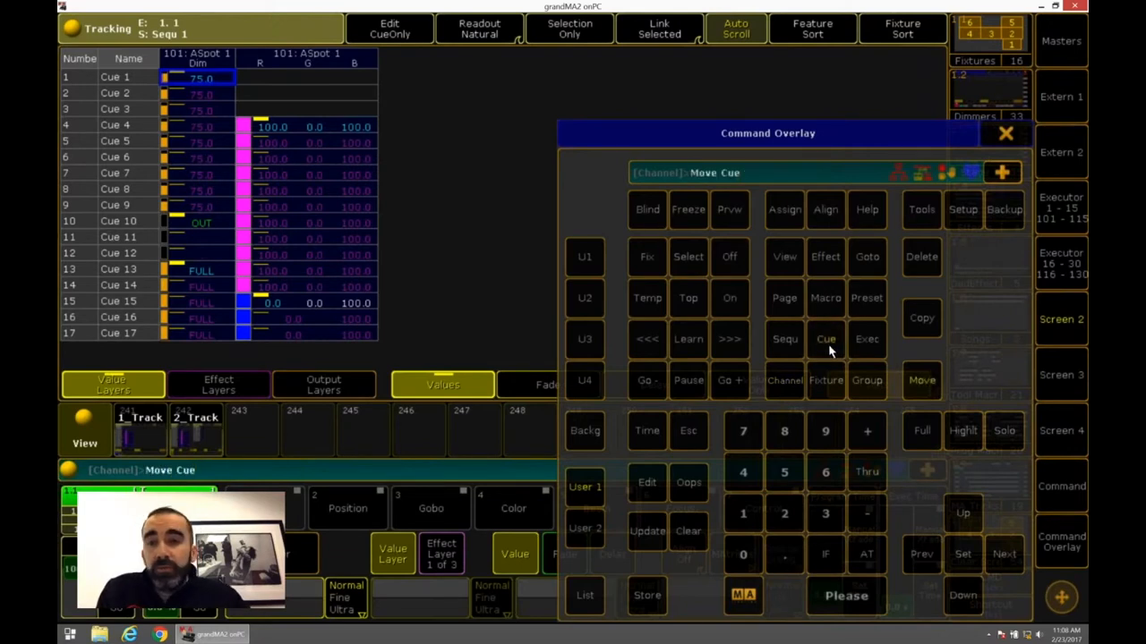
pyautogui.click(743, 471)
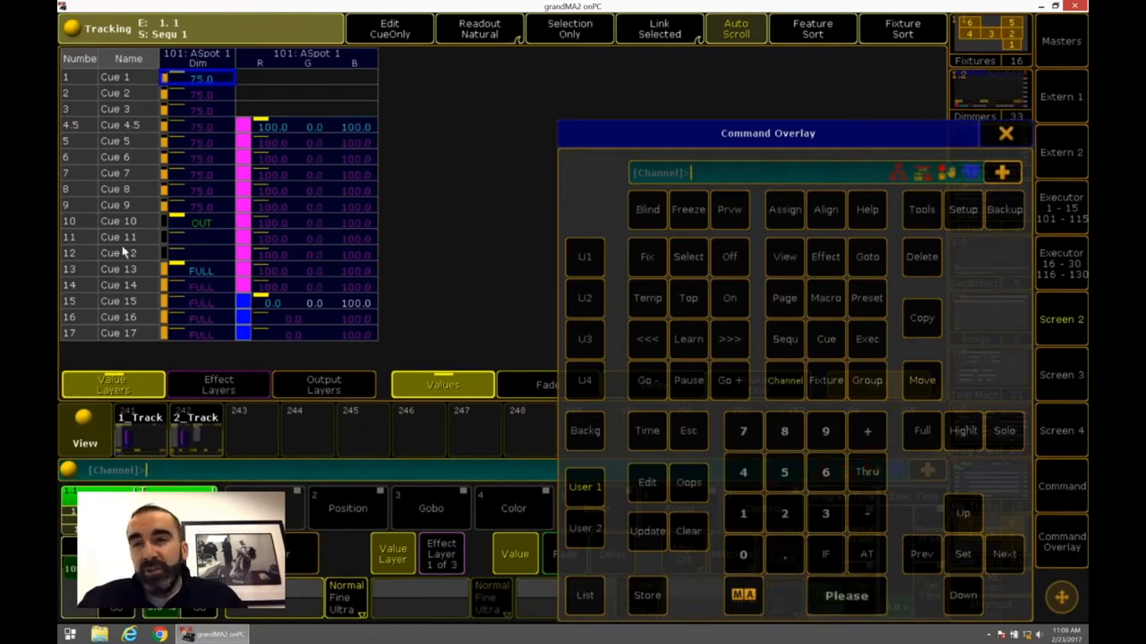
pyautogui.moveTo(98, 125)
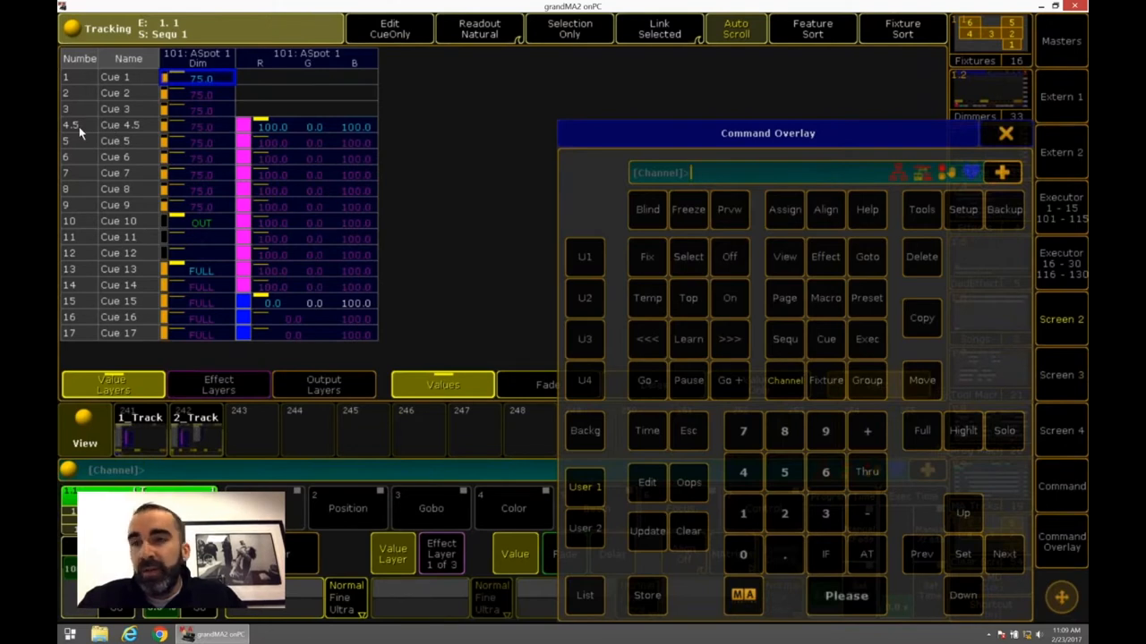
pyautogui.moveTo(73, 131)
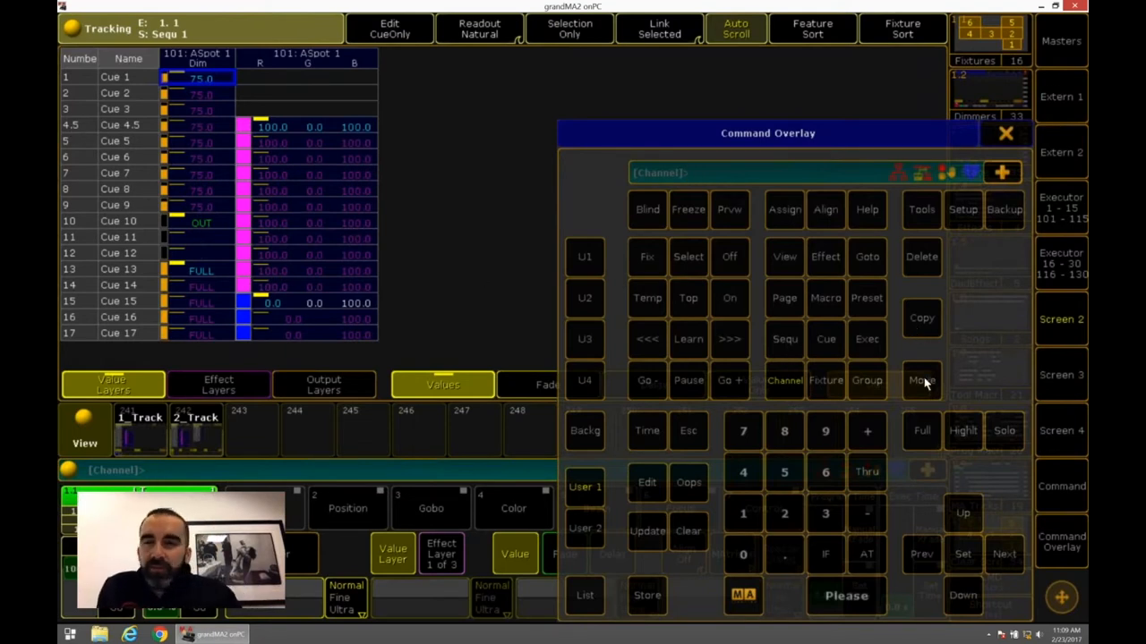
# Step: Move Cue 4.5 to 14.5, then Oops the move and confirm
pyautogui.click(921, 380)
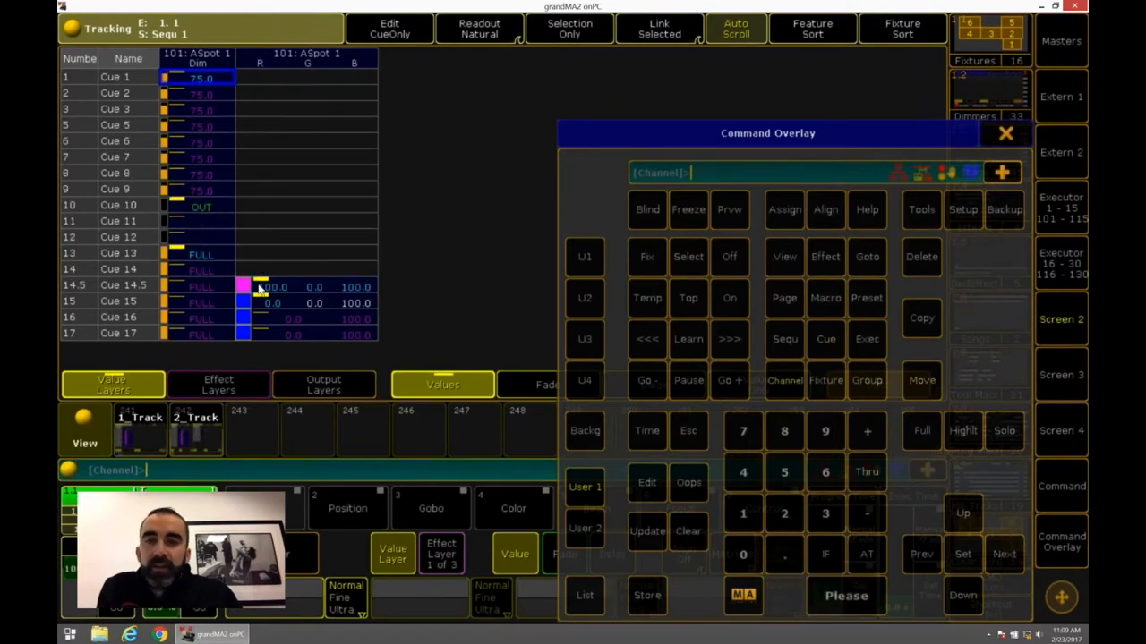
pyautogui.moveTo(237, 206)
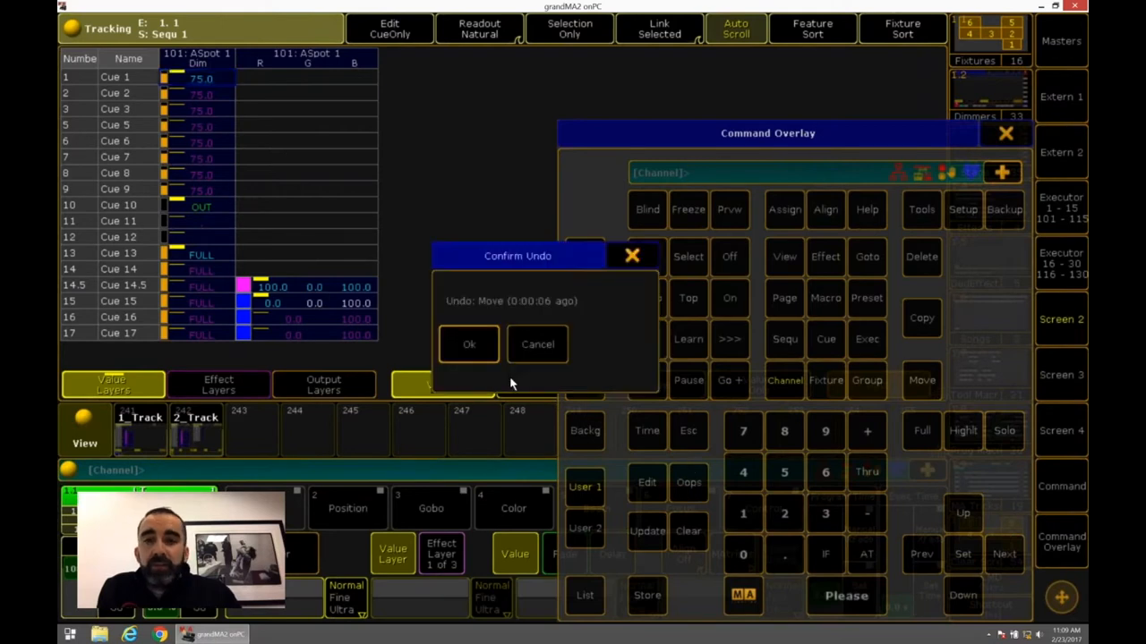
pyautogui.click(469, 344)
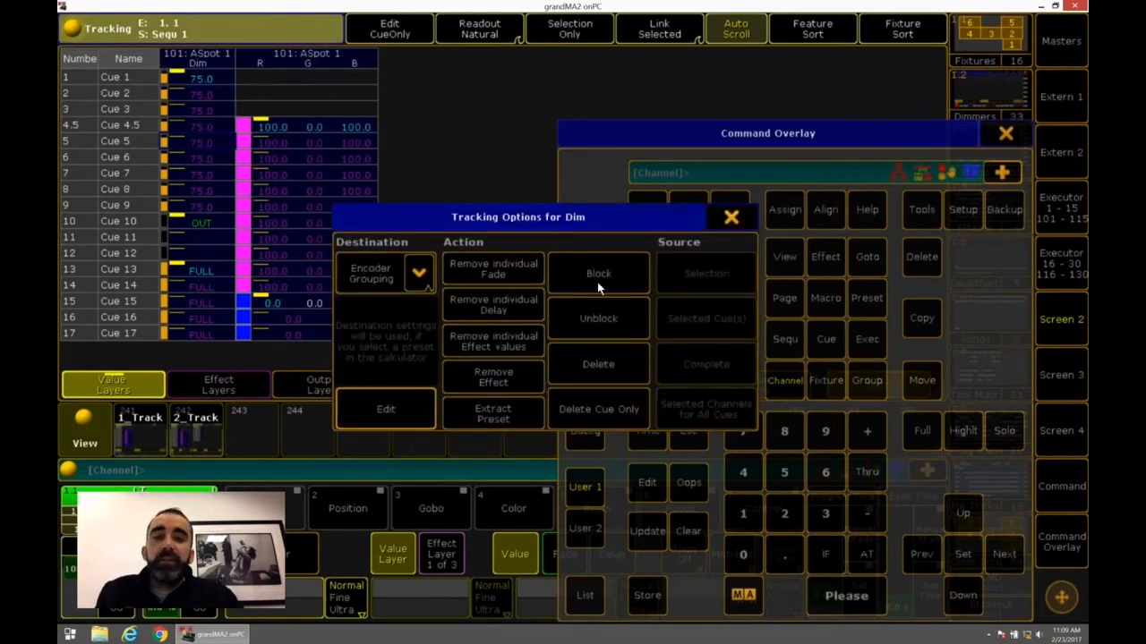
# Step: Block dimmer tracking from Tracking Options, then run Unblock Seq 1
pyautogui.click(732, 216)
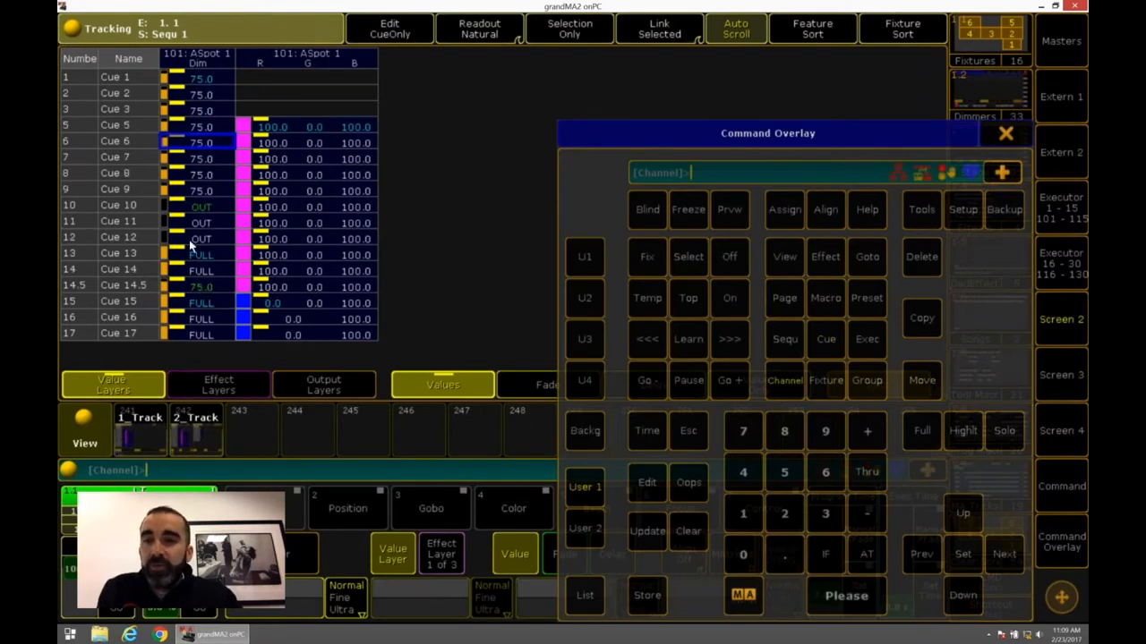
pyautogui.moveTo(257, 235)
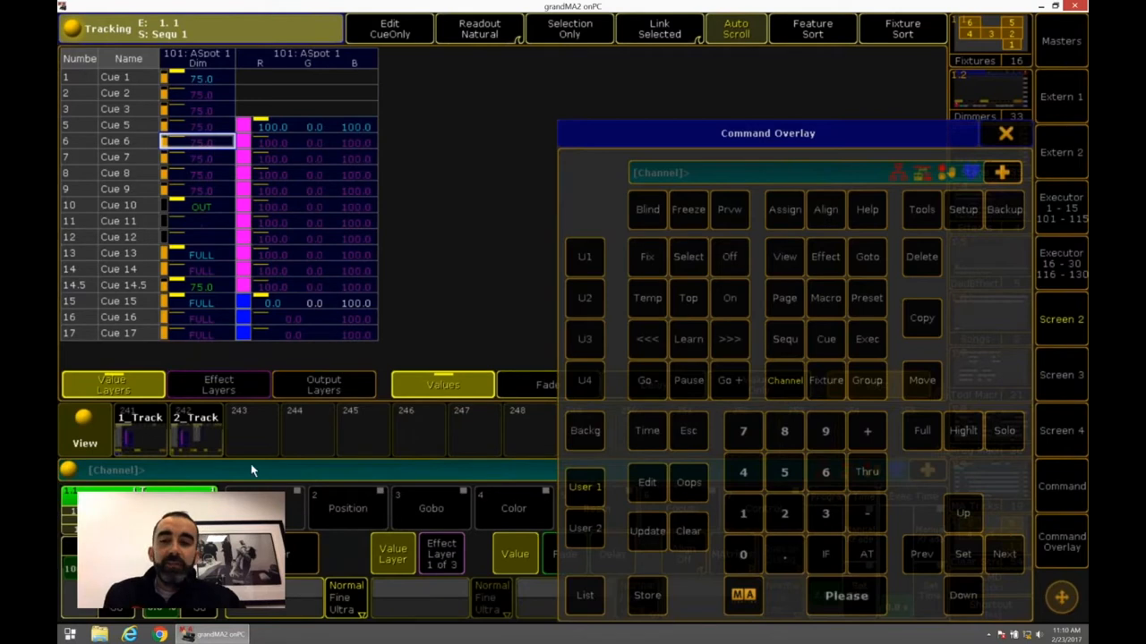
pyautogui.write('block')
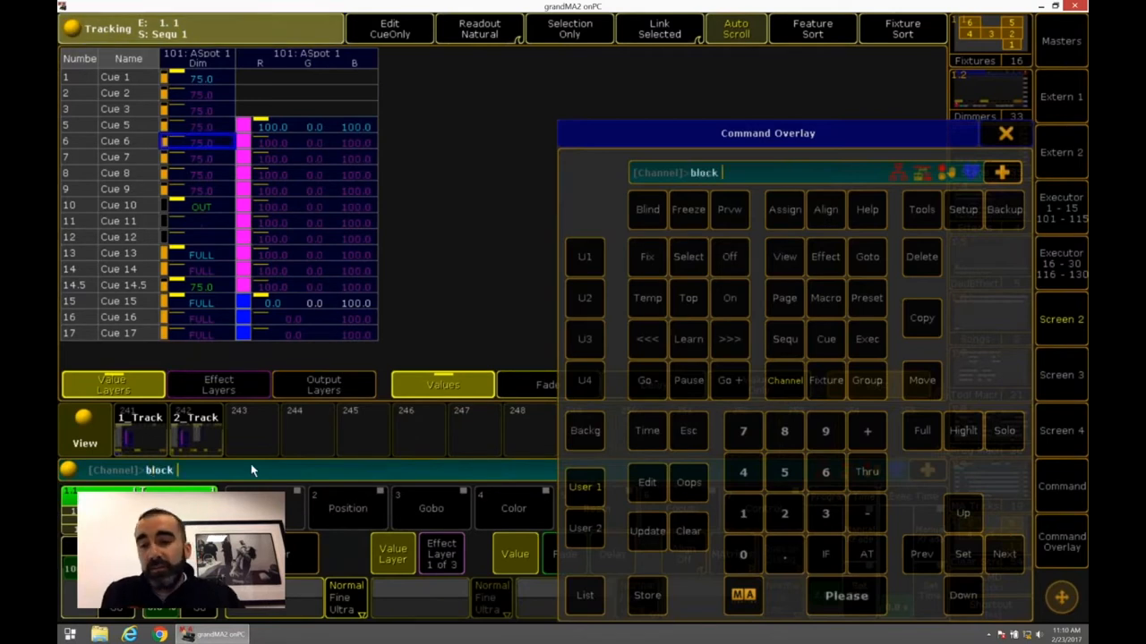
pyautogui.write('seq 1')
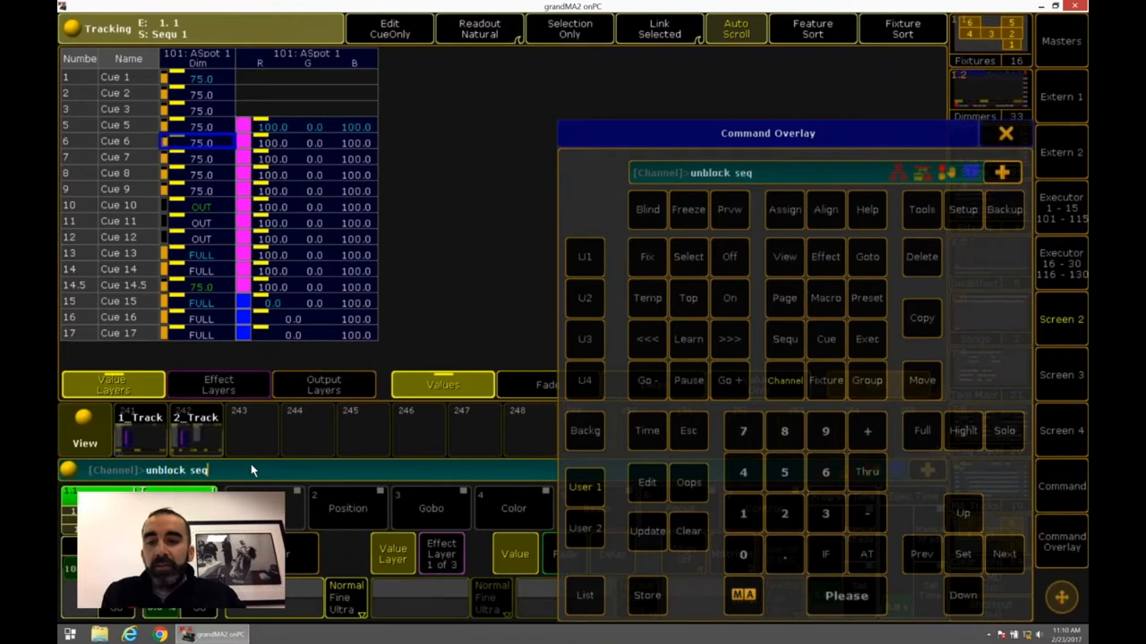
pyautogui.press('enter')
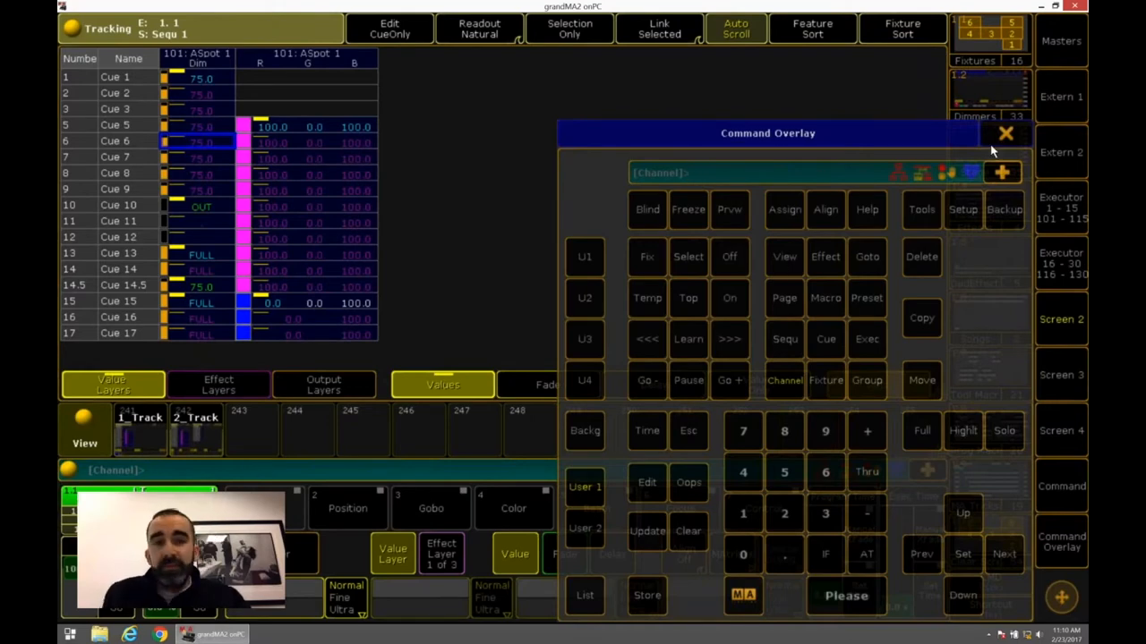
# Step: Close the command keypad and assign the second tracking sheet to executor 2
pyautogui.click(1005, 134)
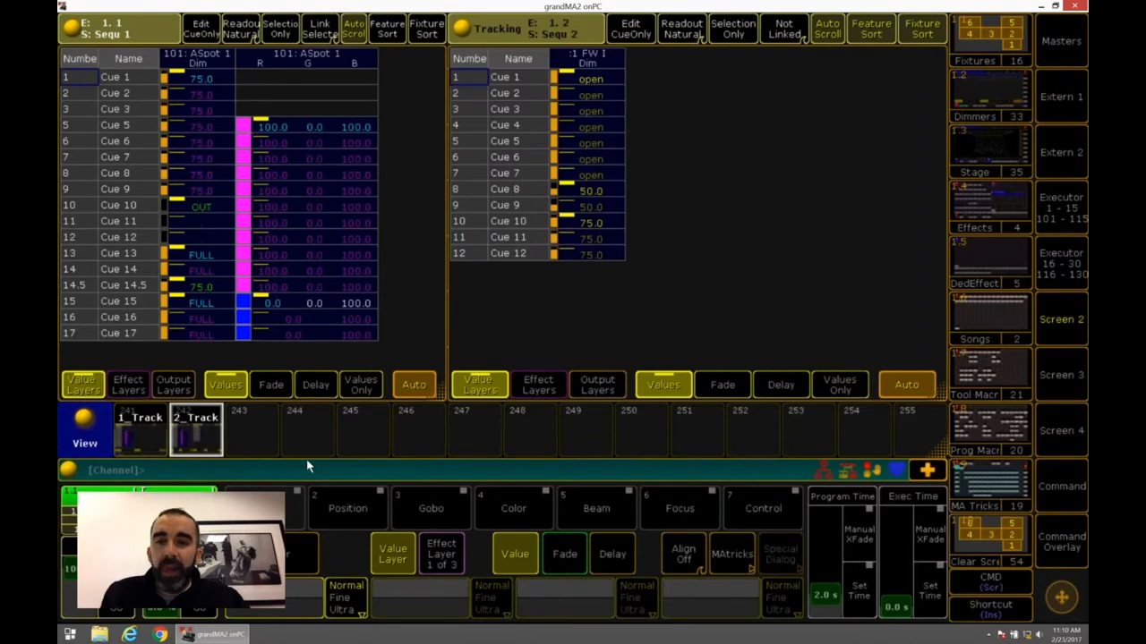
pyautogui.moveTo(280, 358)
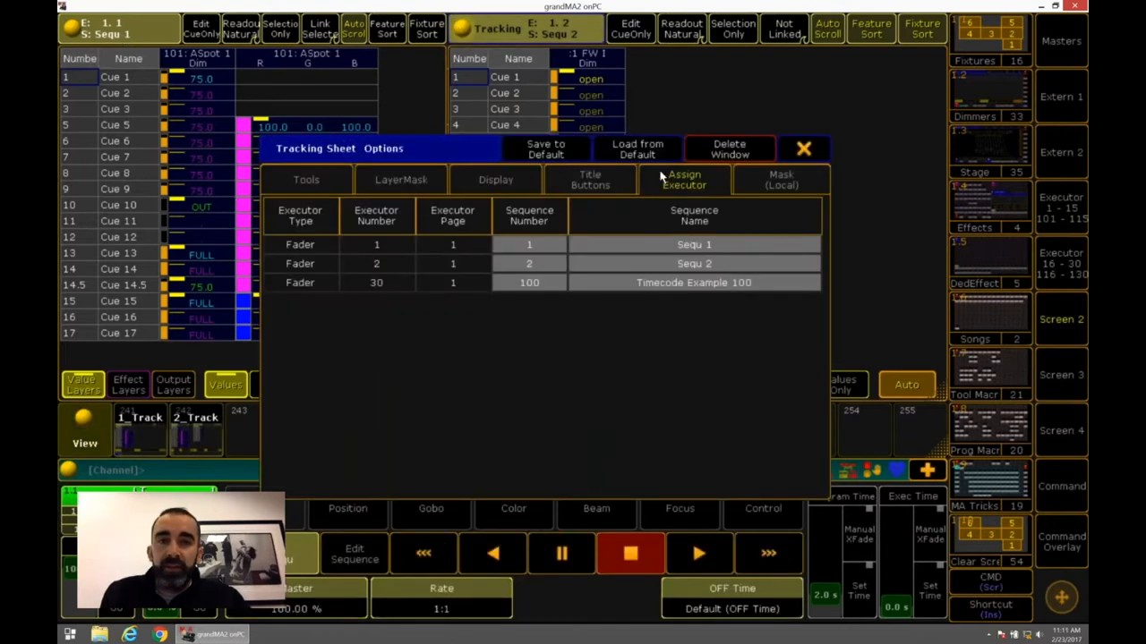
pyautogui.click(376, 263)
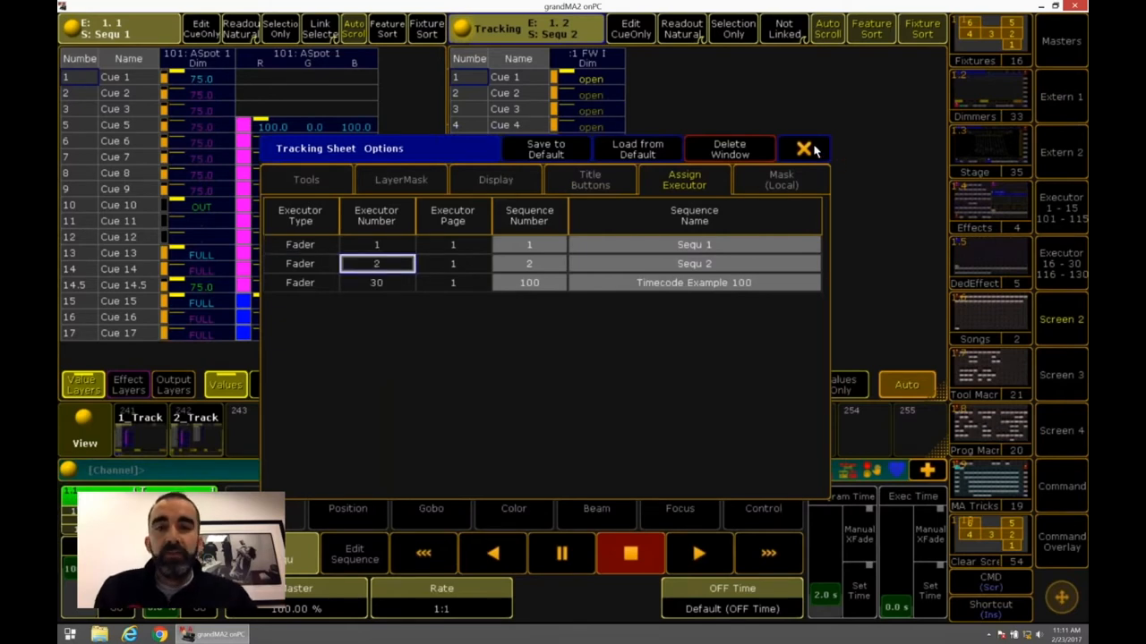
pyautogui.click(804, 147)
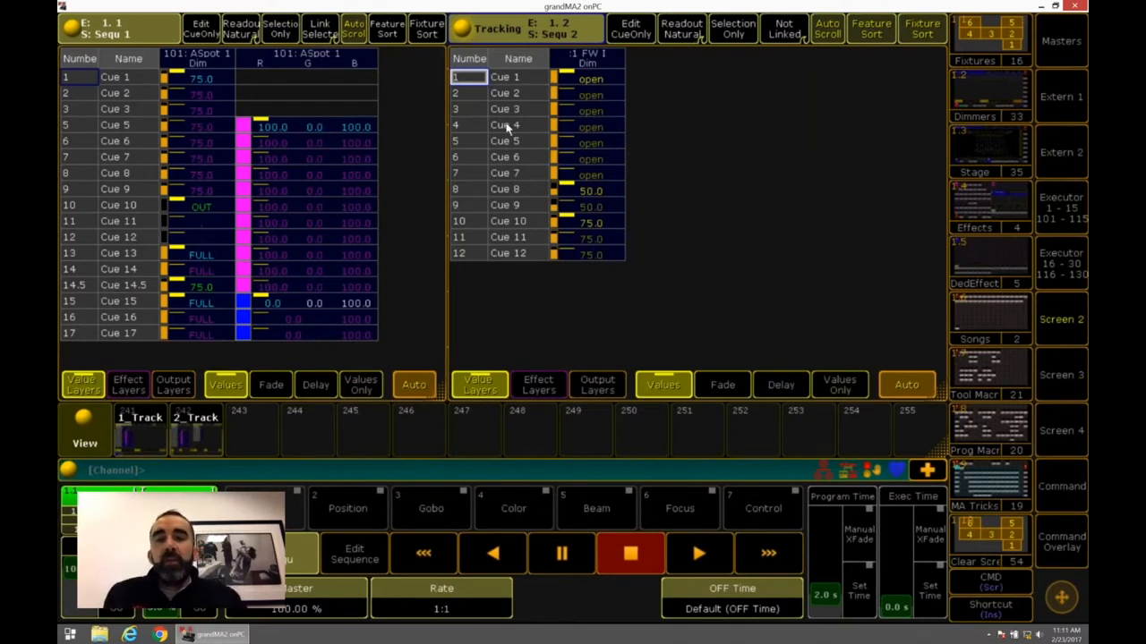
pyautogui.moveTo(528, 160)
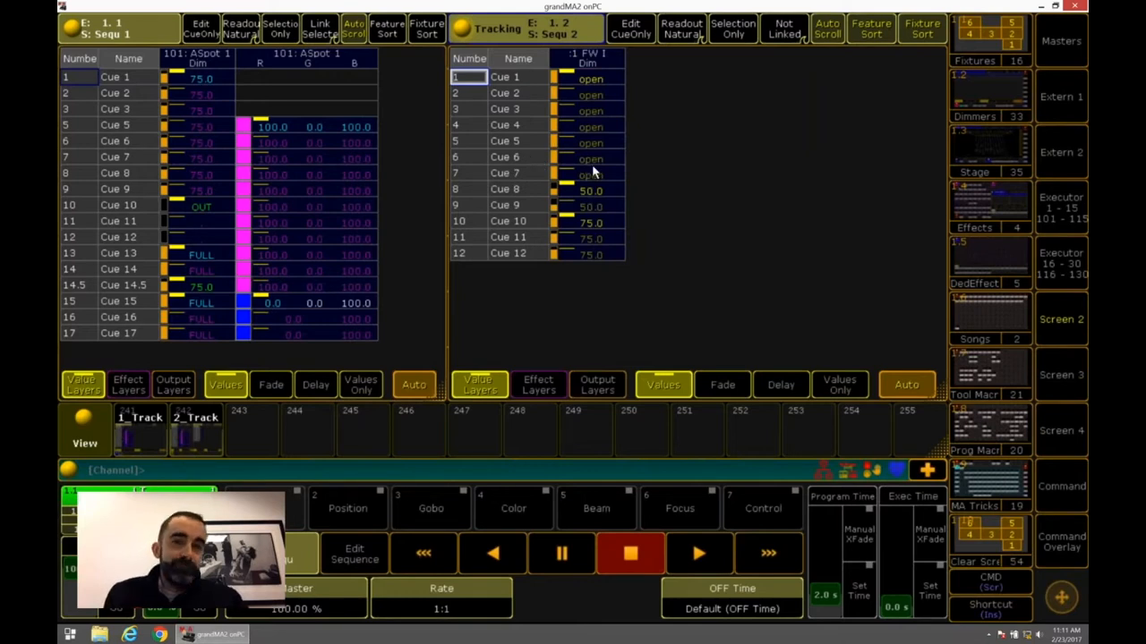
pyautogui.moveTo(322, 477)
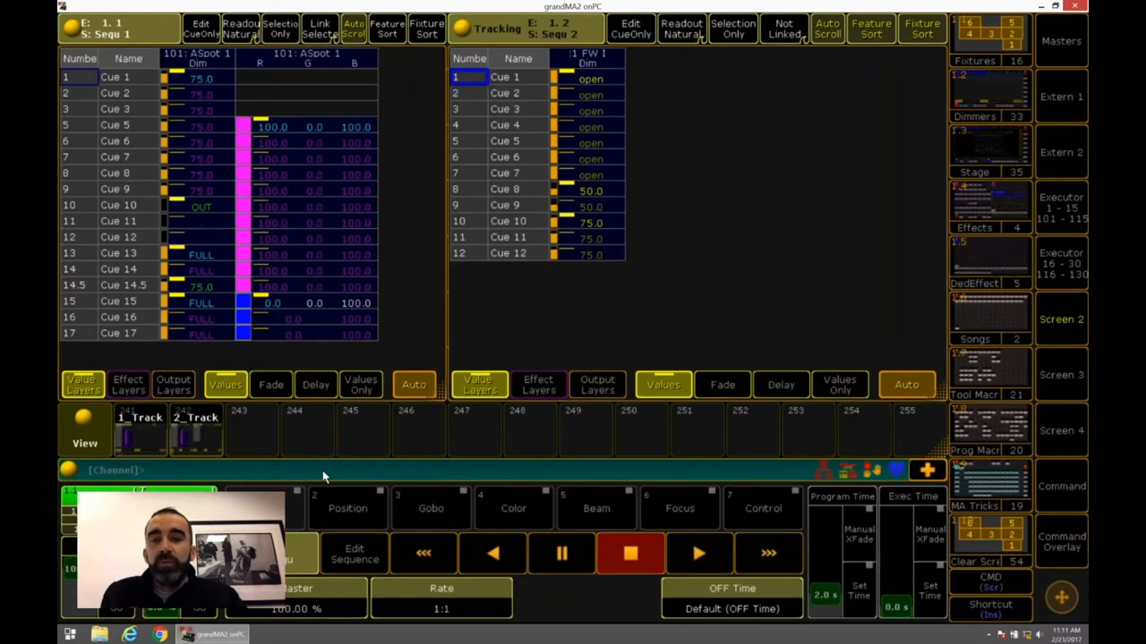
# Step: Copy Cue 14.5 from Exec 1 to Cue 6.5 on Exec 2, undo, and re-run it
pyautogui.write('copy cue')
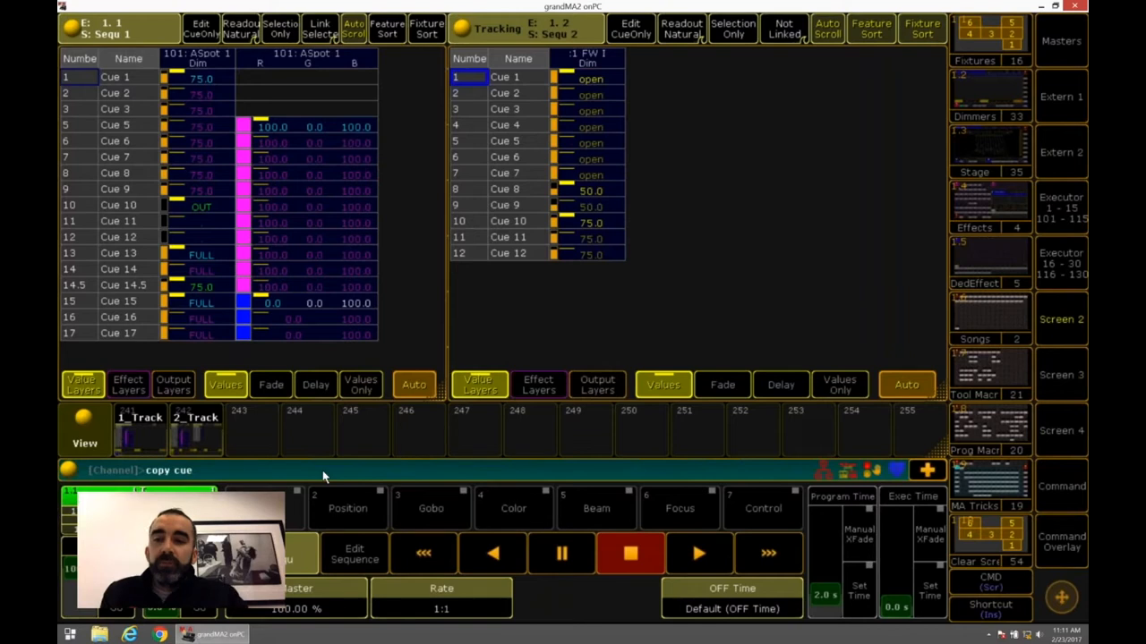
pyautogui.write('14.5 exec 1')
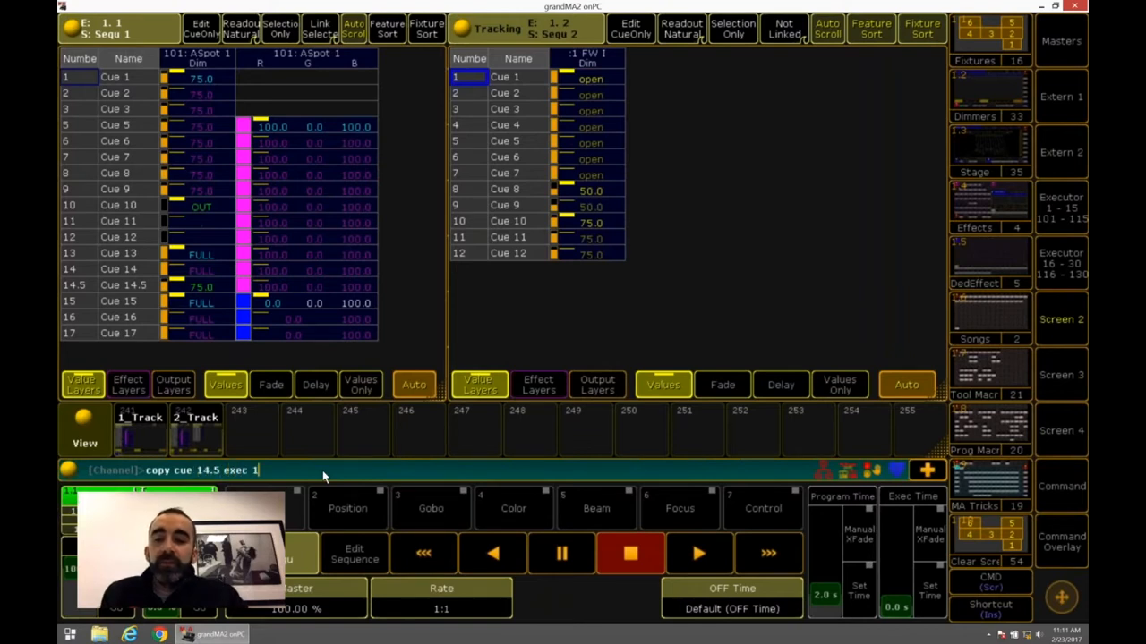
pyautogui.write('at cue 6.5 c')
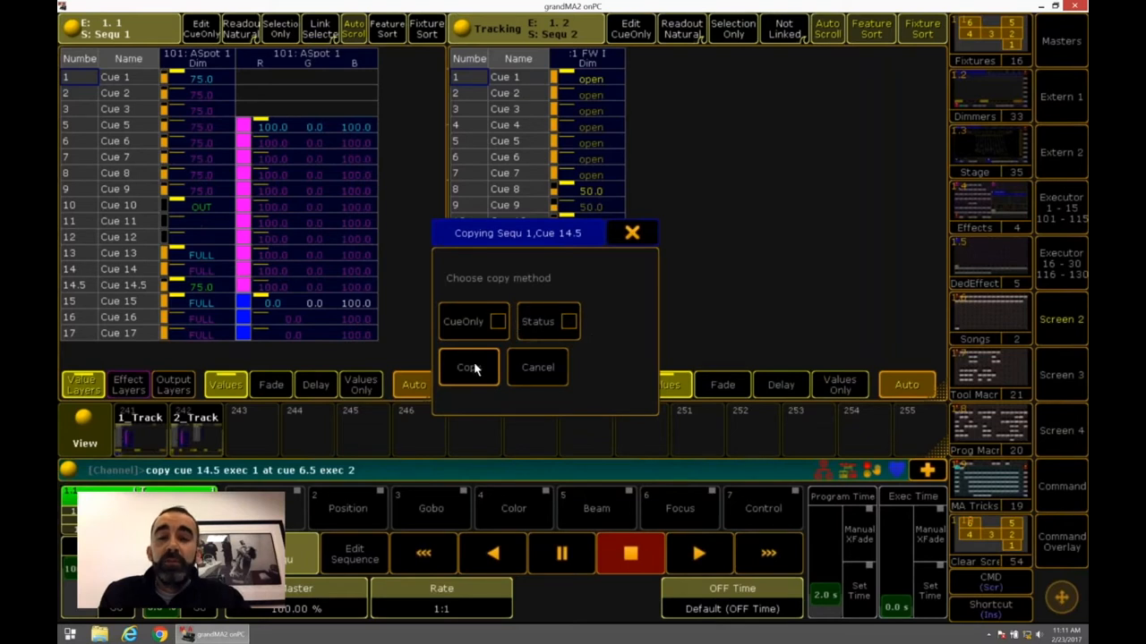
pyautogui.click(467, 367)
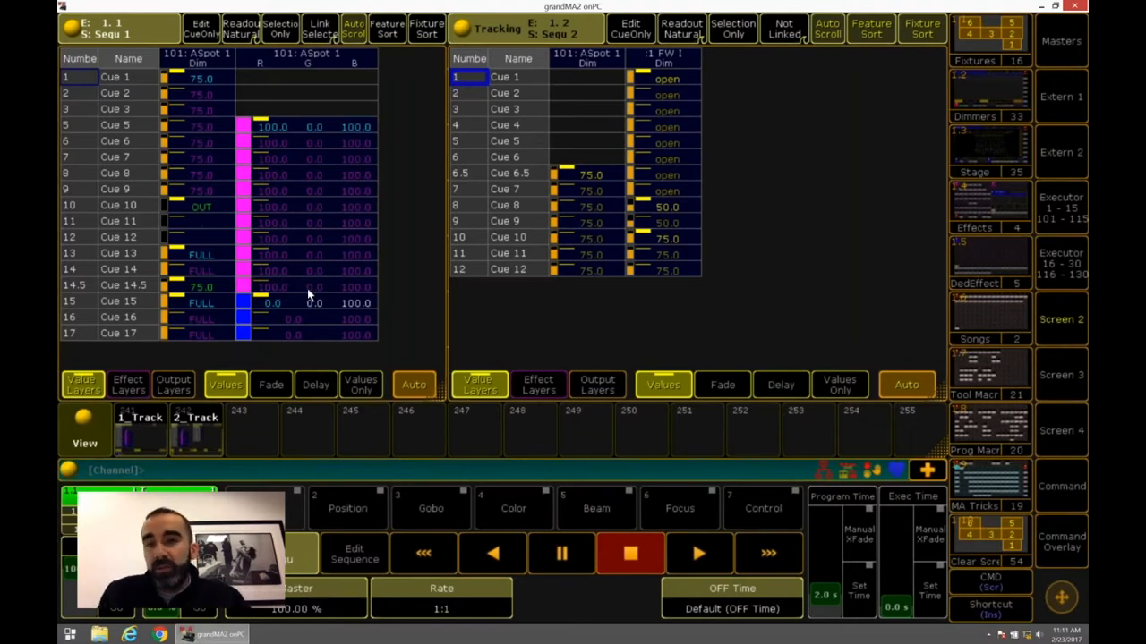
pyautogui.moveTo(682, 210)
pyautogui.write('Copy Cue 14.5 Executor 1 At Cue 6.5 Executor 2')
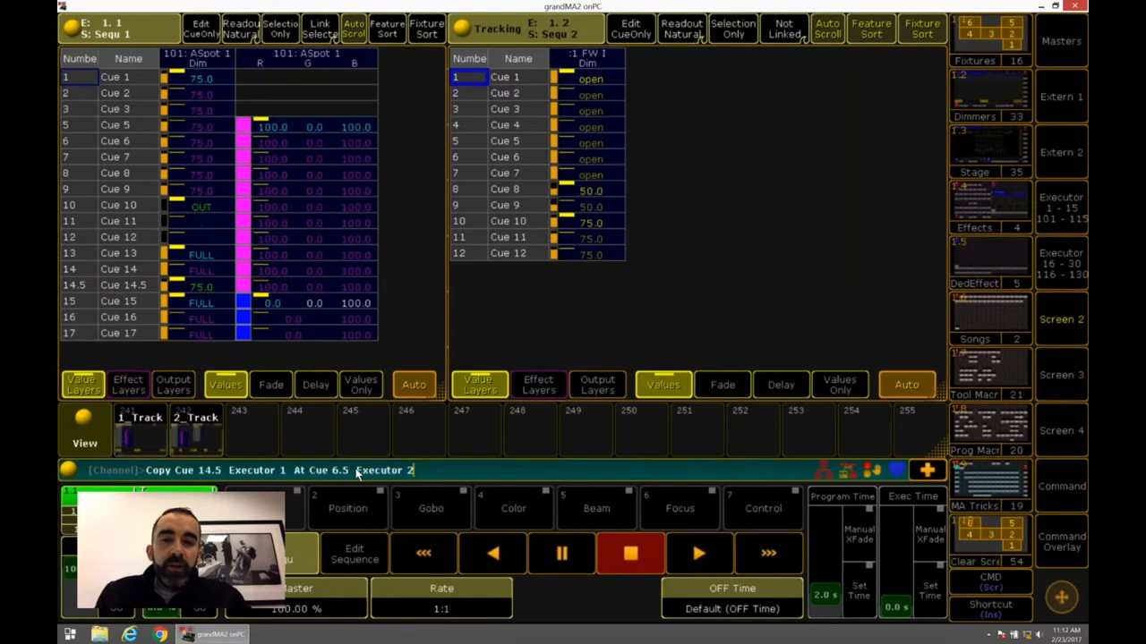
pyautogui.press('enter')
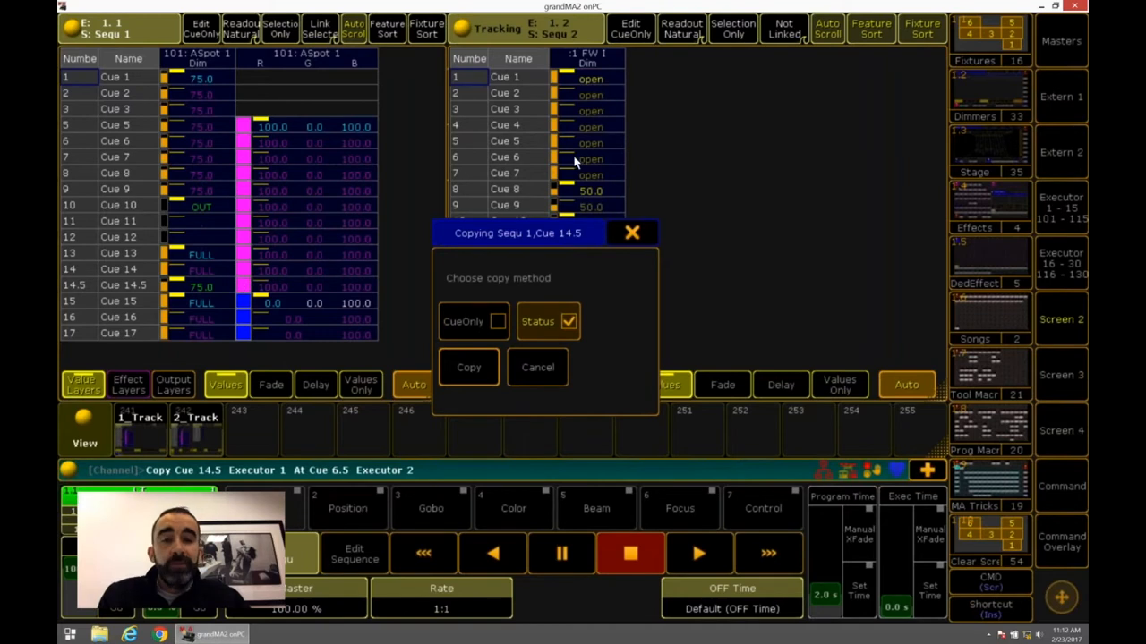
# Step: Confirm copying Cue 14.5 into Sequence 2 as Cue 6.5 with status
pyautogui.click(468, 367)
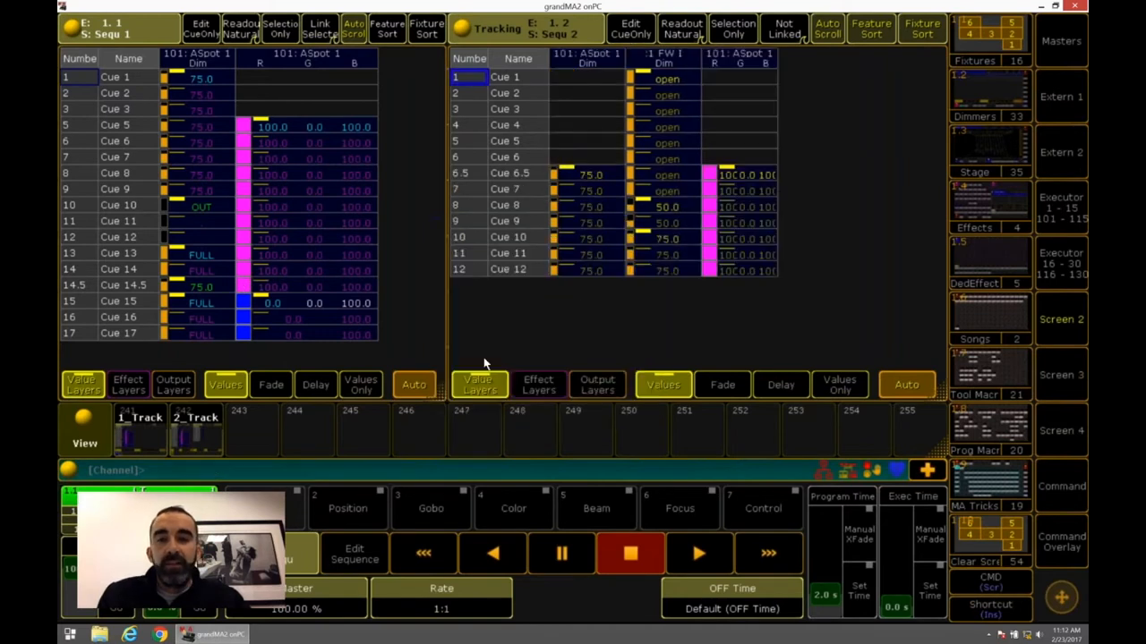
pyautogui.moveTo(741, 182)
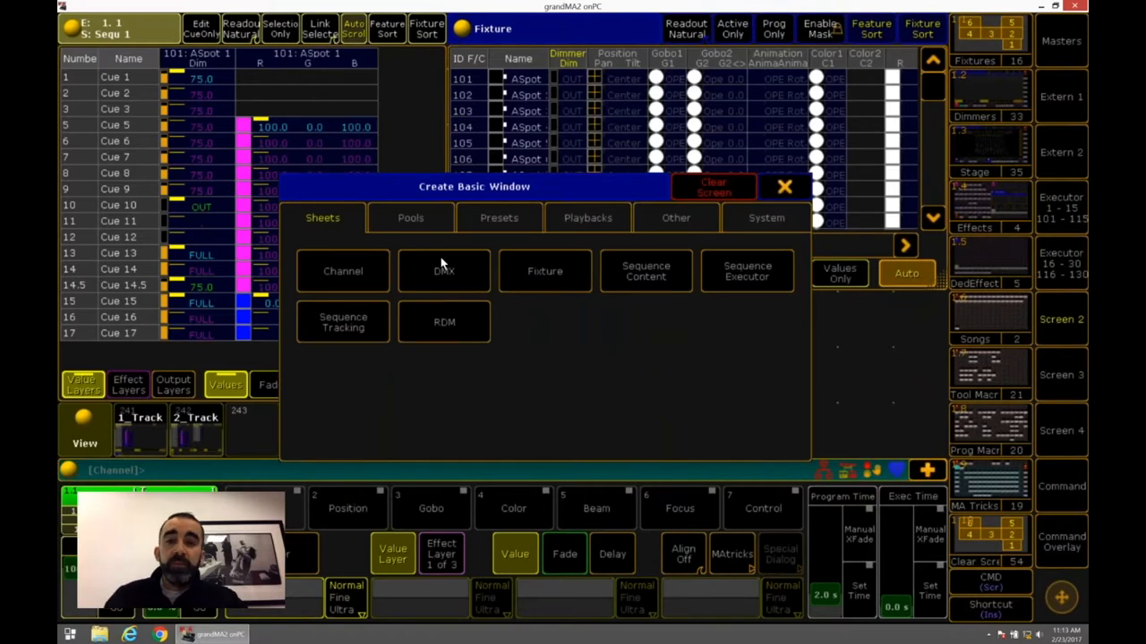
# Step: Add a Command Line Feedback window from the Other/System window types
pyautogui.click(676, 217)
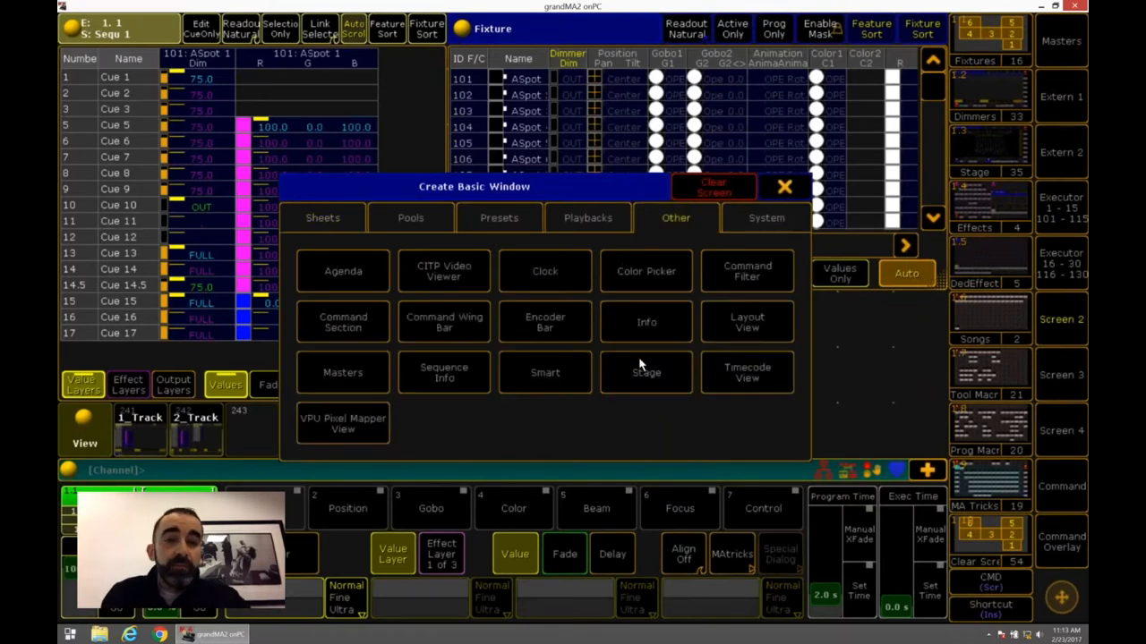
pyautogui.moveTo(707, 224)
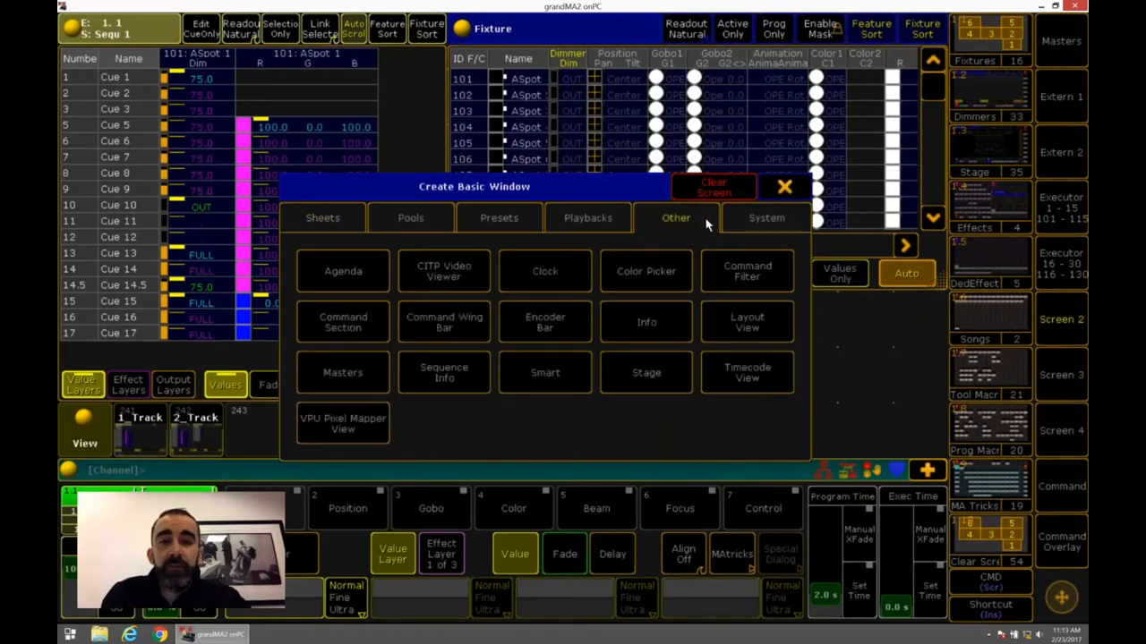
pyautogui.moveTo(712, 292)
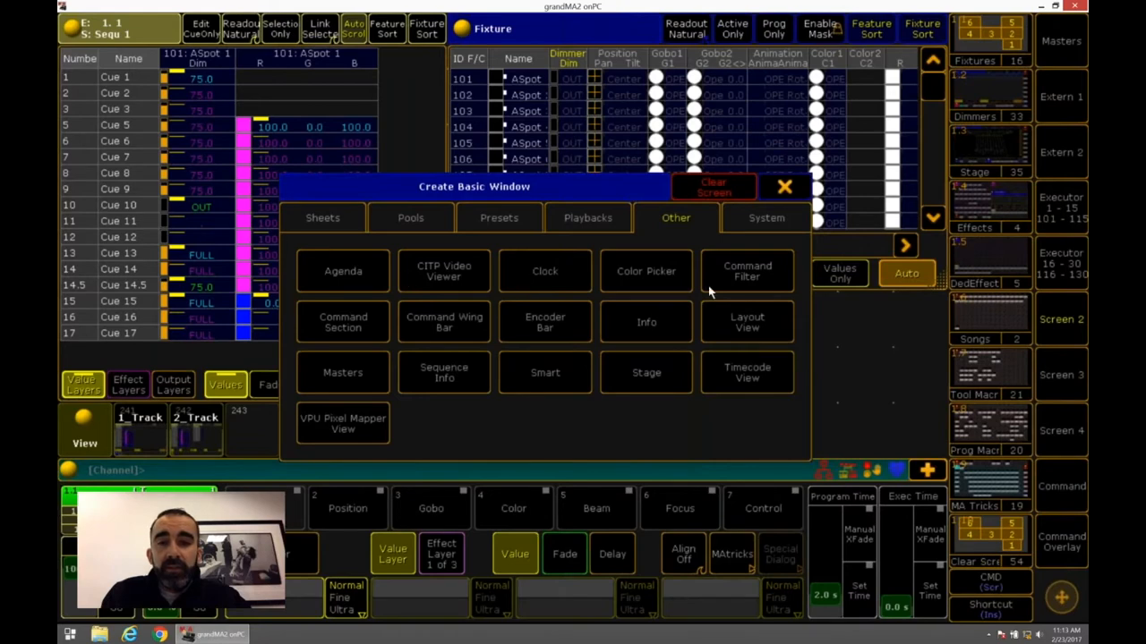
pyautogui.moveTo(748, 271)
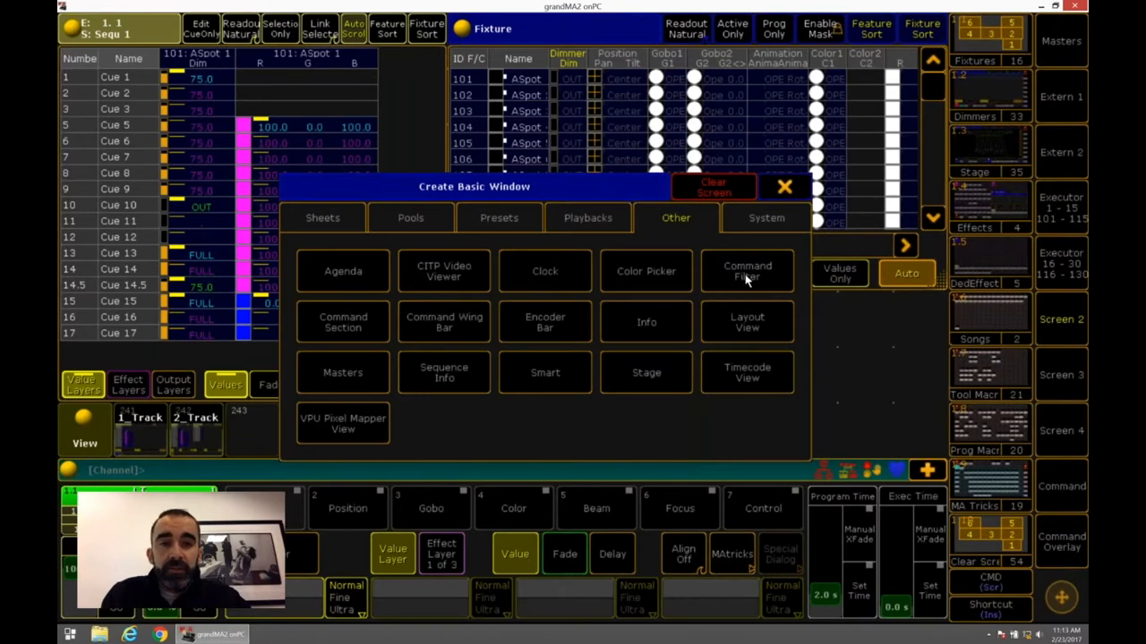
pyautogui.click(765, 218)
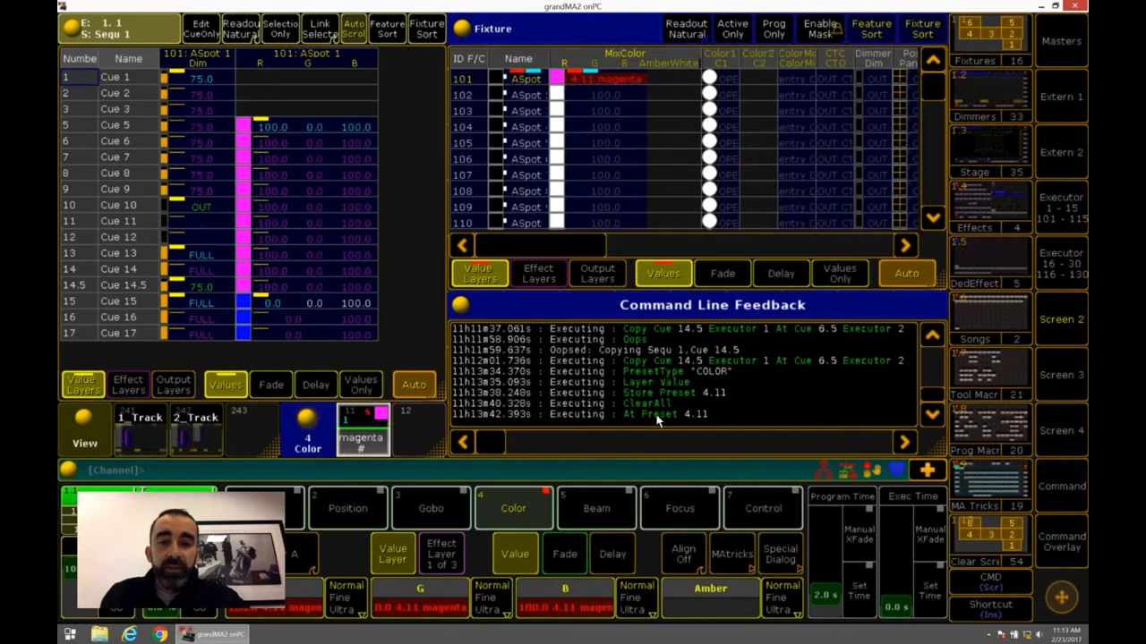
pyautogui.moveTo(703, 424)
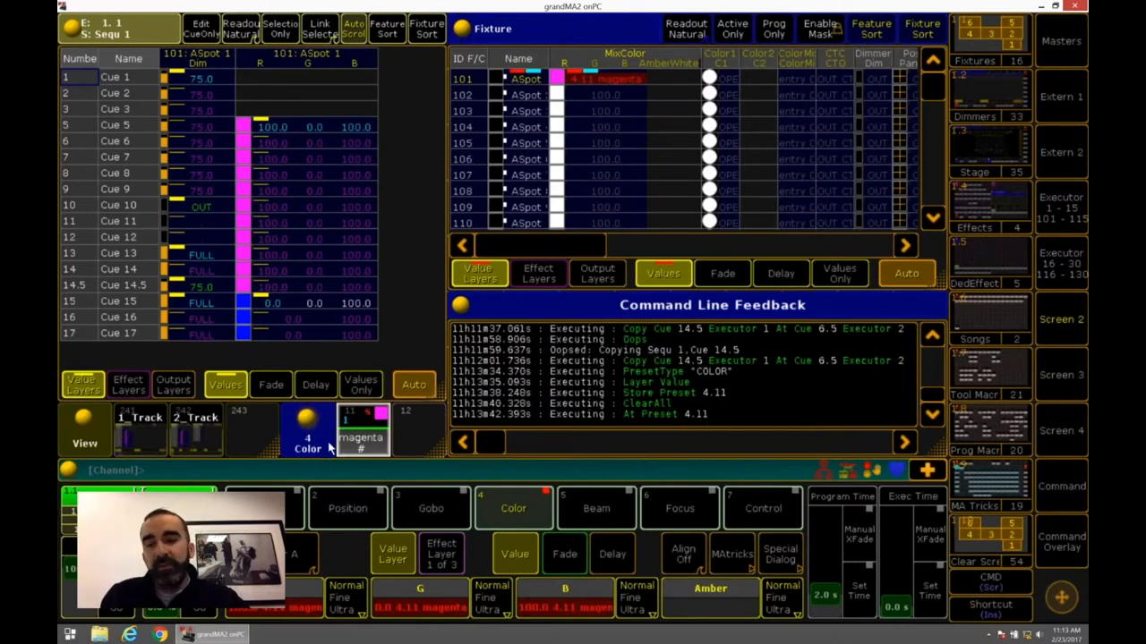
pyautogui.moveTo(448, 480)
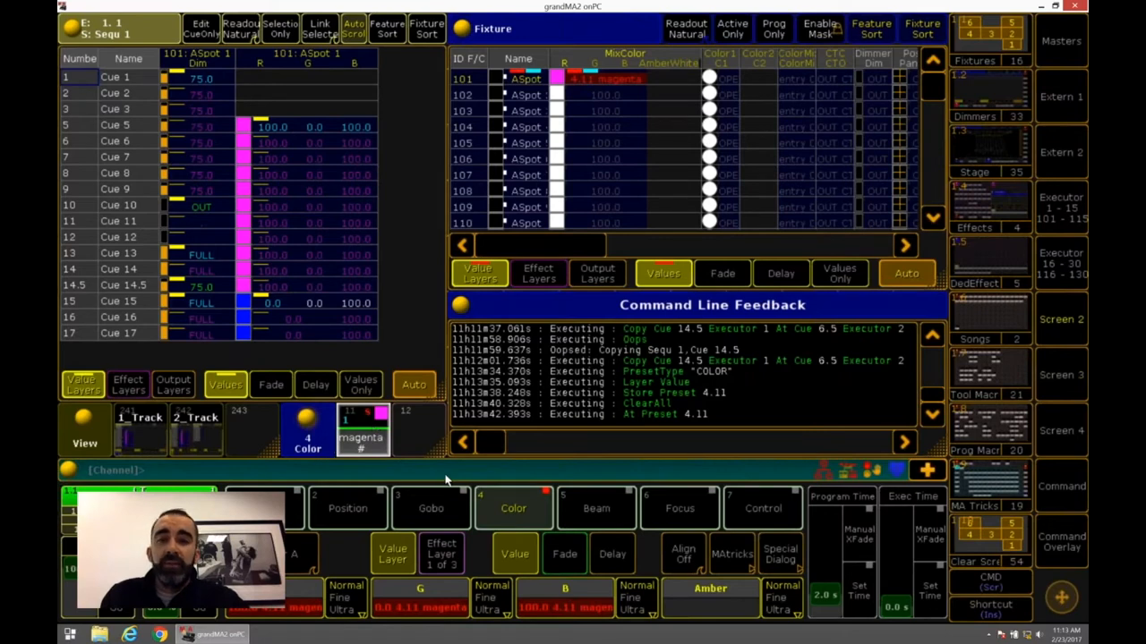
# Step: Set fixture 101 to 50 percent from the command keypad, then close the keypad
pyautogui.click(1062, 546)
pyautogui.write('At 50')
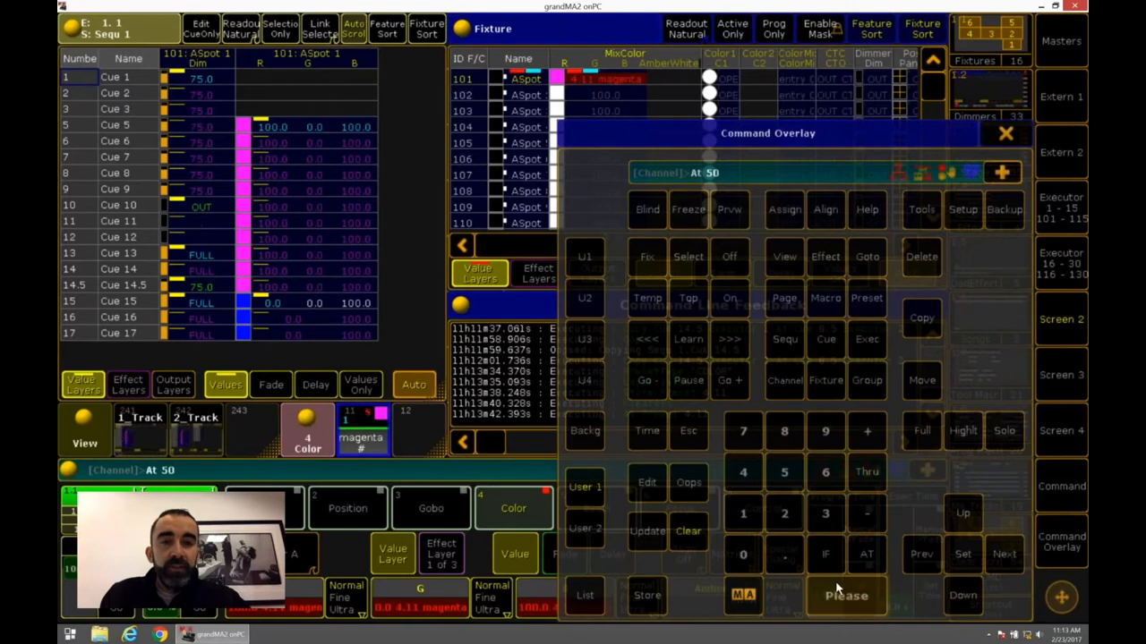
pyautogui.click(845, 595)
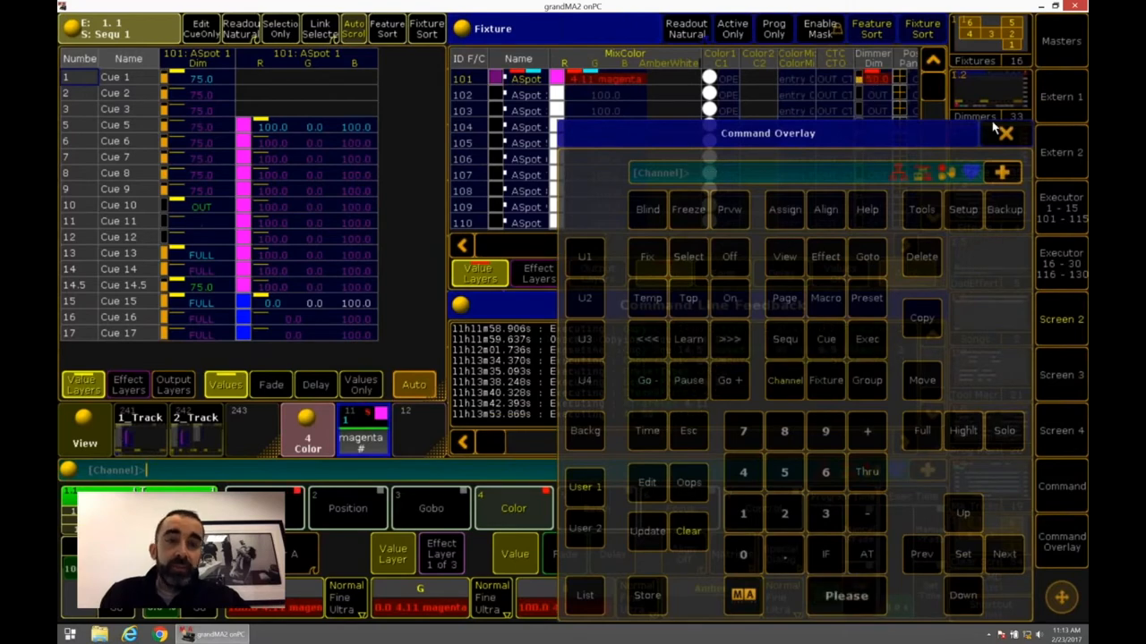
pyautogui.click(1005, 133)
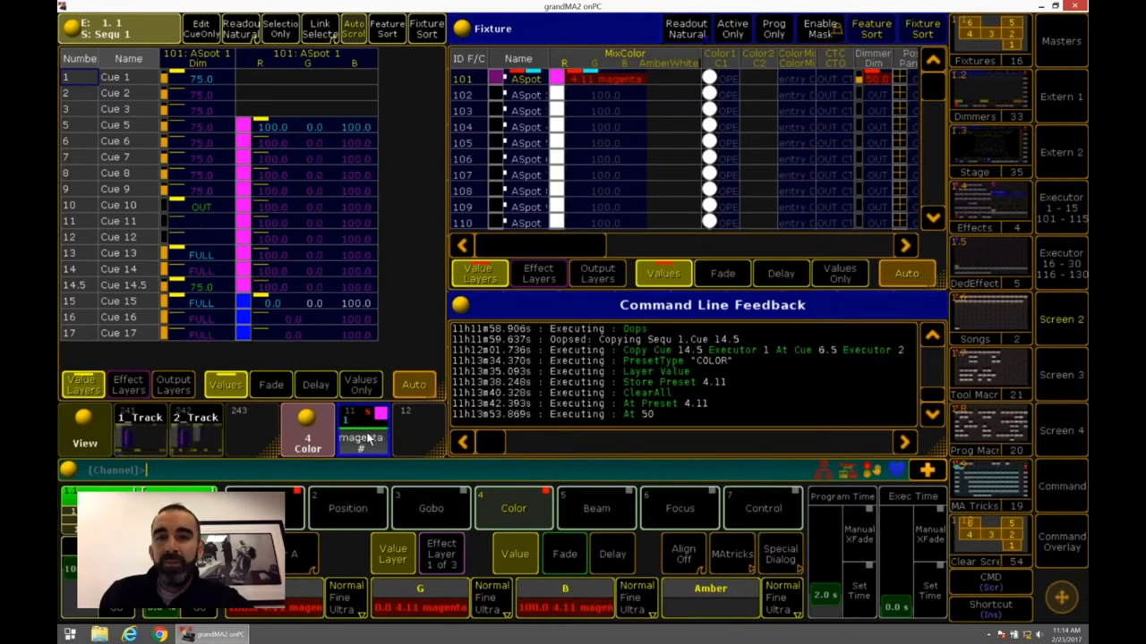
pyautogui.moveTo(226, 177)
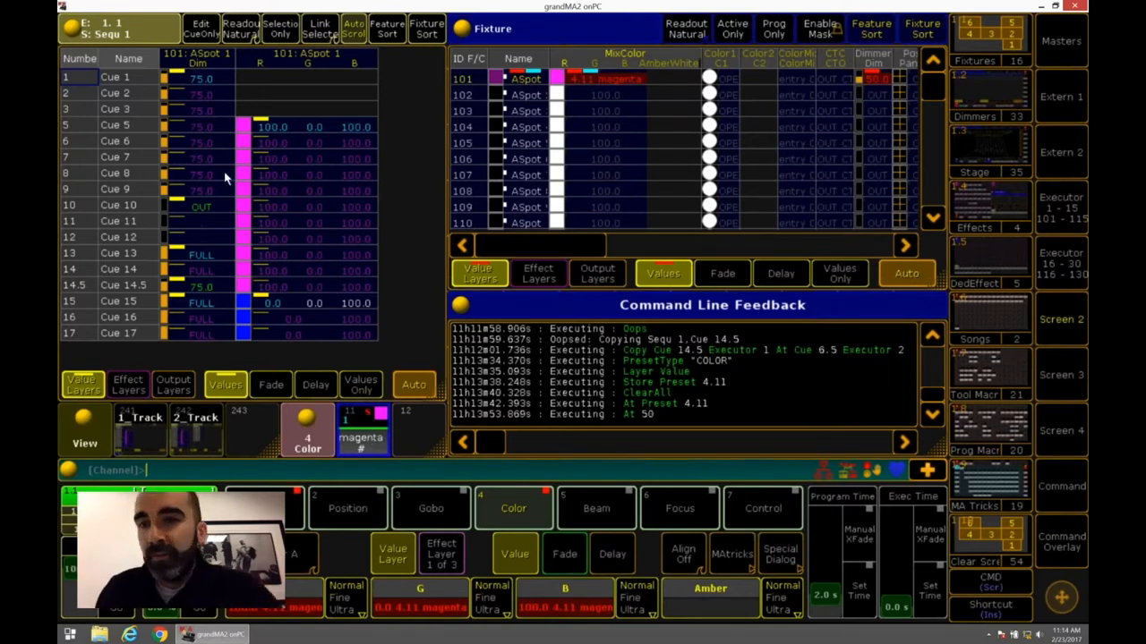
pyautogui.moveTo(188, 184)
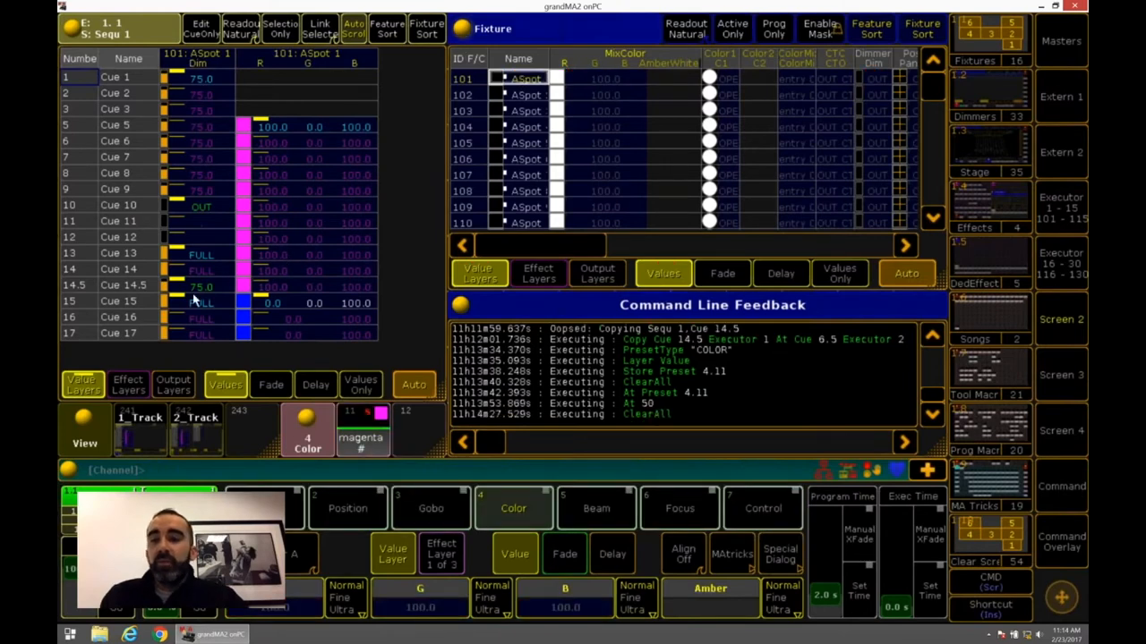
pyautogui.moveTo(452, 475)
pyautogui.write('At')
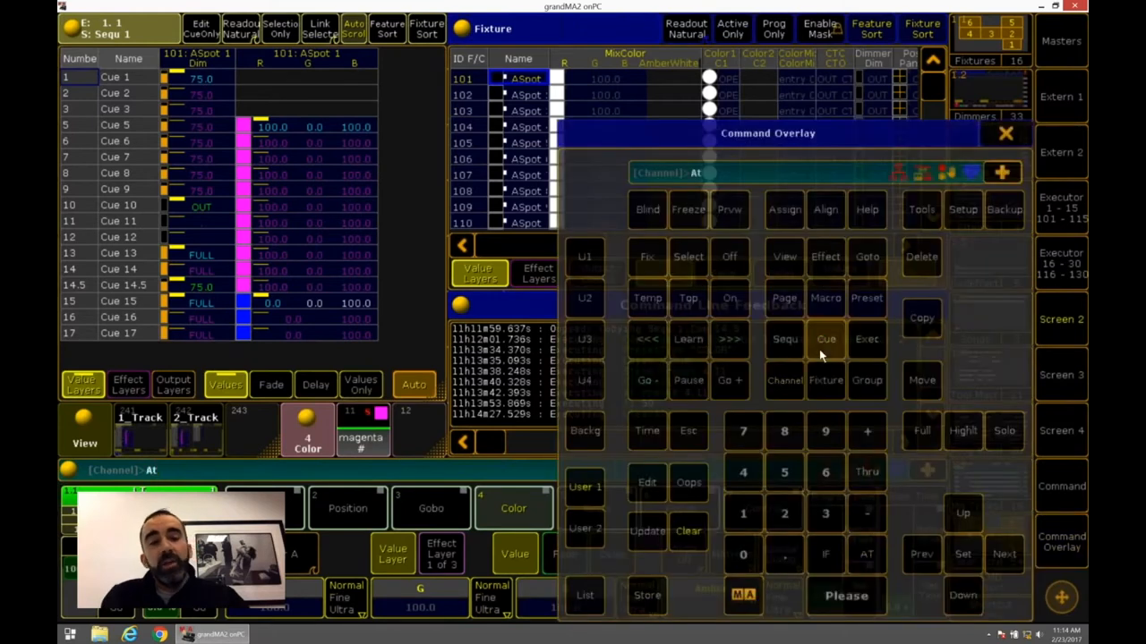
# Step: Load Cue 15's values with At Cue 15, then type a Call IfOutput command for fixture 101
pyautogui.click(825, 338)
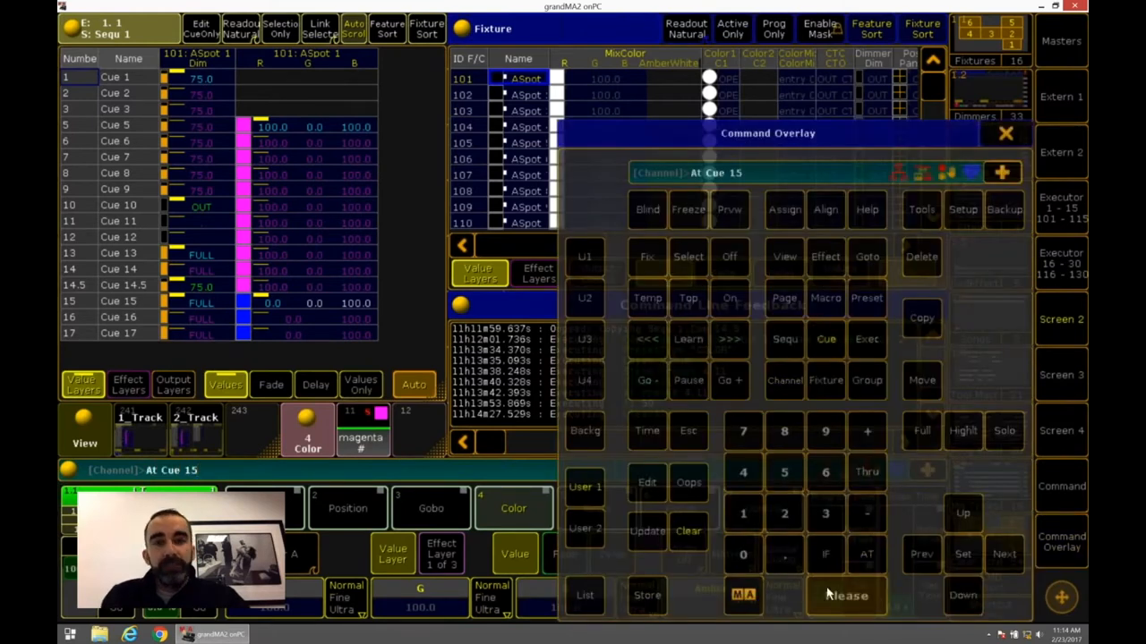
pyautogui.click(845, 595)
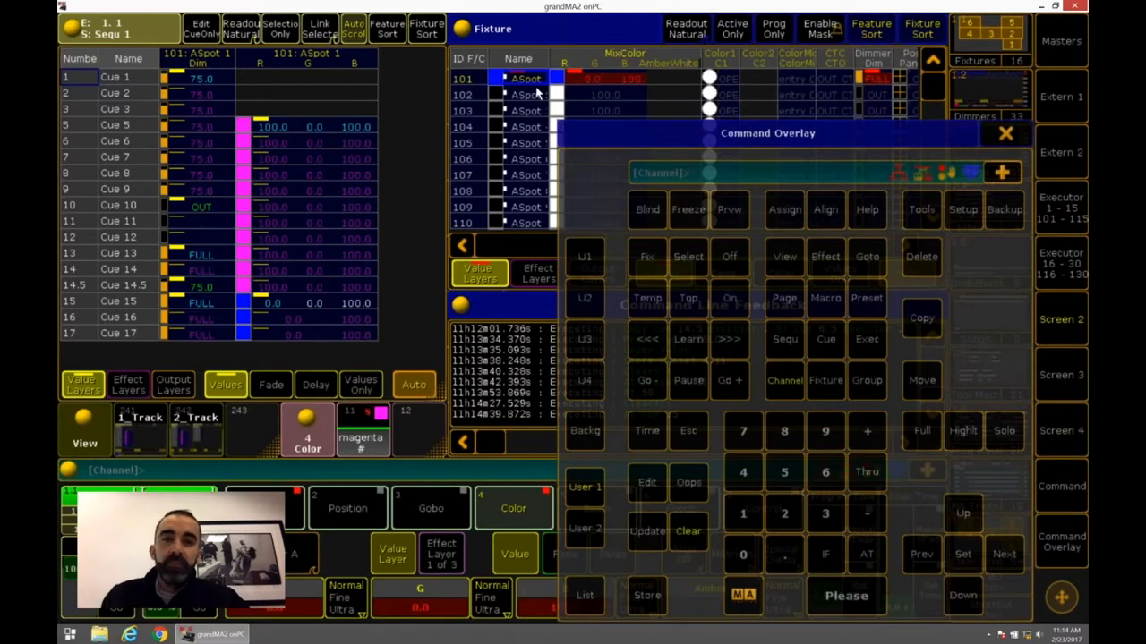
pyautogui.moveTo(347, 303)
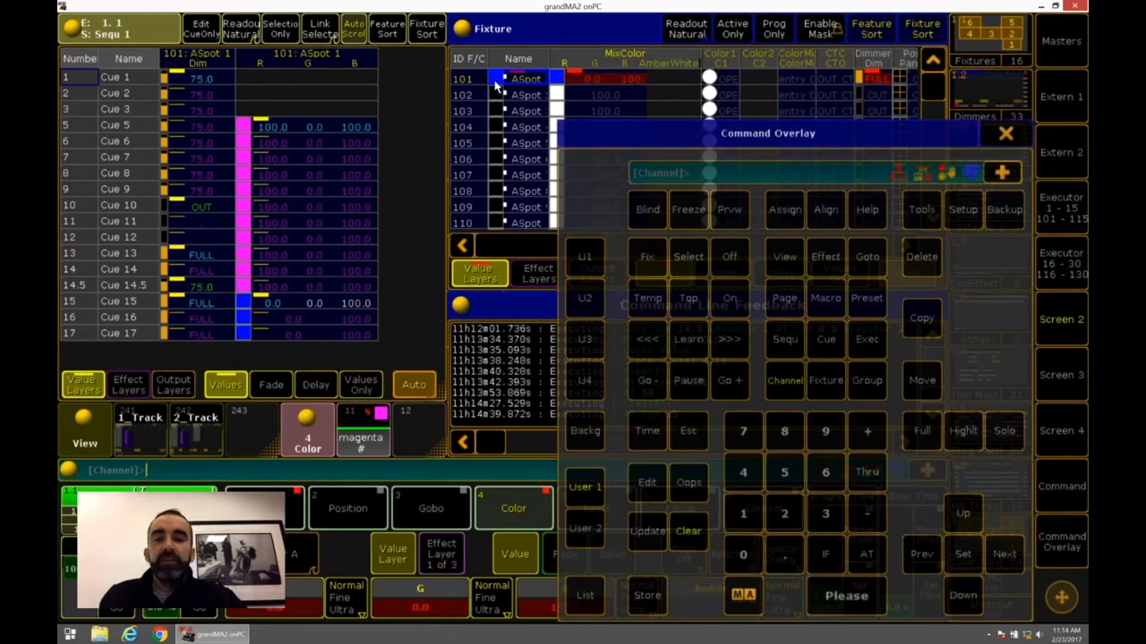
pyautogui.moveTo(550, 90)
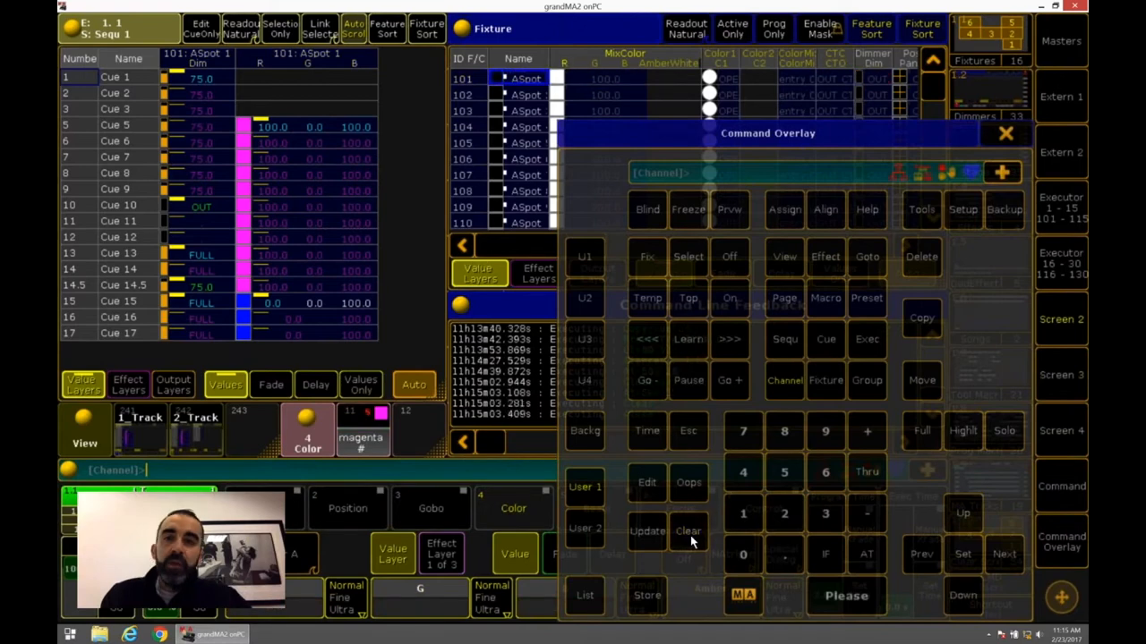
pyautogui.moveTo(732, 306)
pyautogui.write('Call')
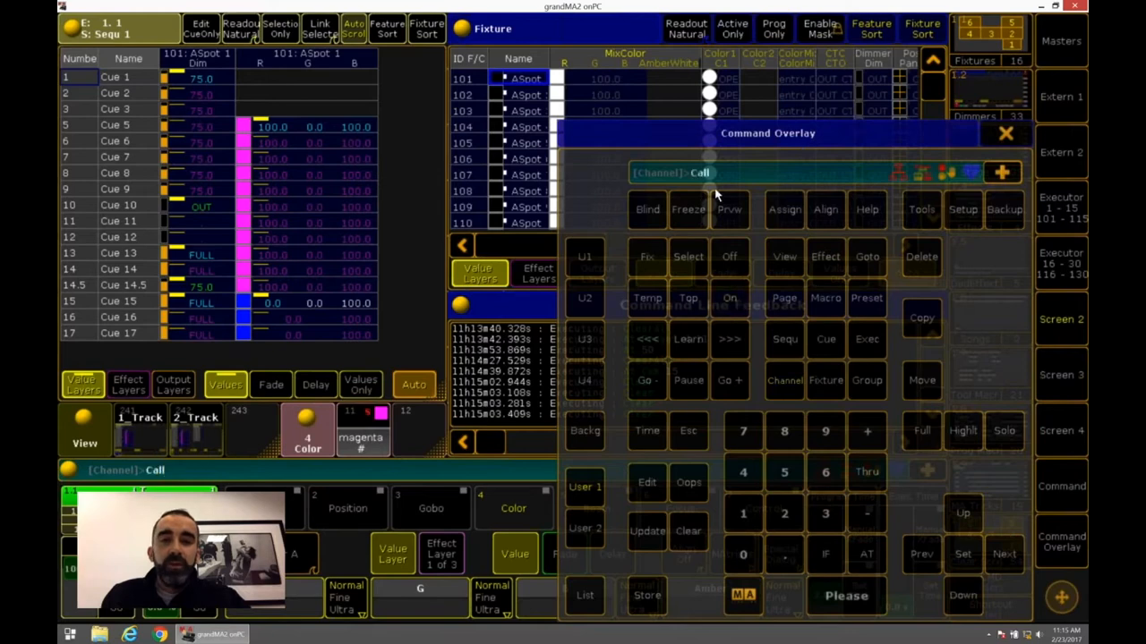
pyautogui.moveTo(810, 392)
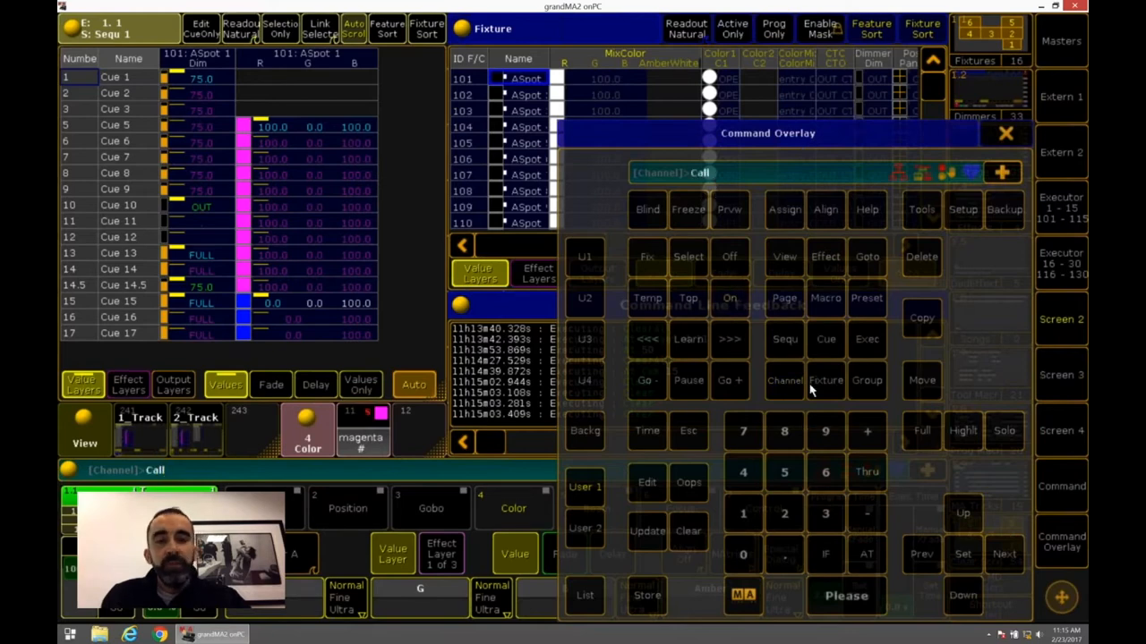
pyautogui.click(743, 512)
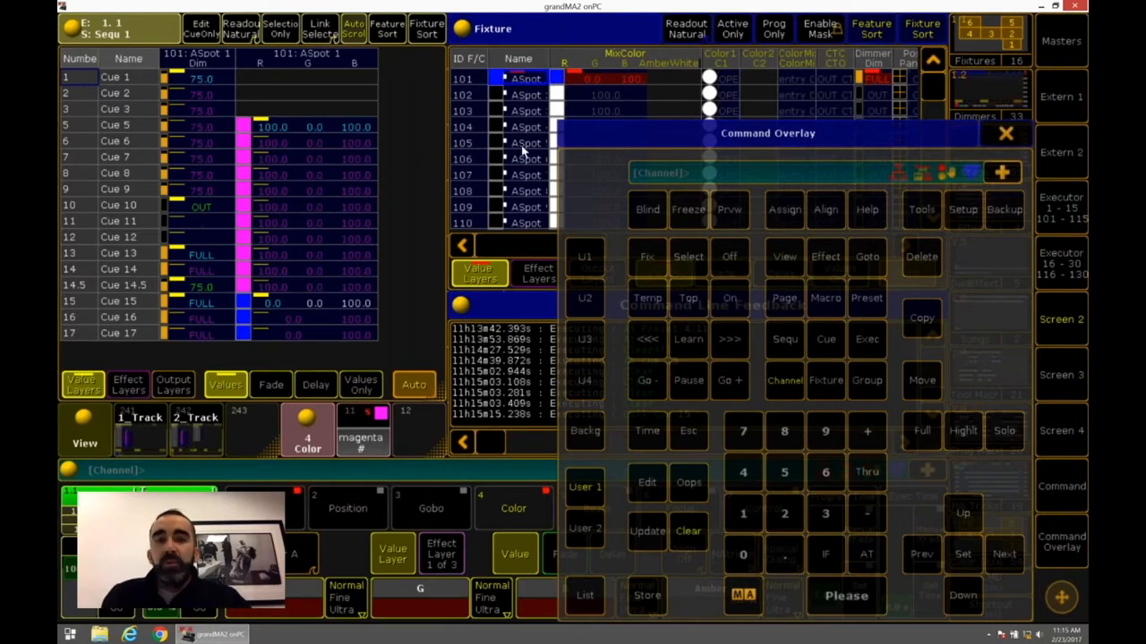
pyautogui.write('IfOutput')
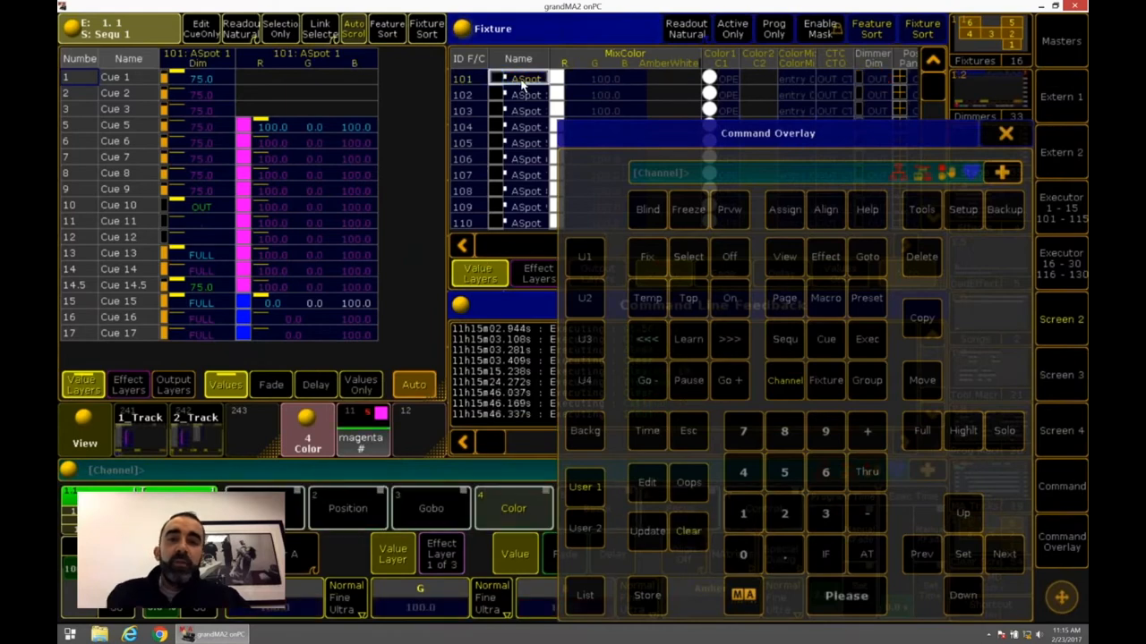
pyautogui.moveTo(872, 555)
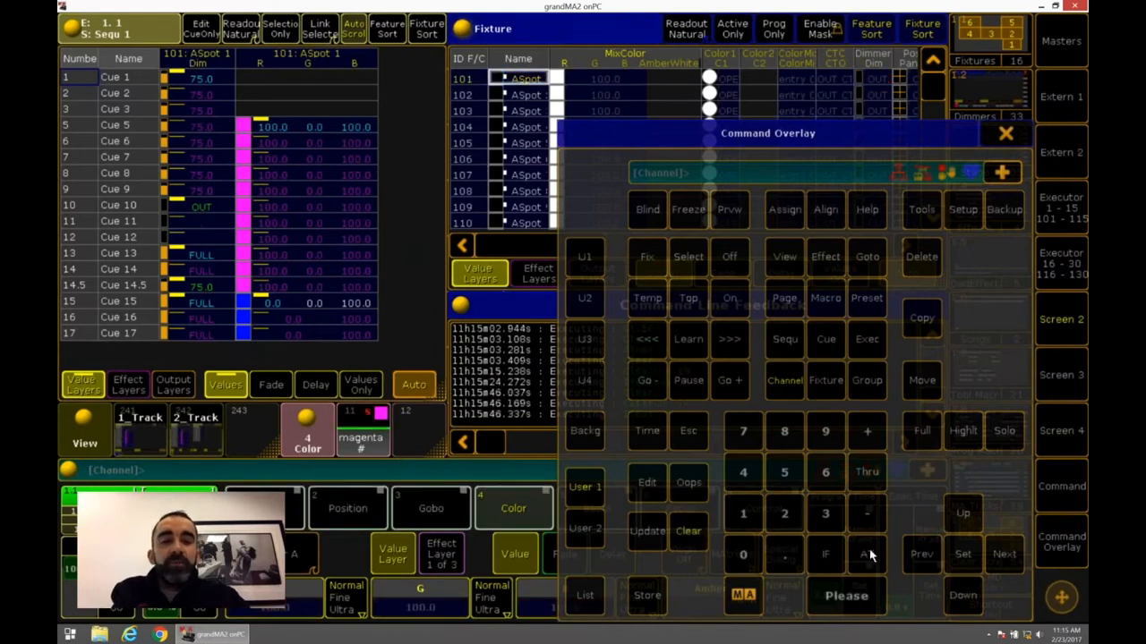
pyautogui.click(866, 553)
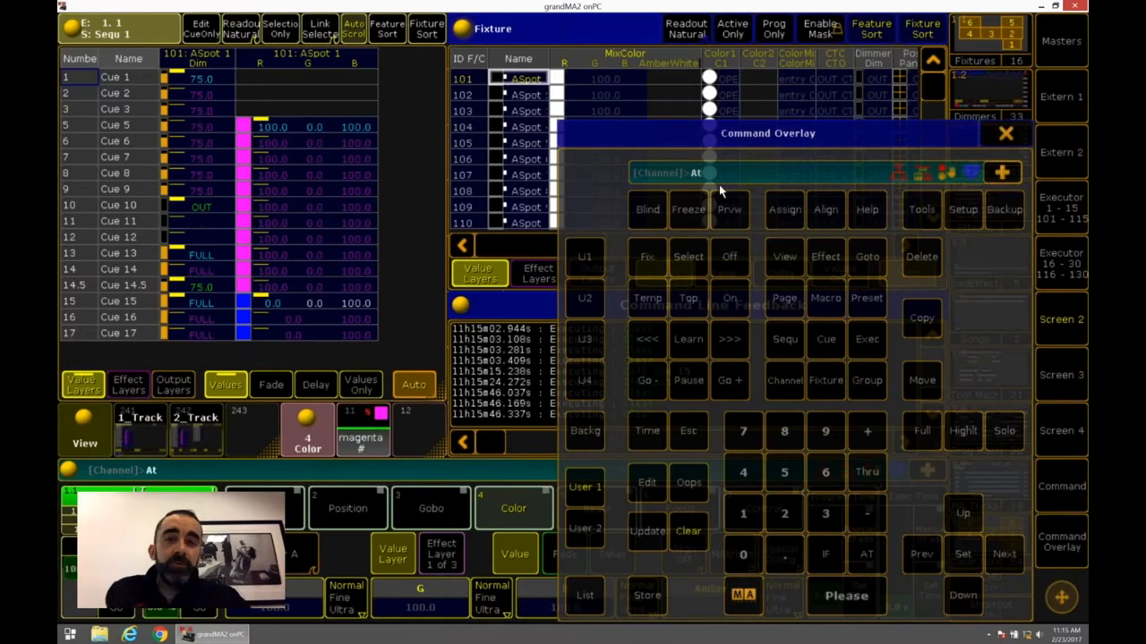
pyautogui.moveTo(734, 209)
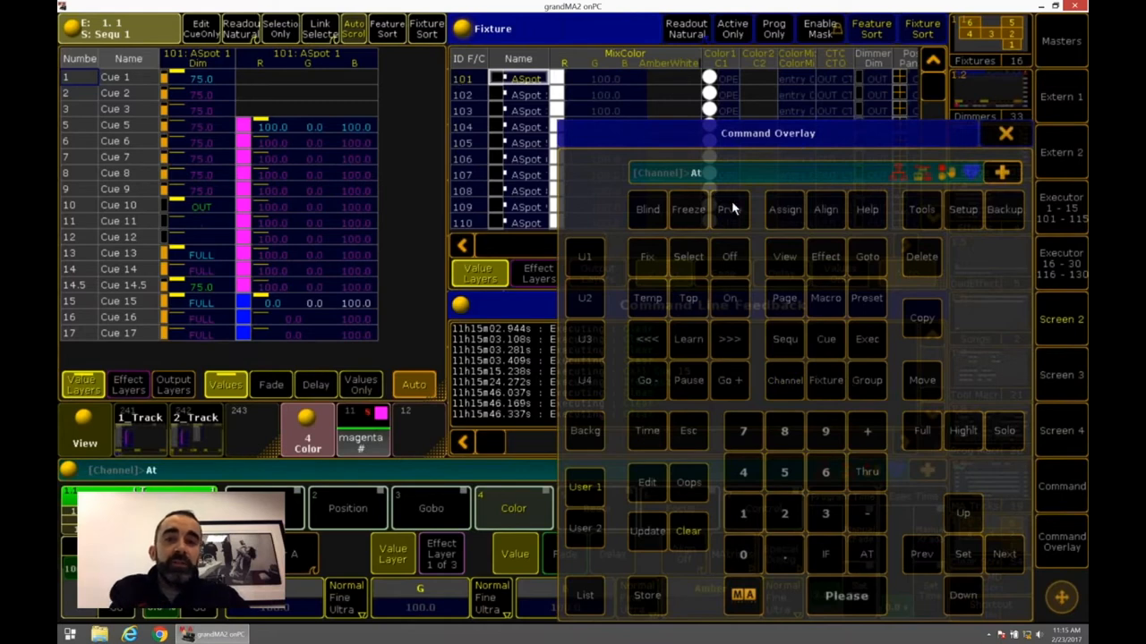
pyautogui.click(825, 339)
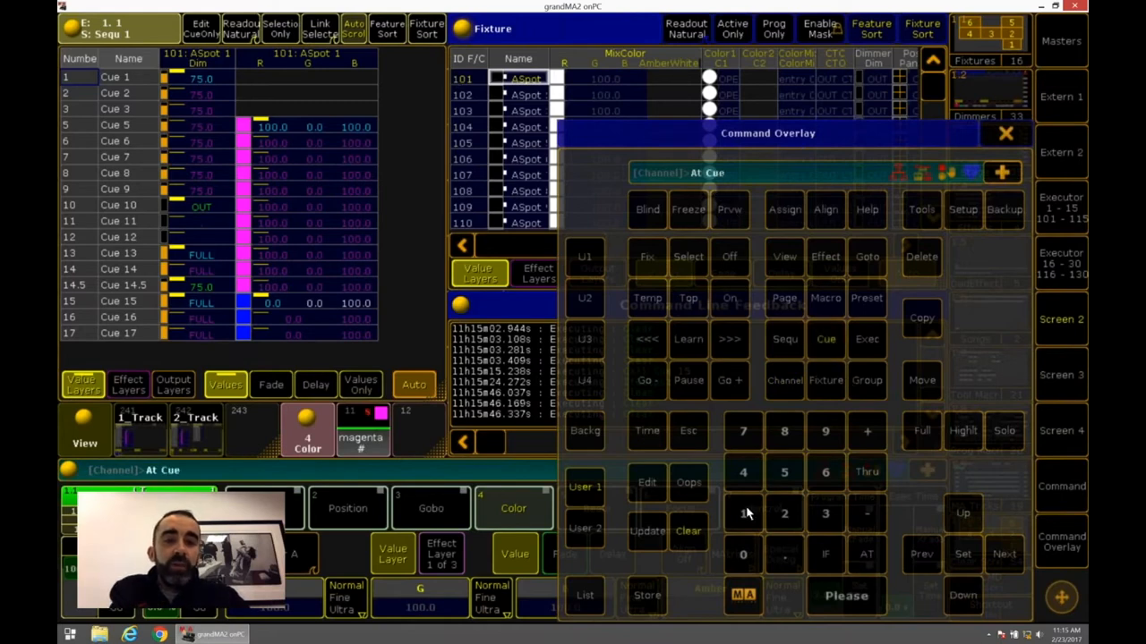
pyautogui.write('15')
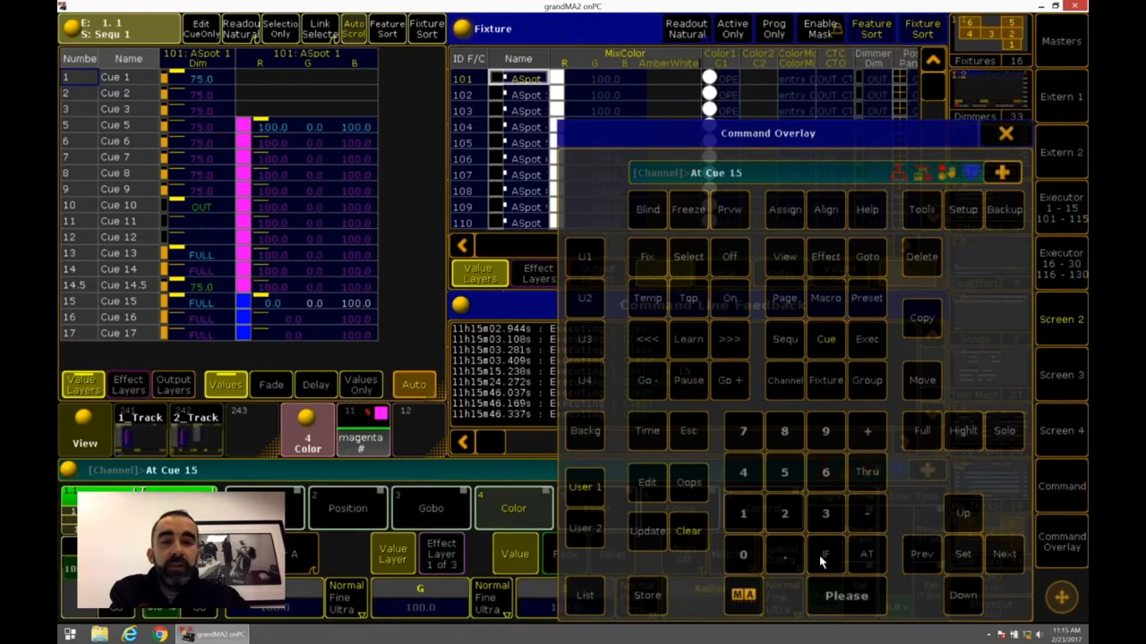
pyautogui.click(824, 553)
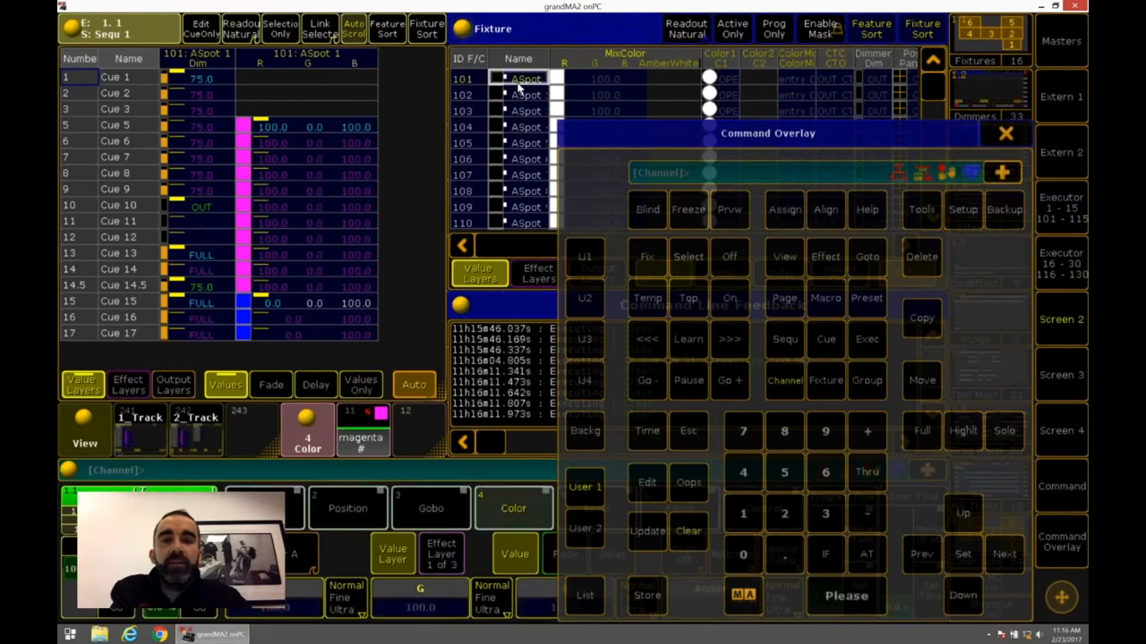
pyautogui.moveTo(732, 332)
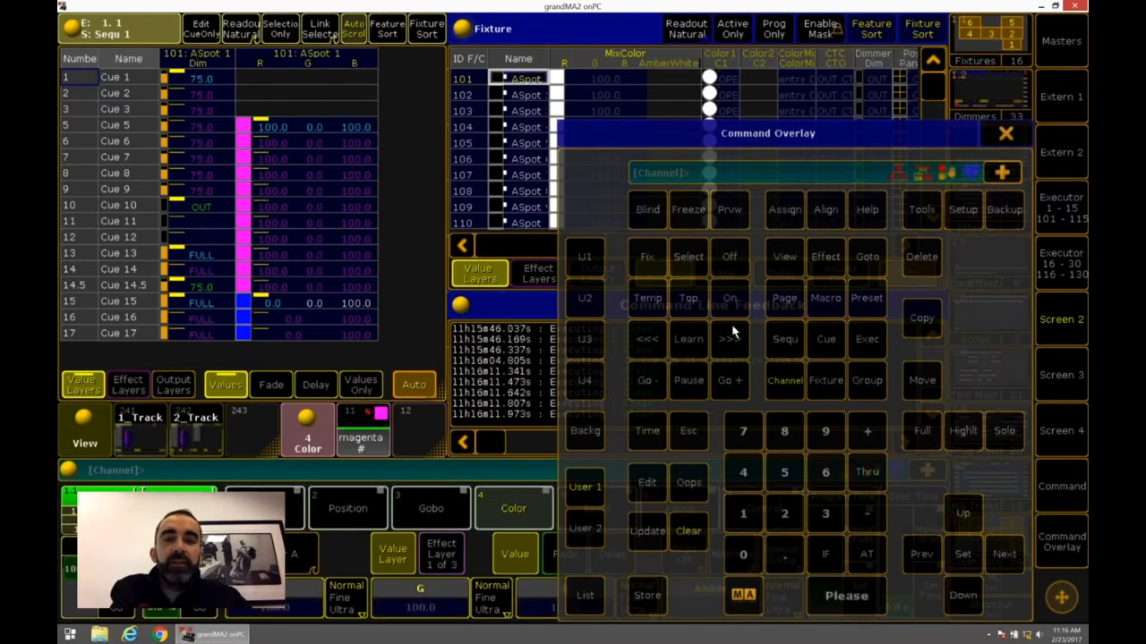
# Step: Switch to the fixture sheet and filter pool screen and pick the MixColor attributes
pyautogui.click(866, 553)
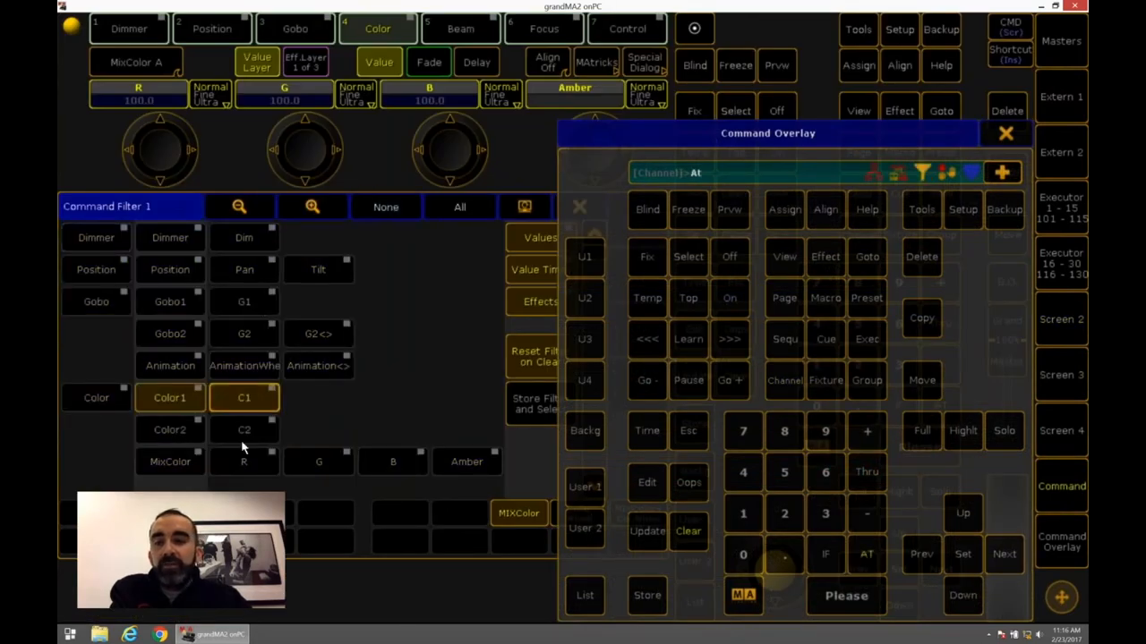
pyautogui.click(243, 237)
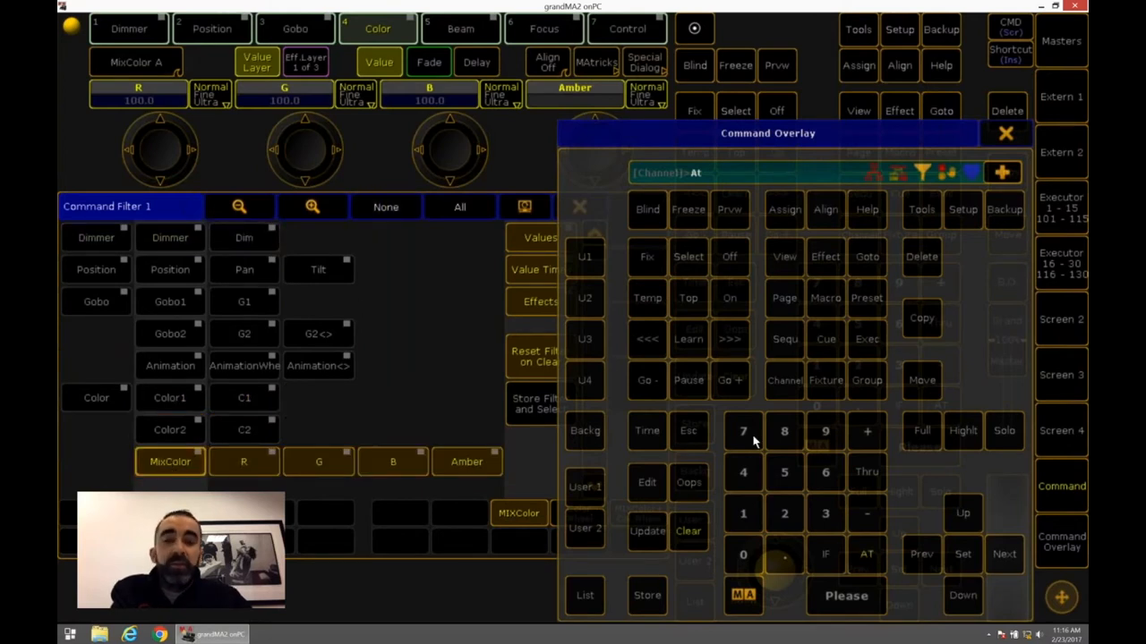
pyautogui.click(826, 338)
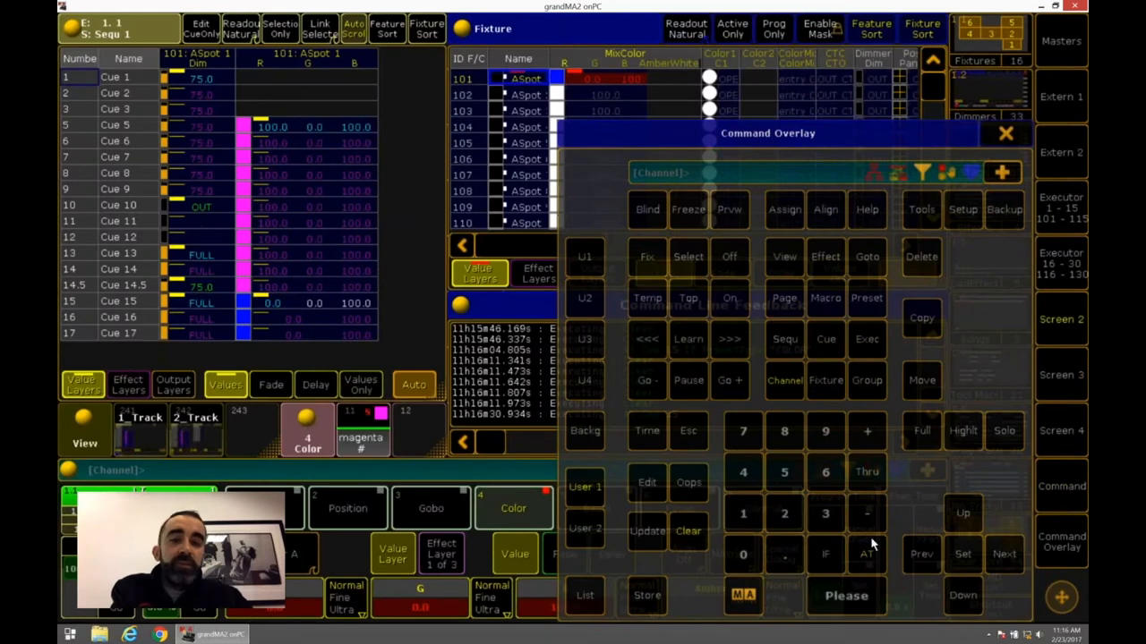
pyautogui.moveTo(870, 561)
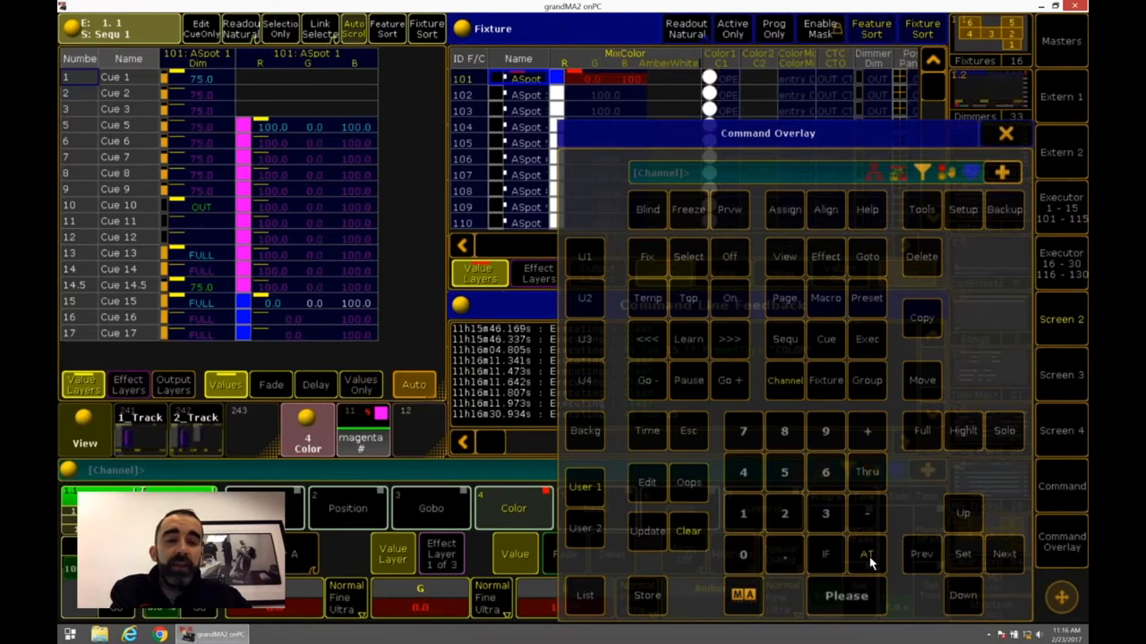
pyautogui.click(867, 554)
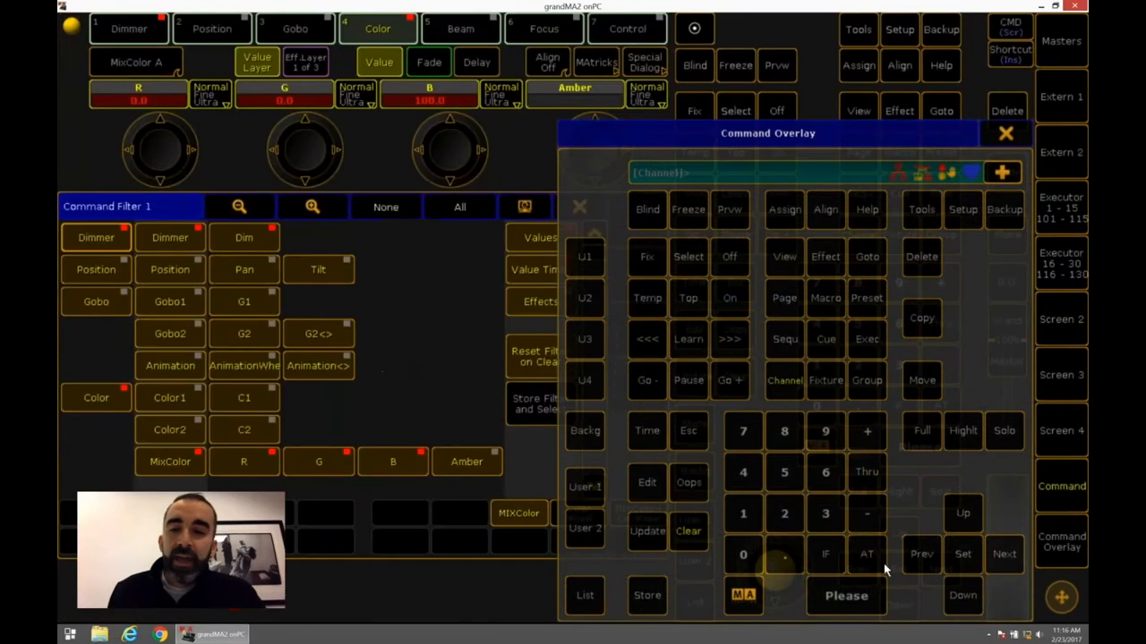
pyautogui.click(243, 333)
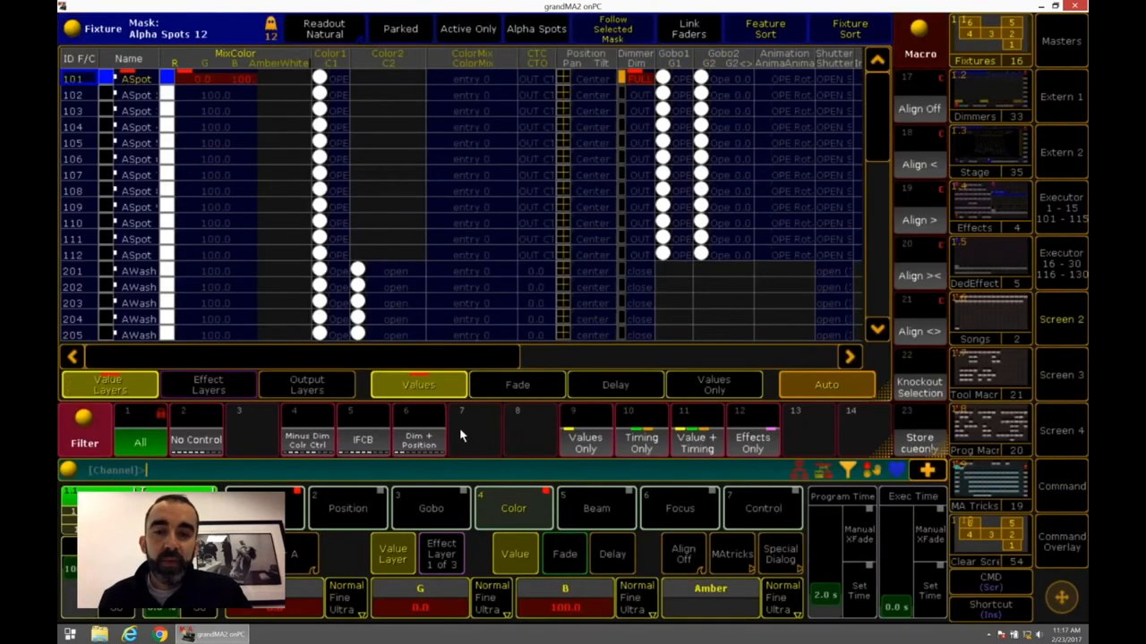
pyautogui.moveTo(539, 436)
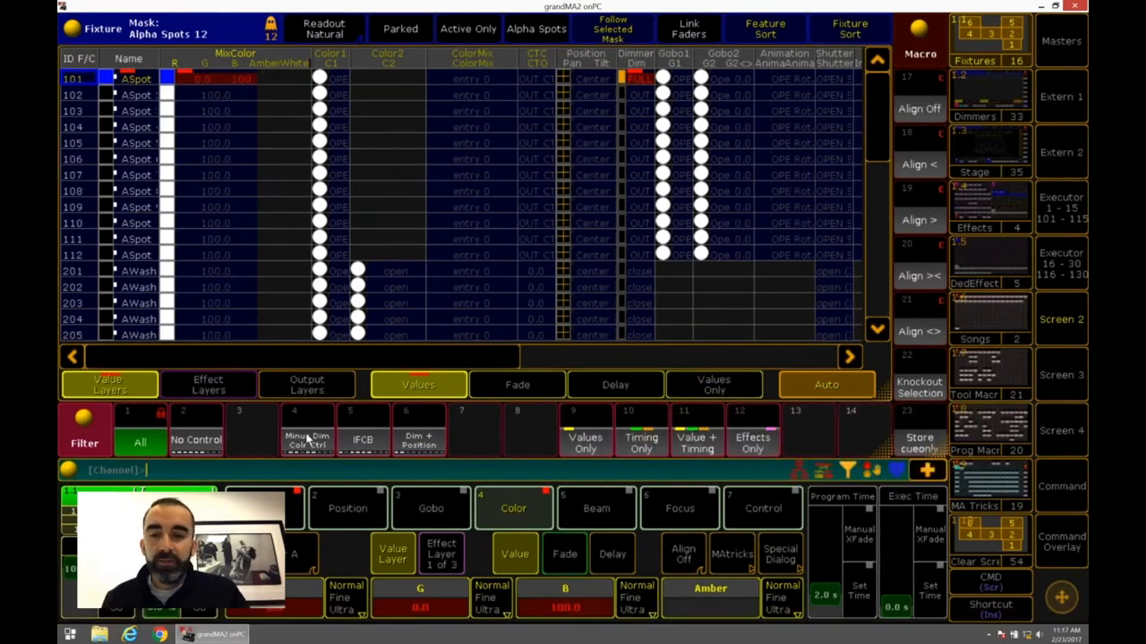
# Step: Make filter 8 'Color Only' with MixColor attributes, test it on Cue 15, then clear
pyautogui.click(307, 438)
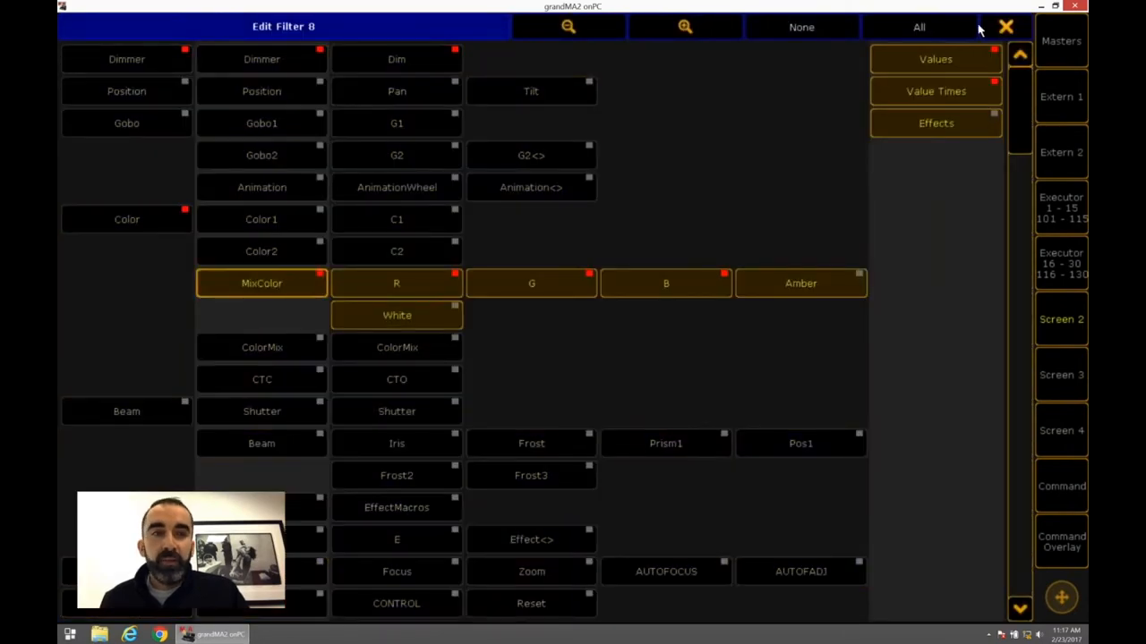
pyautogui.click(1005, 27)
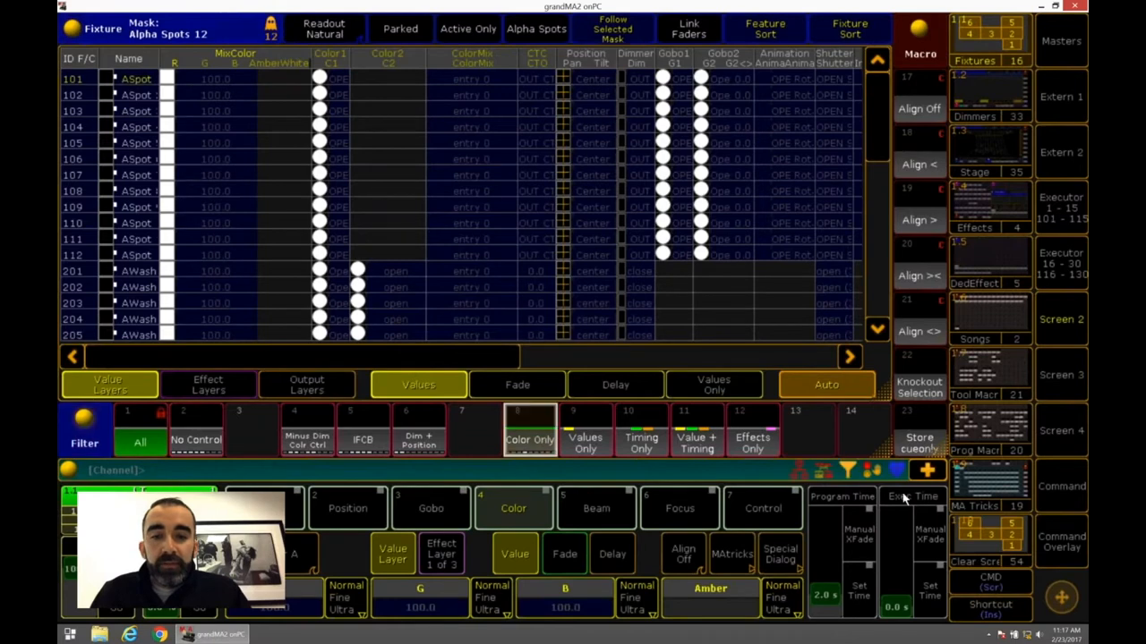
pyautogui.click(1061, 549)
pyautogui.write('At Cue 15')
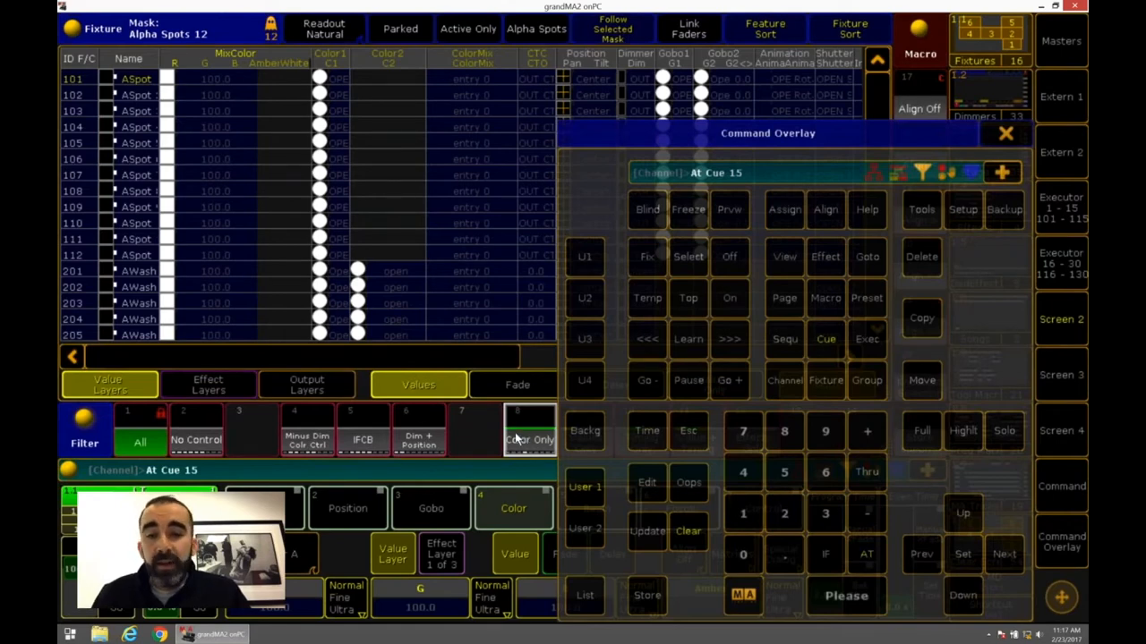
pyautogui.click(824, 554)
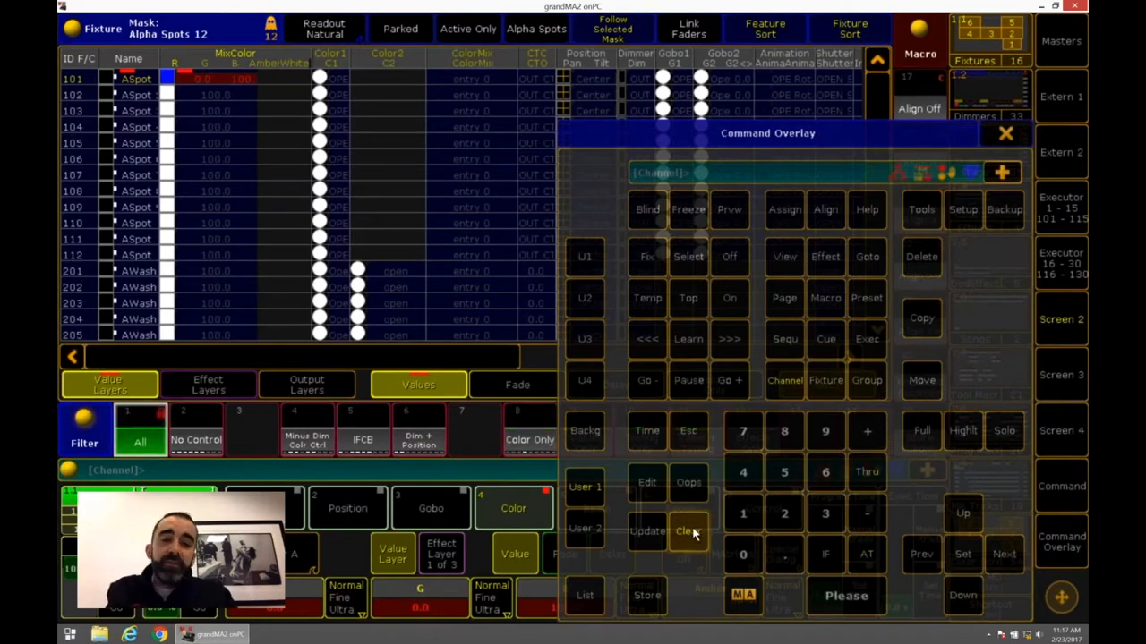
pyautogui.click(1005, 133)
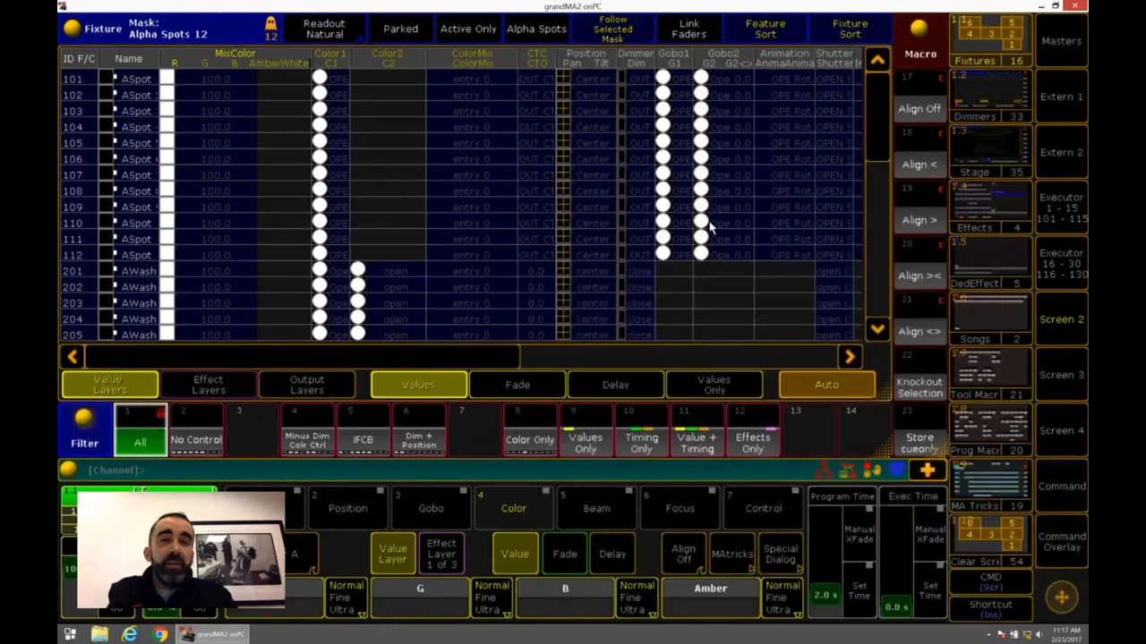
pyautogui.click(529, 439)
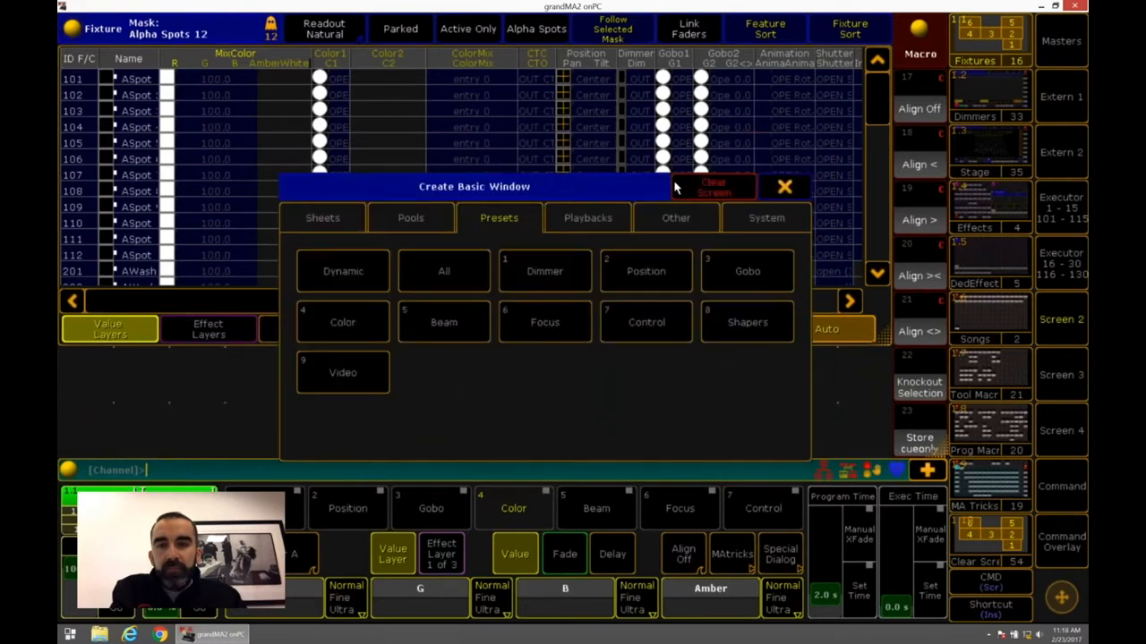
# Step: Clear the screen, recall the 1_Track view without relabelling it, and add a fixture sheet
pyautogui.click(410, 217)
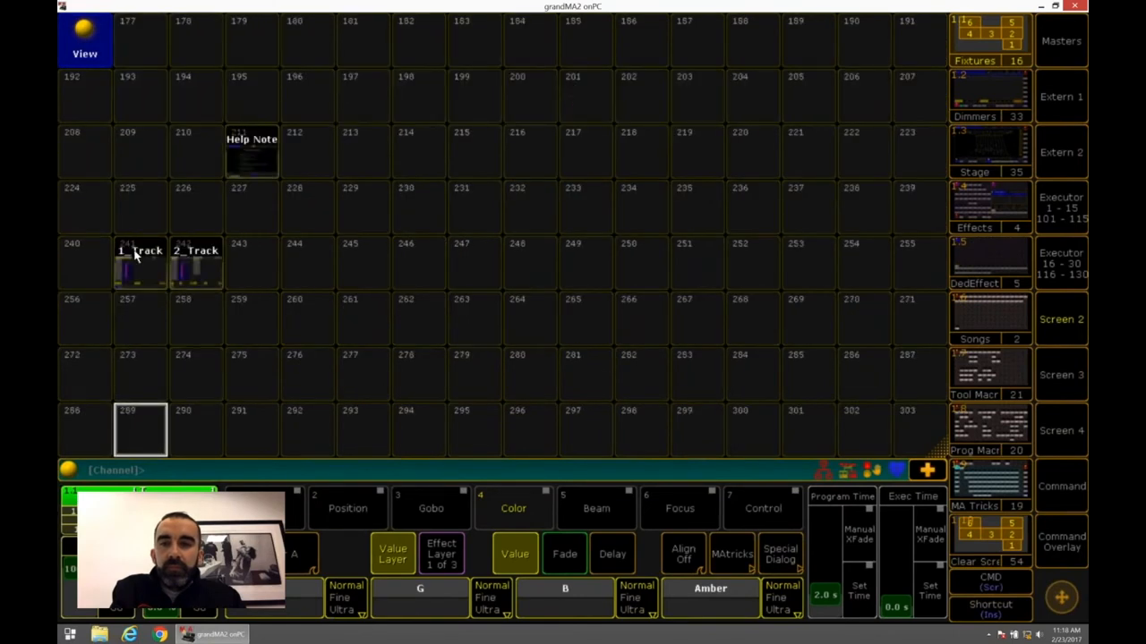
pyautogui.click(139, 250)
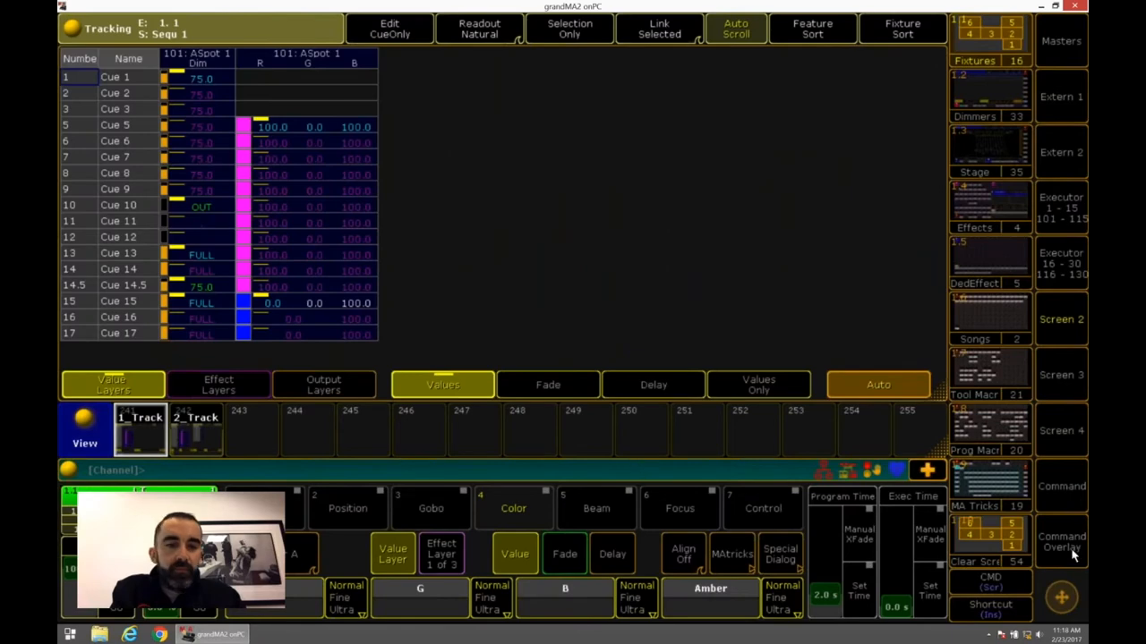
pyautogui.click(1062, 547)
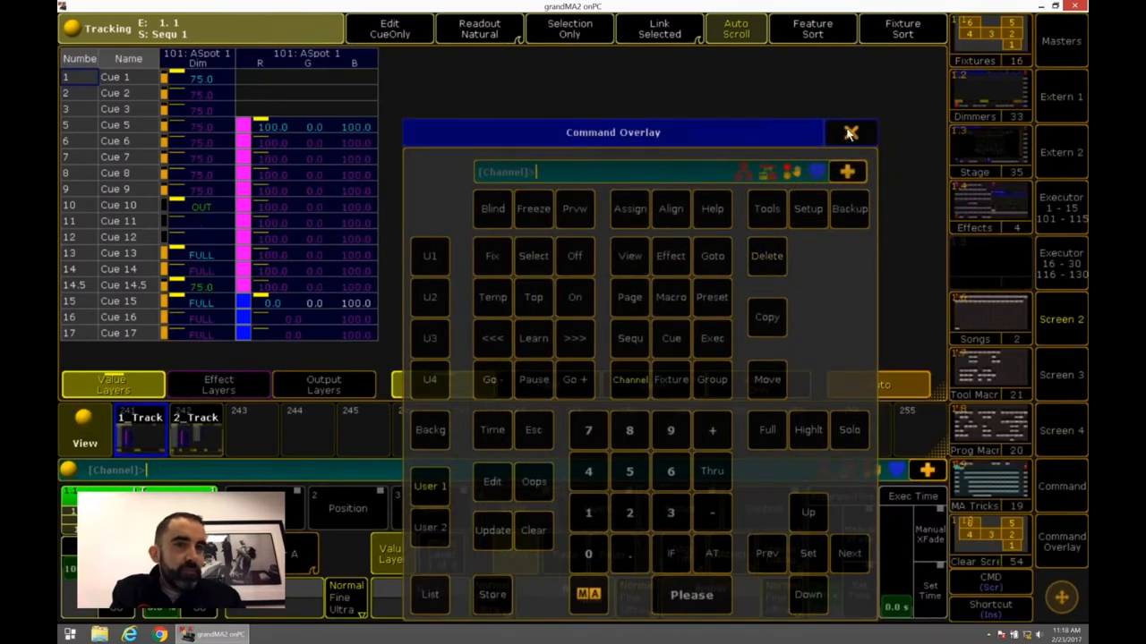
pyautogui.click(850, 132)
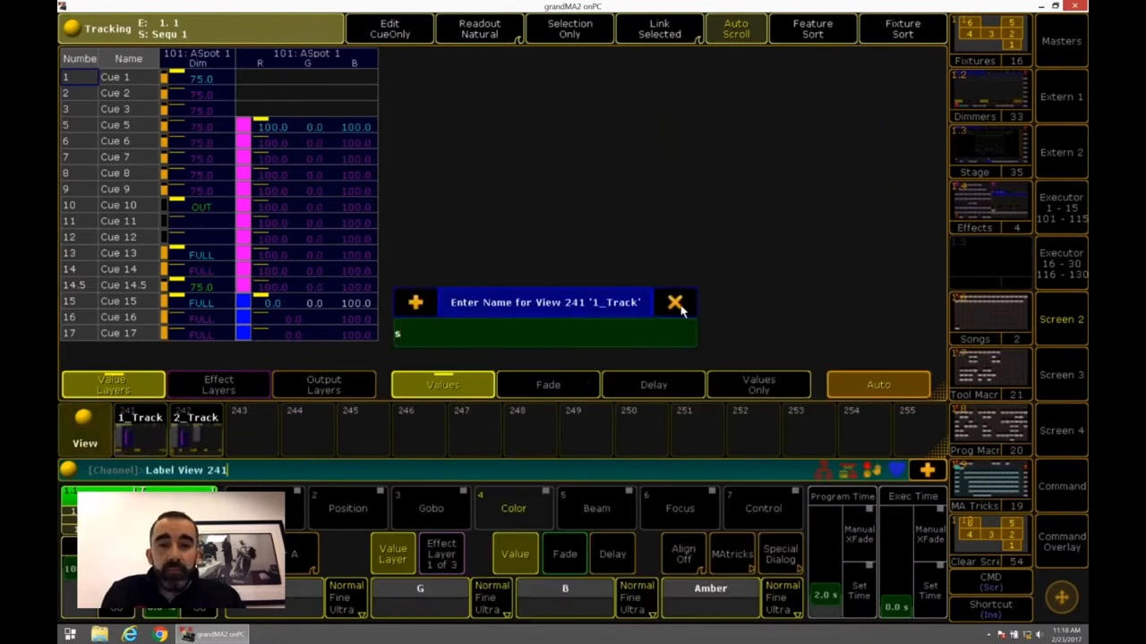
pyautogui.click(676, 303)
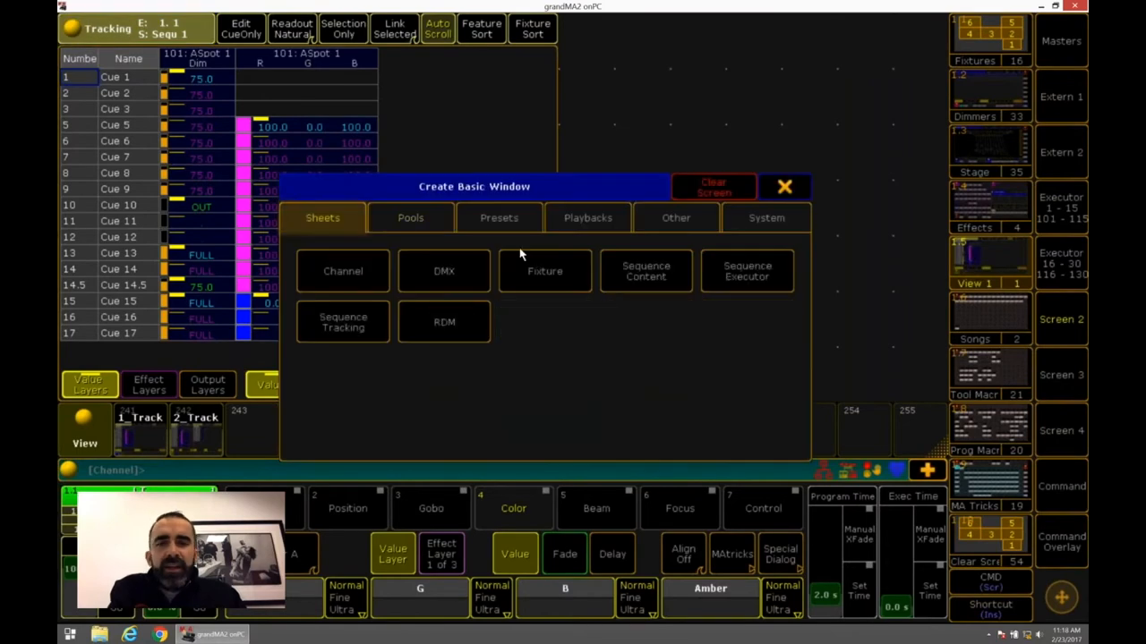
pyautogui.click(545, 270)
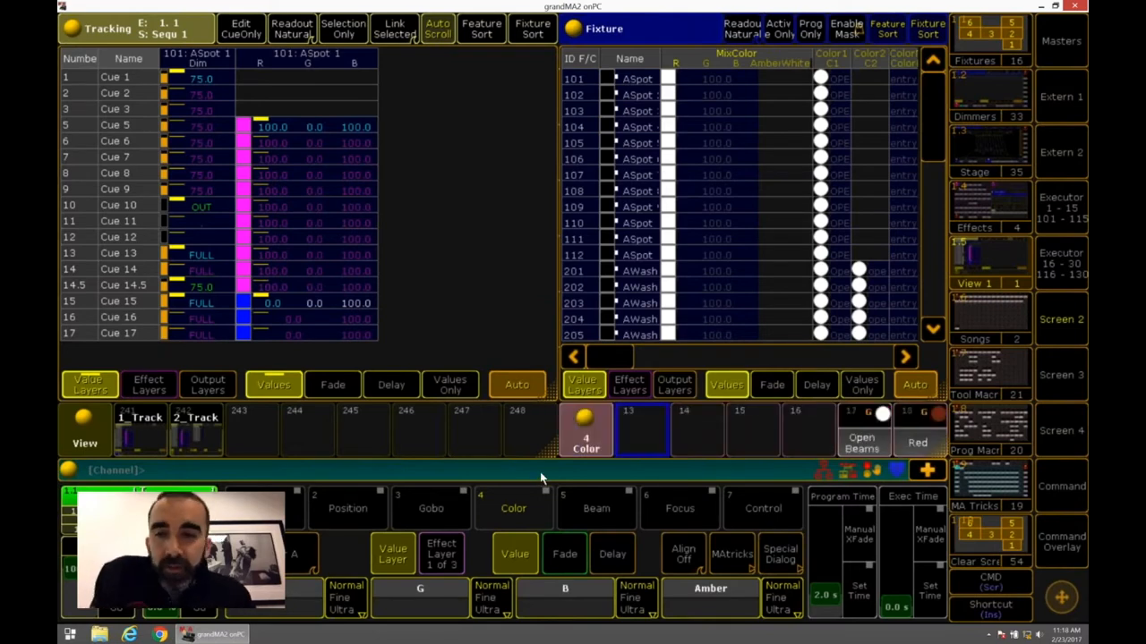
pyautogui.moveTo(527, 166)
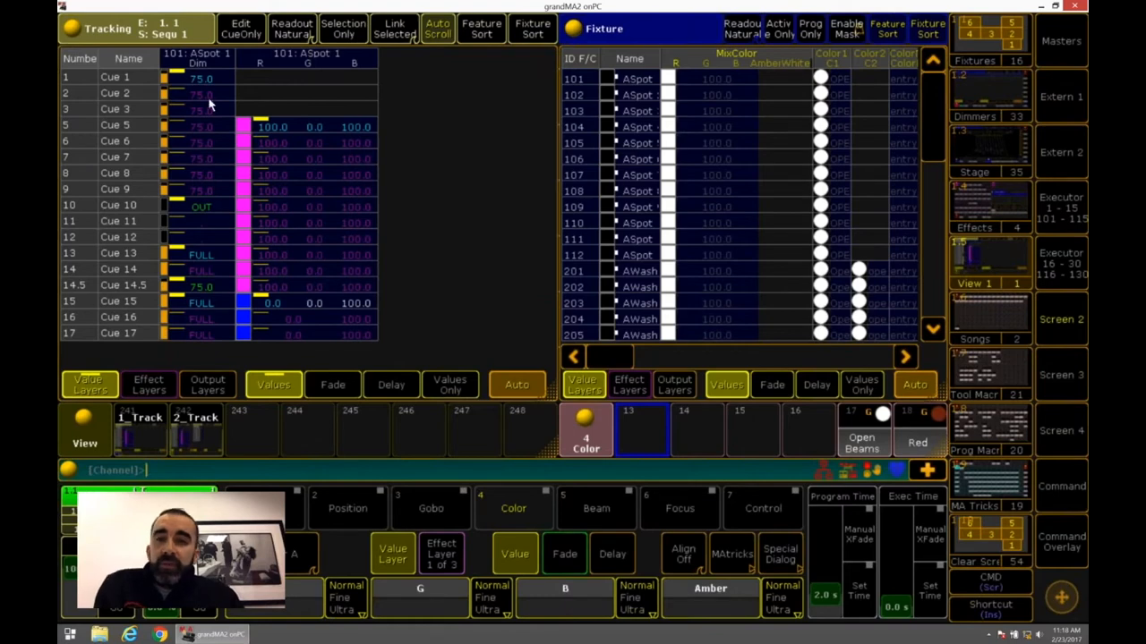
# Step: Apply magenta preset 4.13 to fixture 101 and merge it into Cue 5
pyautogui.click(576, 79)
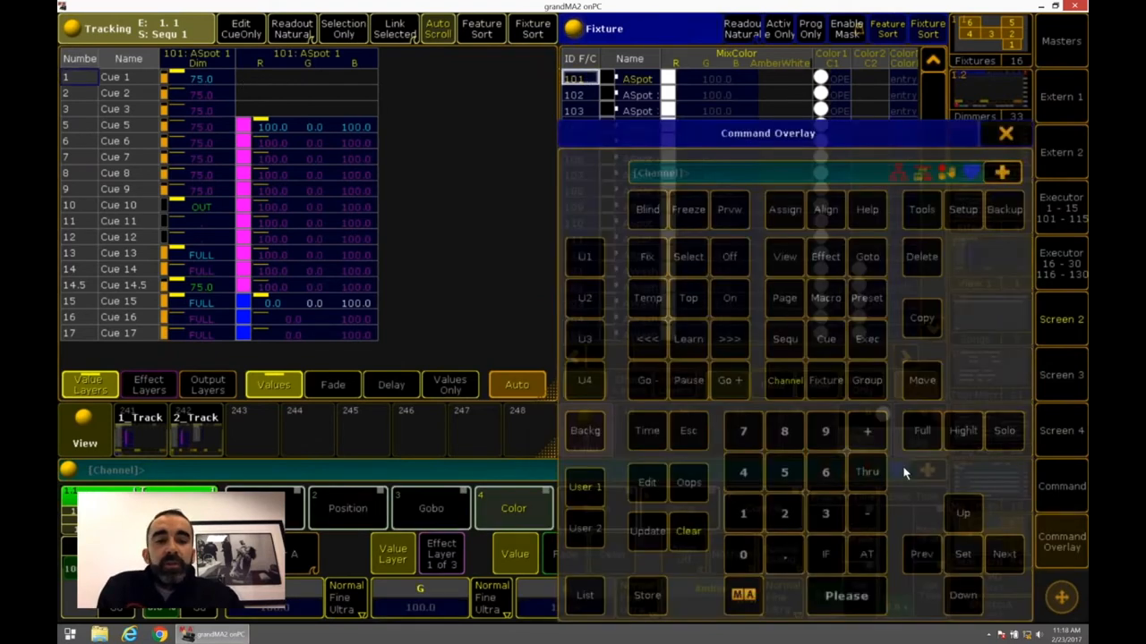
pyautogui.click(824, 338)
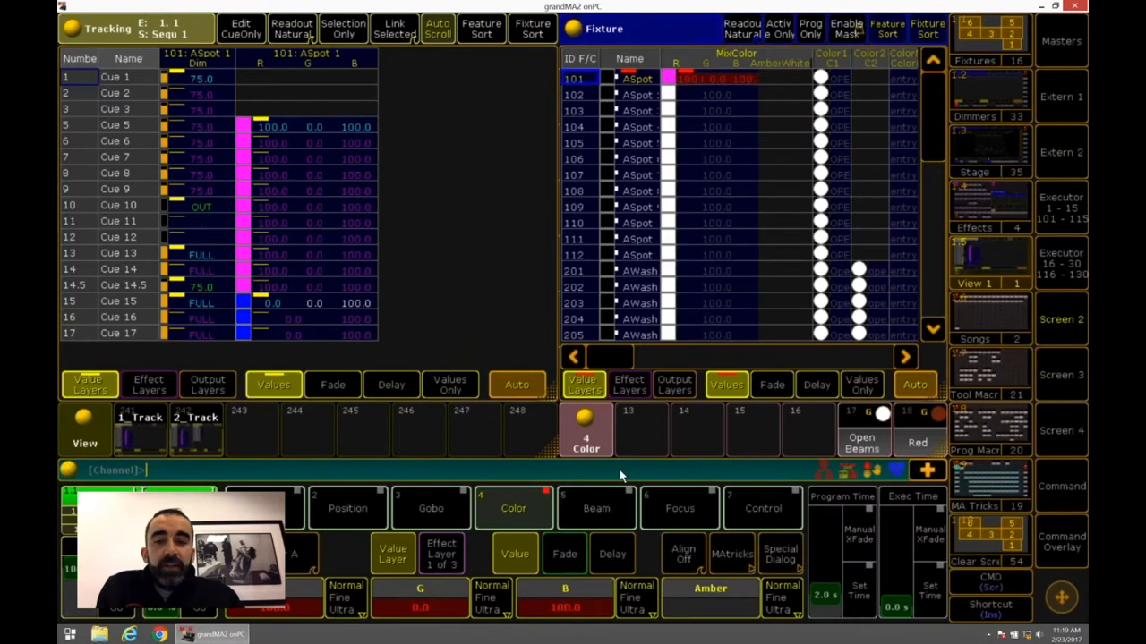
pyautogui.click(1062, 546)
pyautogui.write('Store Cue 5')
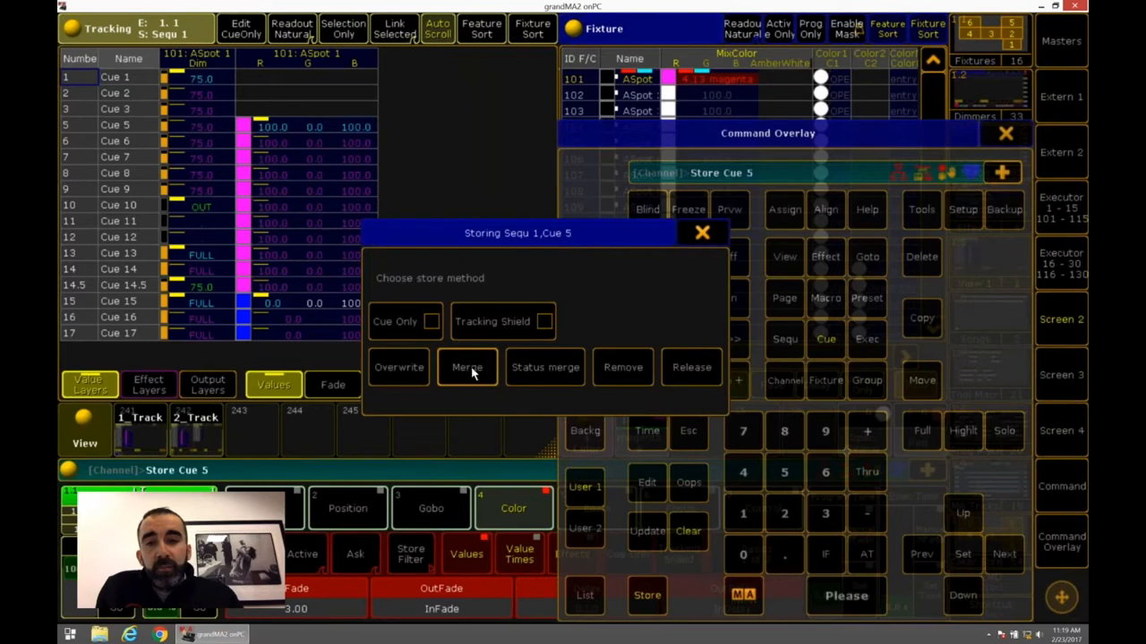
pyautogui.click(466, 367)
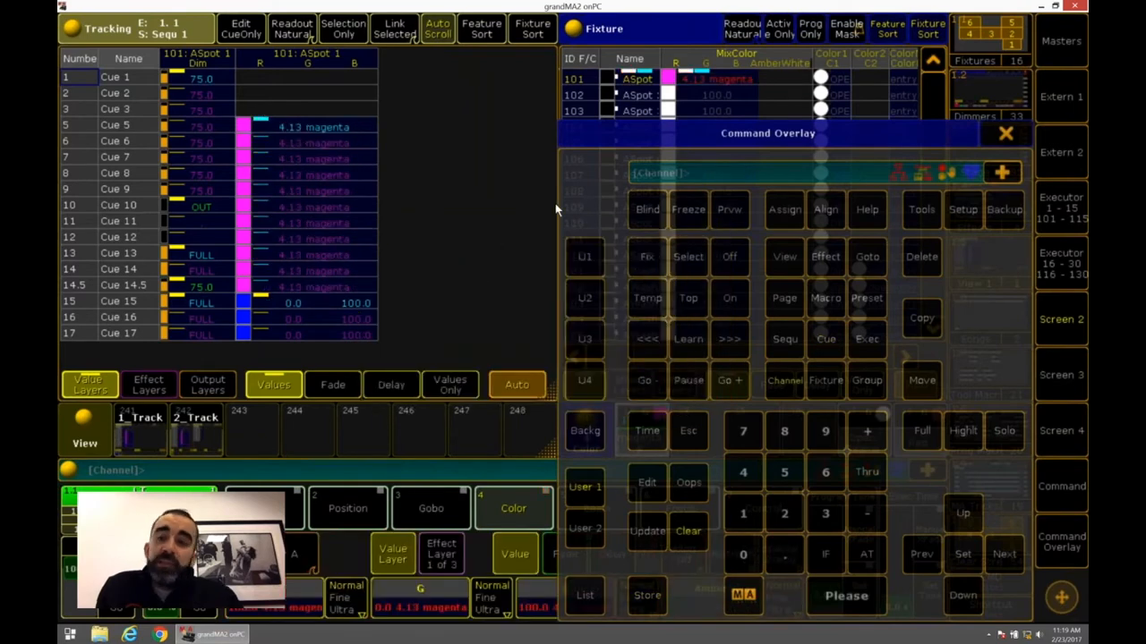
pyautogui.moveTo(912, 467)
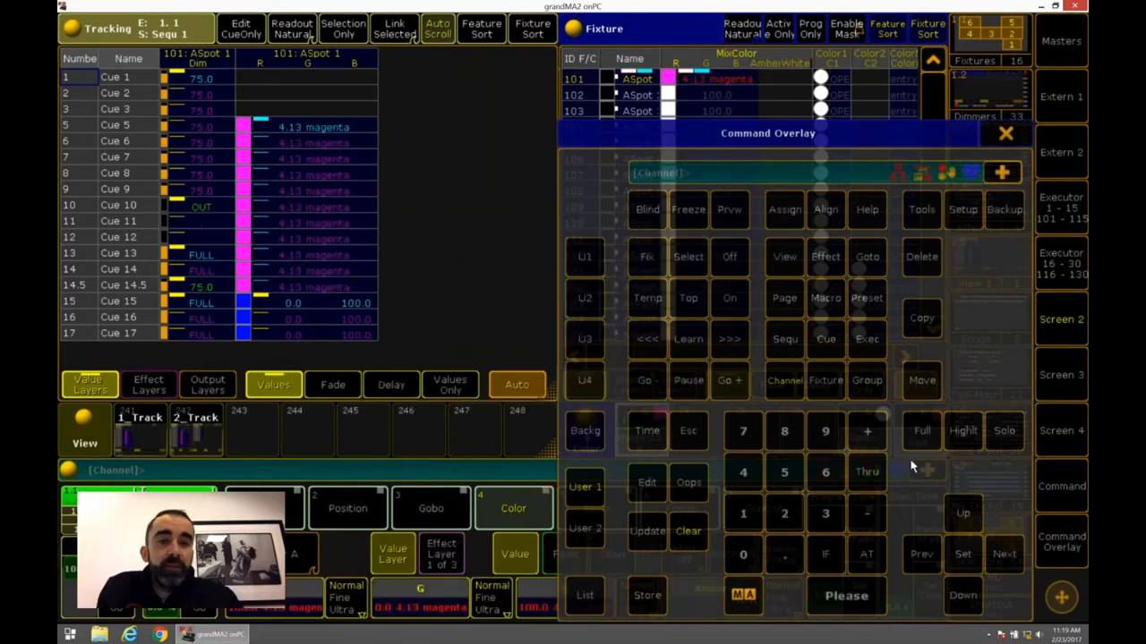
# Step: Load Cue 15's values, apply blue preset 4.14, and merge it into Cue 15
pyautogui.click(866, 553)
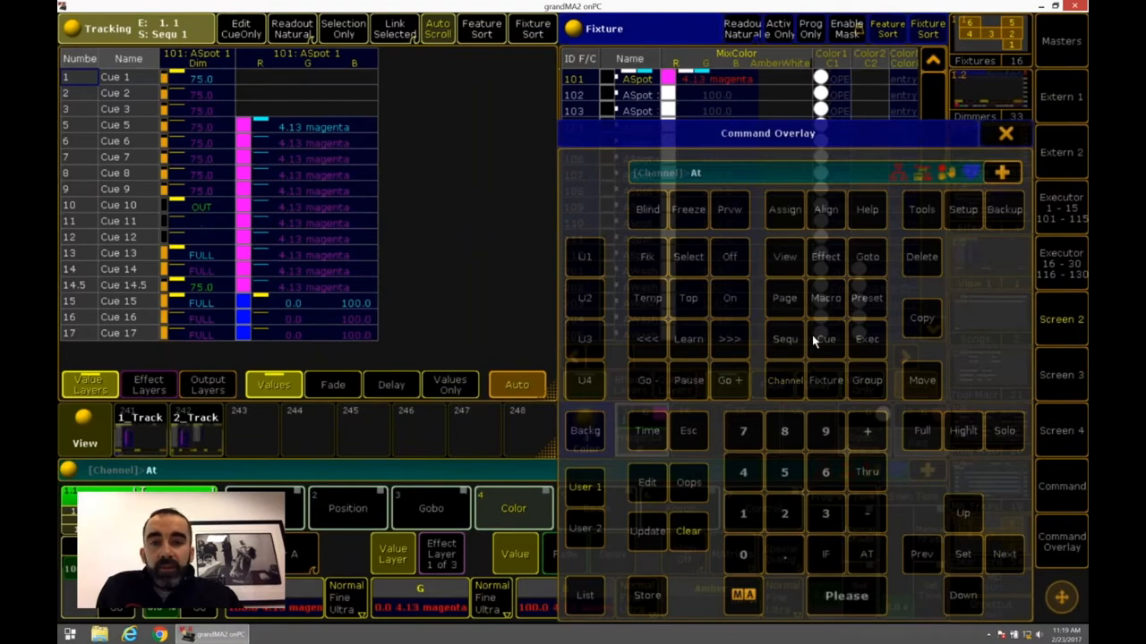
pyautogui.click(824, 339)
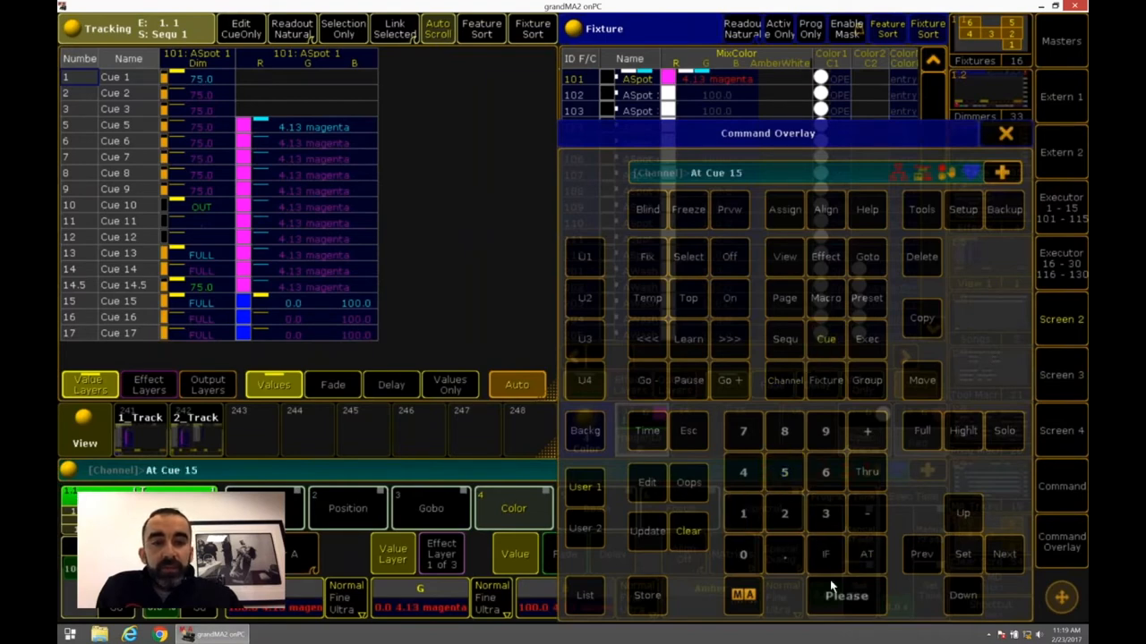
pyautogui.click(646, 595)
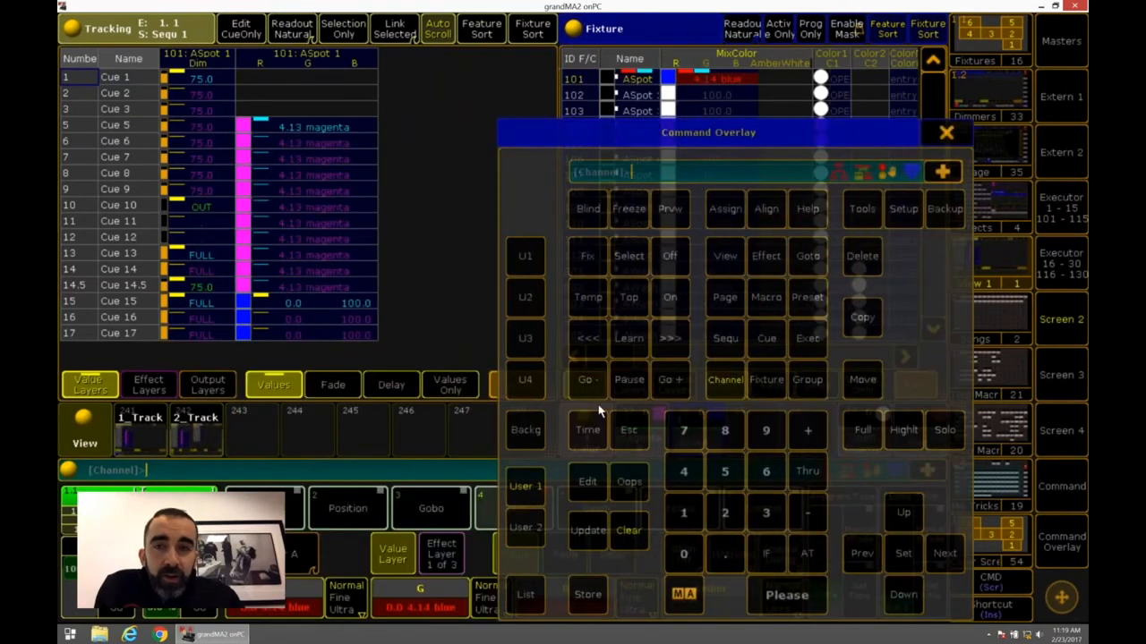
pyautogui.click(588, 594)
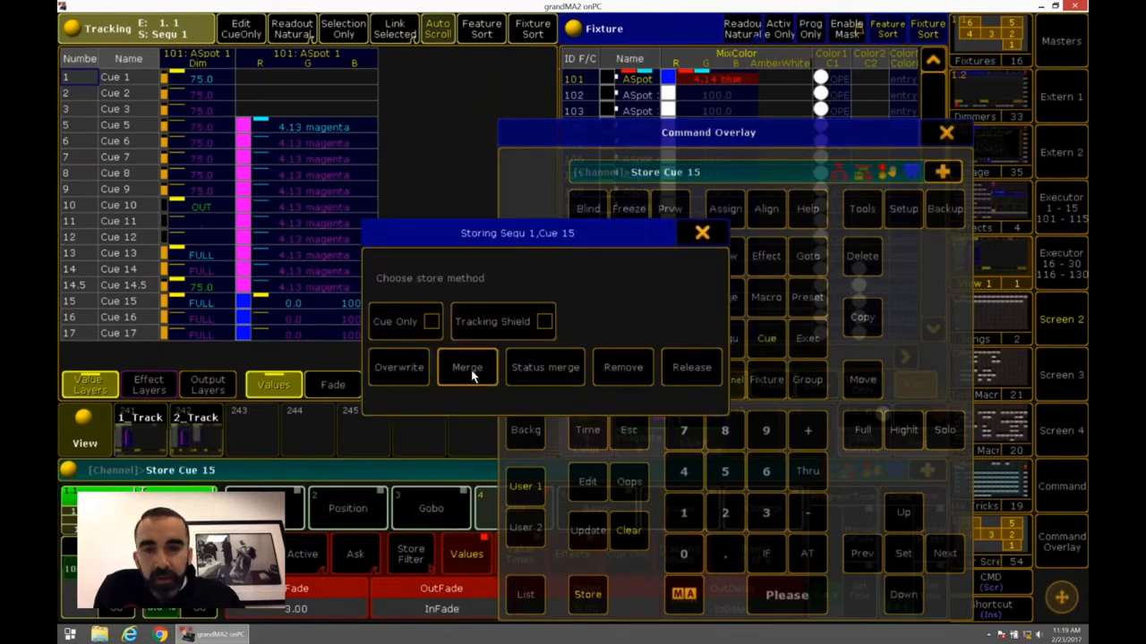
pyautogui.click(466, 367)
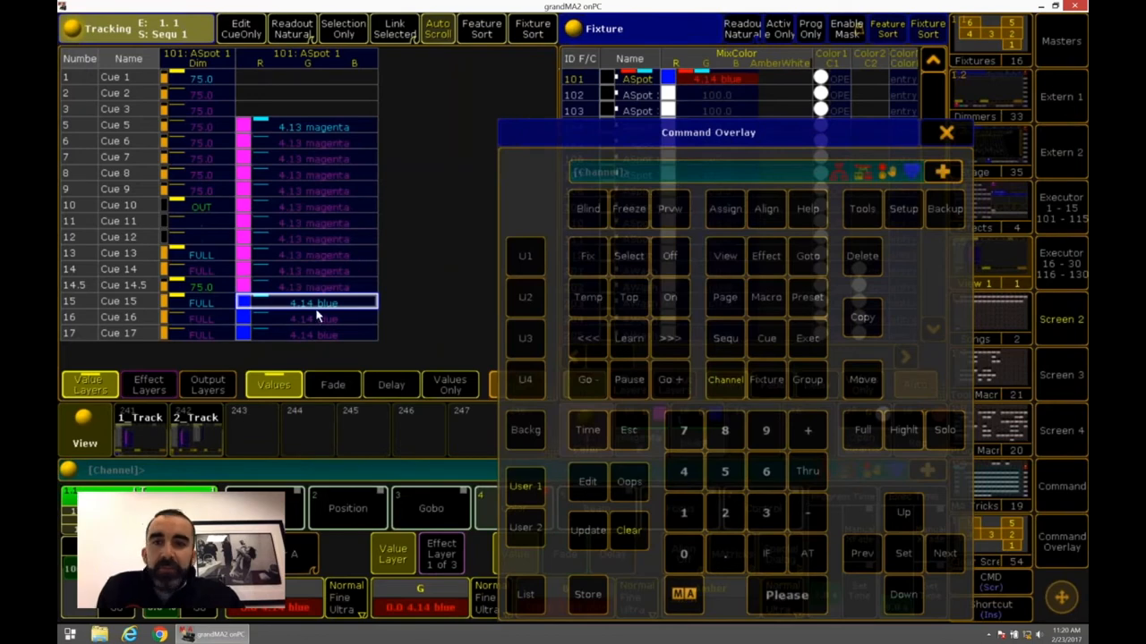
pyautogui.click(628, 482)
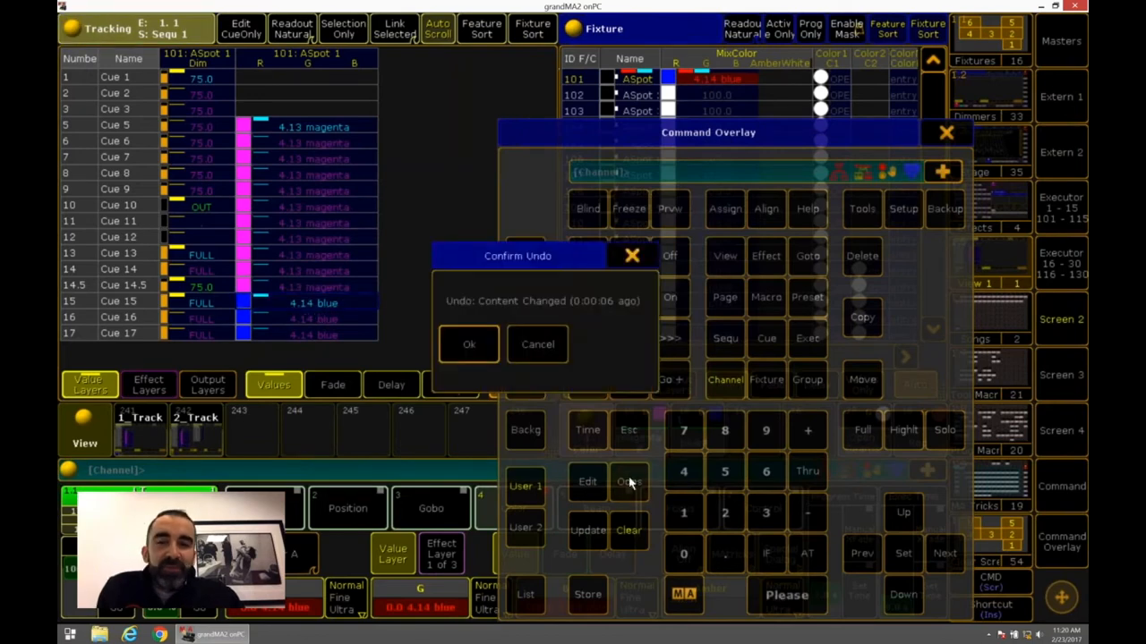
pyautogui.click(469, 344)
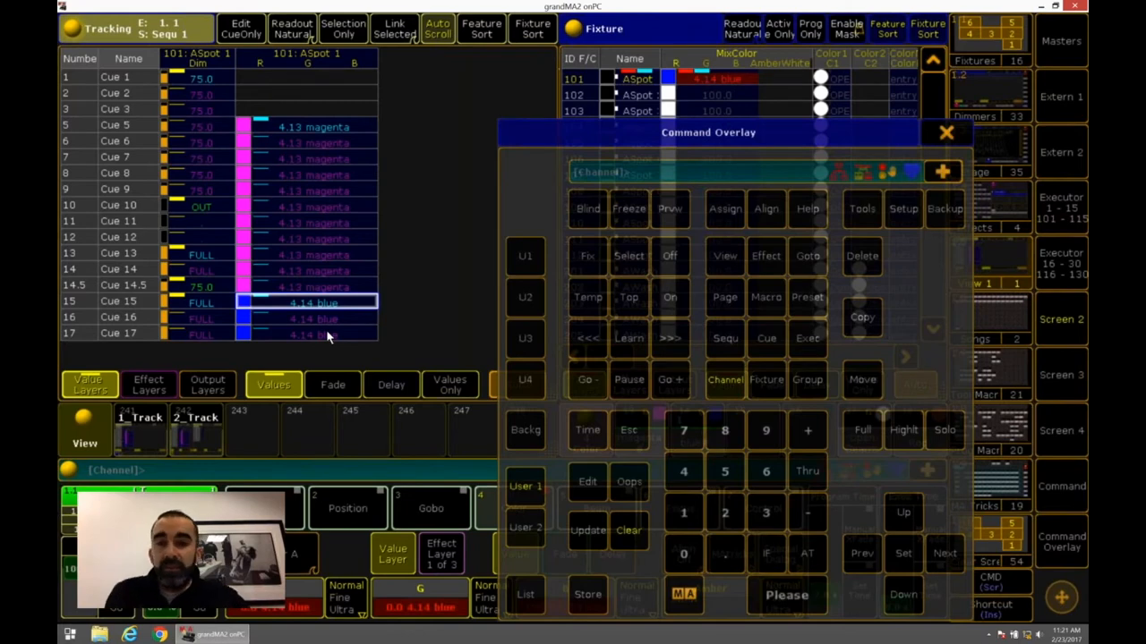
pyautogui.moveTo(288, 175)
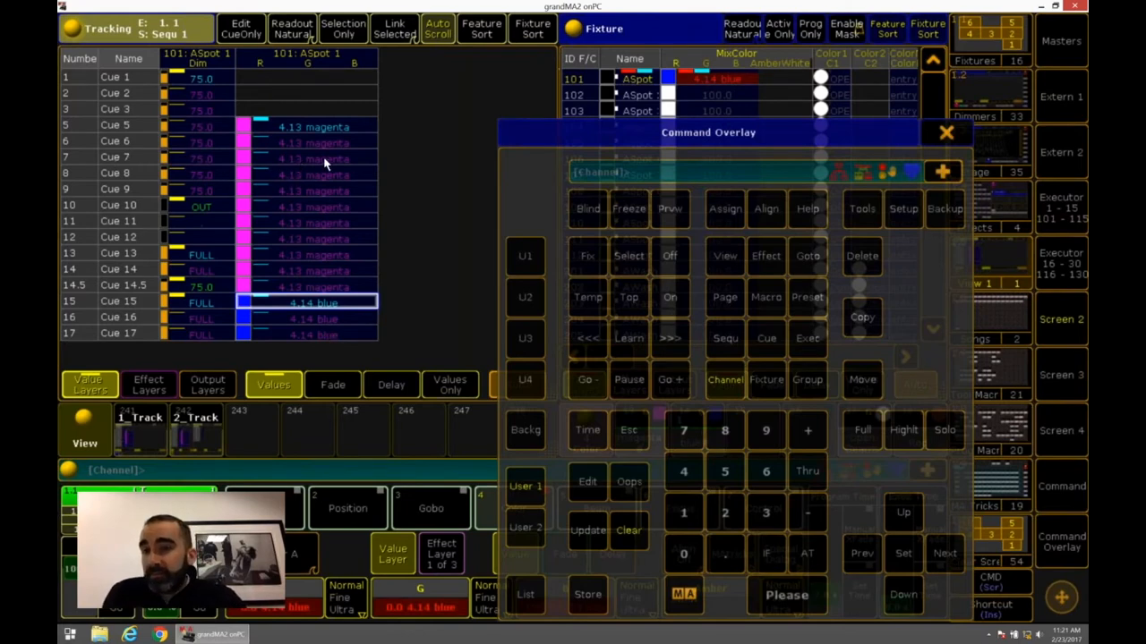
pyautogui.moveTo(335, 183)
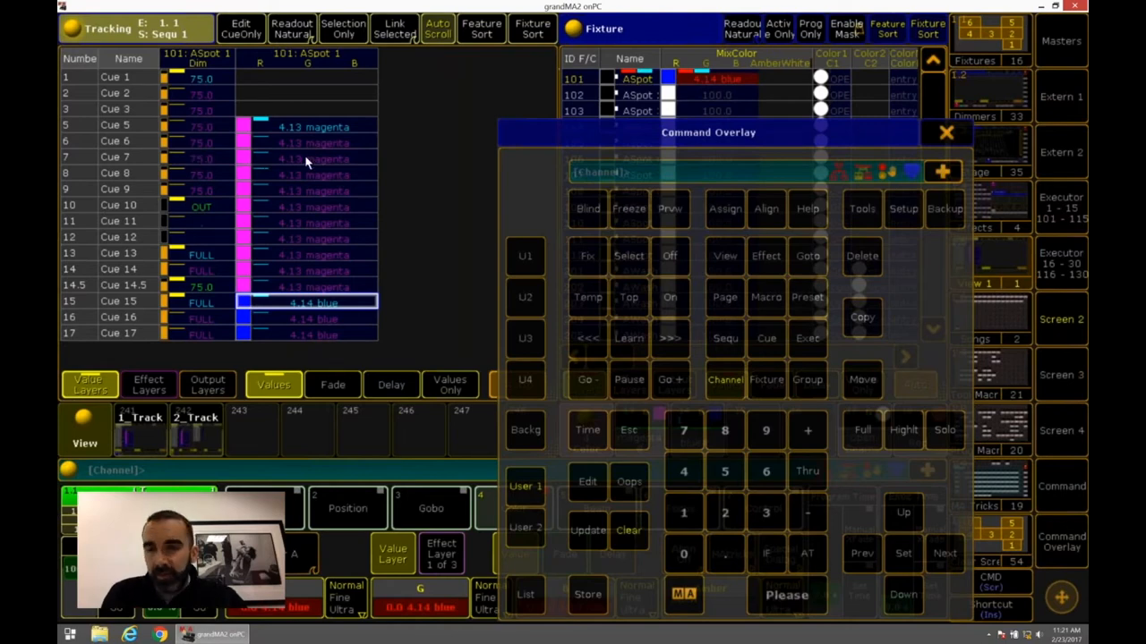
pyautogui.moveTo(253, 162)
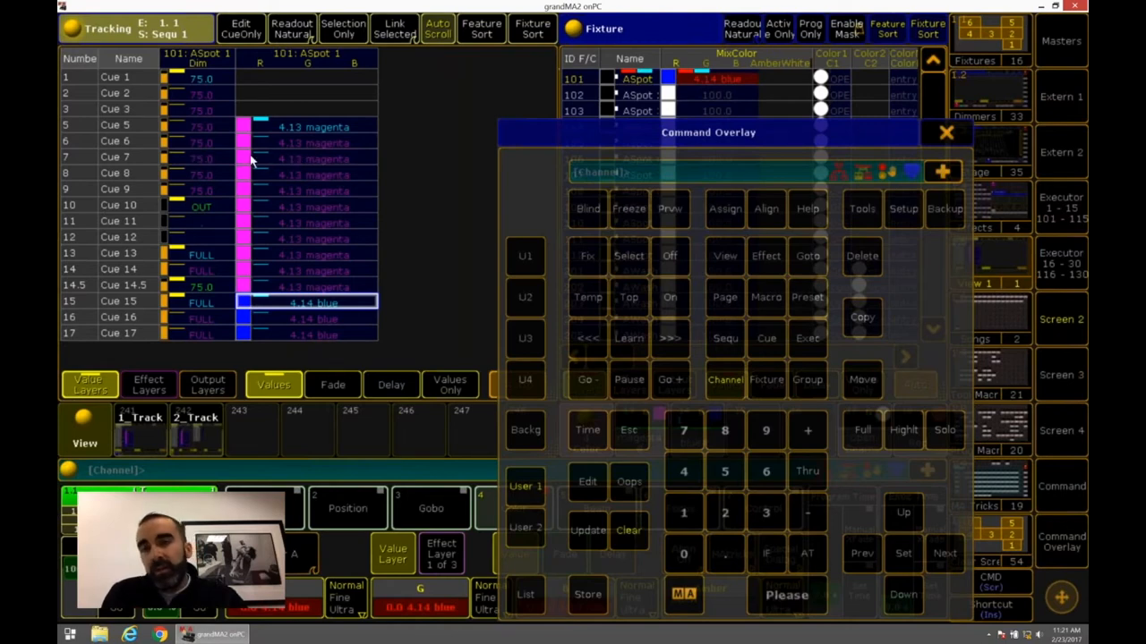
pyautogui.moveTo(313, 161)
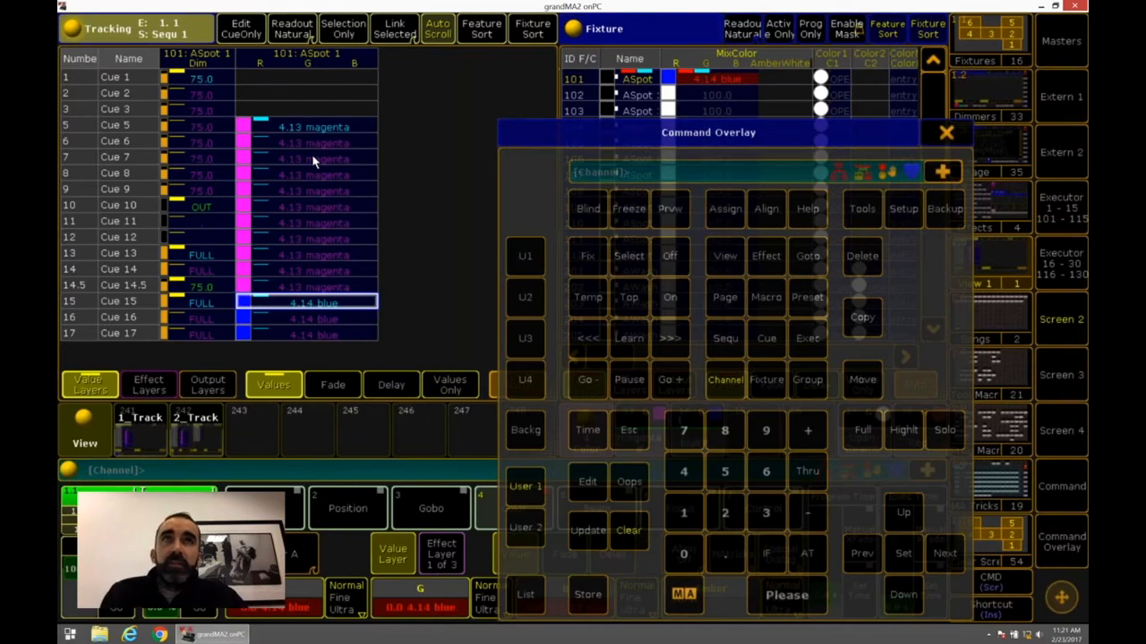
pyautogui.moveTo(319, 472)
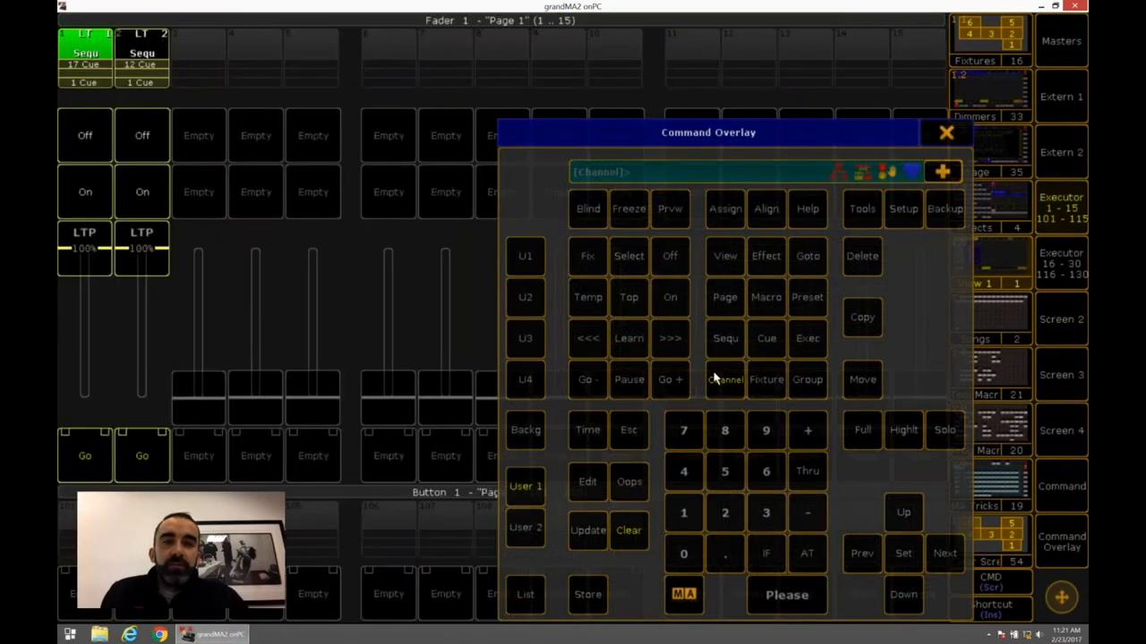
# Step: Store empty single-cue sequences on executors 6 through 9
pyautogui.click(587, 594)
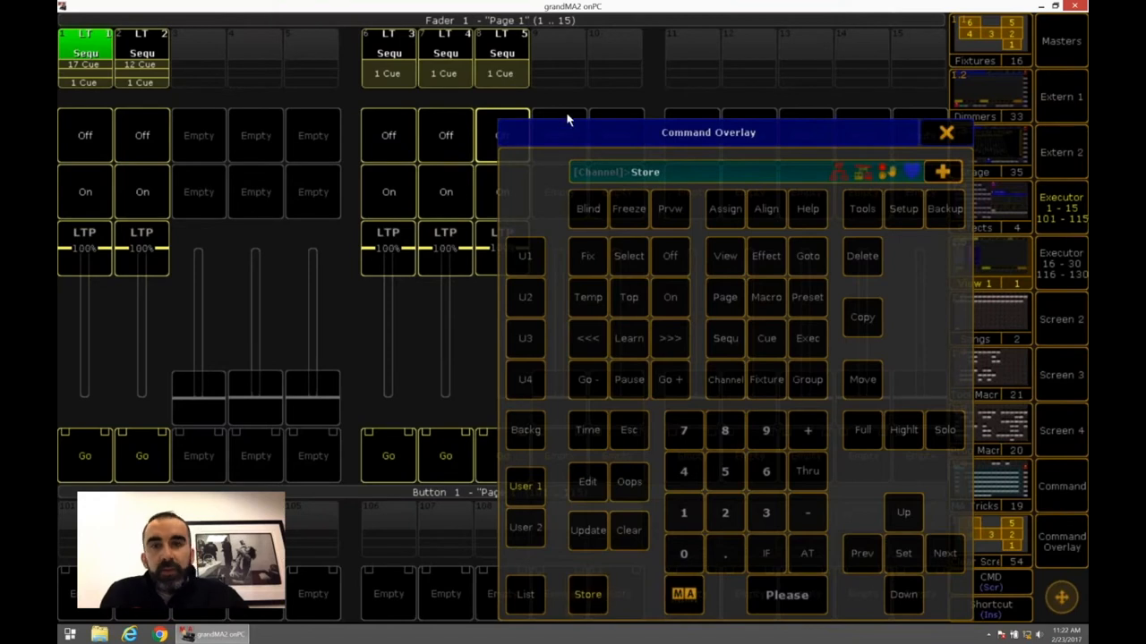
pyautogui.click(587, 594)
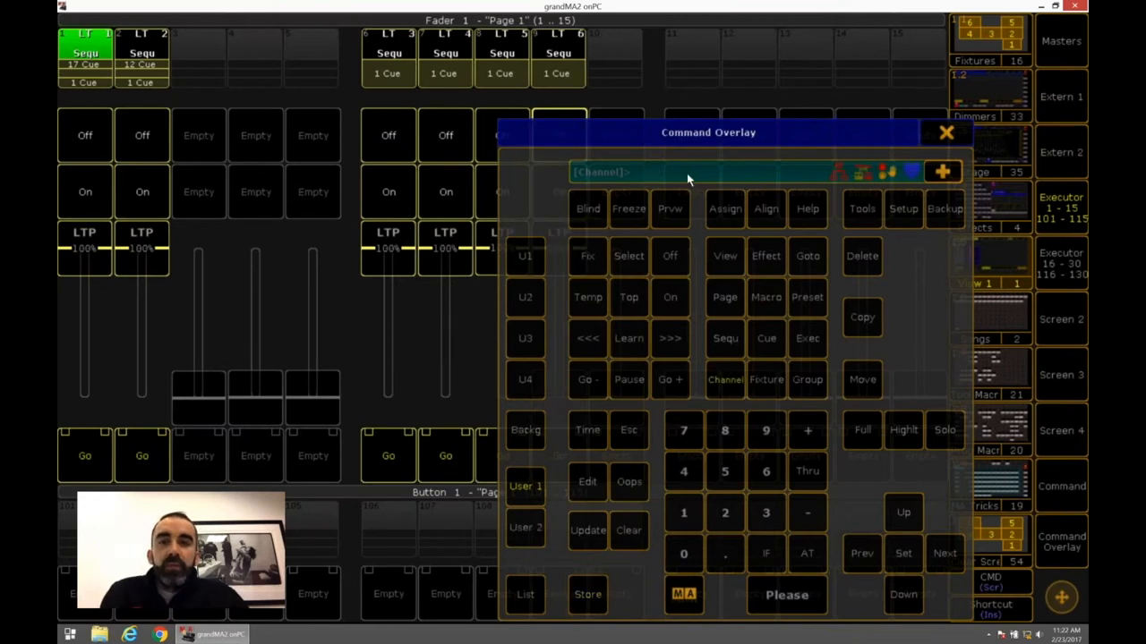
pyautogui.moveTo(1052, 309)
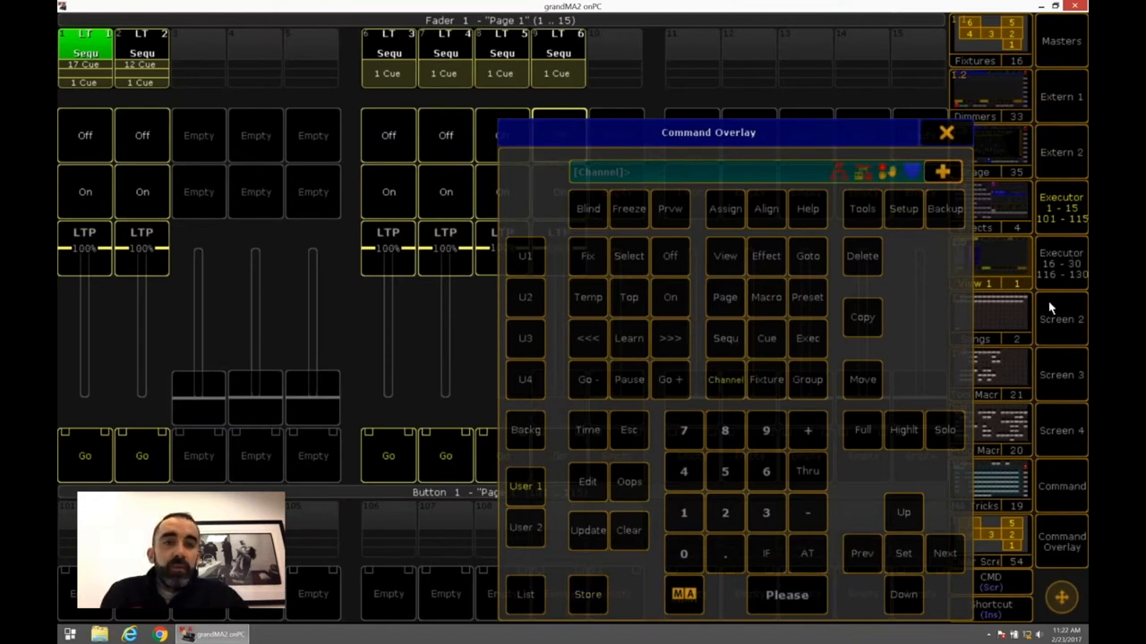
pyautogui.moveTo(1064, 330)
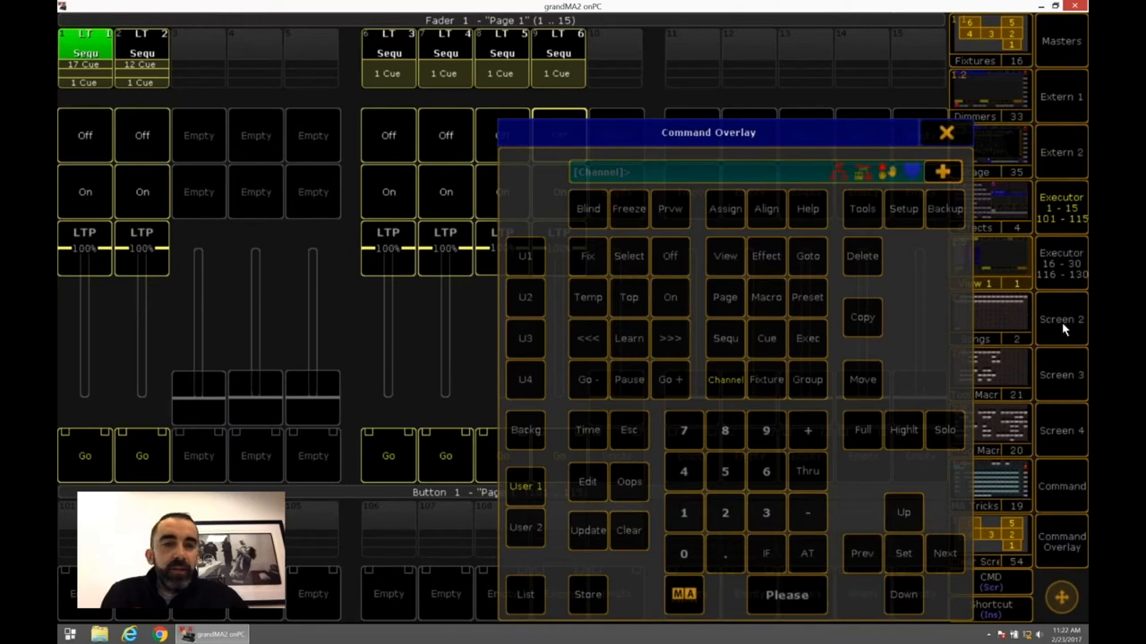
pyautogui.click(862, 317)
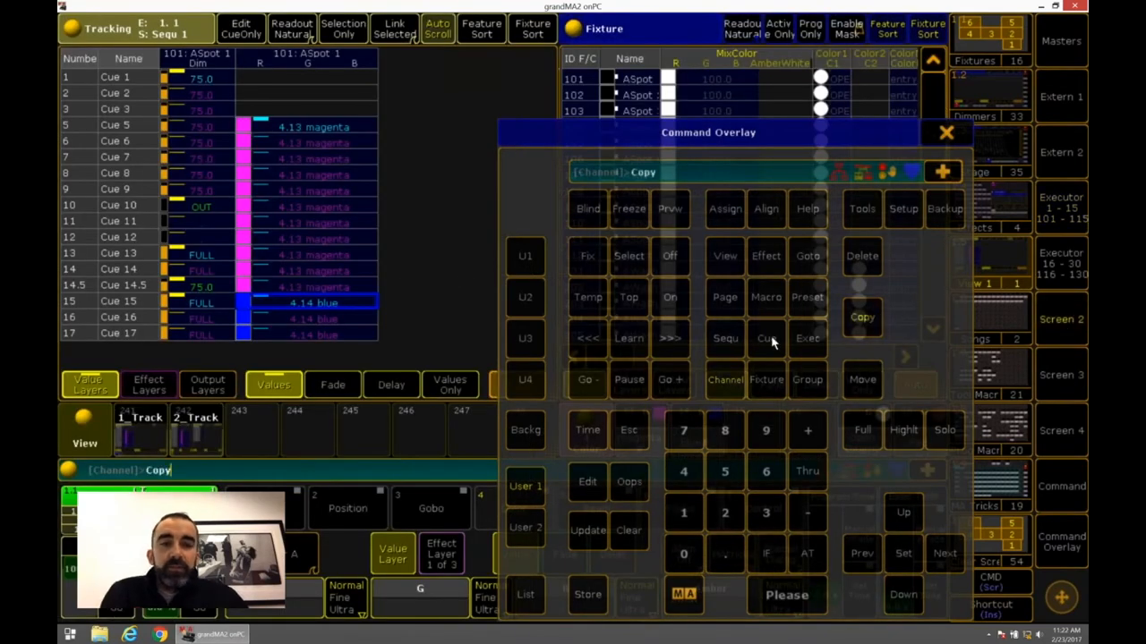
pyautogui.click(766, 339)
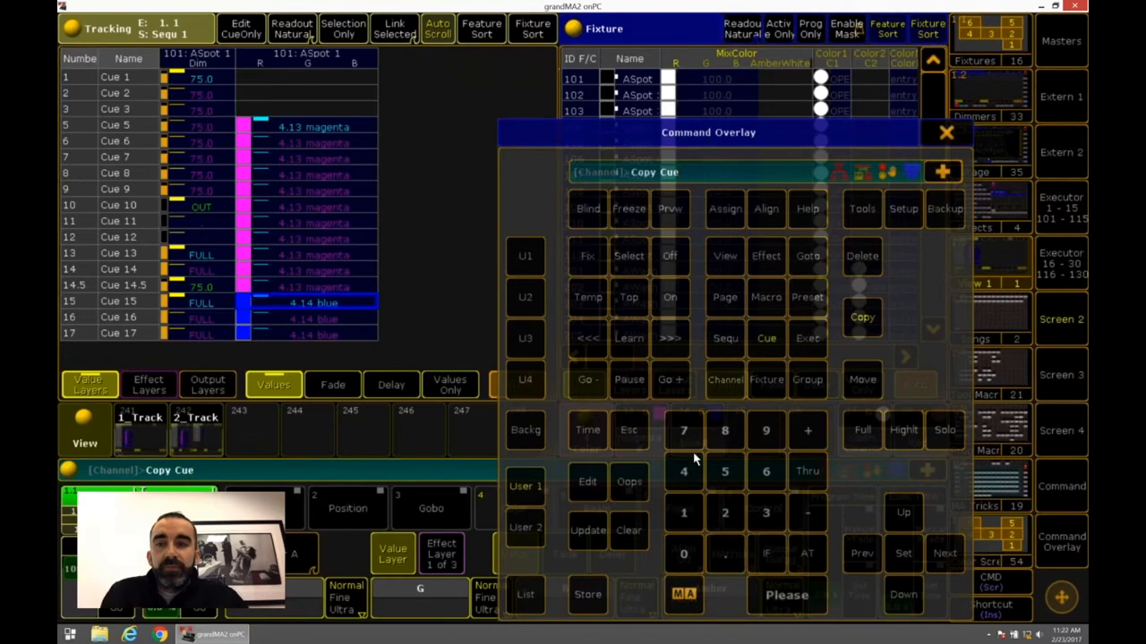
pyautogui.click(807, 338)
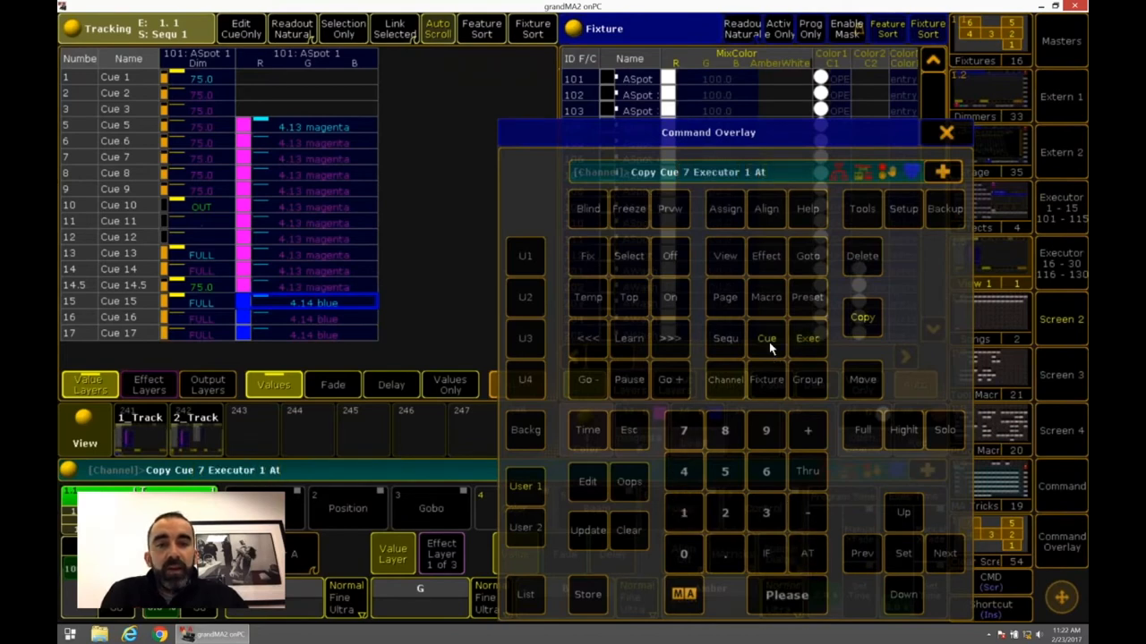
pyautogui.click(807, 338)
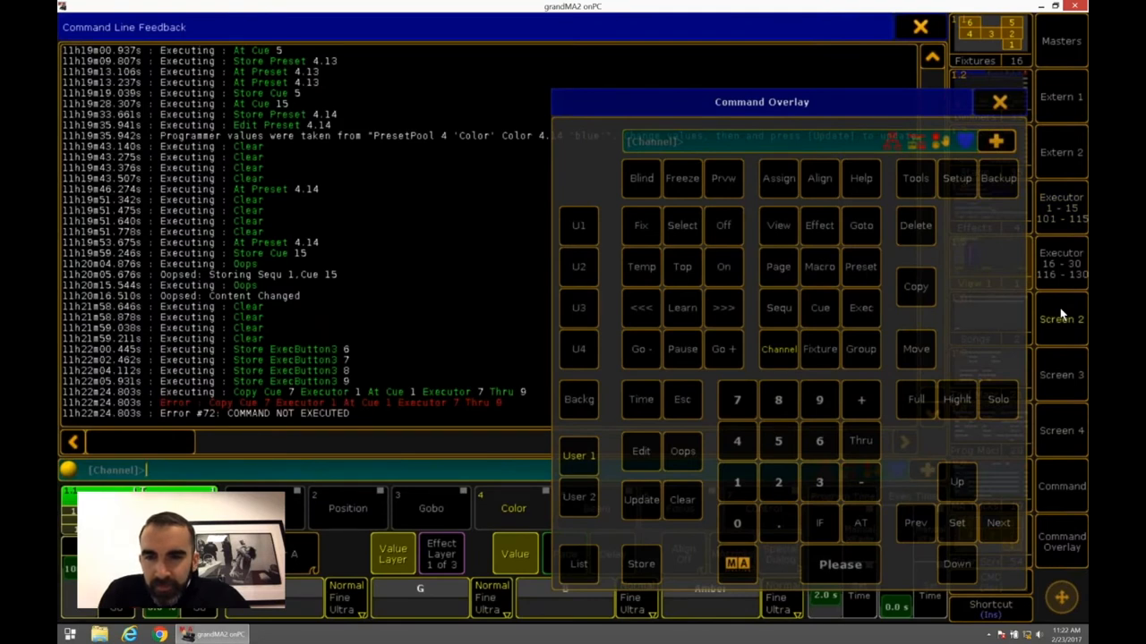
pyautogui.moveTo(1028, 334)
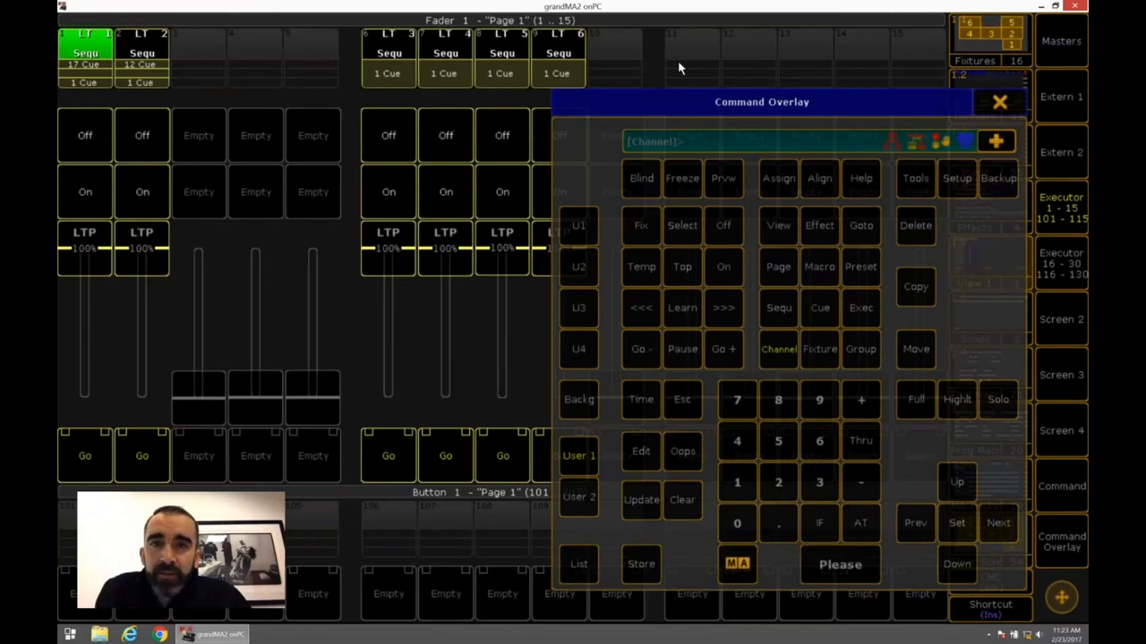
# Step: Run 'copy cue 7 seq 1 at cue 1 seq 3 thru 6', which returns an error
pyautogui.write('co')
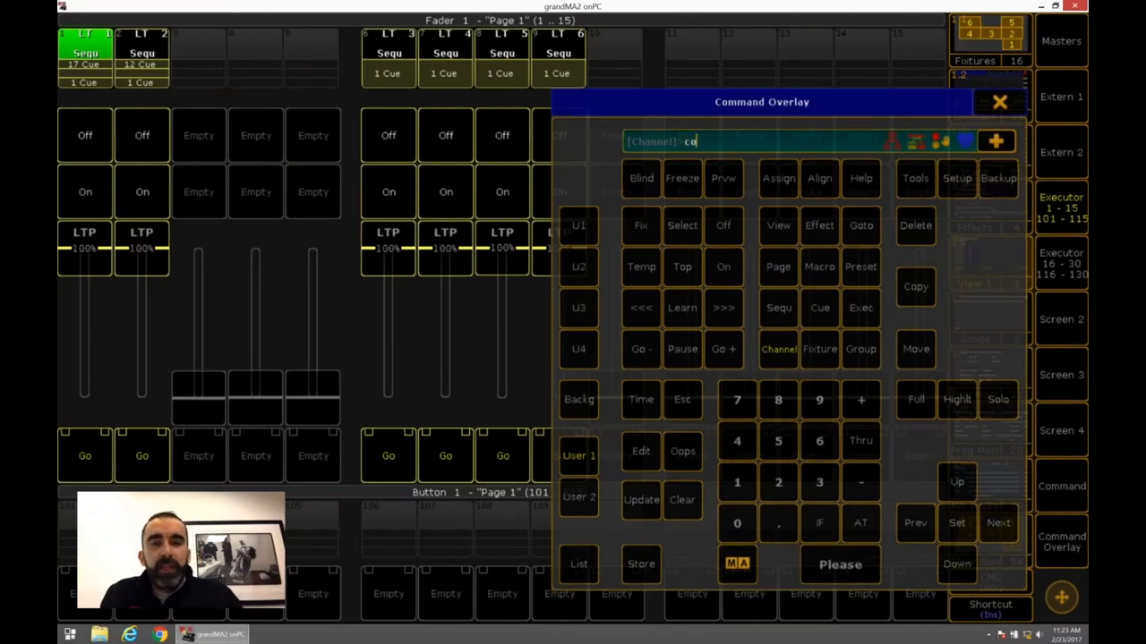
pyautogui.write('py cue 7 seq 1 at cue 1 seq 3')
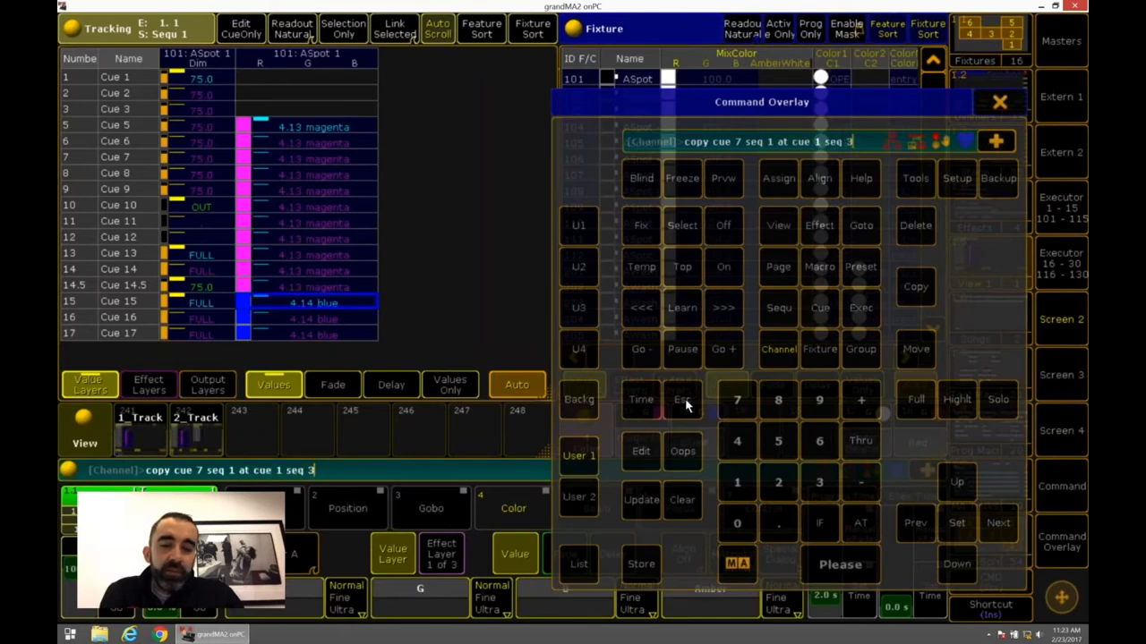
pyautogui.click(859, 441)
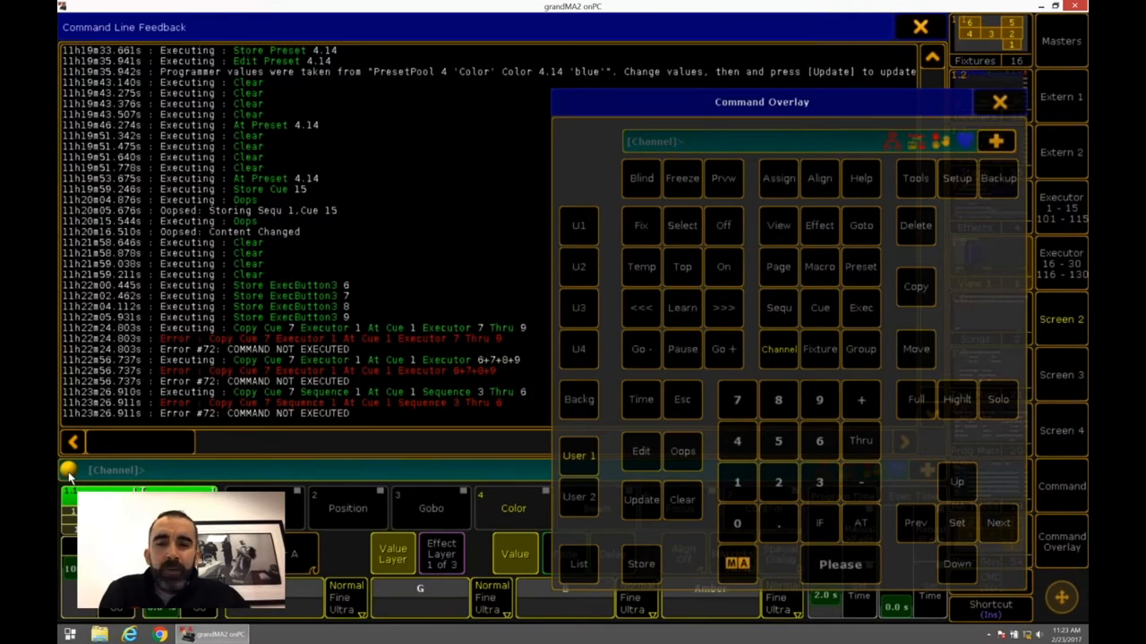
pyautogui.moveTo(472, 451)
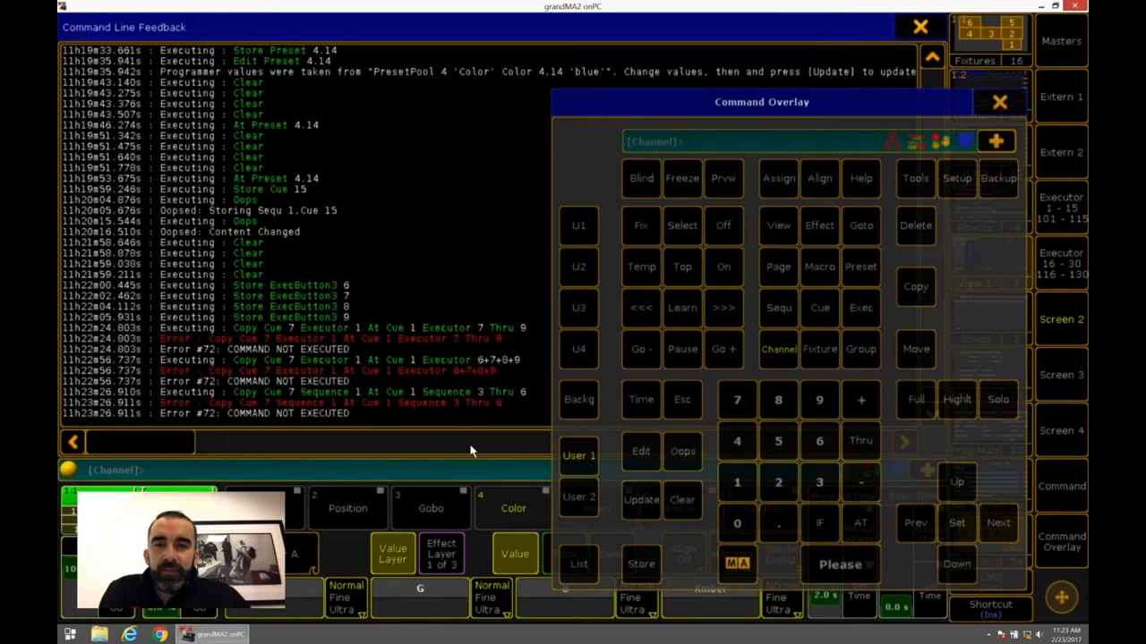
# Step: Dismiss the error and reword the copy destination as a sequence
pyautogui.click(778, 307)
pyautogui.write('Copy Cue 7 Sequence 1 At Cue 1 Sequ')
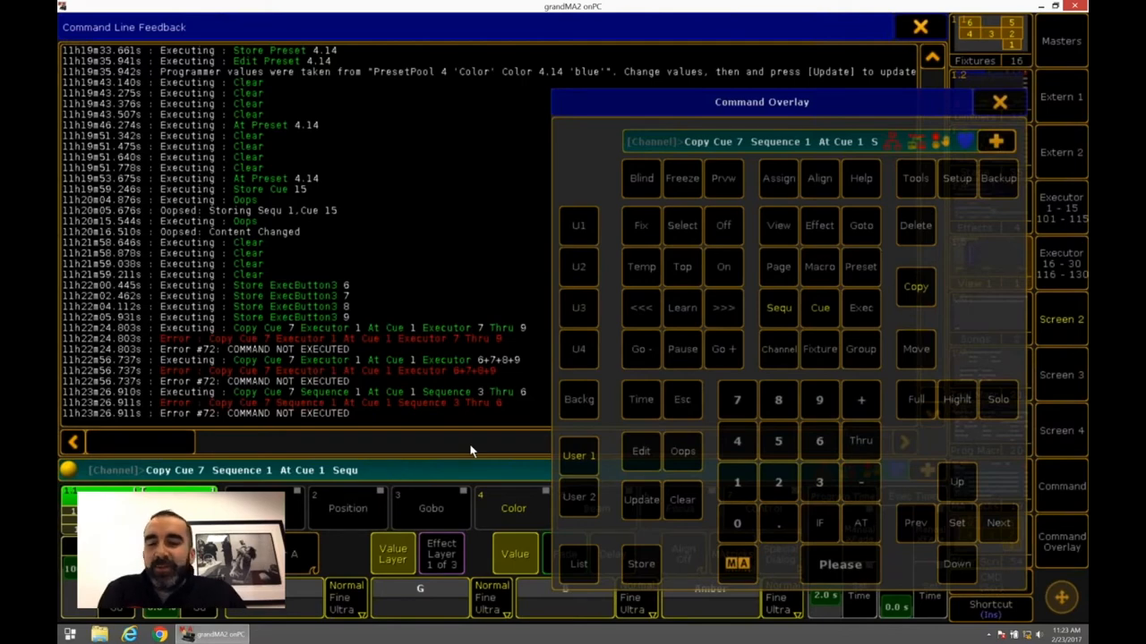
pyautogui.press('backspace')
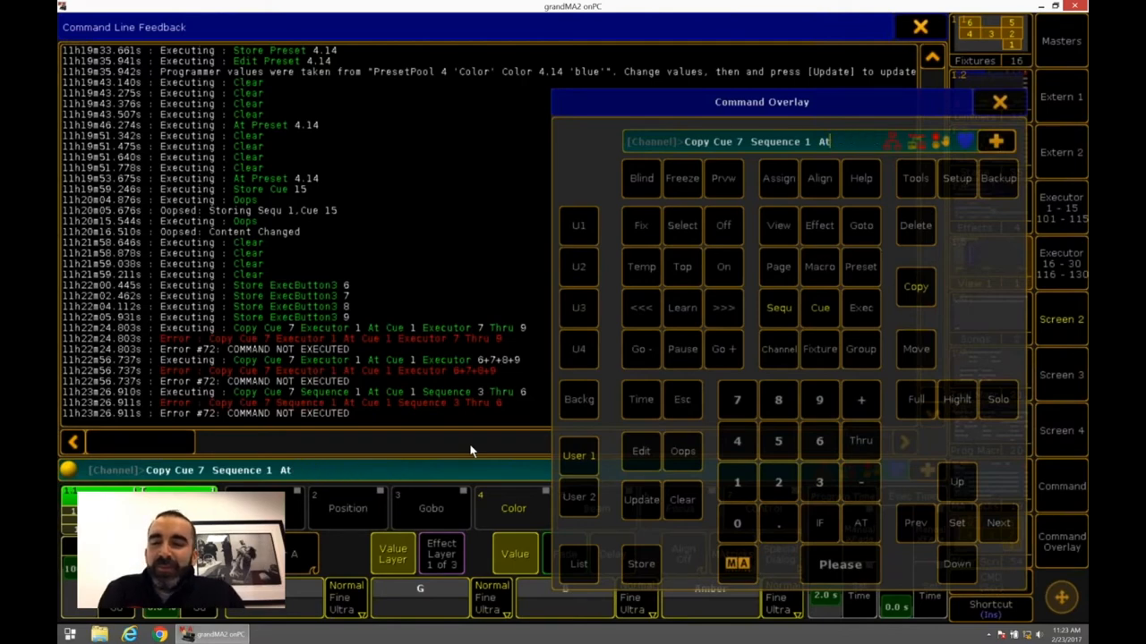
pyautogui.write('sequence')
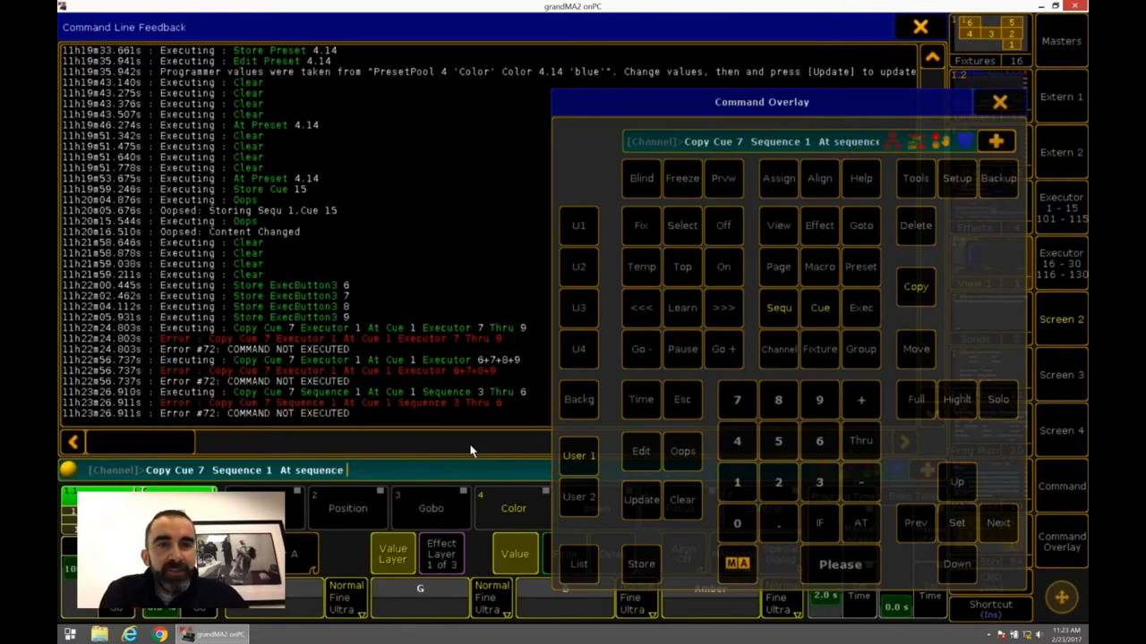
pyautogui.moveTo(356, 479)
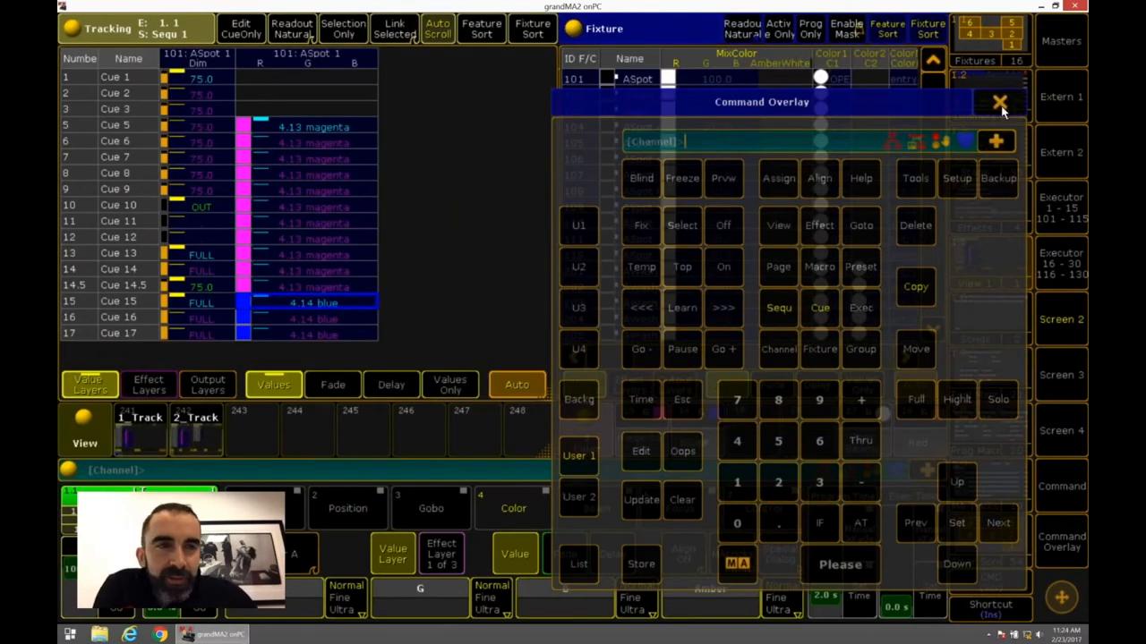
# Step: Copy Cue 7 of Sequence 1 into sequences 3 through 6, choosing Merge
pyautogui.click(999, 102)
pyautogui.write('Copy Cue 7 Sequence 1 At Cue 1 Sequence 3 Thru 6')
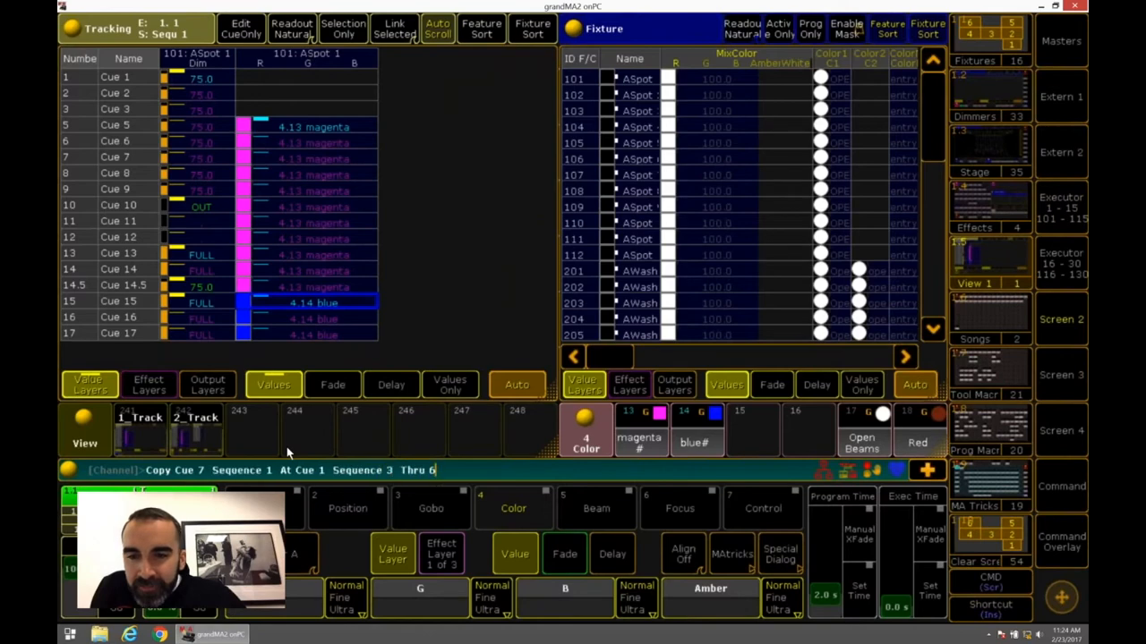
pyautogui.press('backspace')
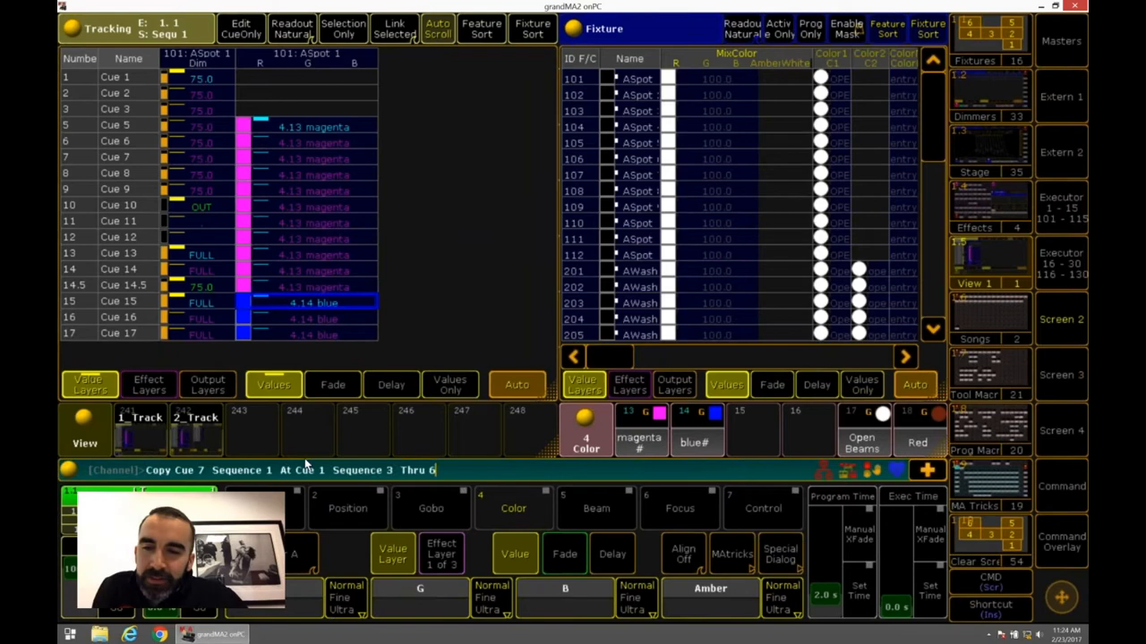
pyautogui.moveTo(327, 475)
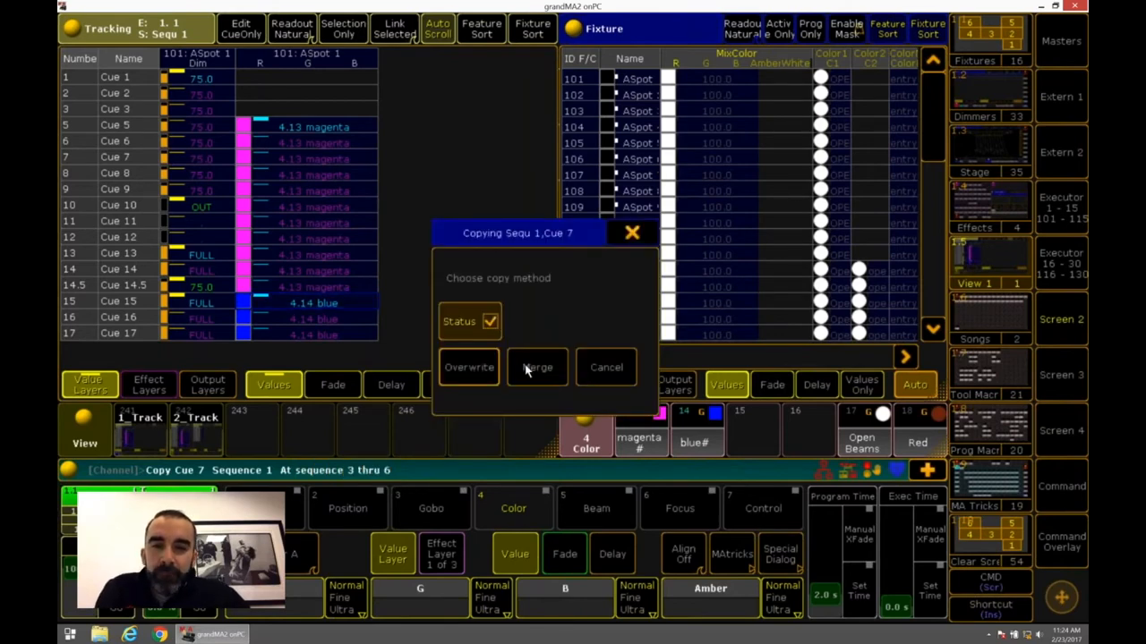
pyautogui.click(537, 367)
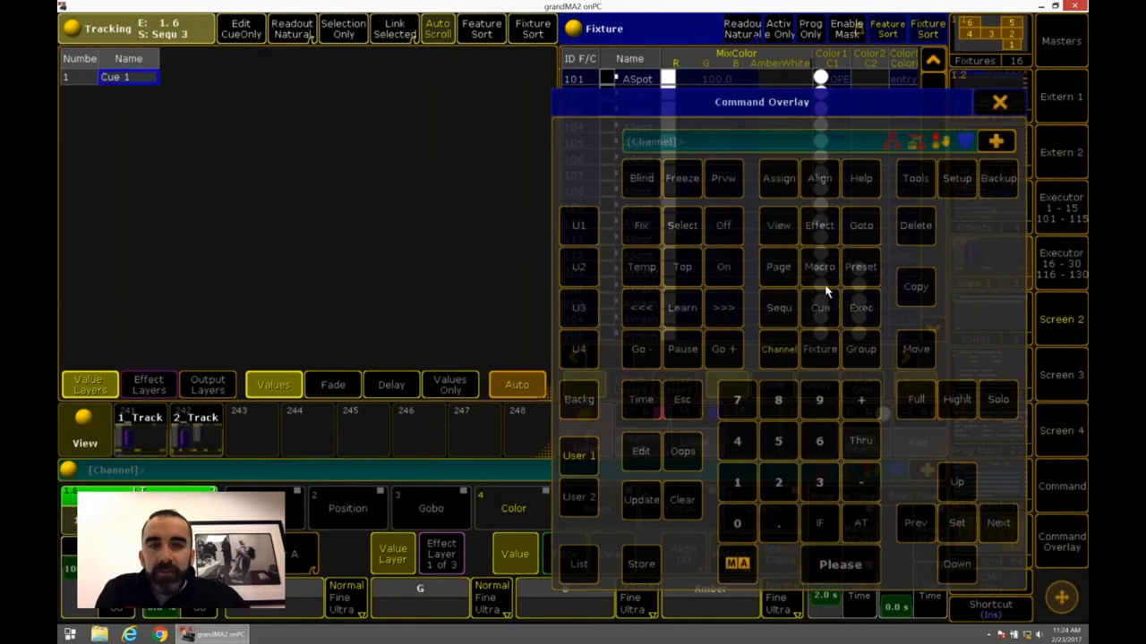
# Step: Add a Sequence pool window showing Sequ 1 through 6 to the screen
pyautogui.click(682, 224)
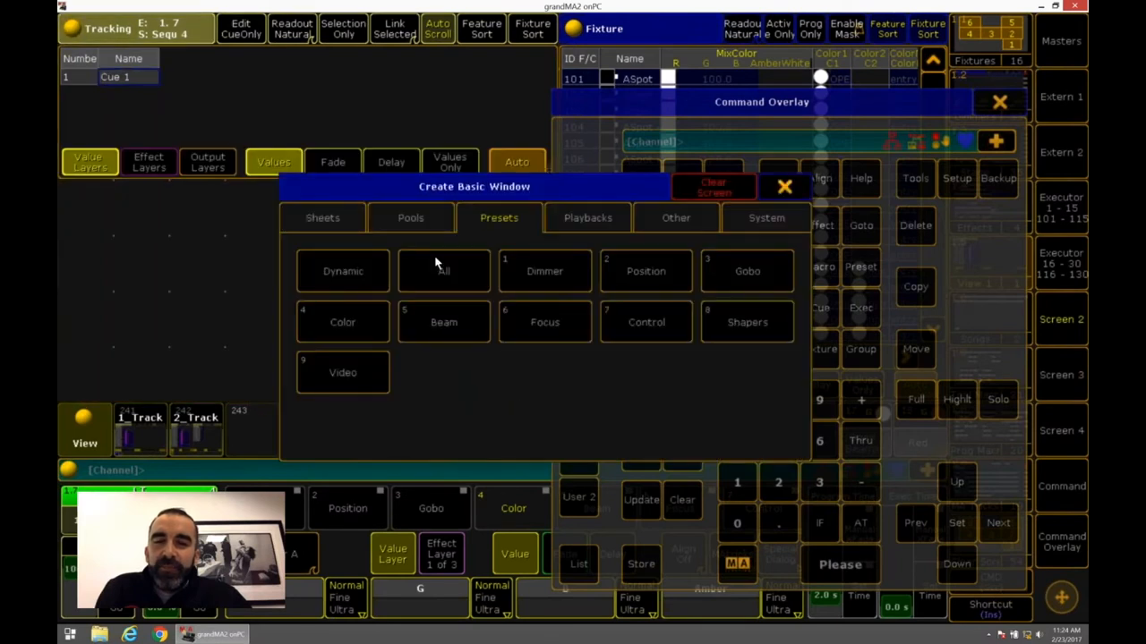
pyautogui.click(410, 218)
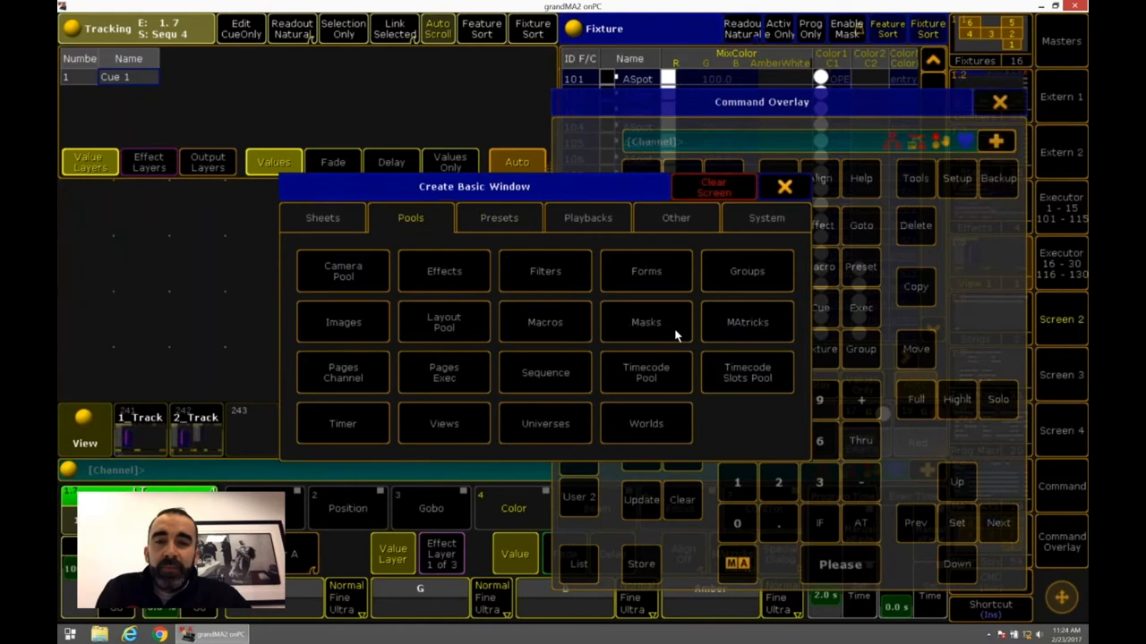
pyautogui.click(784, 186)
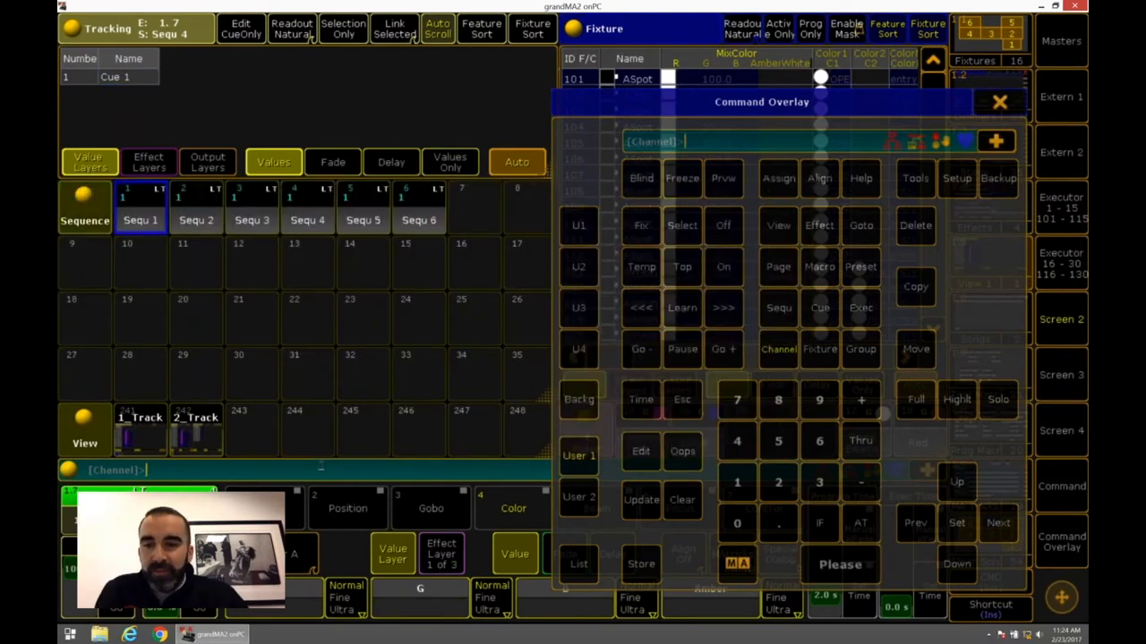
# Step: Enter the copy command 'copy cue seq 1 a cue 7' on the command line
pyautogui.write('copy cue 7')
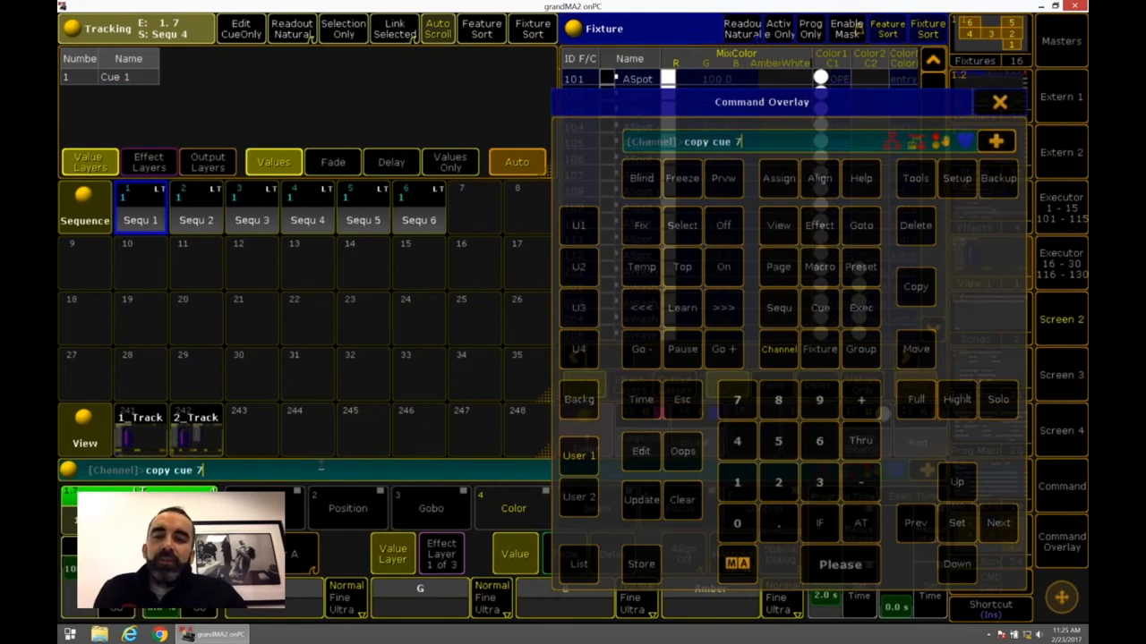
pyautogui.write('seq 1 a')
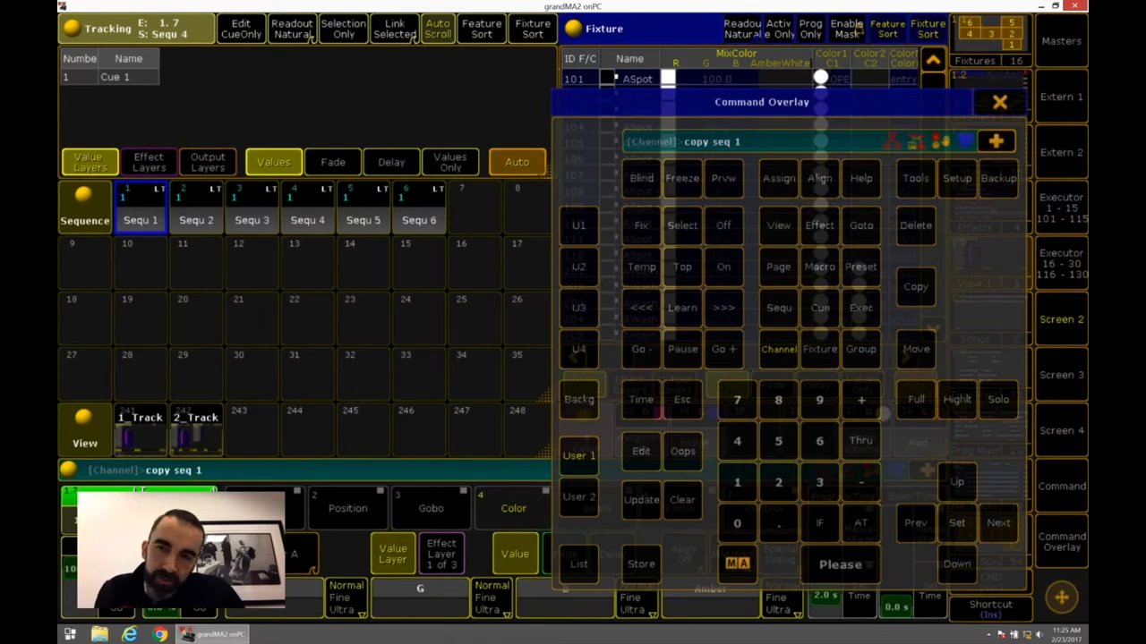
pyautogui.write('cue 7')
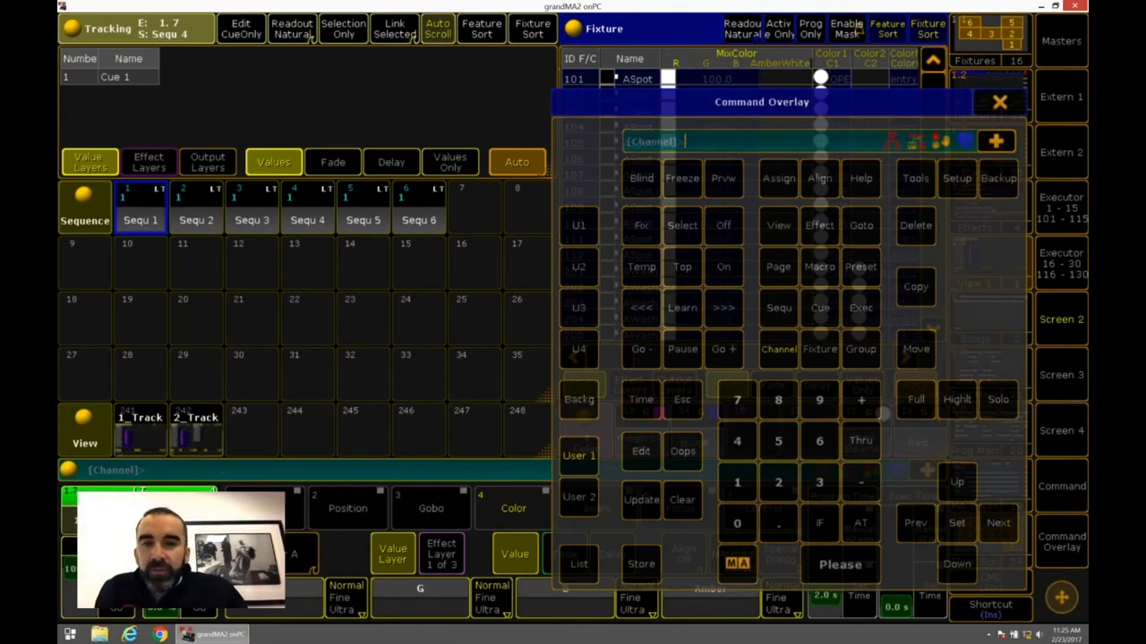
pyautogui.moveTo(295, 445)
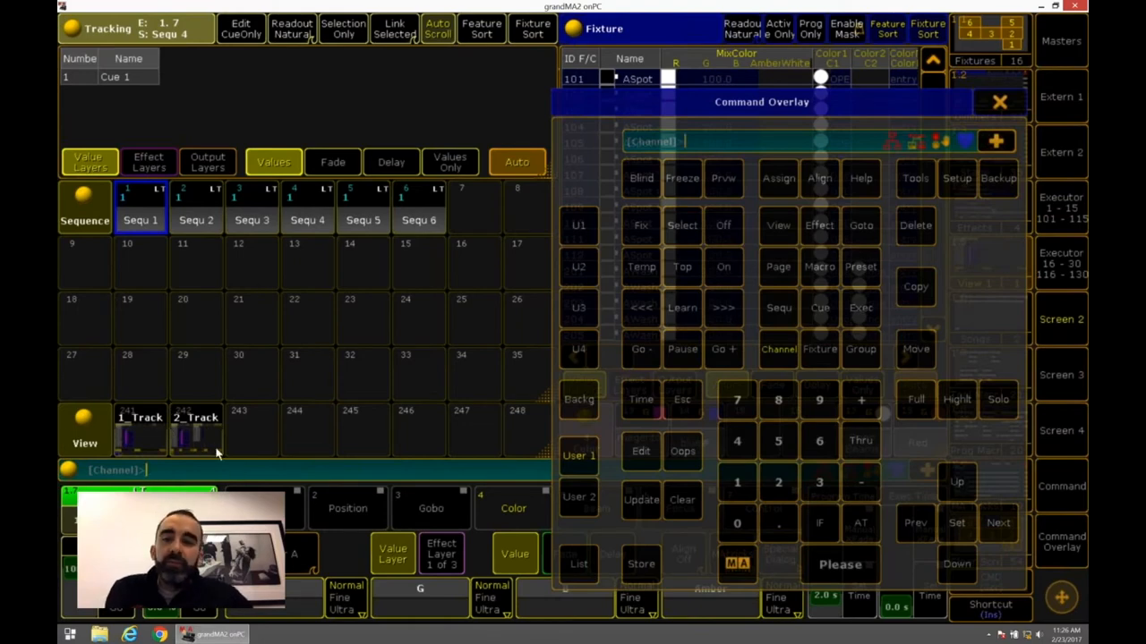
pyautogui.write('select fix')
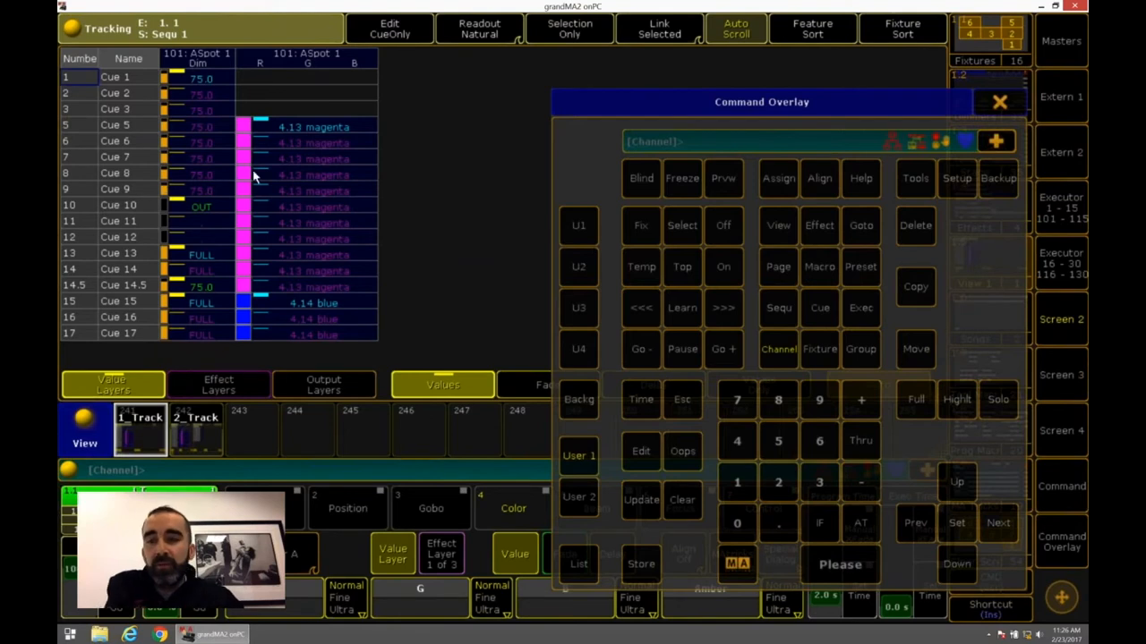
pyautogui.moveTo(355, 171)
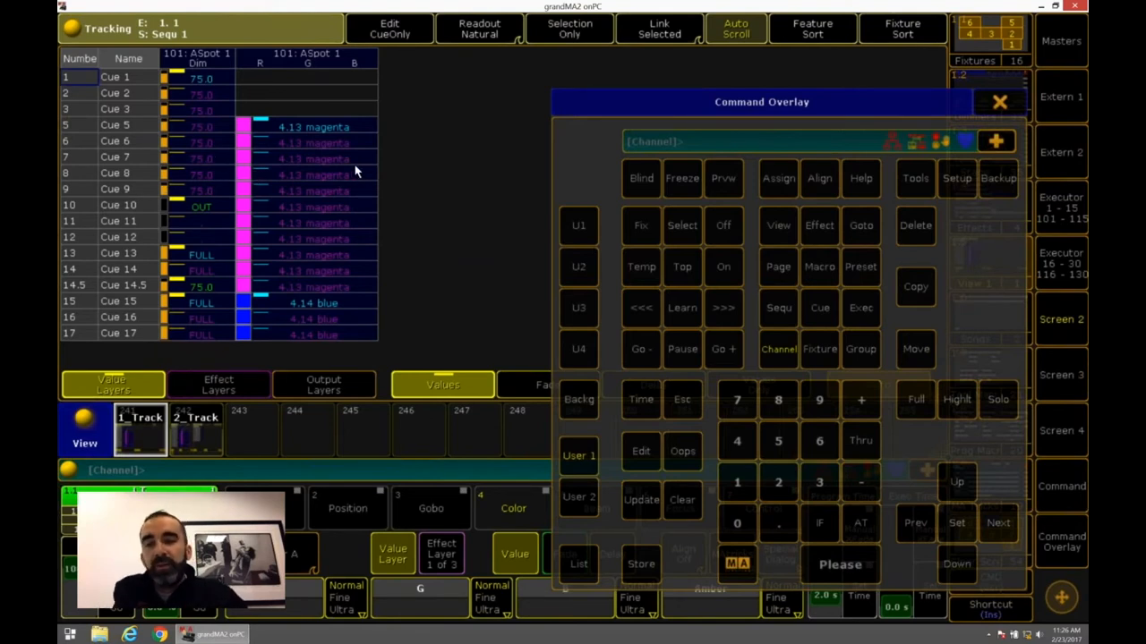
pyautogui.moveTo(96, 159)
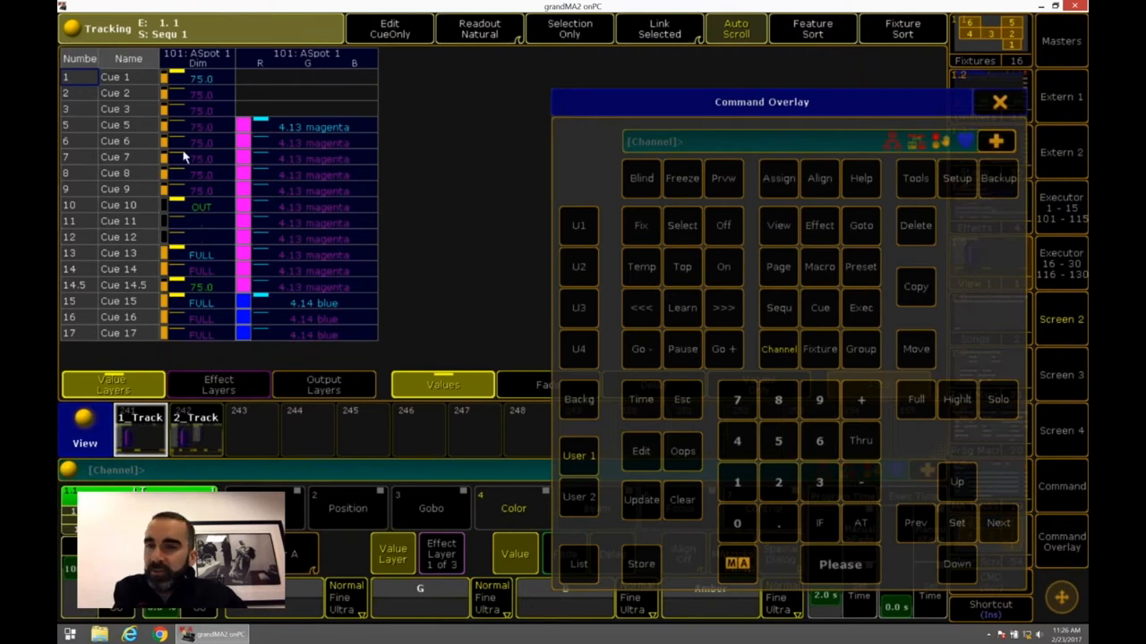
pyautogui.moveTo(356, 170)
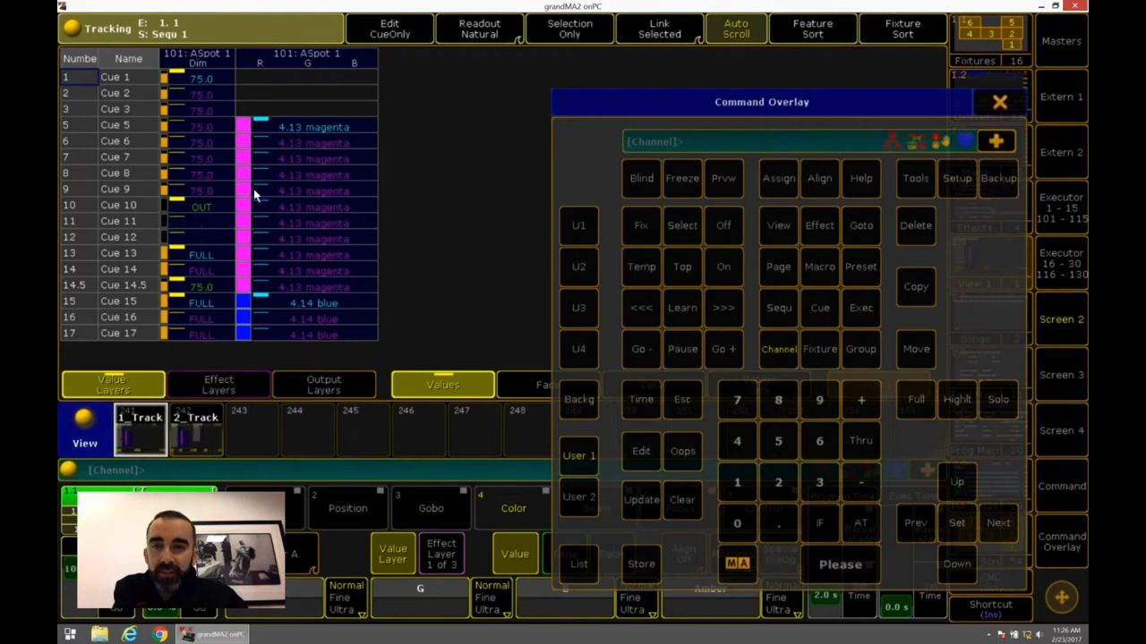
pyautogui.moveTo(311, 246)
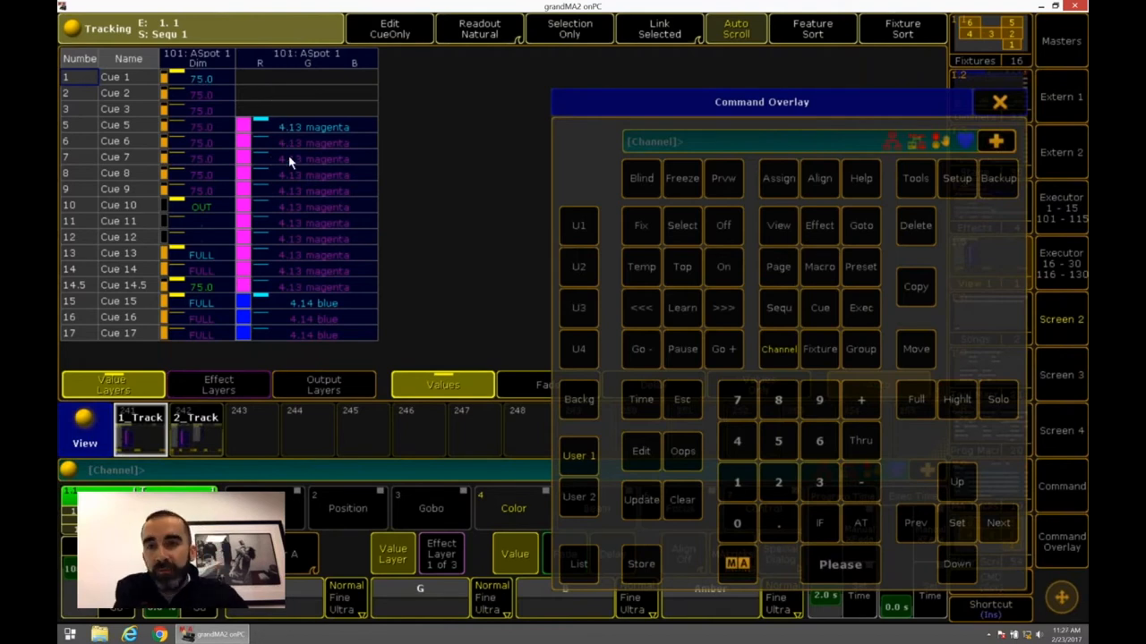
pyautogui.moveTo(438, 174)
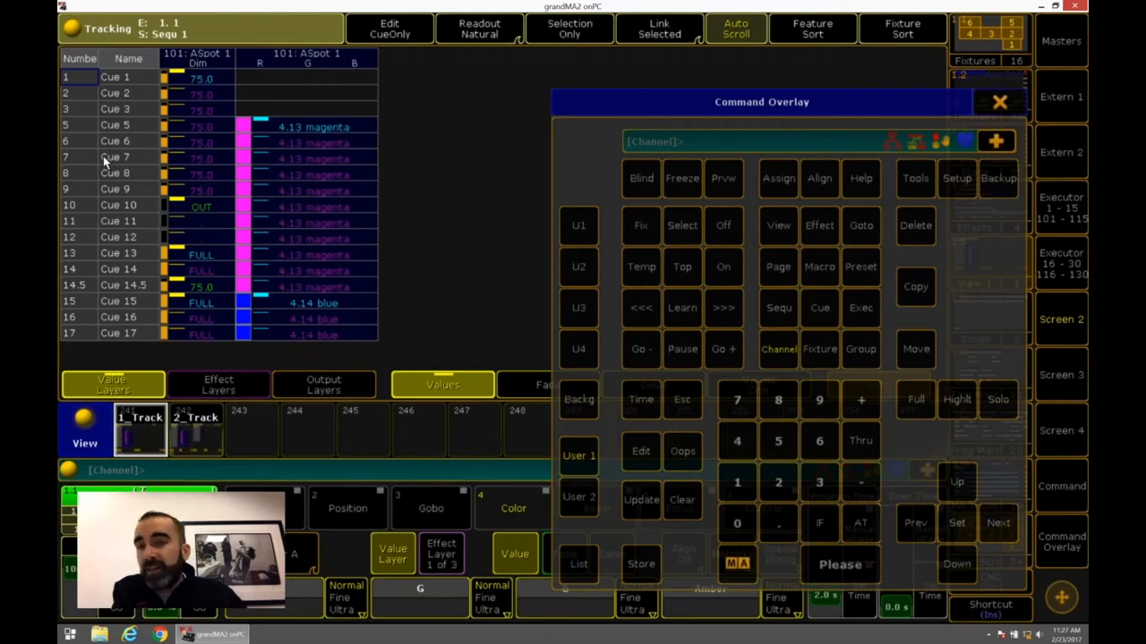
pyautogui.moveTo(186, 103)
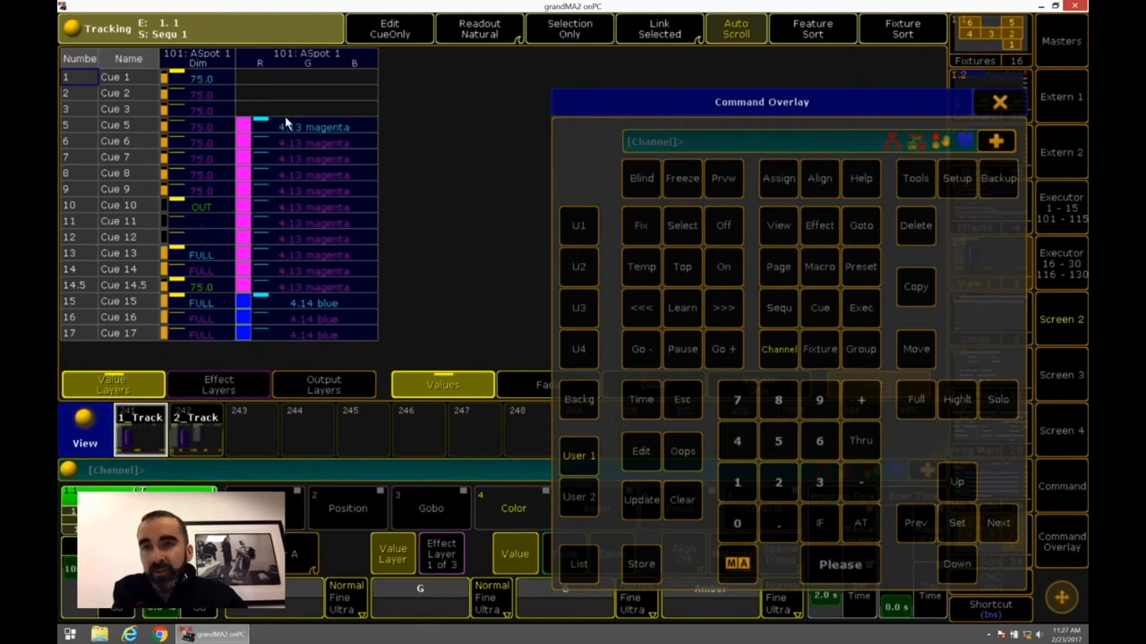
pyautogui.moveTo(204, 108)
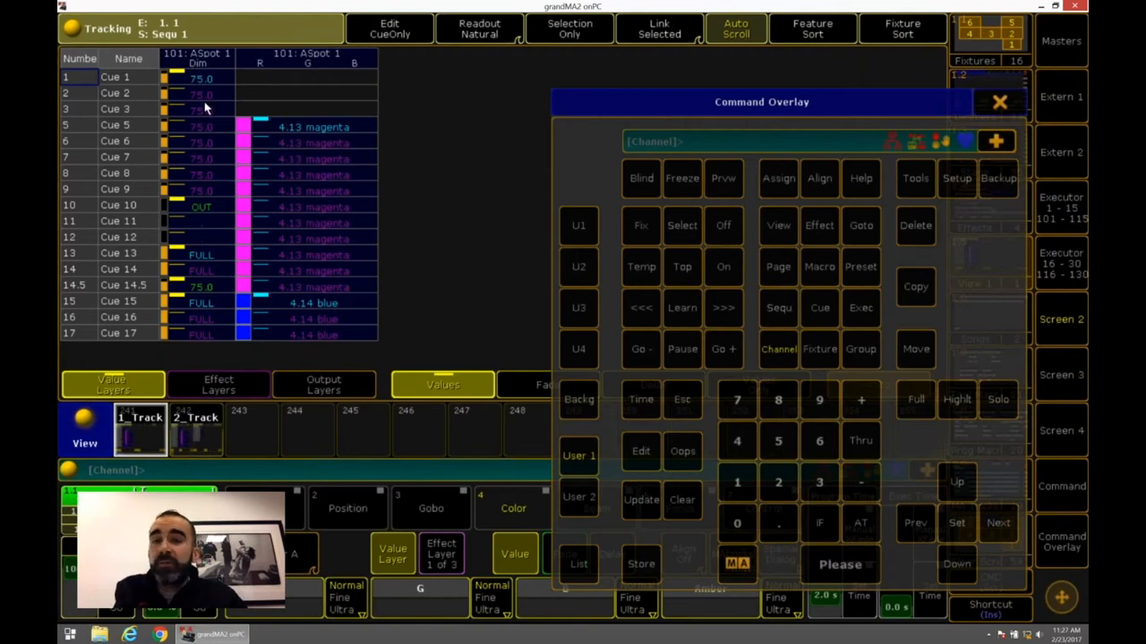
pyautogui.moveTo(198, 163)
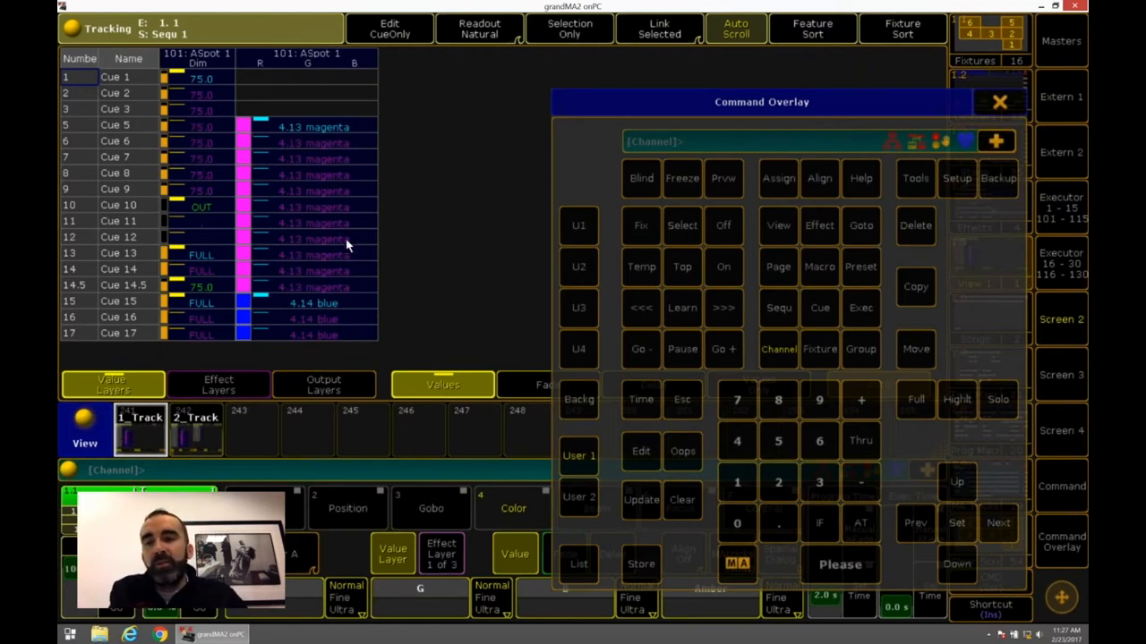
# Step: Clone fixture 101 onto fixture 102, limited to Executor 1
pyautogui.click(916, 286)
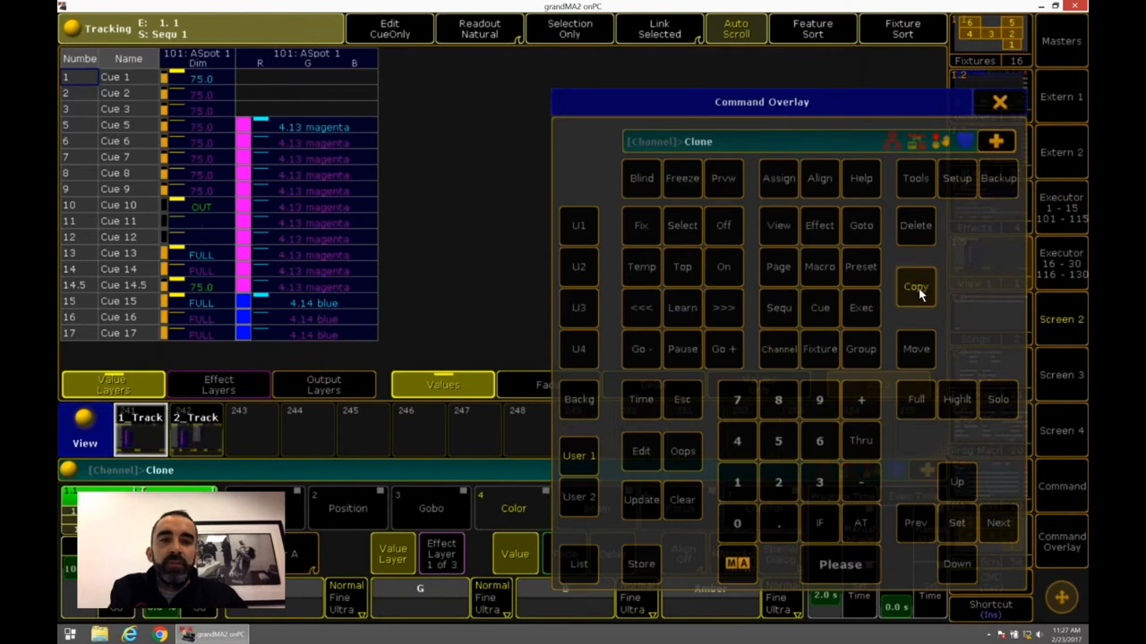
pyautogui.click(819, 349)
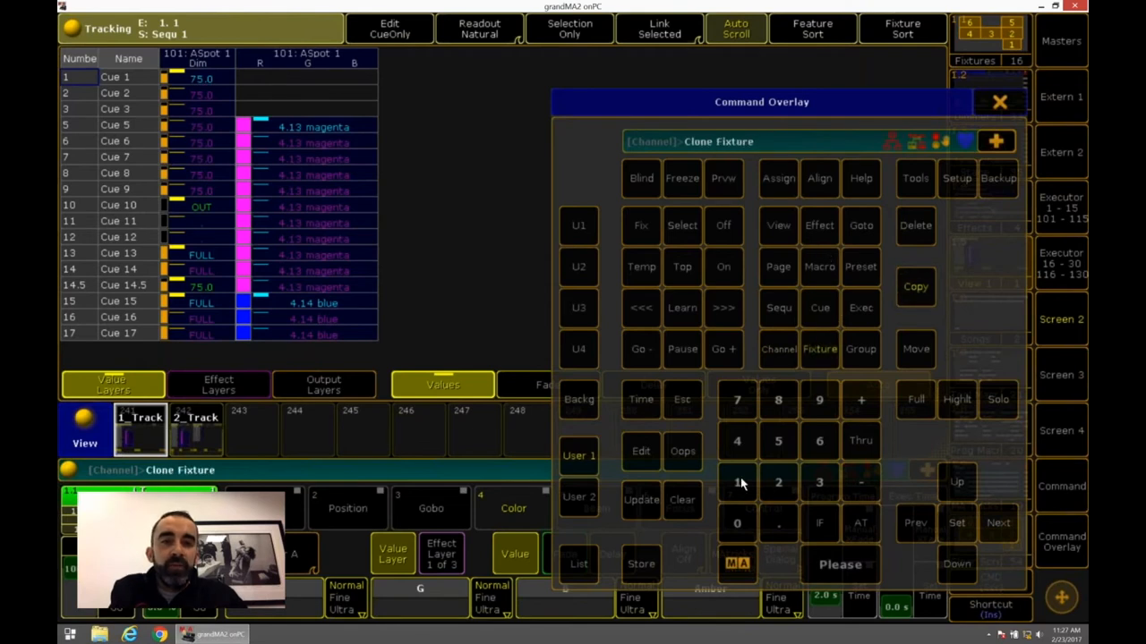
pyautogui.click(737, 482)
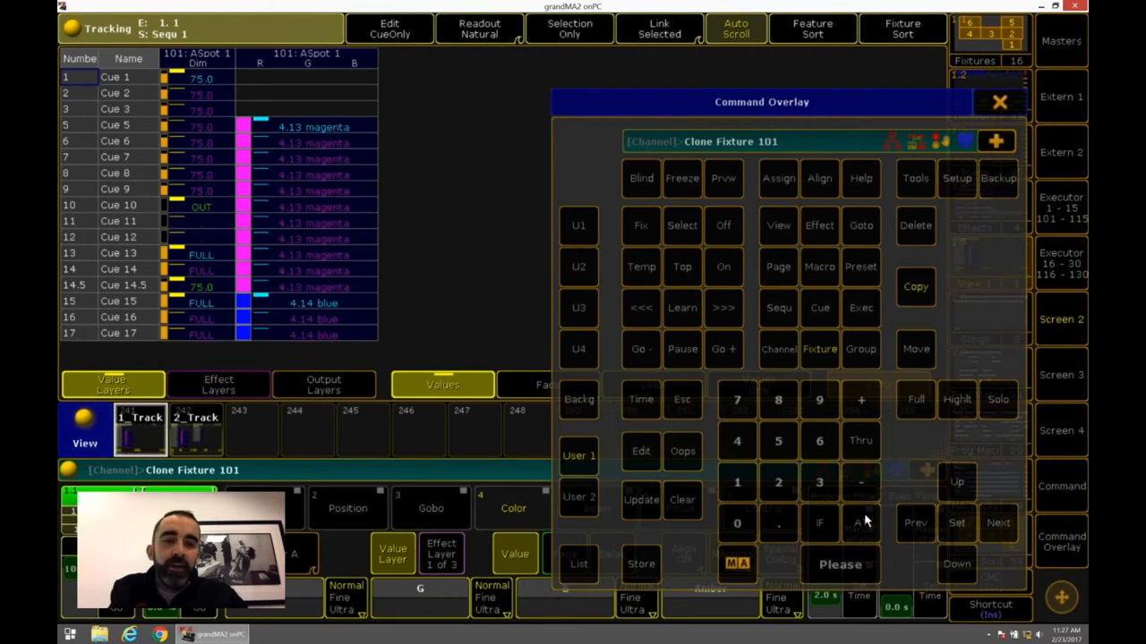
pyautogui.click(736, 482)
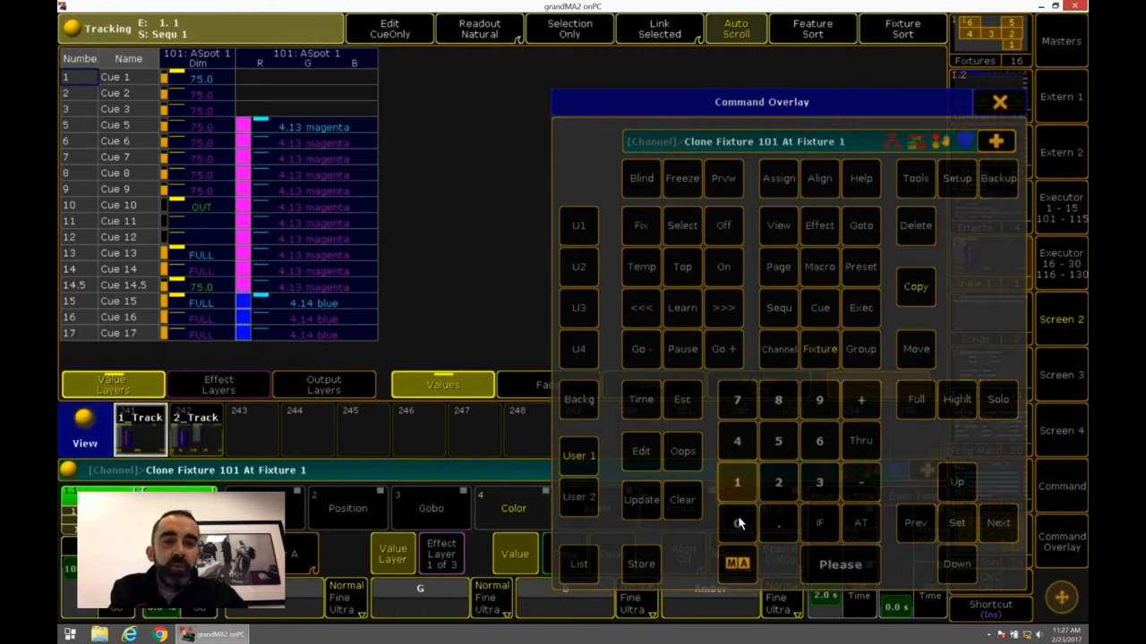
pyautogui.click(860, 307)
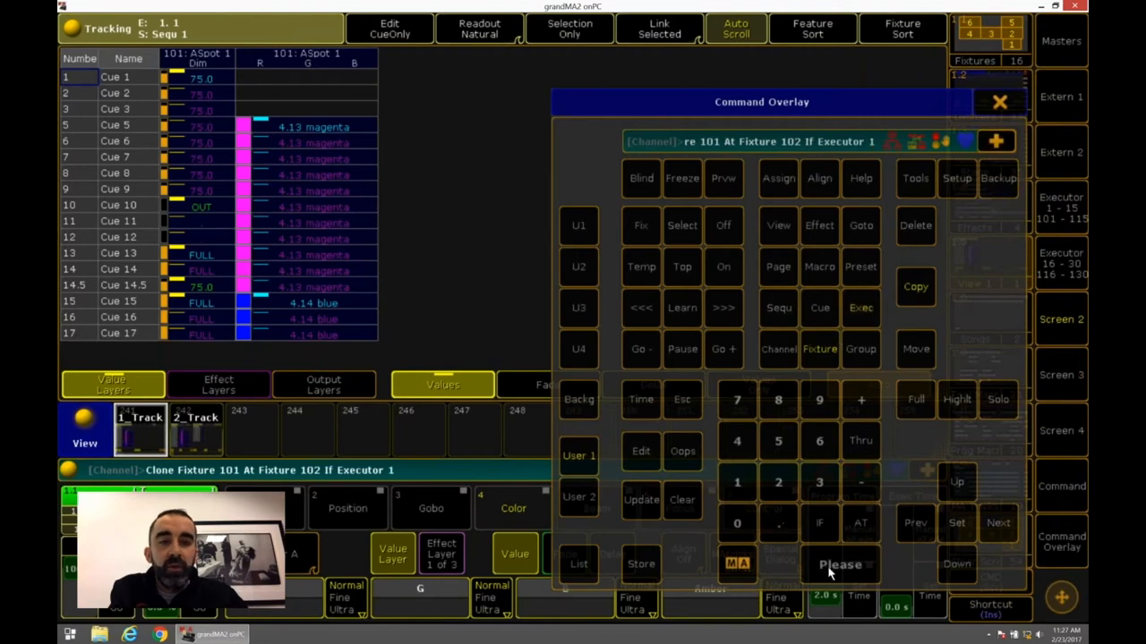
pyautogui.click(839, 564)
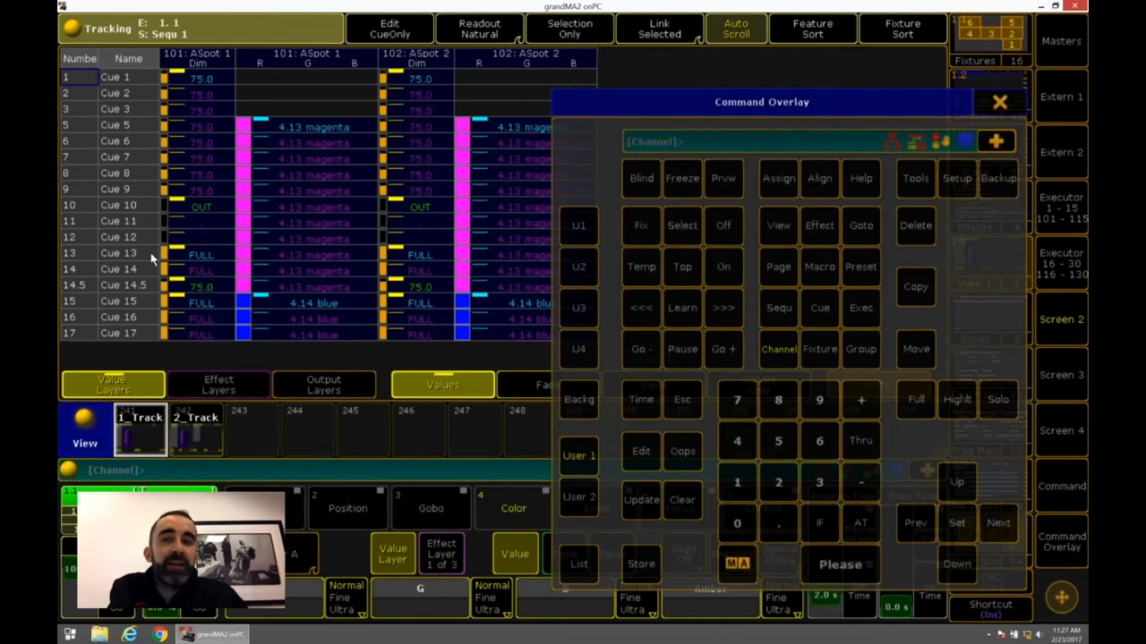
pyautogui.moveTo(153, 215)
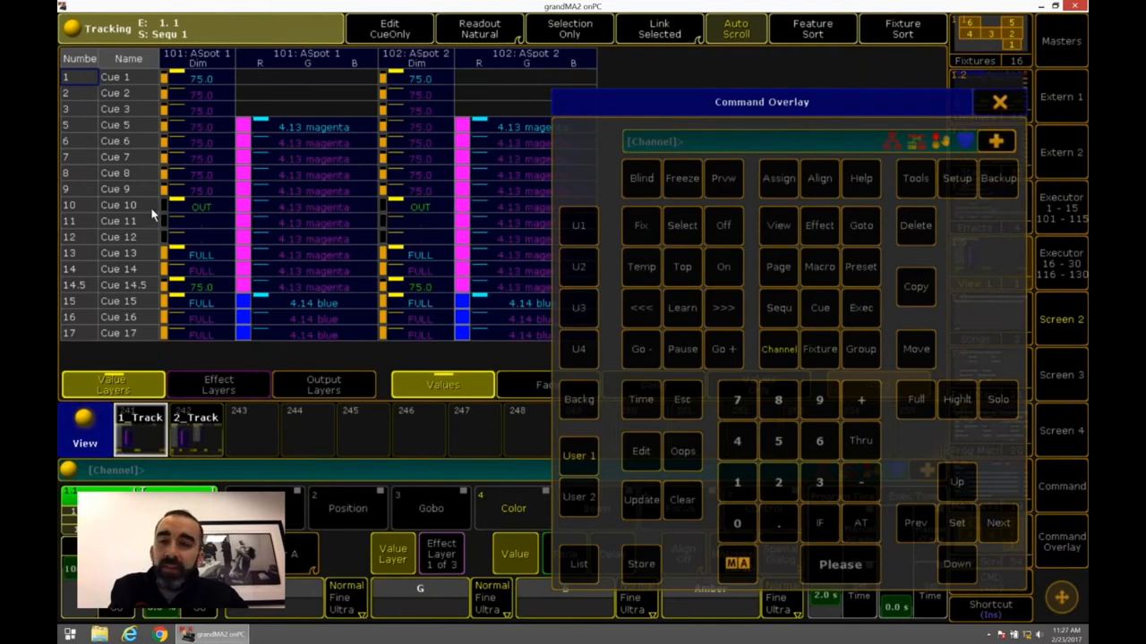
pyautogui.moveTo(207, 146)
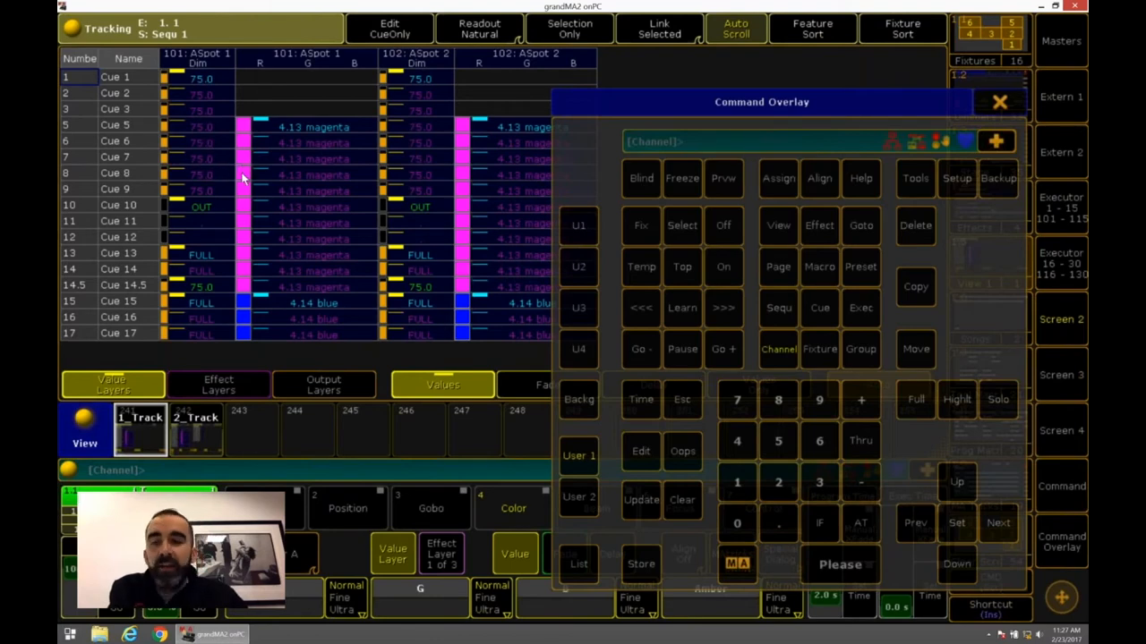
pyautogui.moveTo(438, 161)
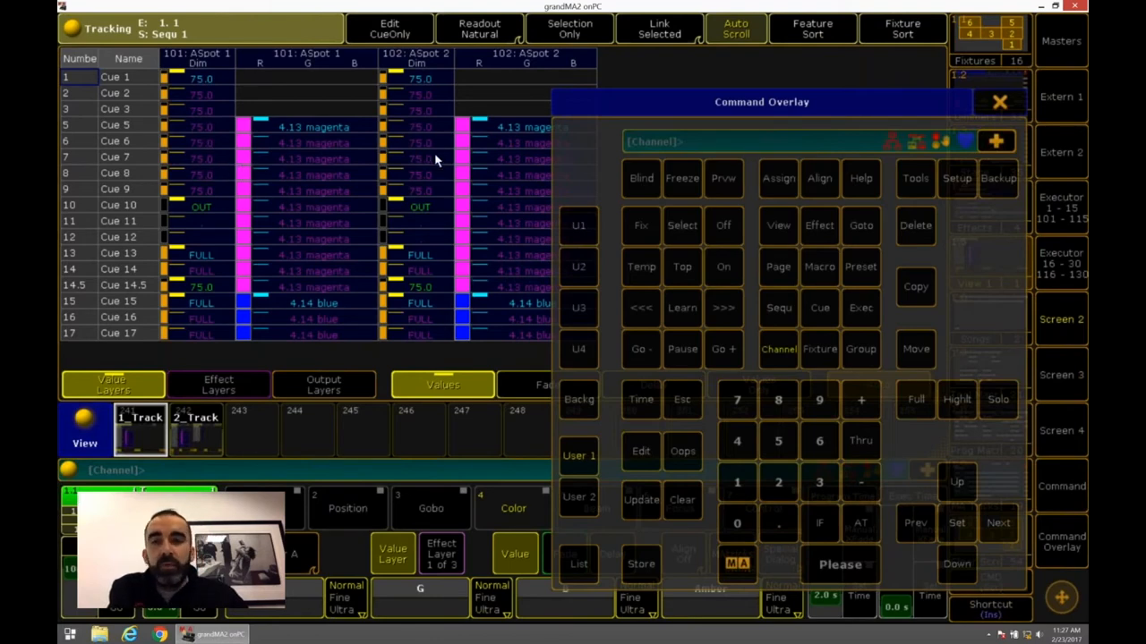
pyautogui.moveTo(540, 221)
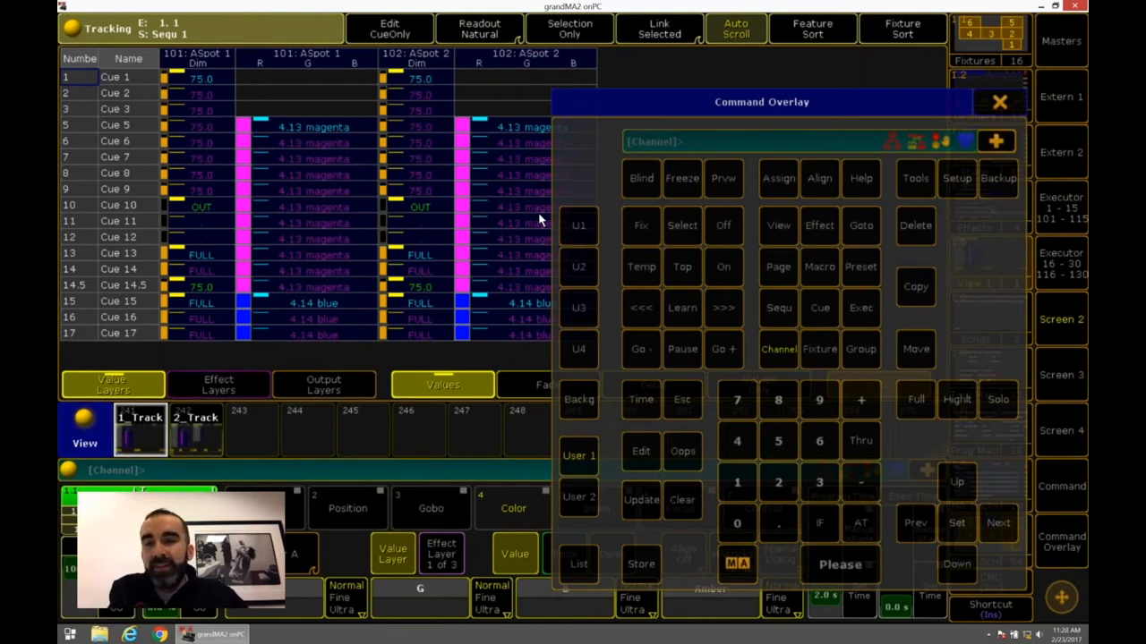
pyautogui.moveTo(296, 224)
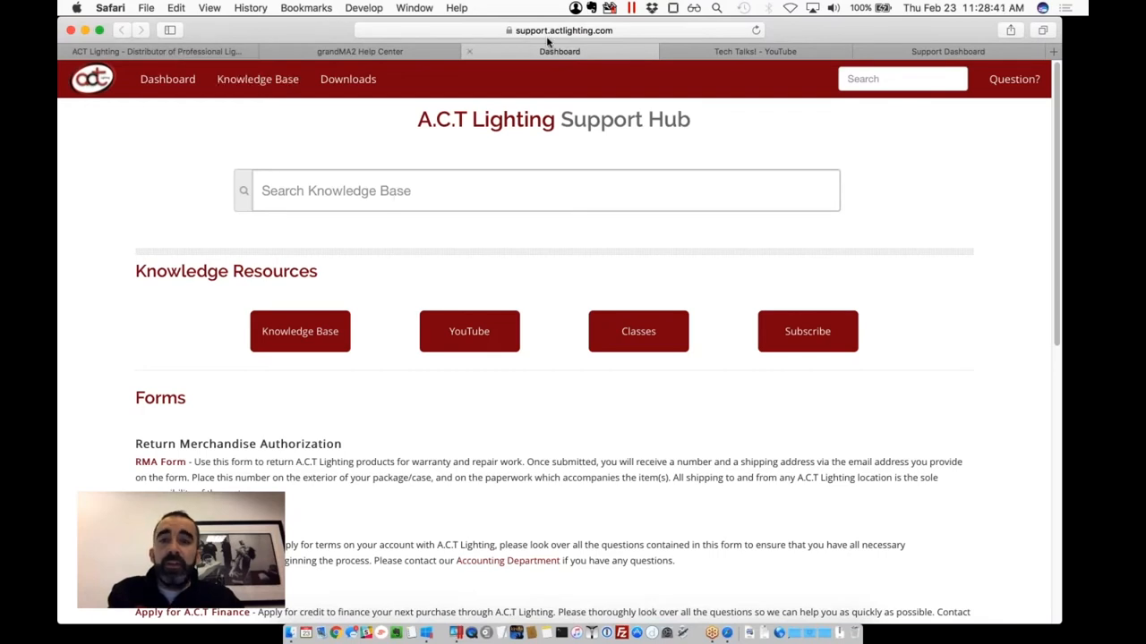
pyautogui.moveTo(469, 331)
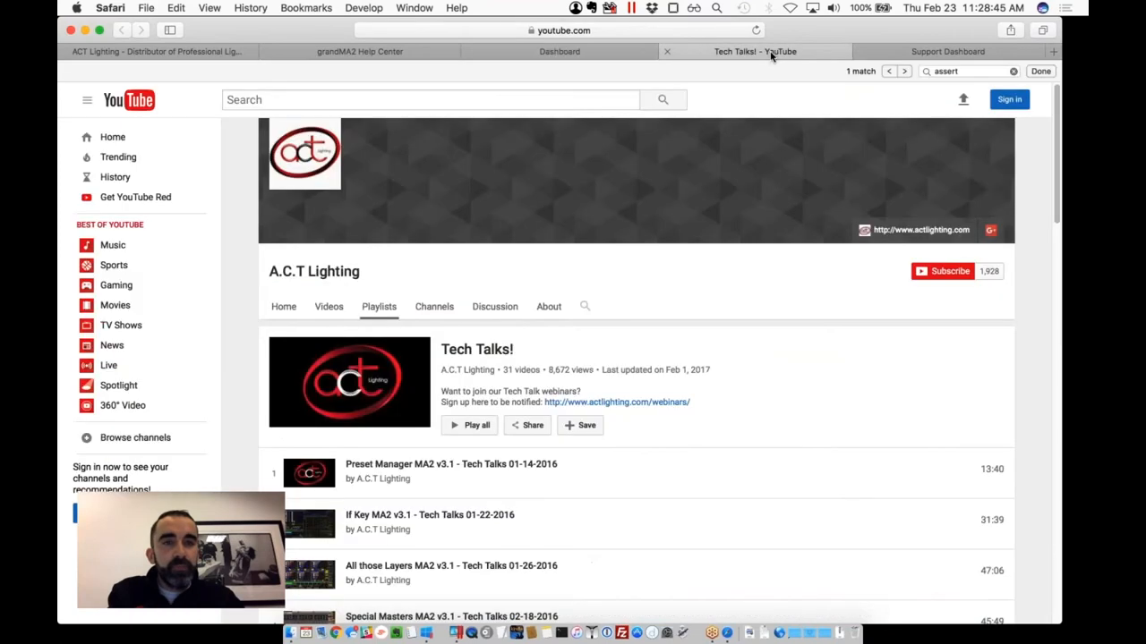
# Step: Scroll through ACT Lighting's Tech Talks YouTube playlist of MA2 webinar videos
pyautogui.scroll(-3)
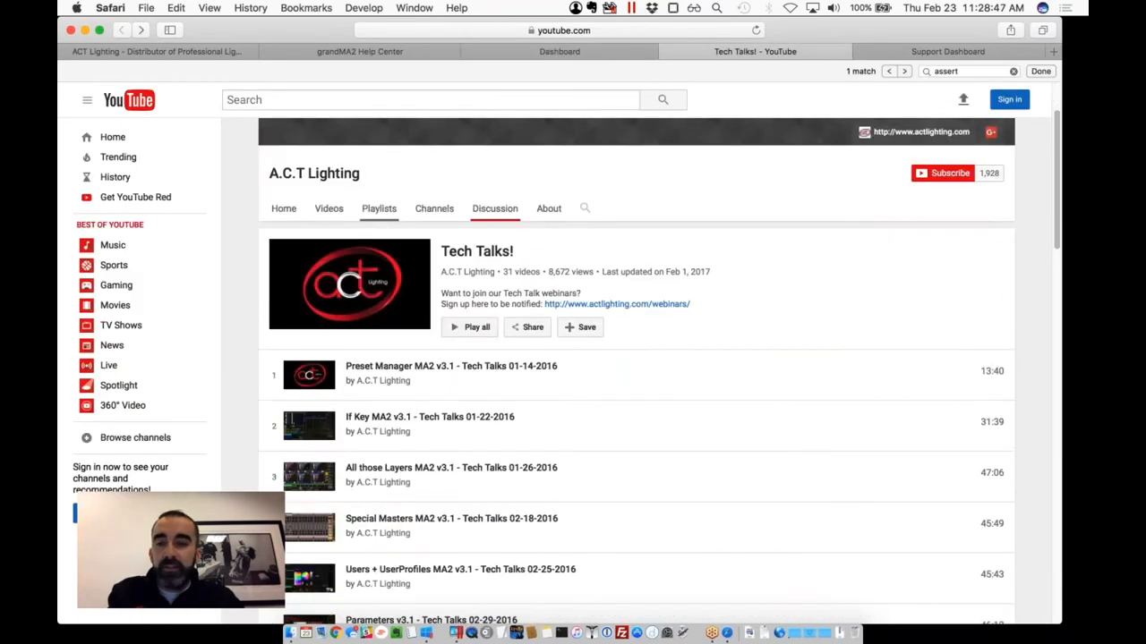
pyautogui.scroll(-3)
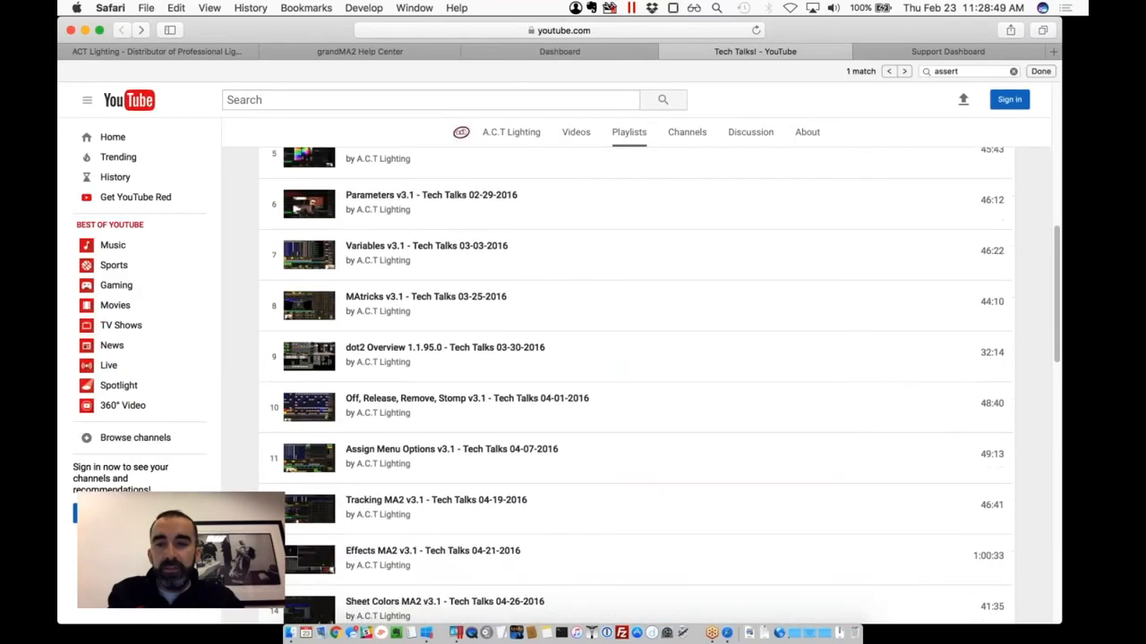
pyautogui.scroll(-3)
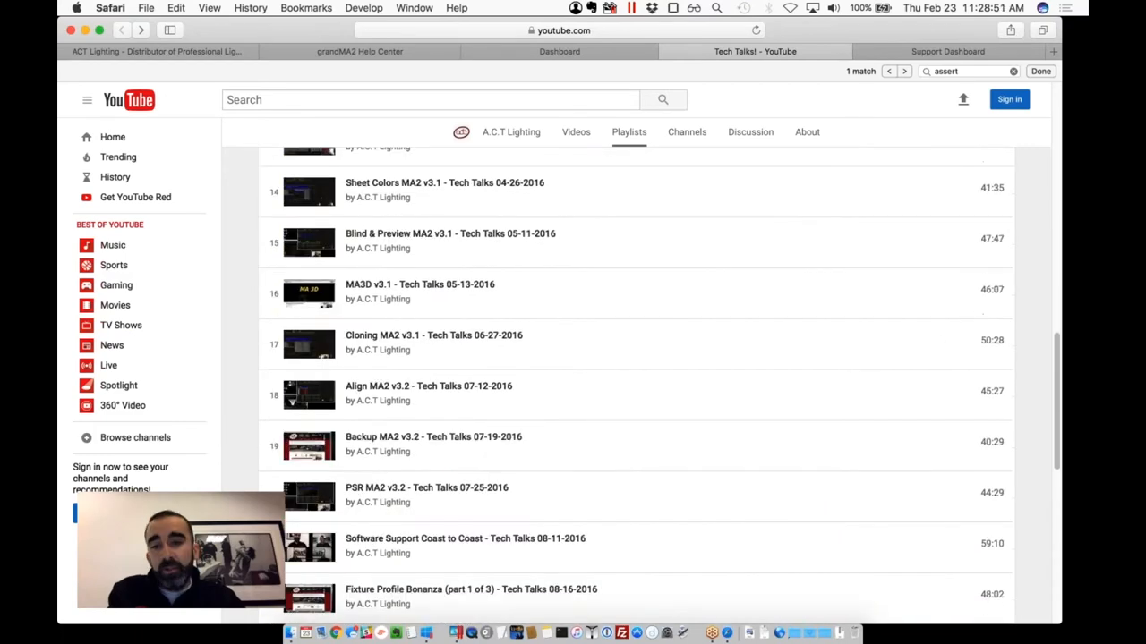
pyautogui.moveTo(434, 335)
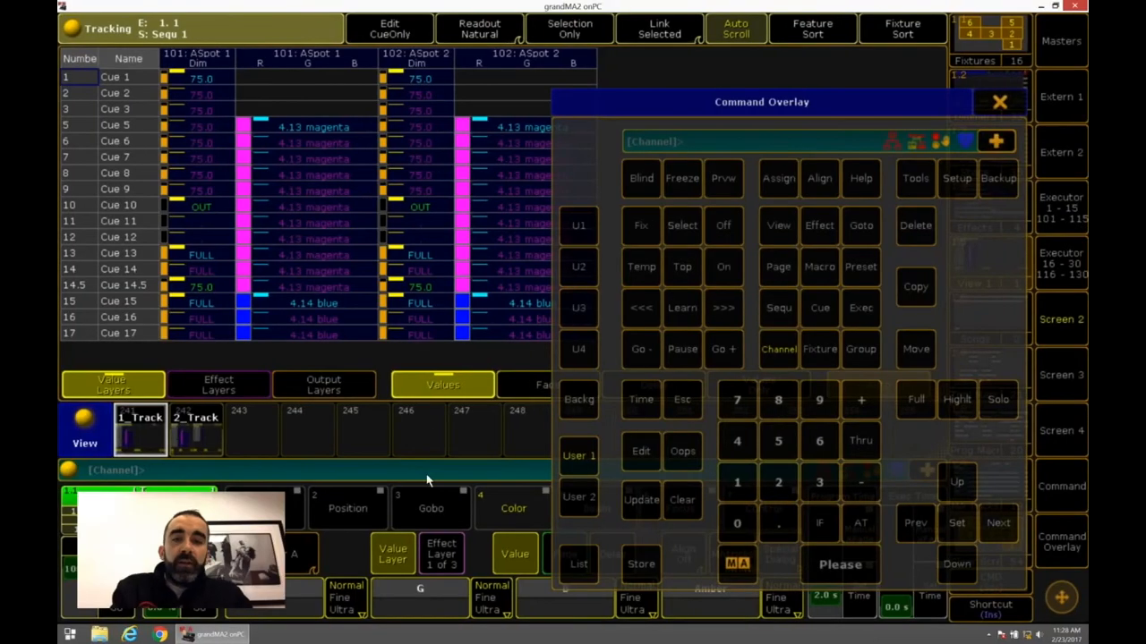
# Step: Look up the Clone keyword in Help via 'help co', then close Help
pyautogui.write('help co')
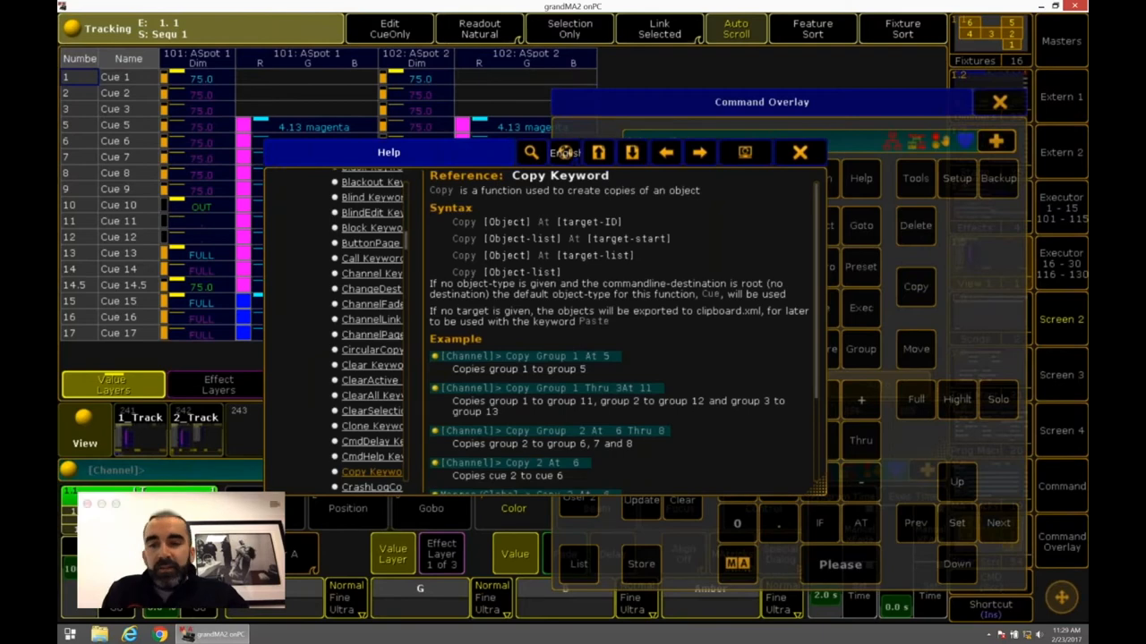
pyautogui.click(369, 472)
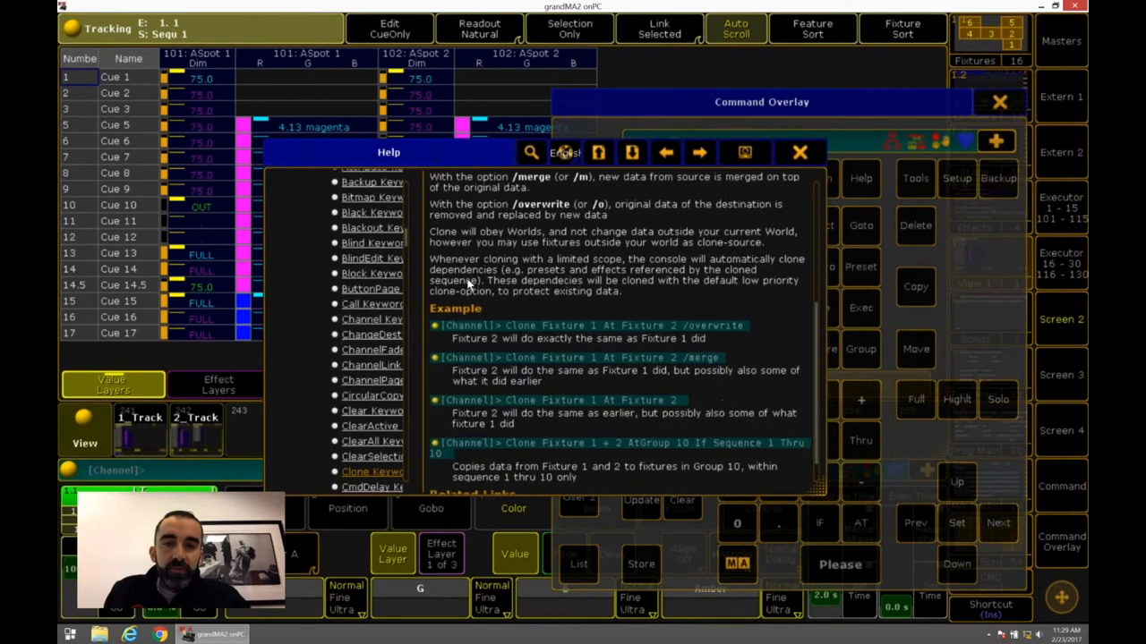
pyautogui.scroll(-3)
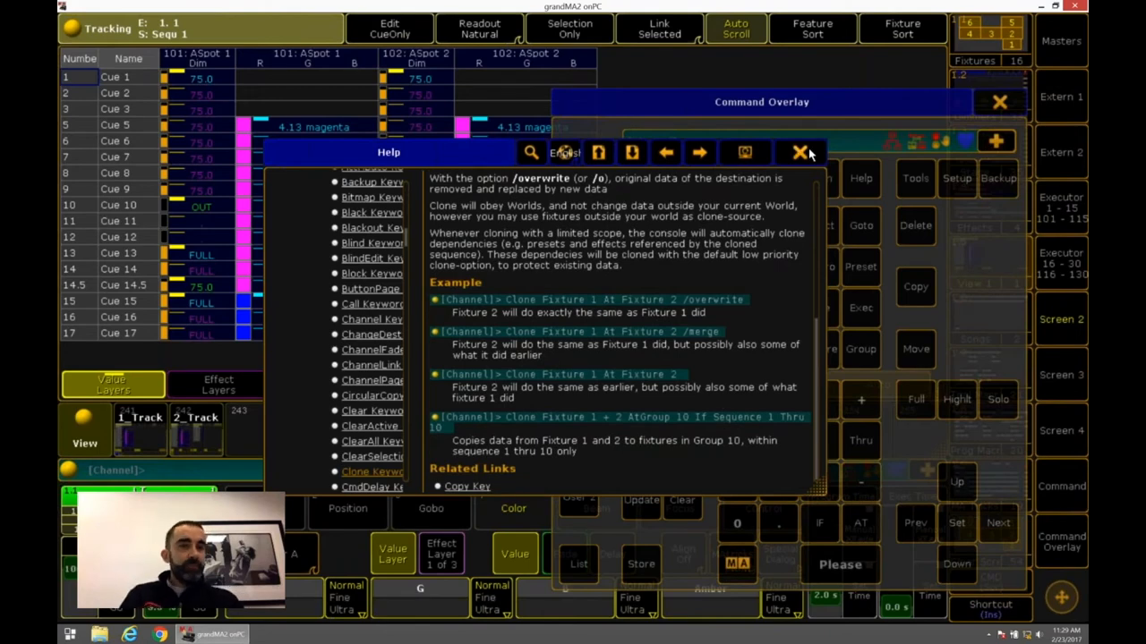
pyautogui.click(799, 152)
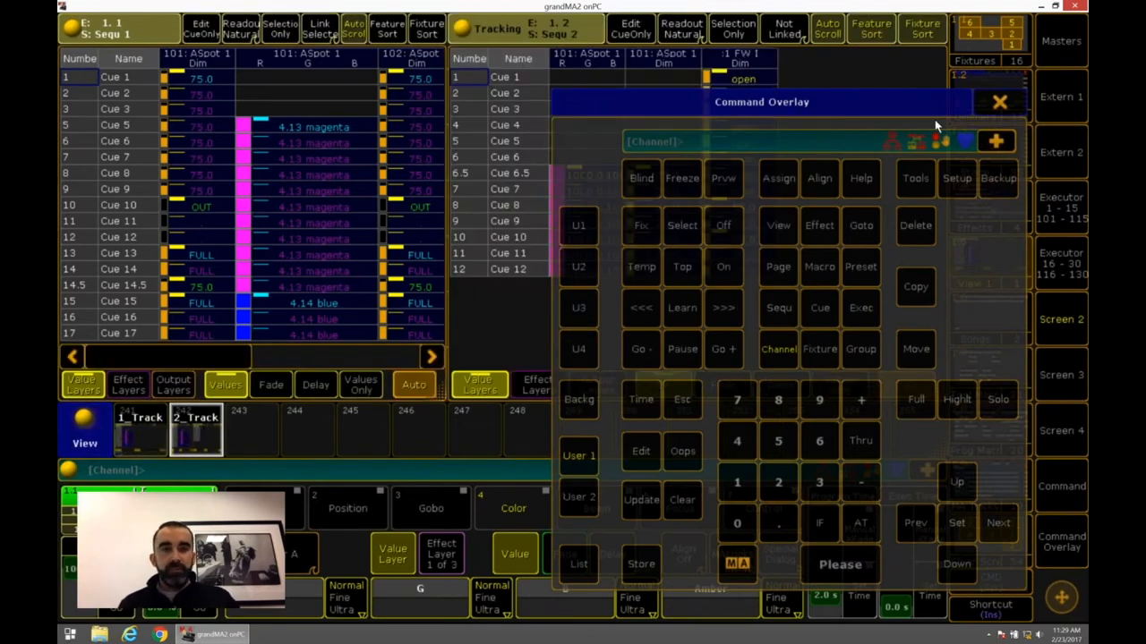
# Step: Close the Command Overlay keypad with its X
pyautogui.click(1000, 101)
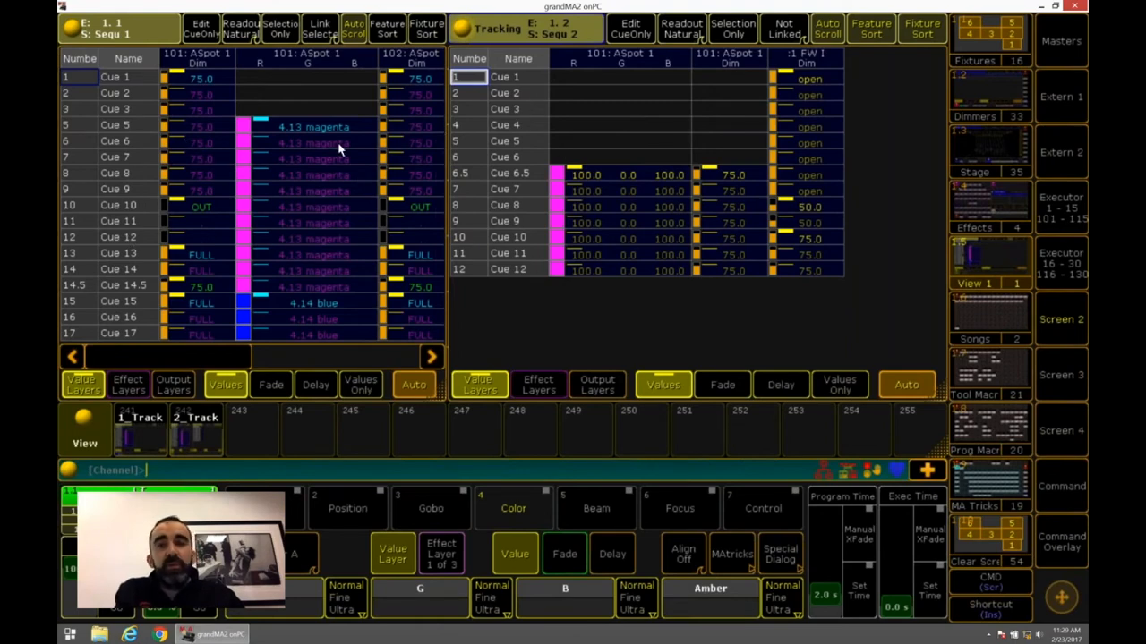
pyautogui.moveTo(324, 307)
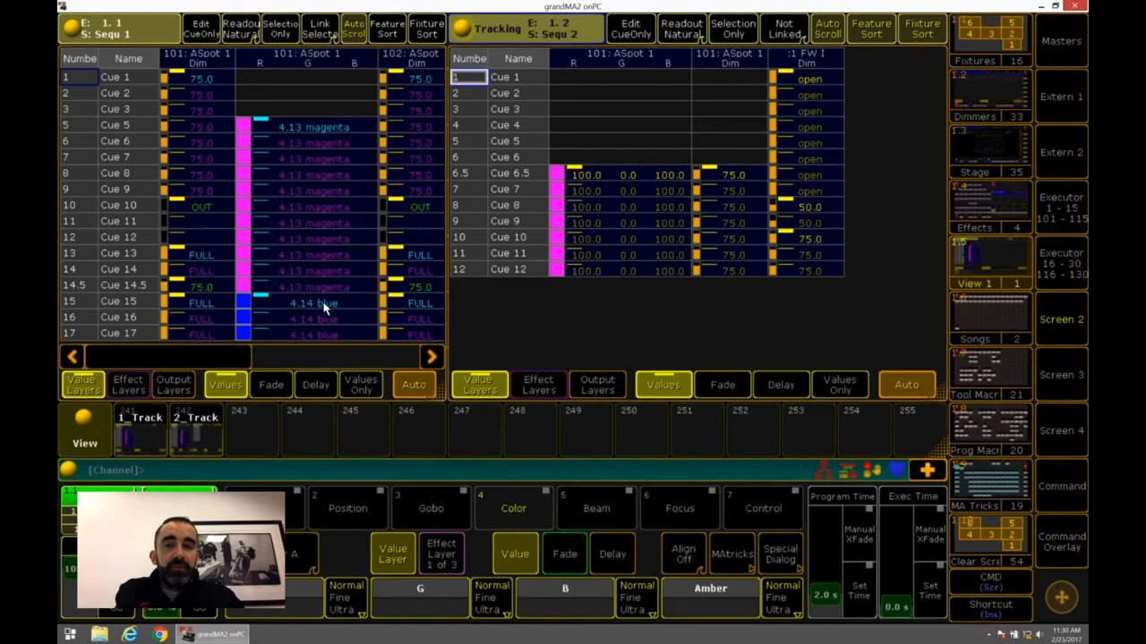
pyautogui.moveTo(352, 275)
pyautogui.write('copy cue 15 exec 1 at cue 15 exec')
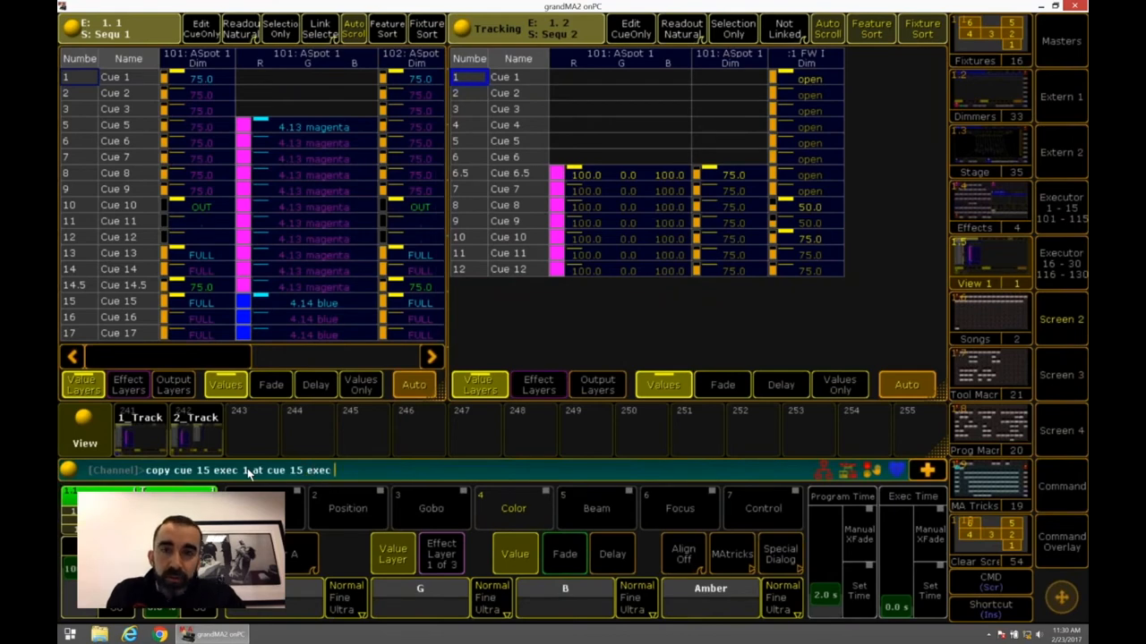
# Step: Execute the copy of Cue 15 to executor 2 and dismiss the colour value calculator
pyautogui.press('enter')
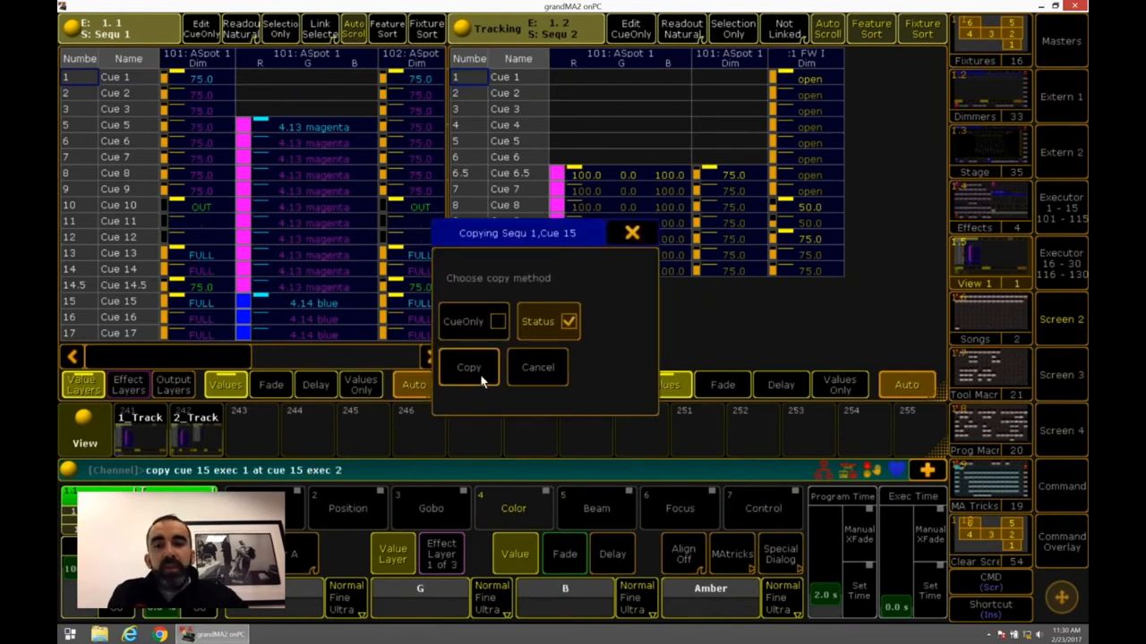
pyautogui.click(468, 367)
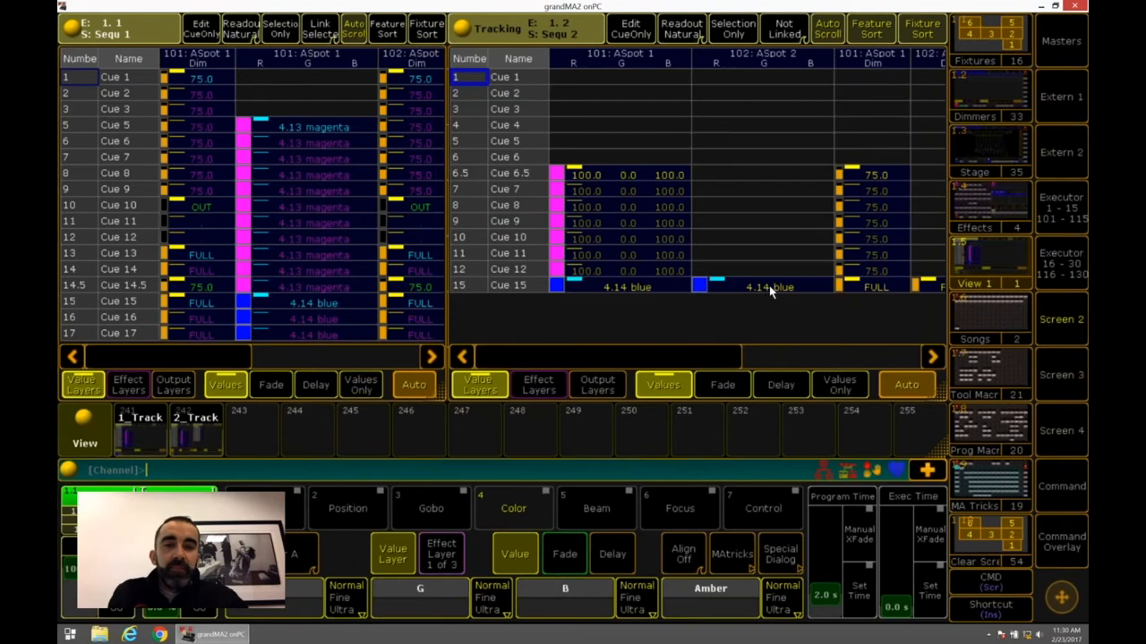
pyautogui.moveTo(142, 27)
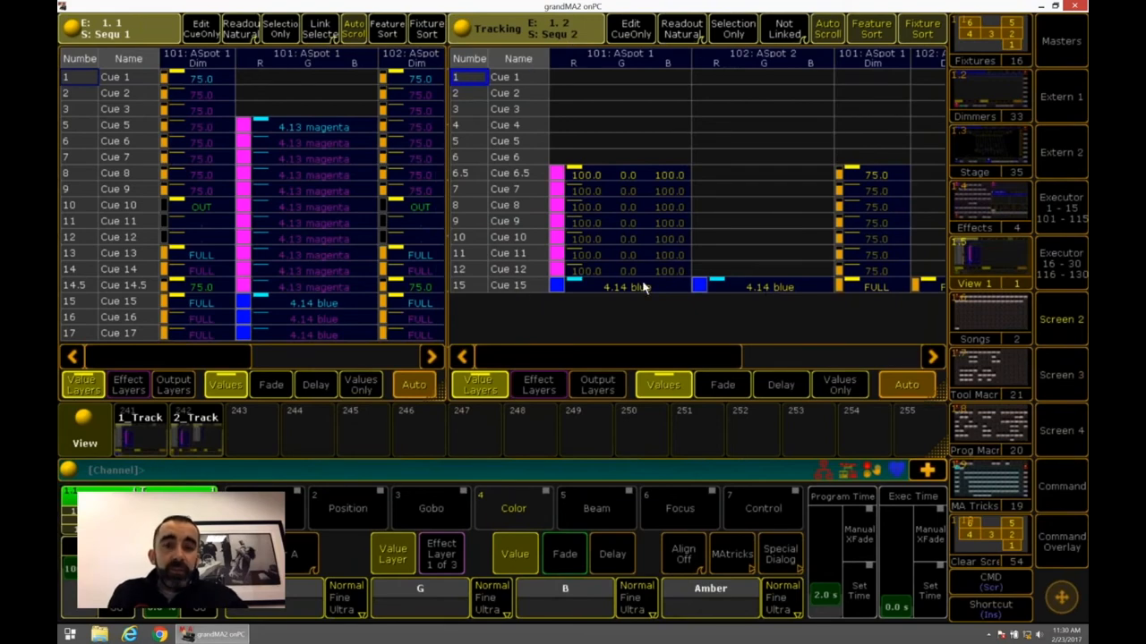
pyautogui.moveTo(316, 282)
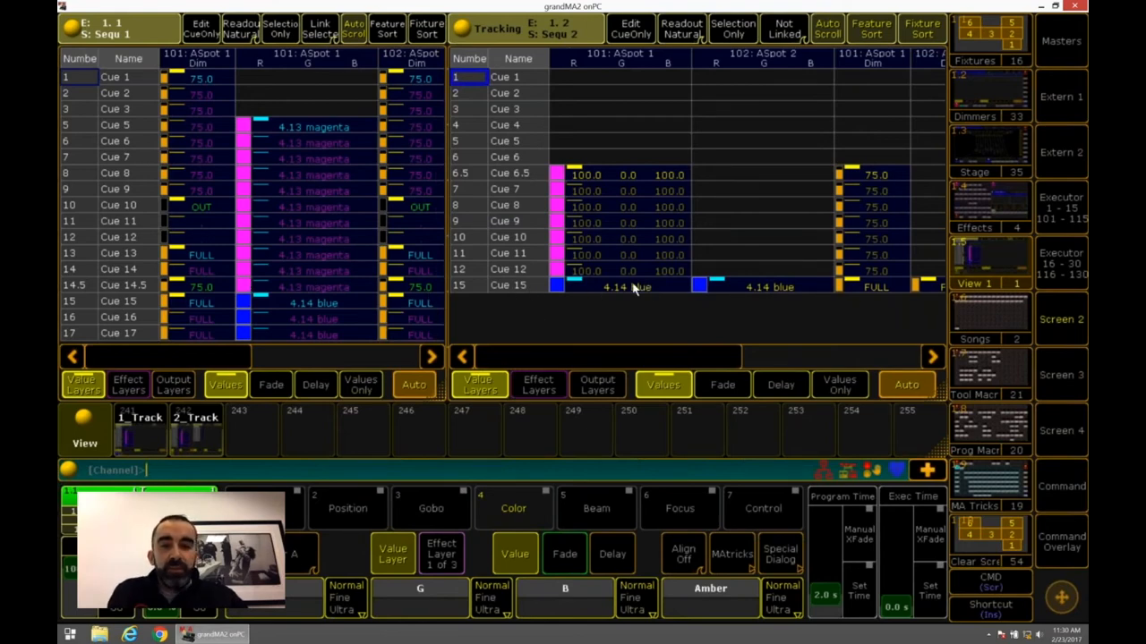
pyautogui.moveTo(837, 206)
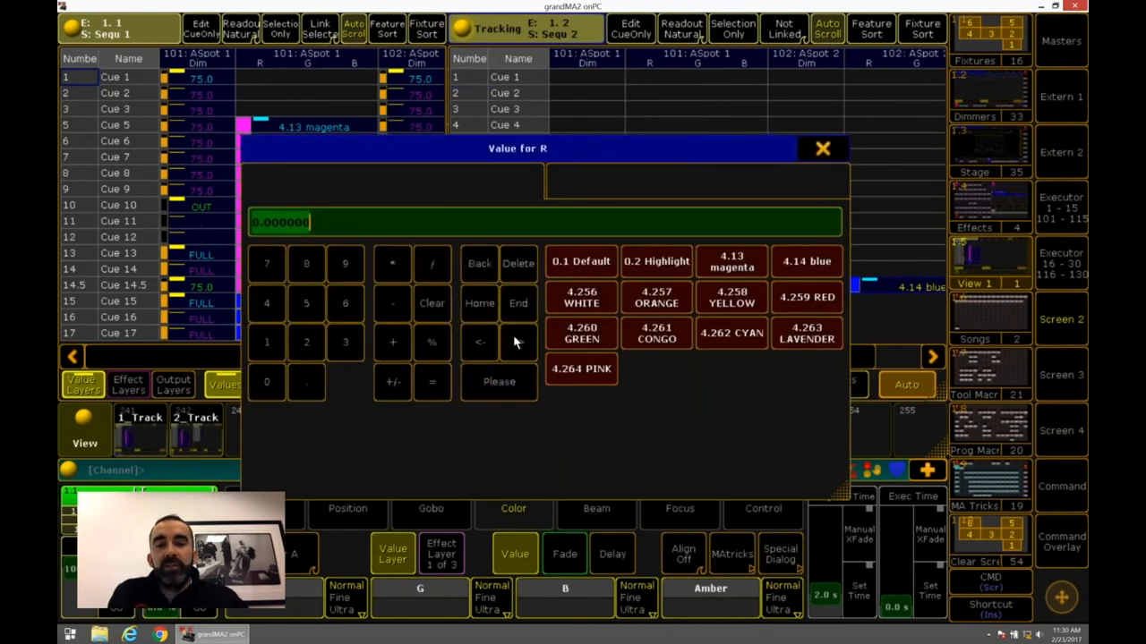
pyautogui.click(822, 147)
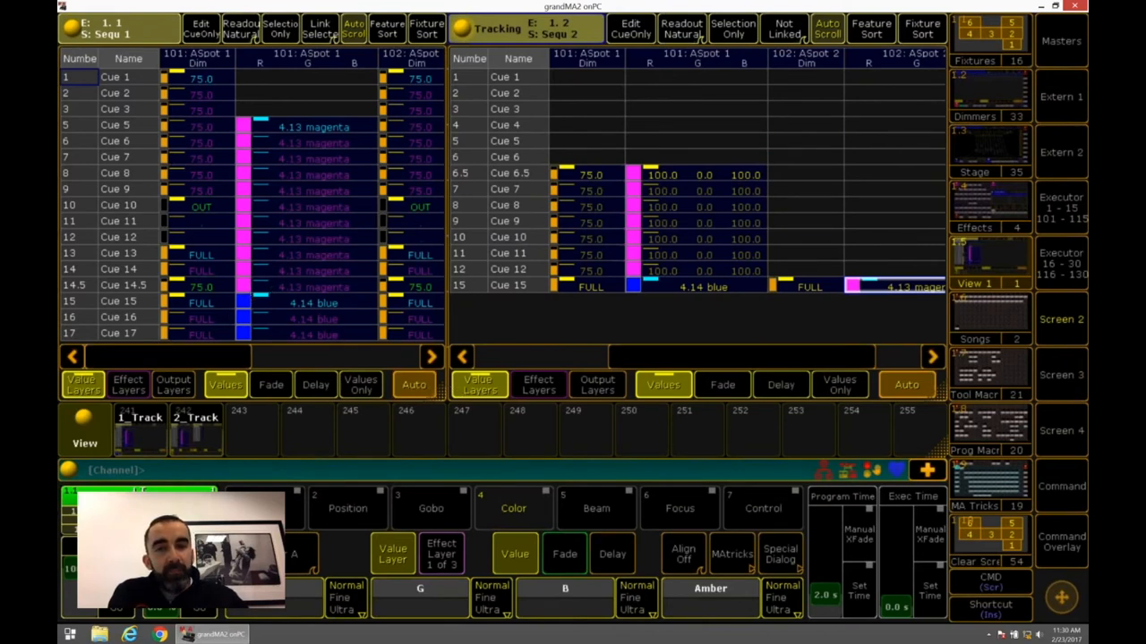
pyautogui.moveTo(1083, 520)
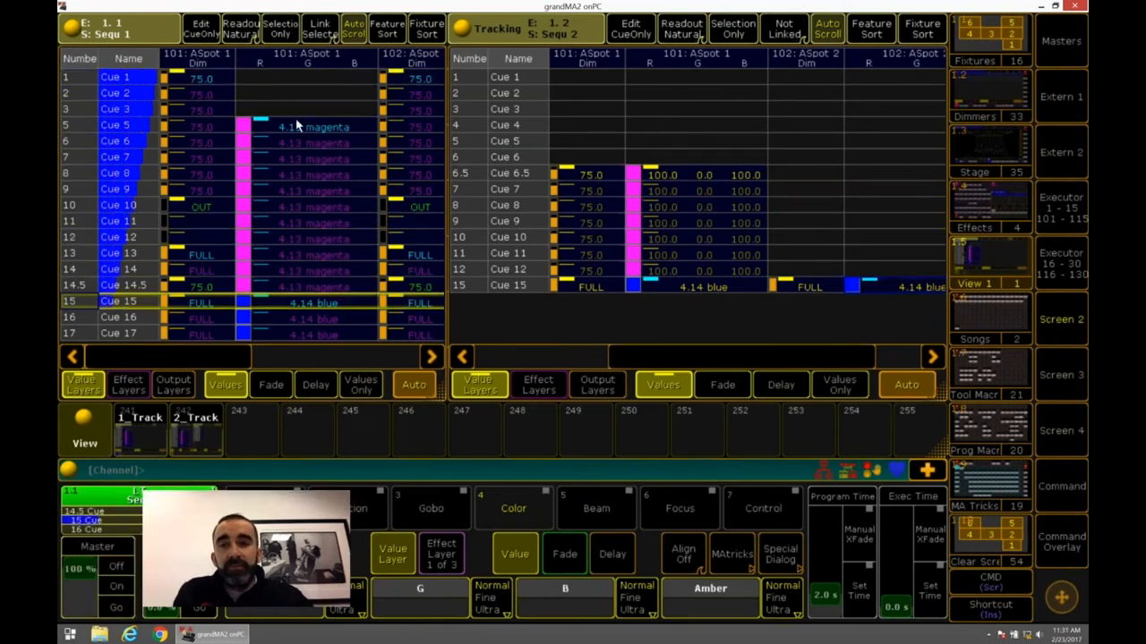
# Step: Set fixture 101's colour to green 100 and blue 50, then open and close the keypad
pyautogui.write('fixture')
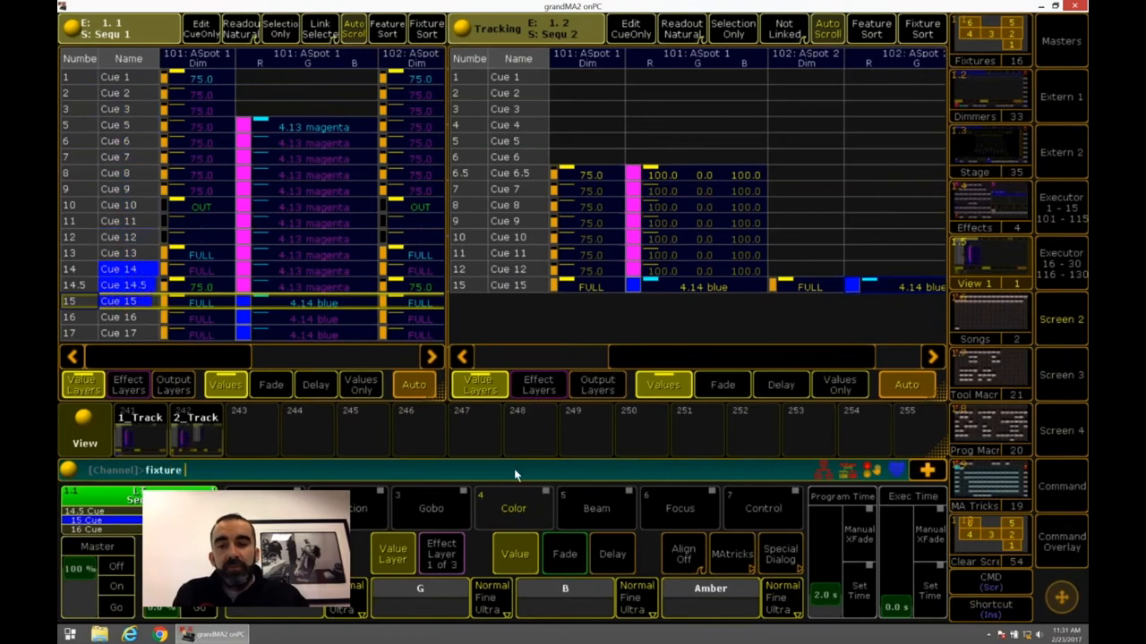
pyautogui.click(564, 603)
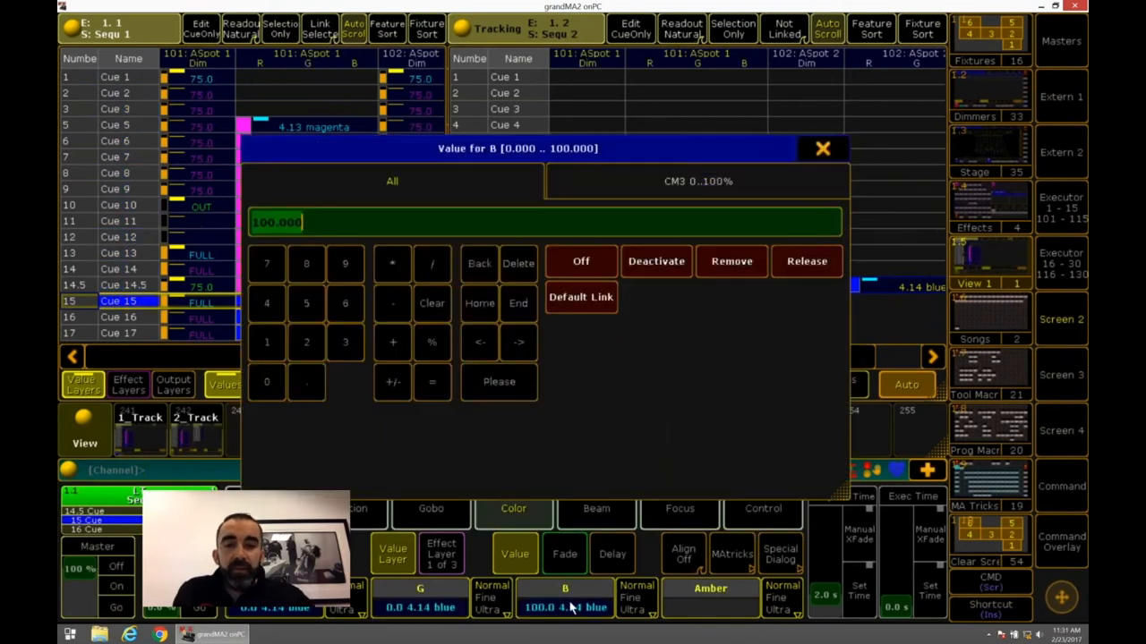
pyautogui.click(420, 595)
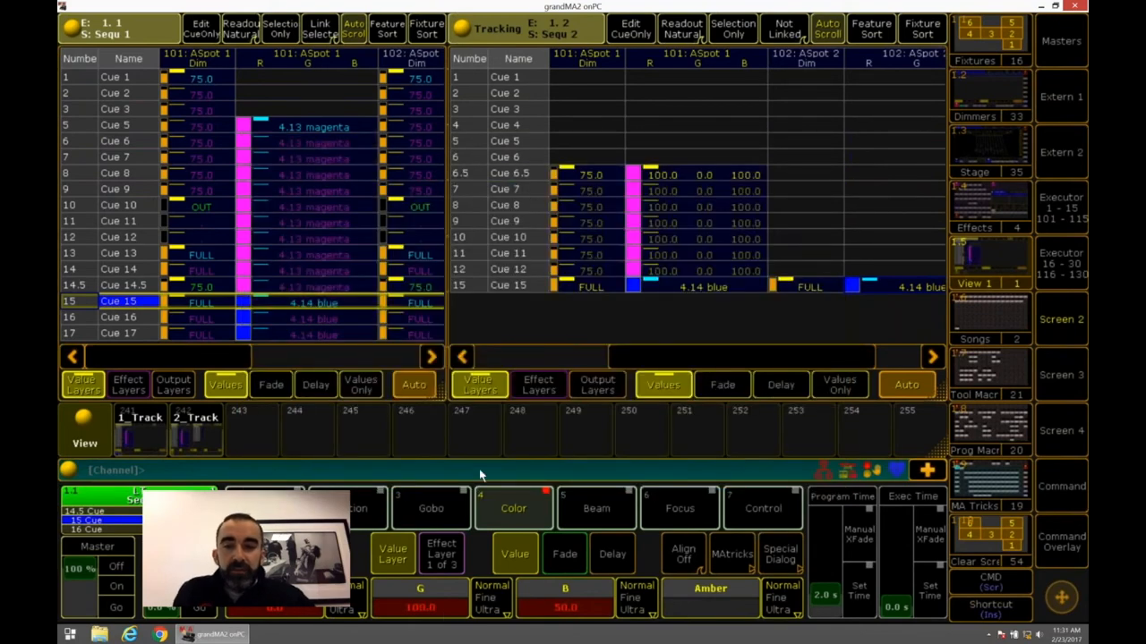
pyautogui.click(1061, 524)
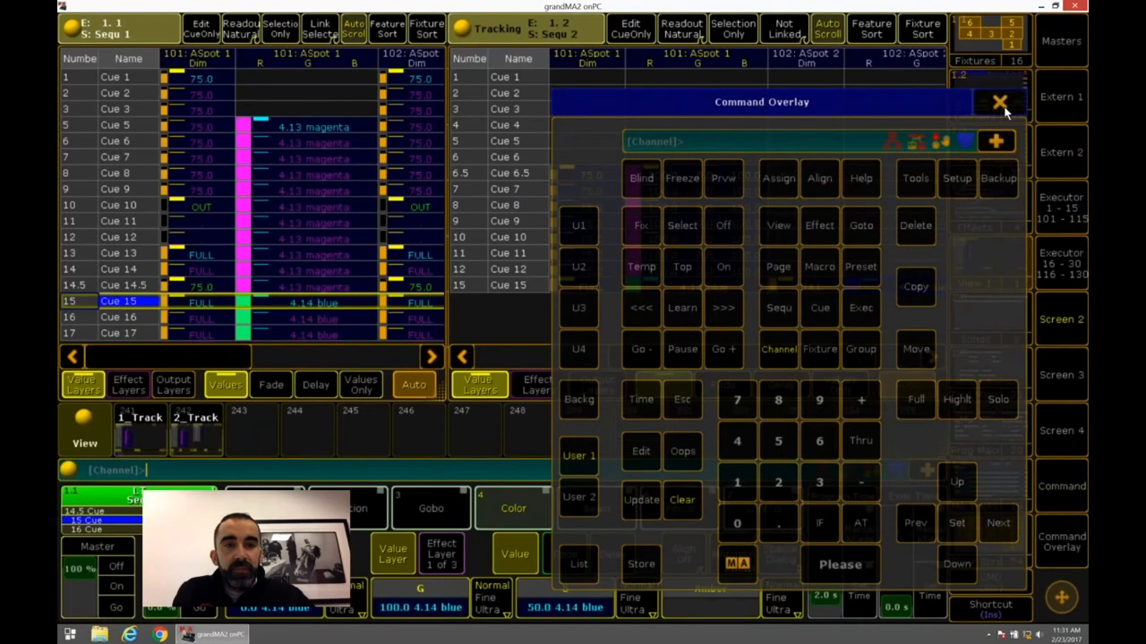
pyautogui.click(1000, 101)
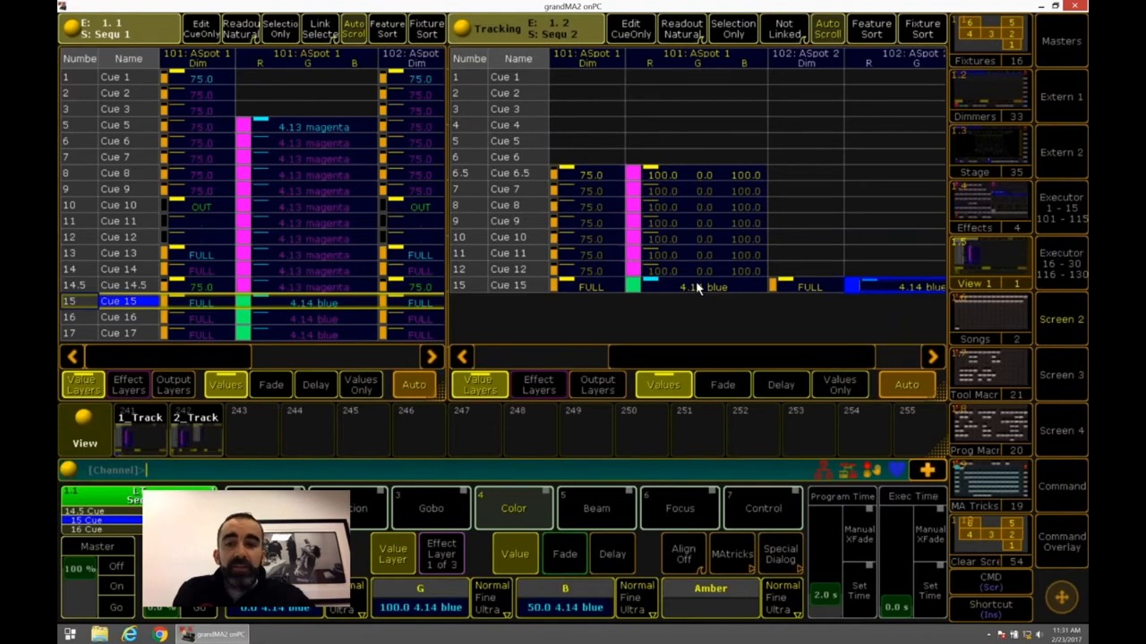
pyautogui.moveTo(650, 324)
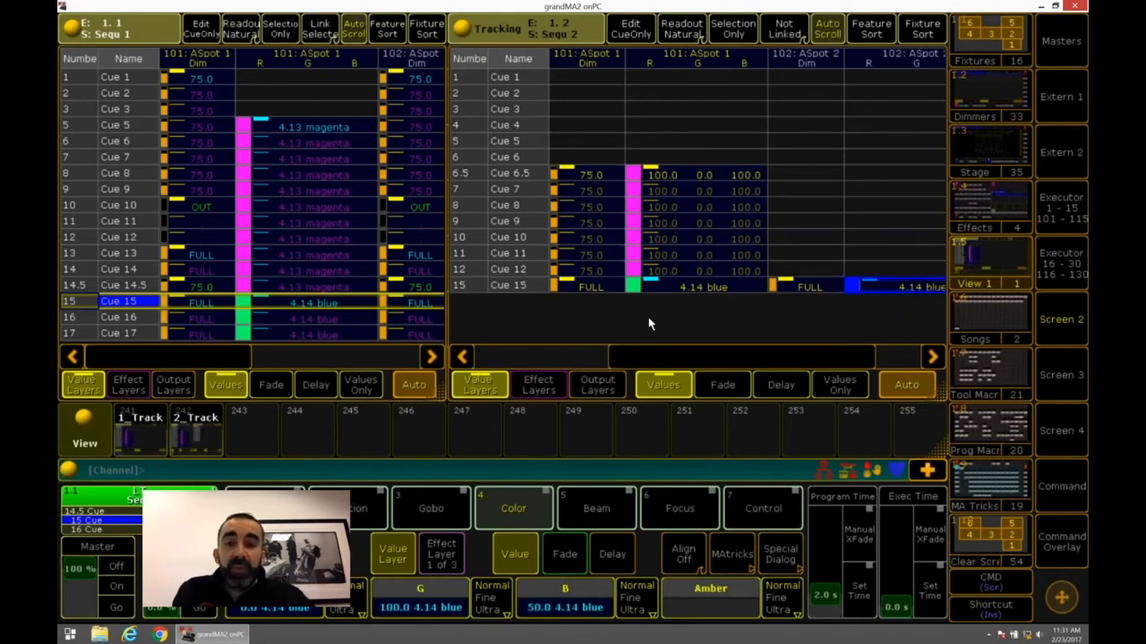
pyautogui.moveTo(703, 298)
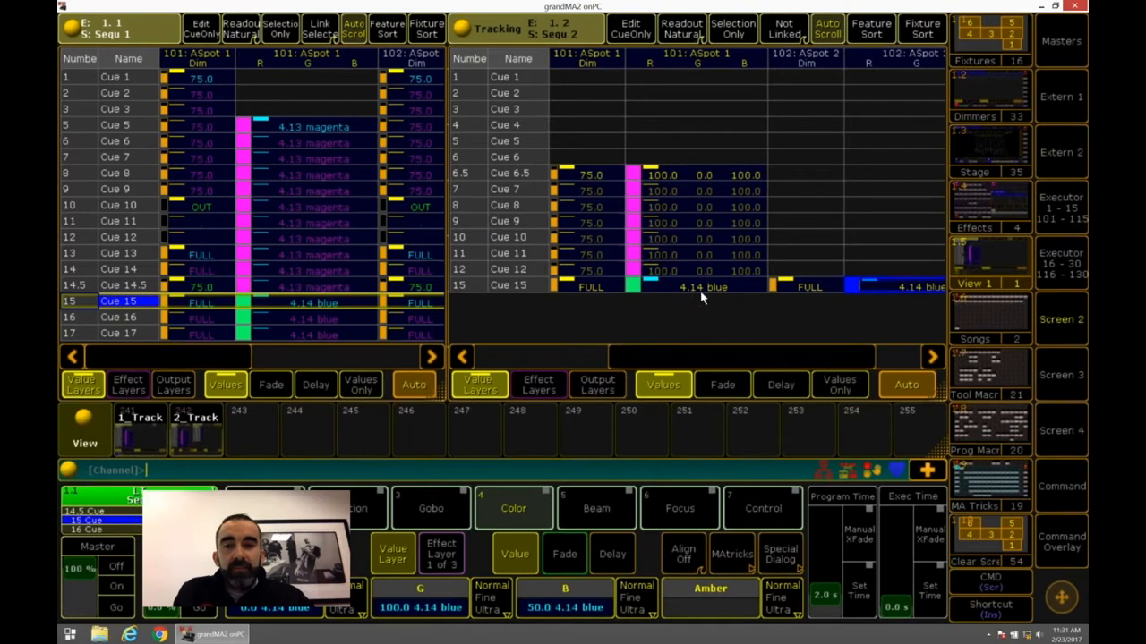
pyautogui.moveTo(488, 295)
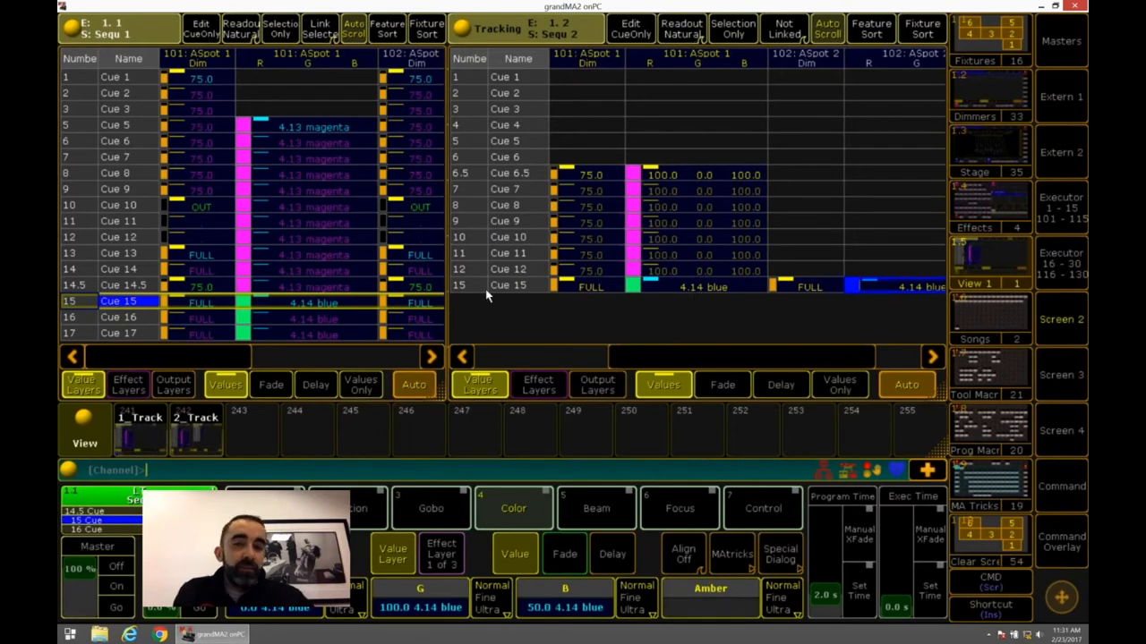
pyautogui.moveTo(947, 388)
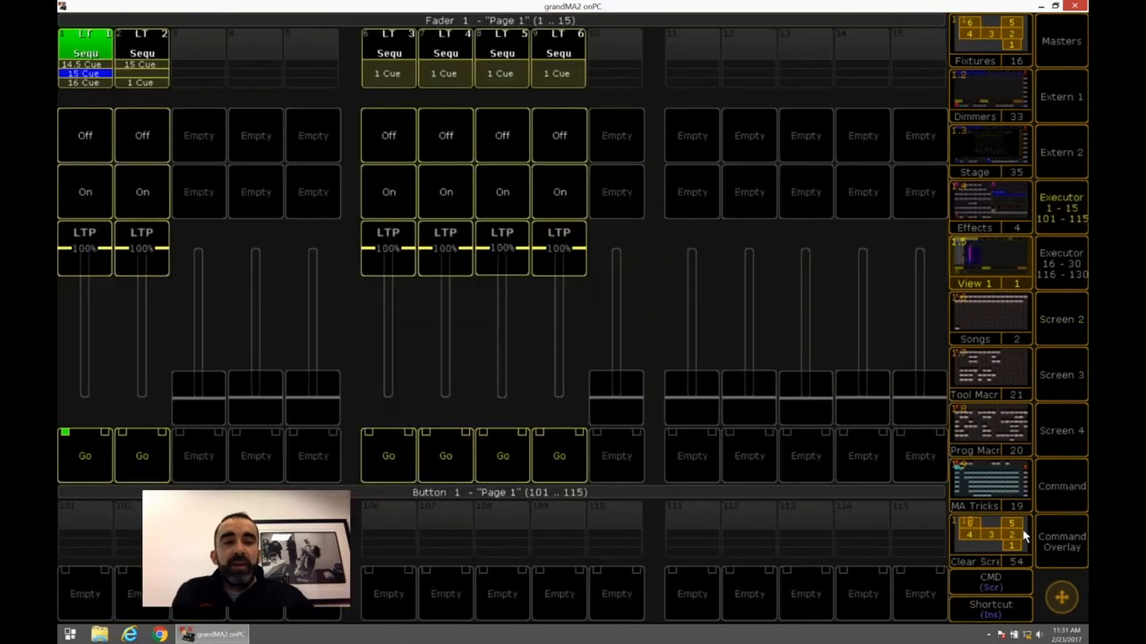
# Step: Open the command keypad and assign Sequence 1 to executors 4 and 5
pyautogui.click(1062, 541)
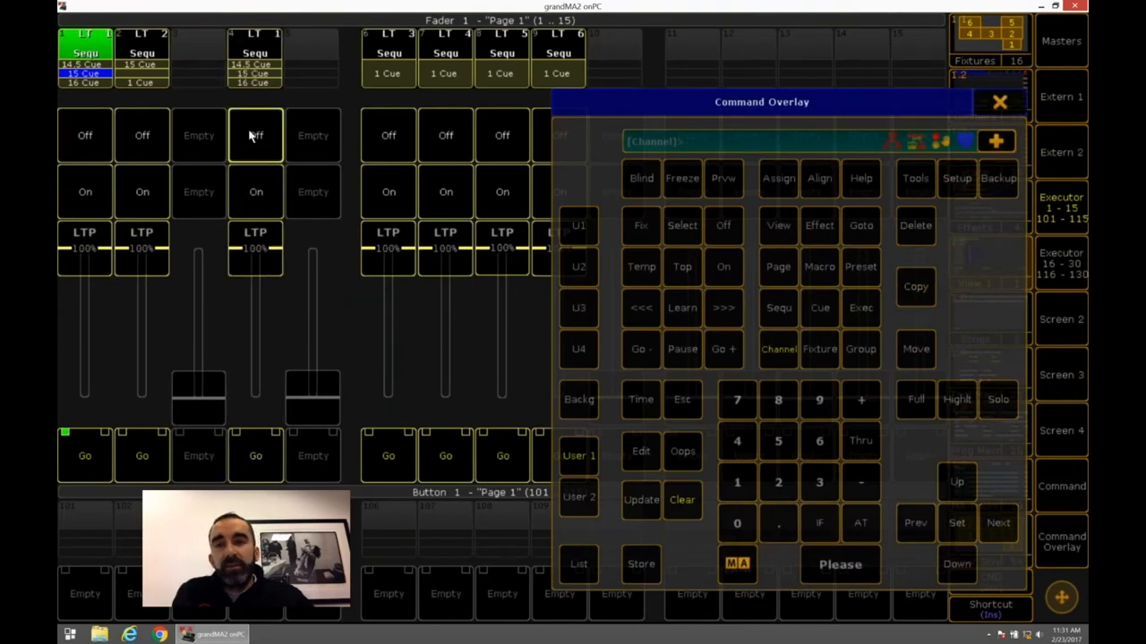
pyautogui.click(914, 287)
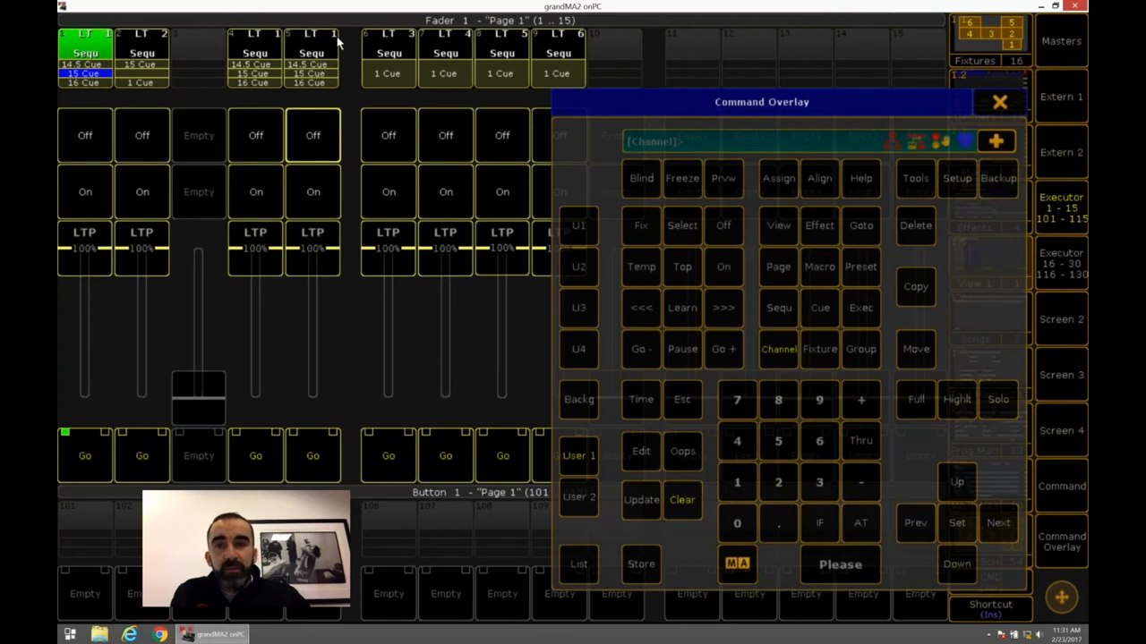
pyautogui.moveTo(319, 92)
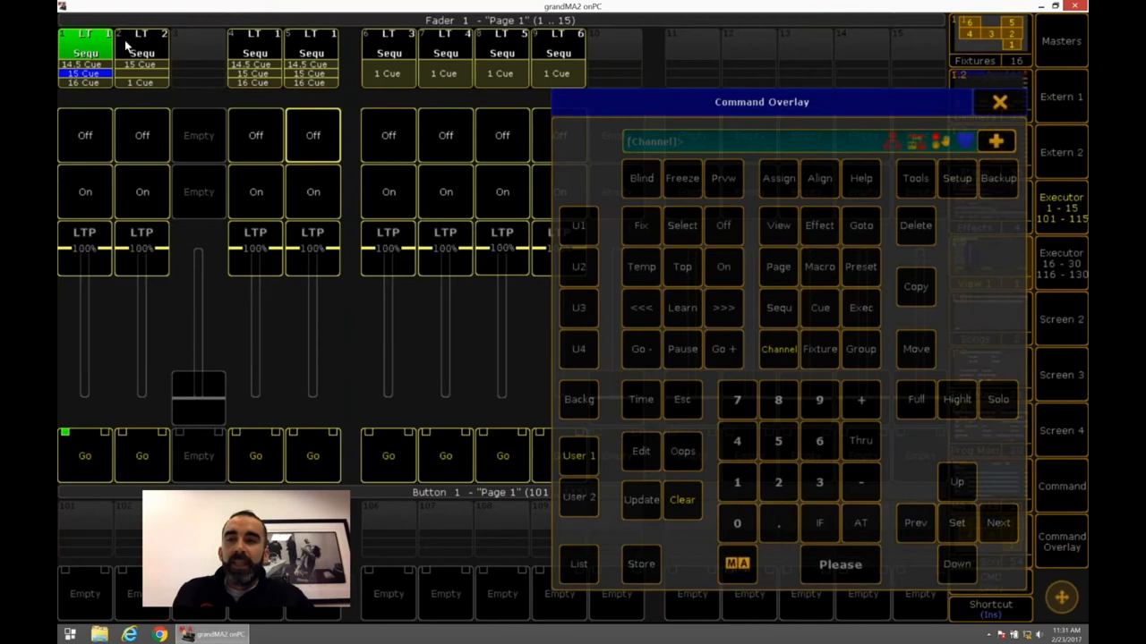
pyautogui.moveTo(273, 92)
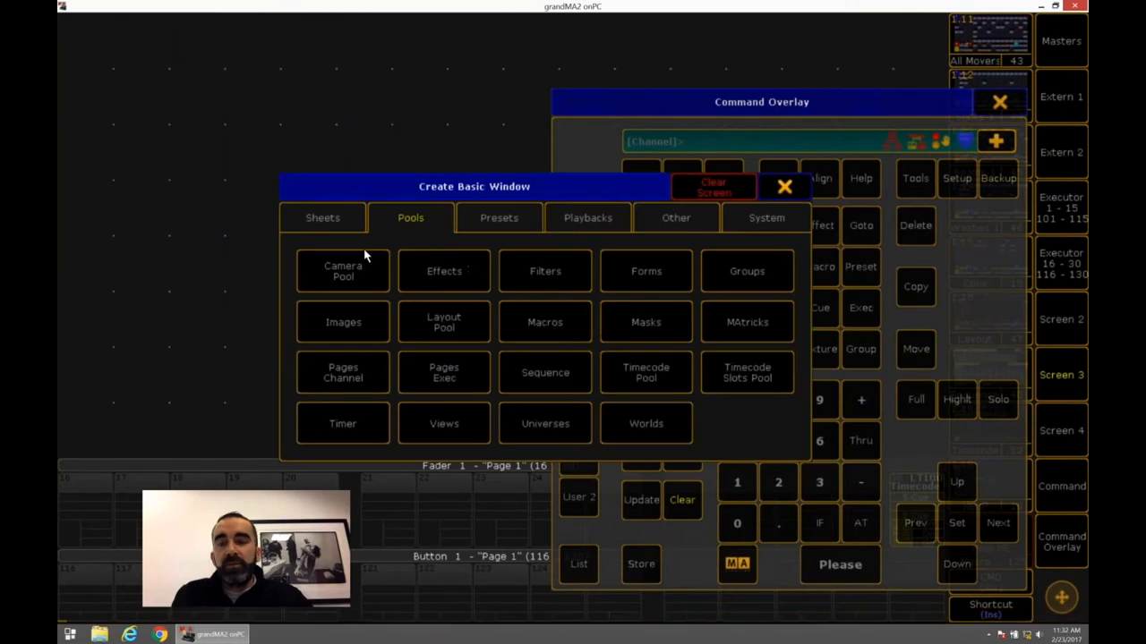
# Step: Assign Sequence 17 from the sequence pool to executor 4 and start its playback
pyautogui.click(784, 186)
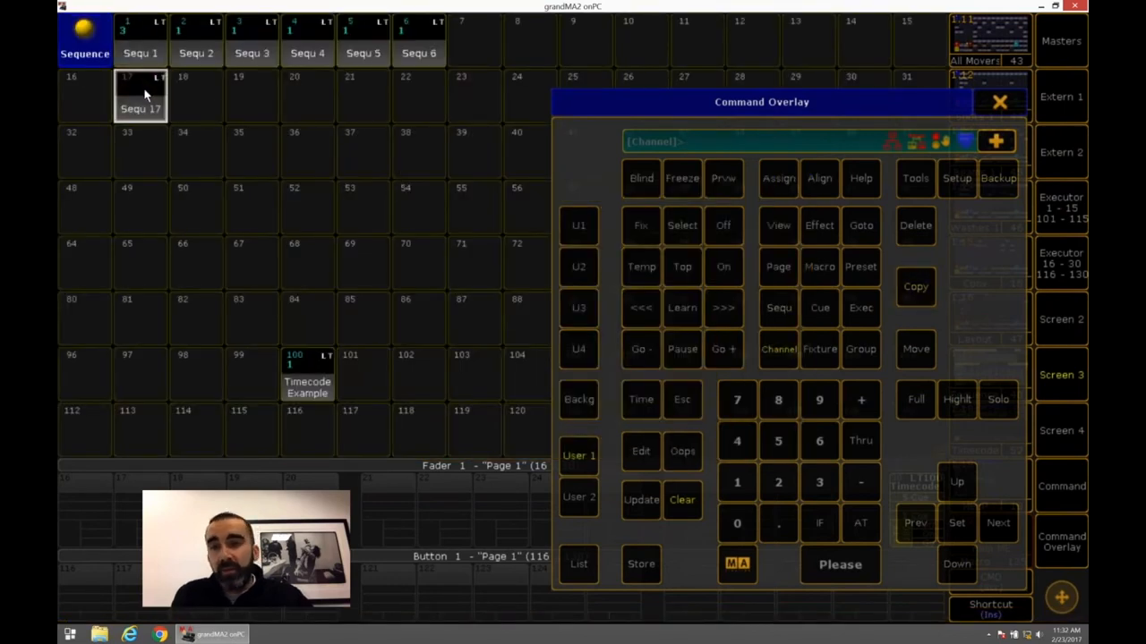
pyautogui.moveTo(1075, 253)
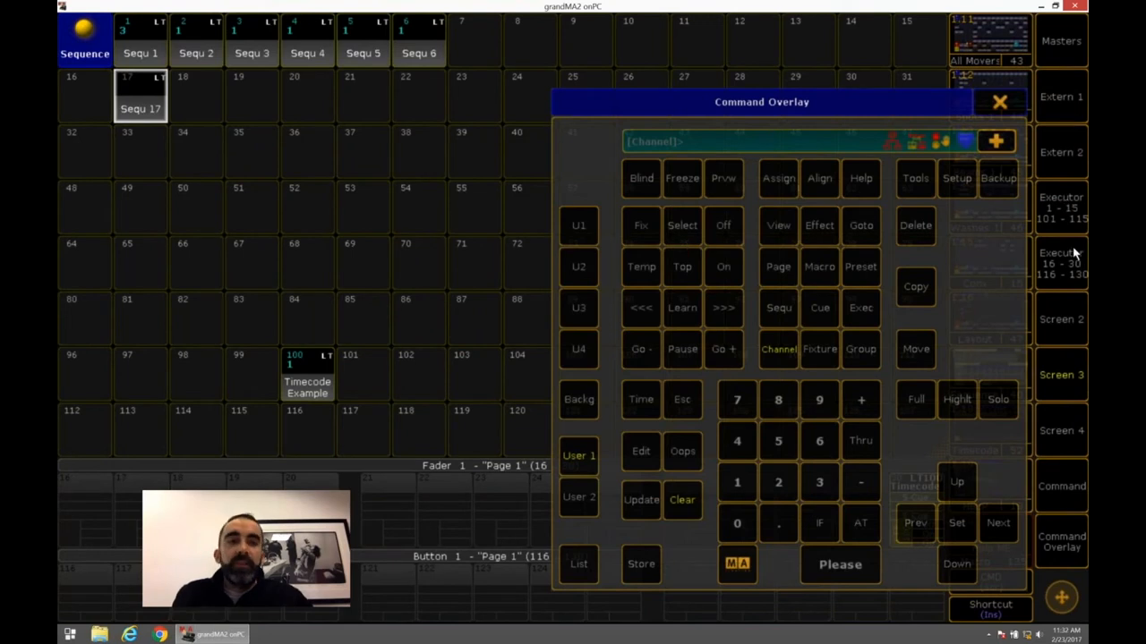
pyautogui.moveTo(454, 162)
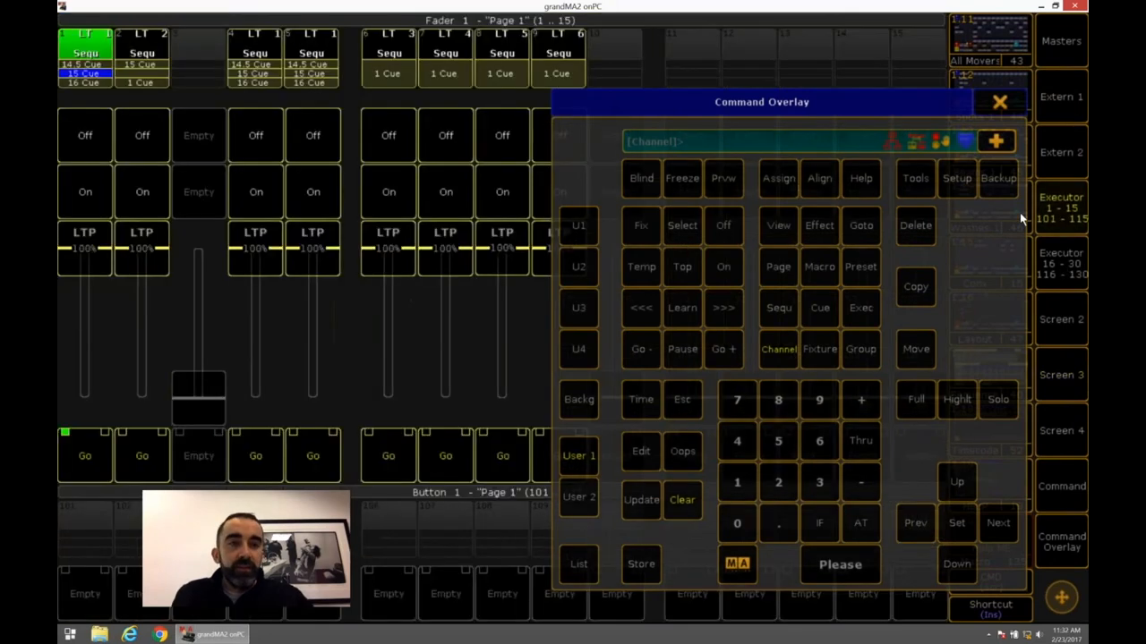
pyautogui.click(915, 225)
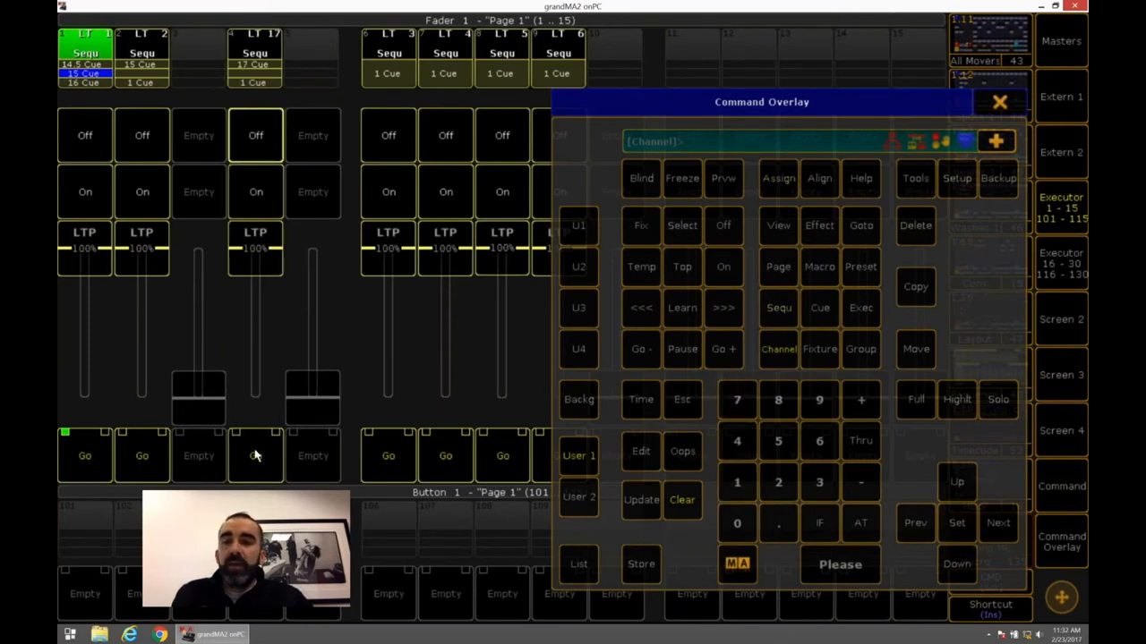
pyautogui.click(255, 456)
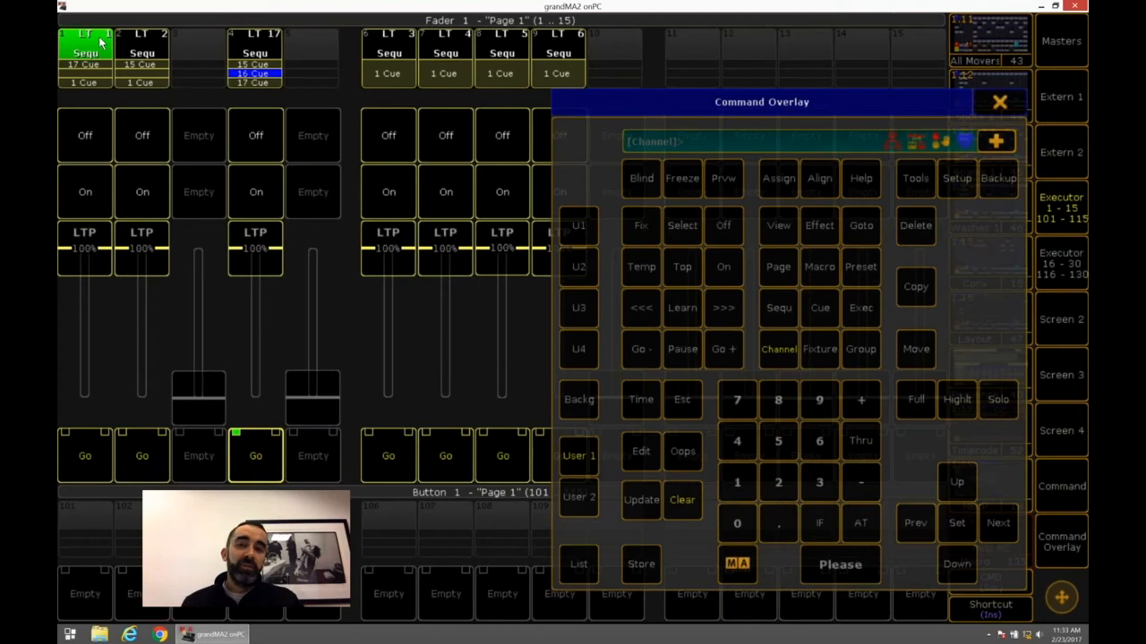
pyautogui.moveTo(268, 49)
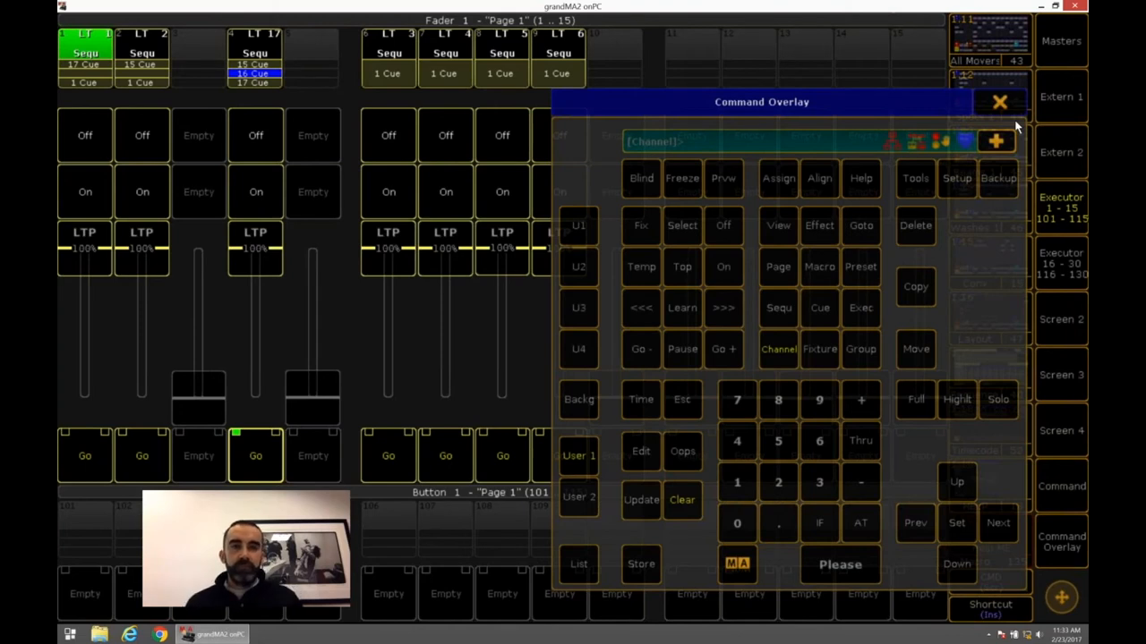
pyautogui.moveTo(1003, 108)
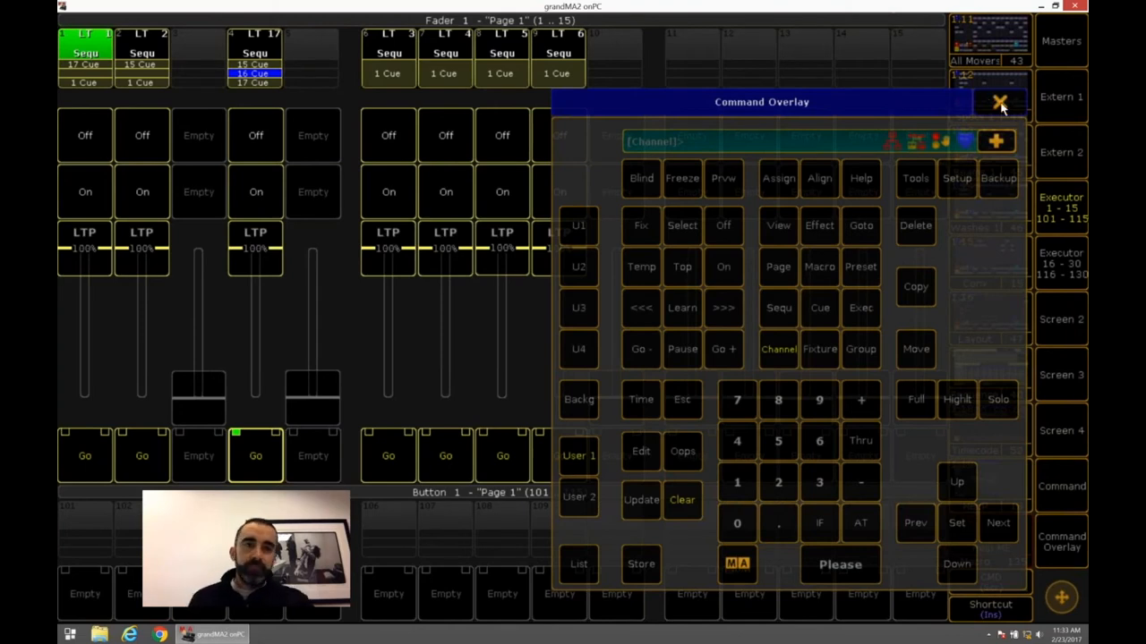
# Step: Close the keypad and assign Macro 132 'Quicksave' to executor 1.11 as its function
pyautogui.click(999, 102)
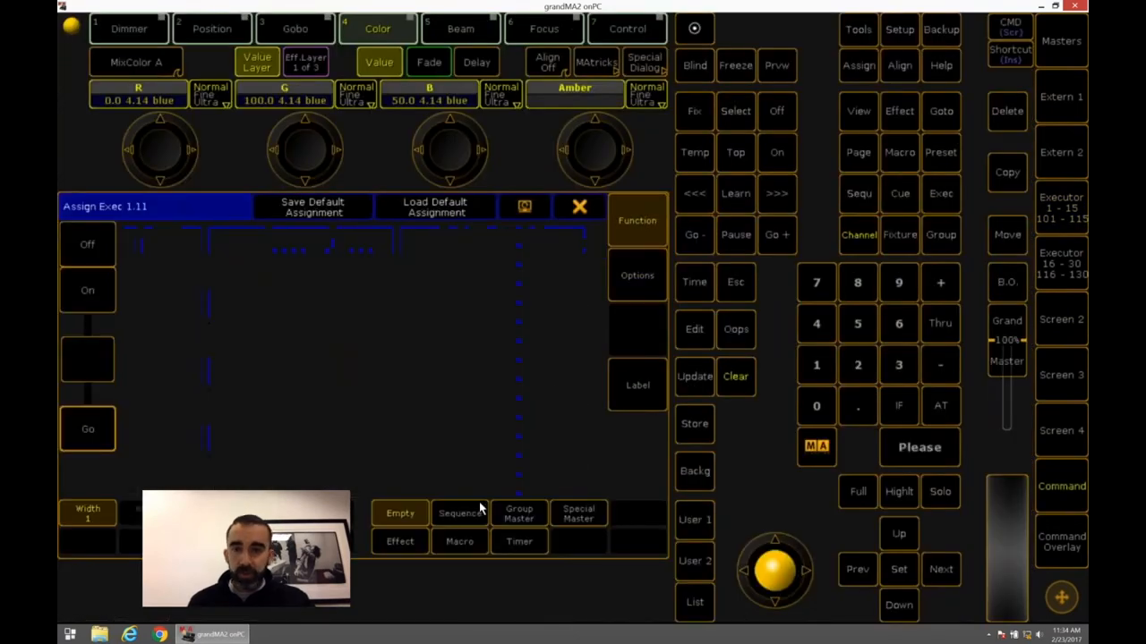
pyautogui.click(459, 541)
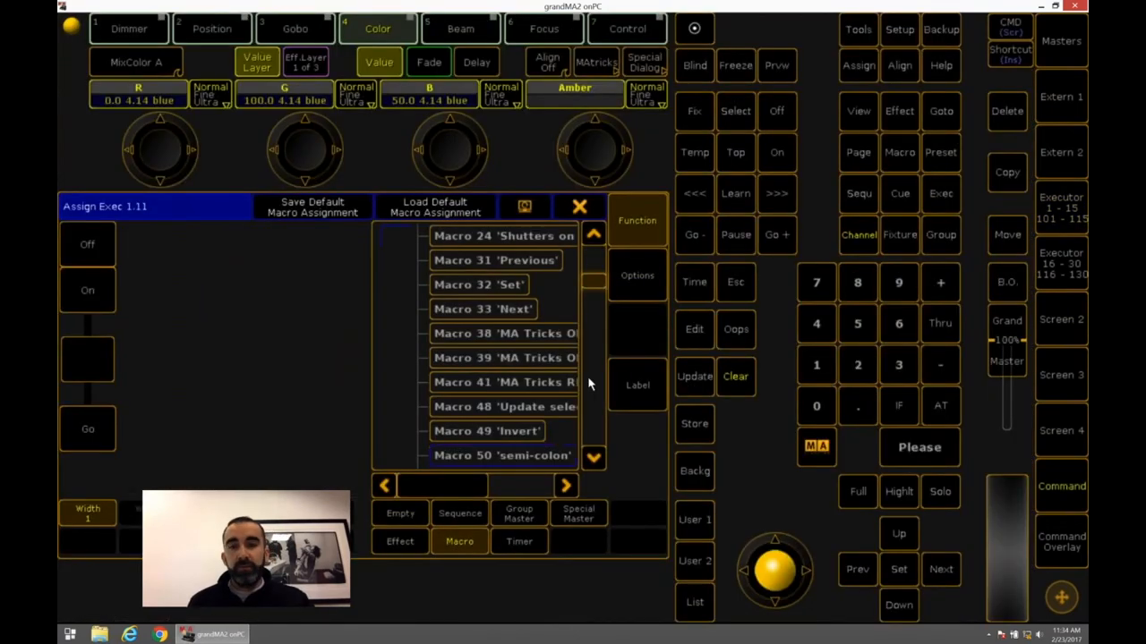
pyautogui.scroll(-3)
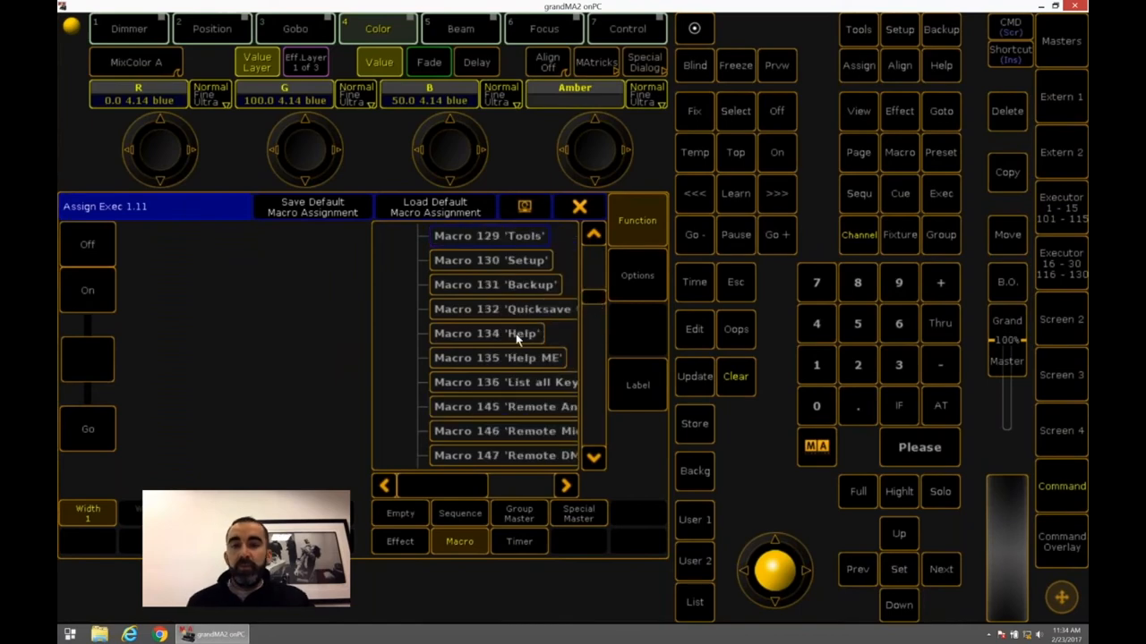
pyautogui.click(501, 309)
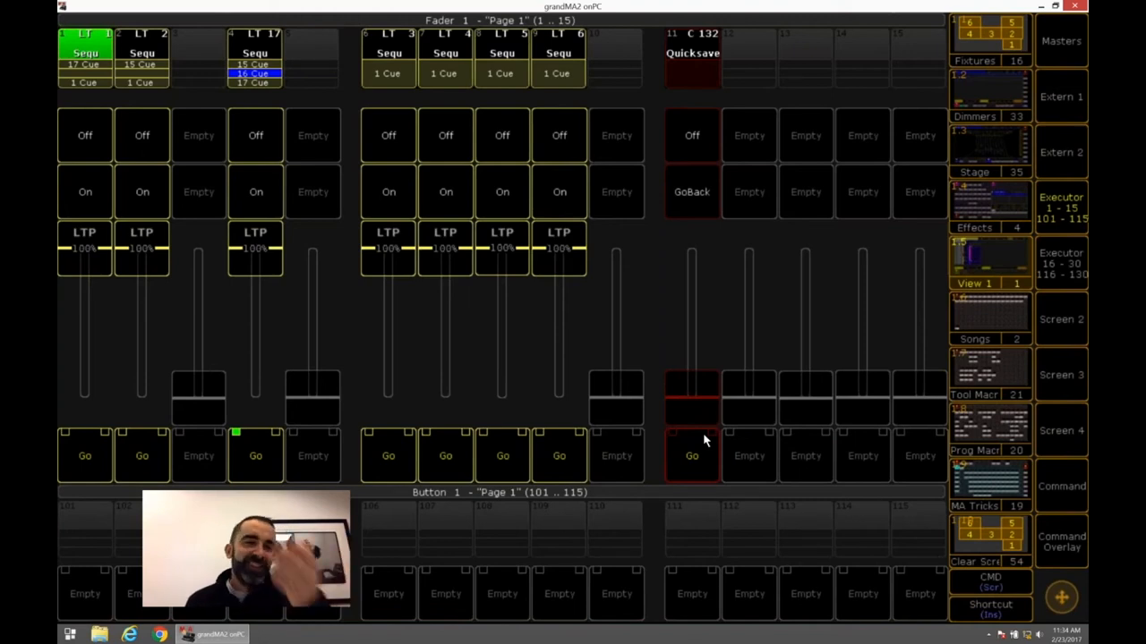
pyautogui.moveTo(675, 374)
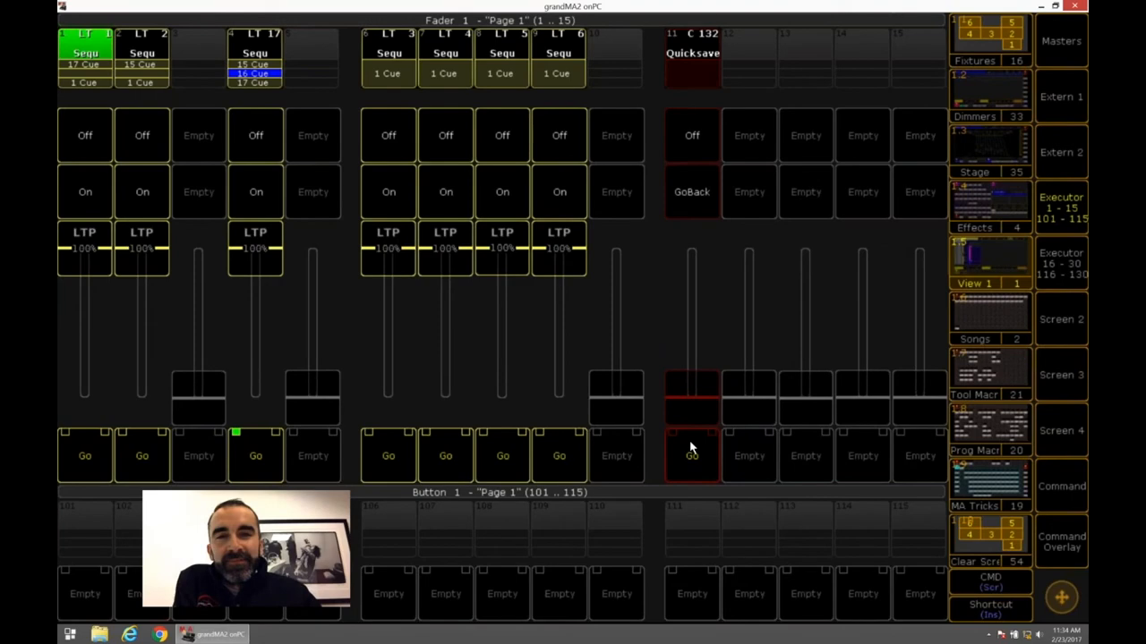
pyautogui.moveTo(1041, 349)
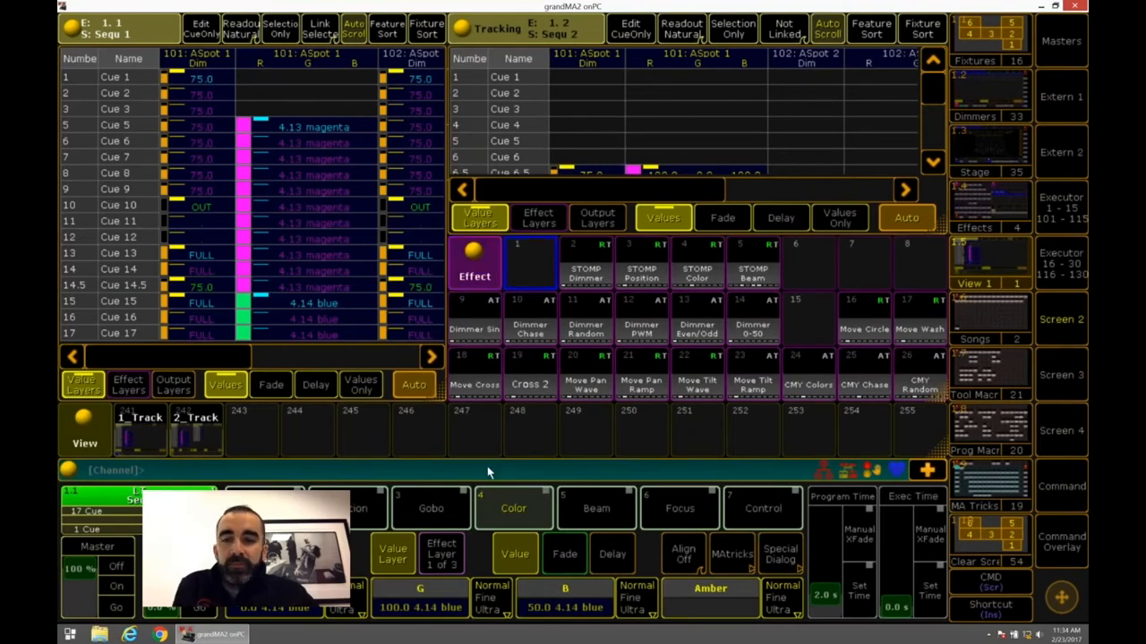
# Step: Type 'fixture 101 th', switch to the Stage view screen and show the command keypad
pyautogui.write('fixture 101 th')
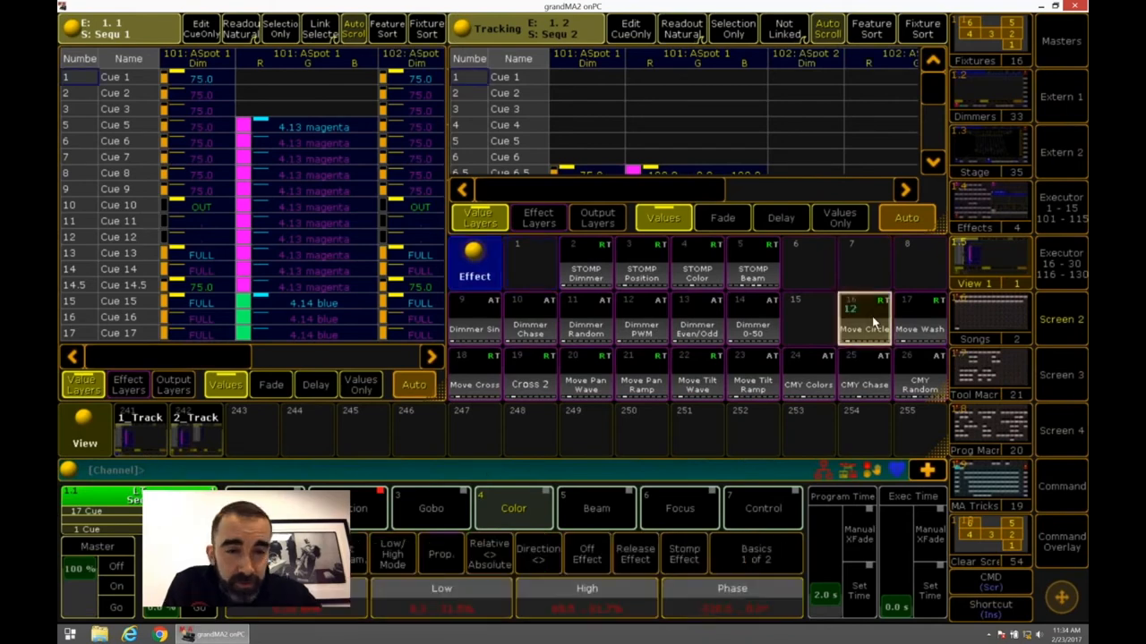
pyautogui.click(1060, 546)
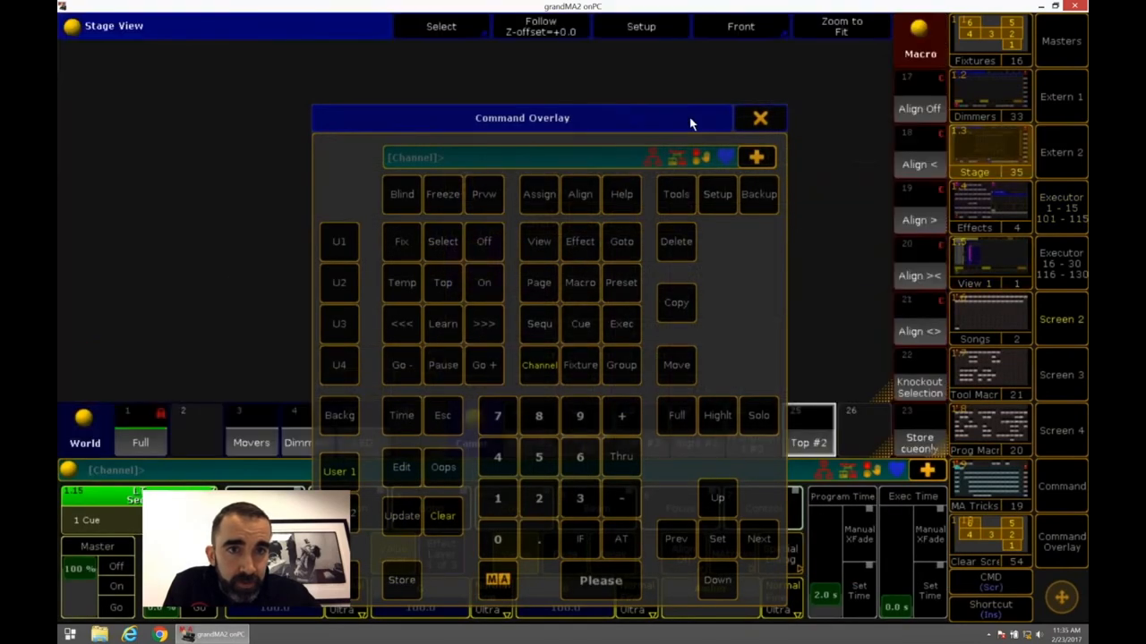
pyautogui.click(760, 117)
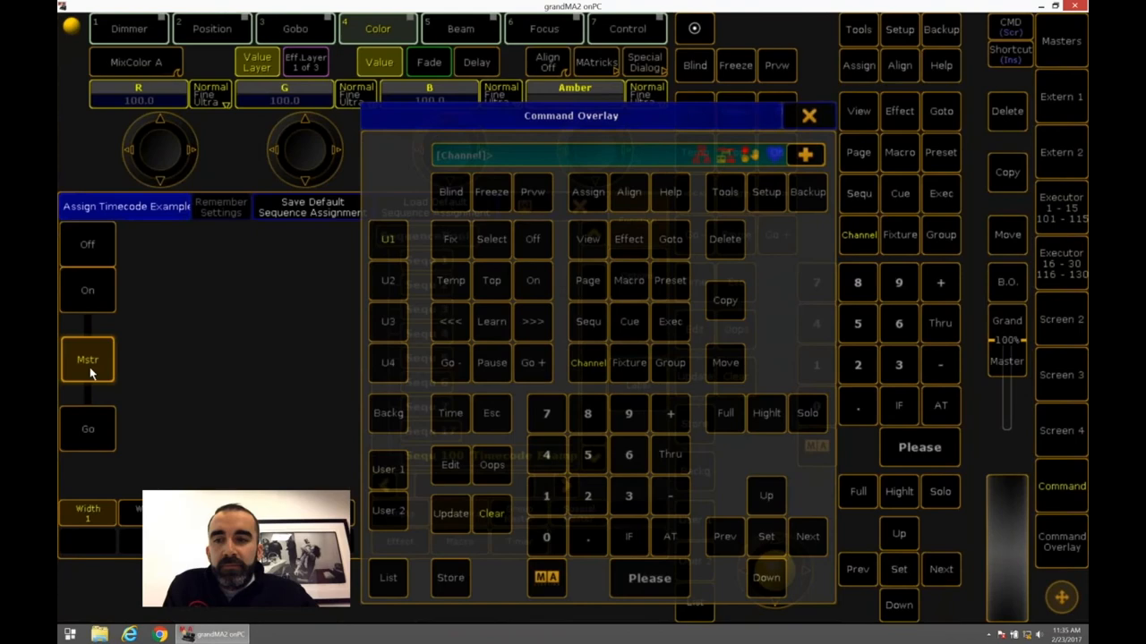
# Step: Make the Timecode executor's fader a TempFader and show the Executor 16–30 page
pyautogui.click(88, 359)
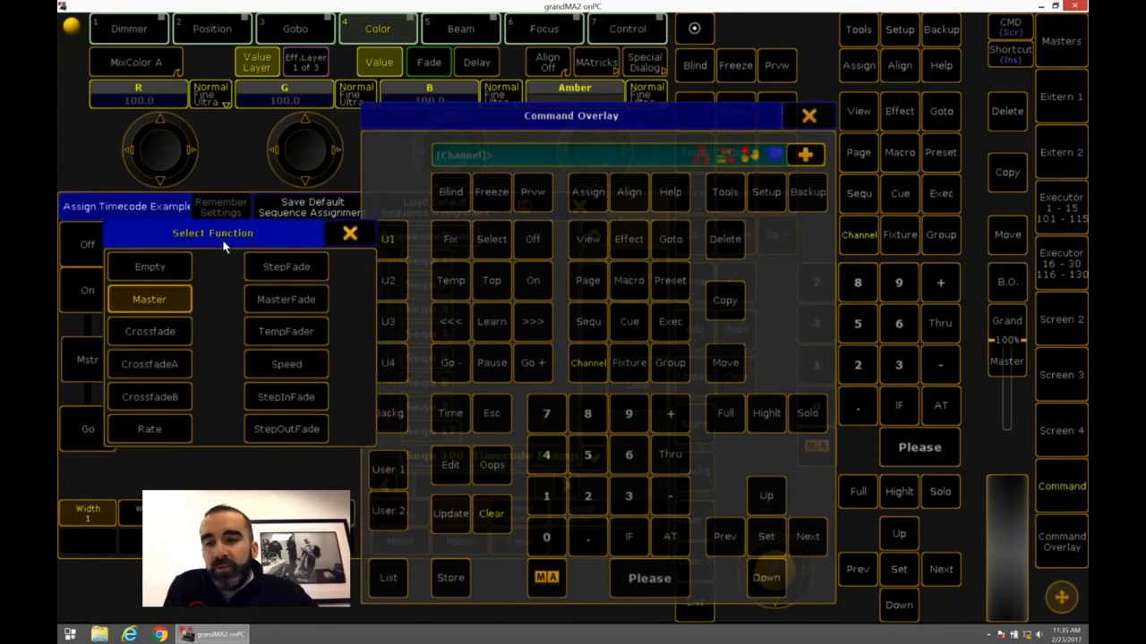
pyautogui.click(349, 233)
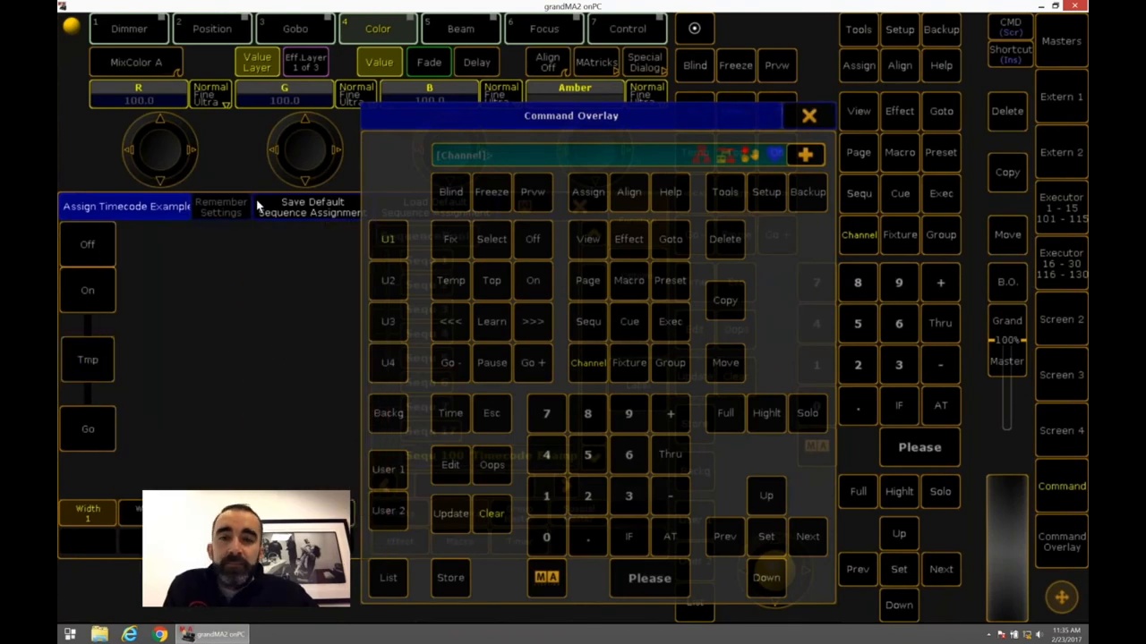
pyautogui.click(808, 116)
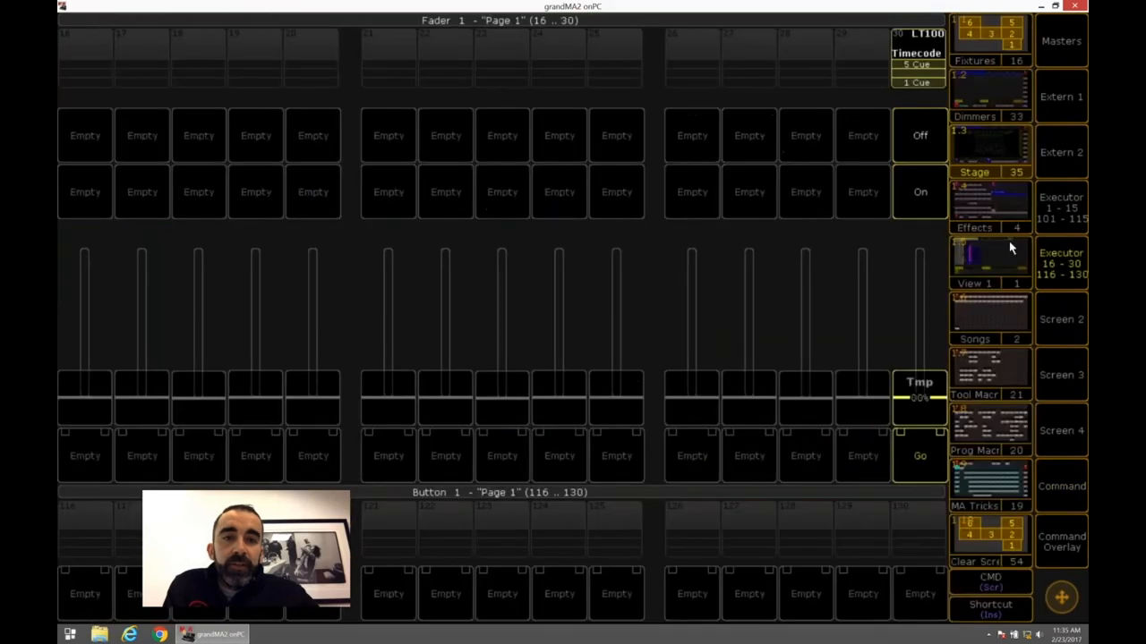
pyautogui.moveTo(936, 383)
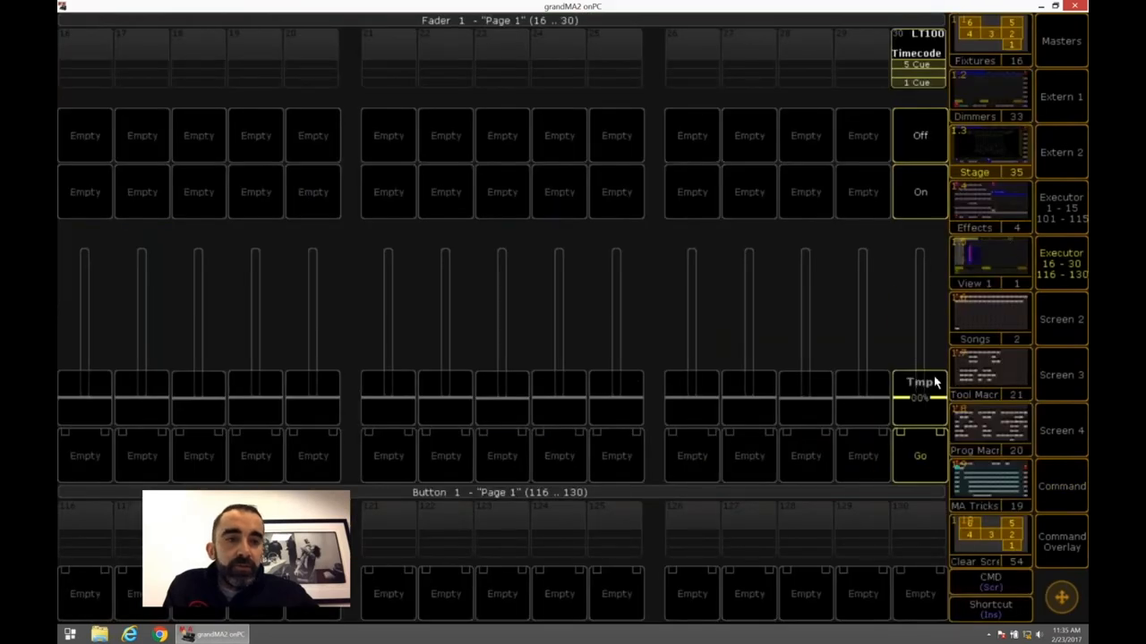
pyautogui.click(1061, 202)
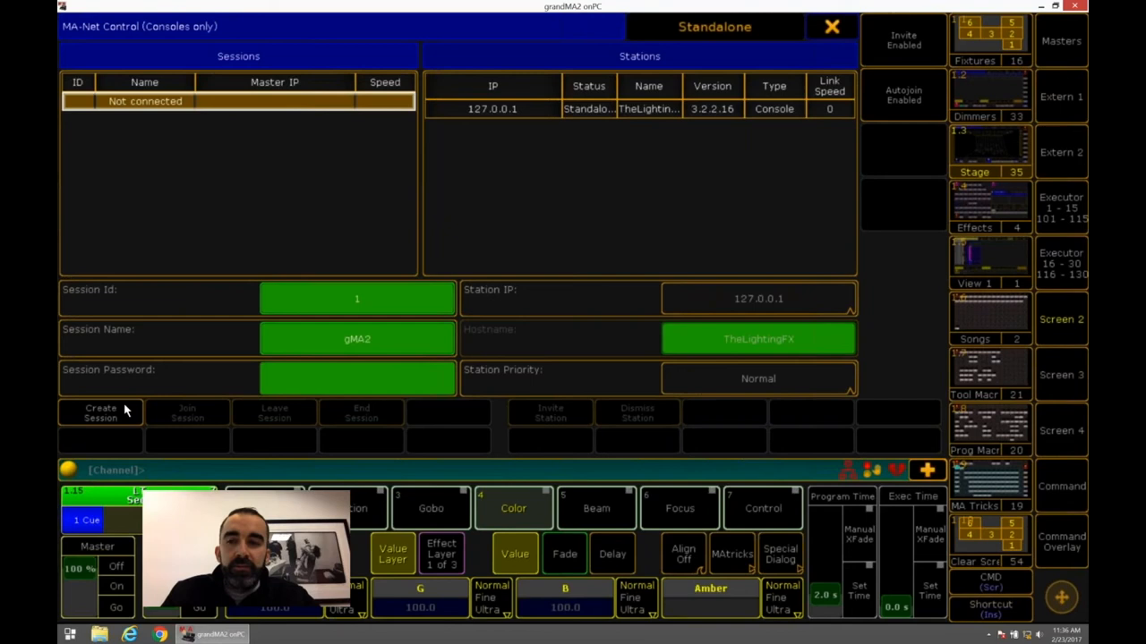
# Step: Create a gMA2 session in MA-Net Control and open the Message Center
pyautogui.click(100, 413)
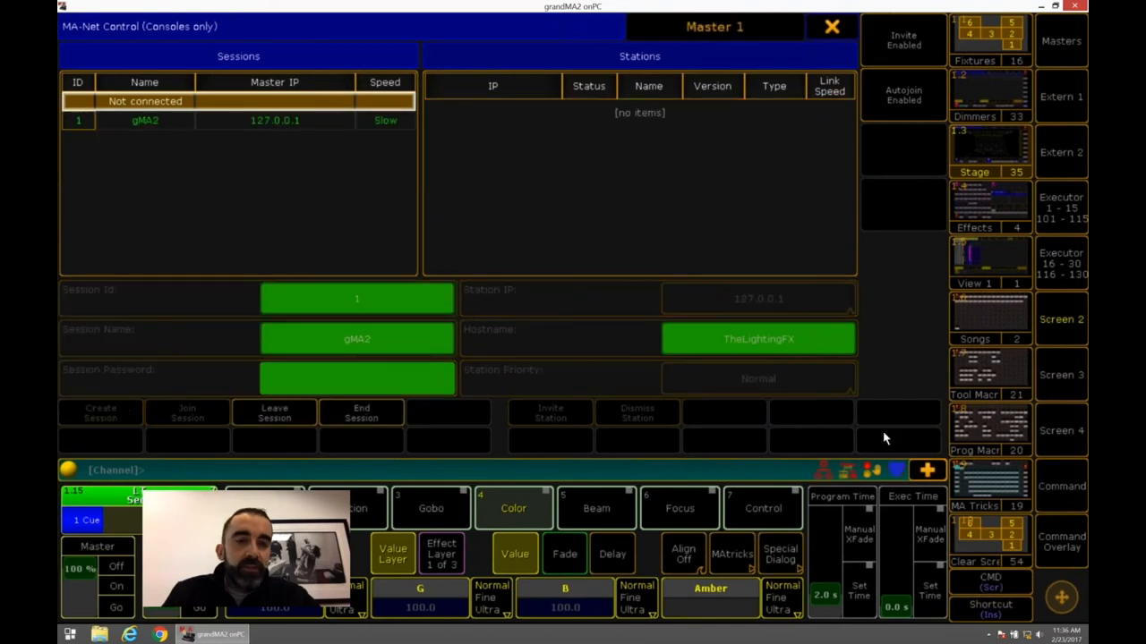
pyautogui.moveTo(900, 472)
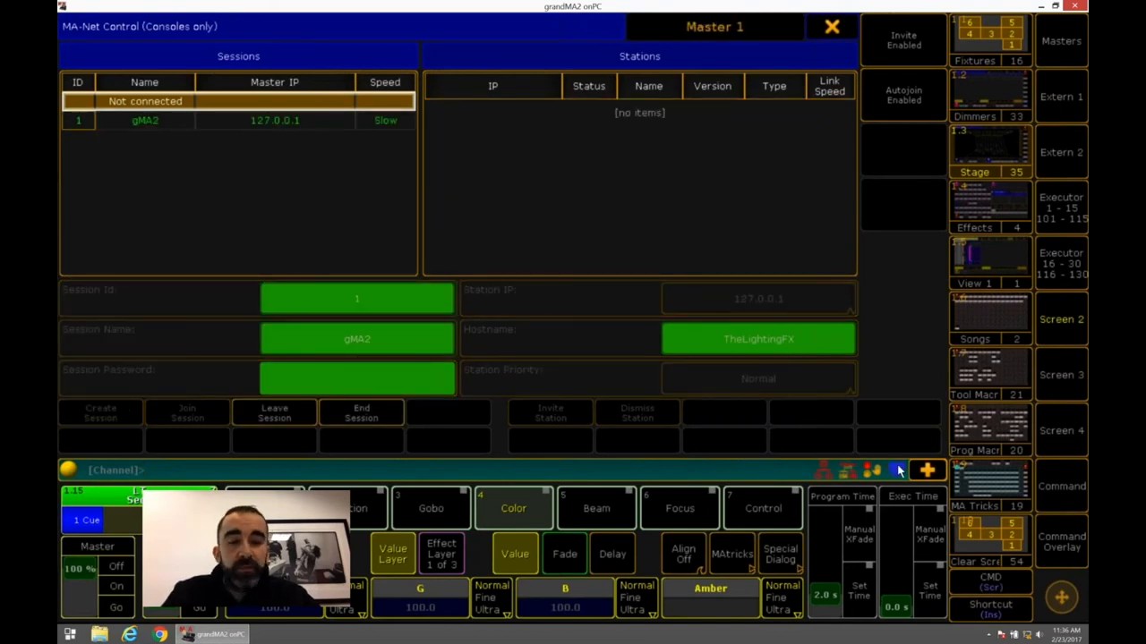
pyautogui.click(831, 26)
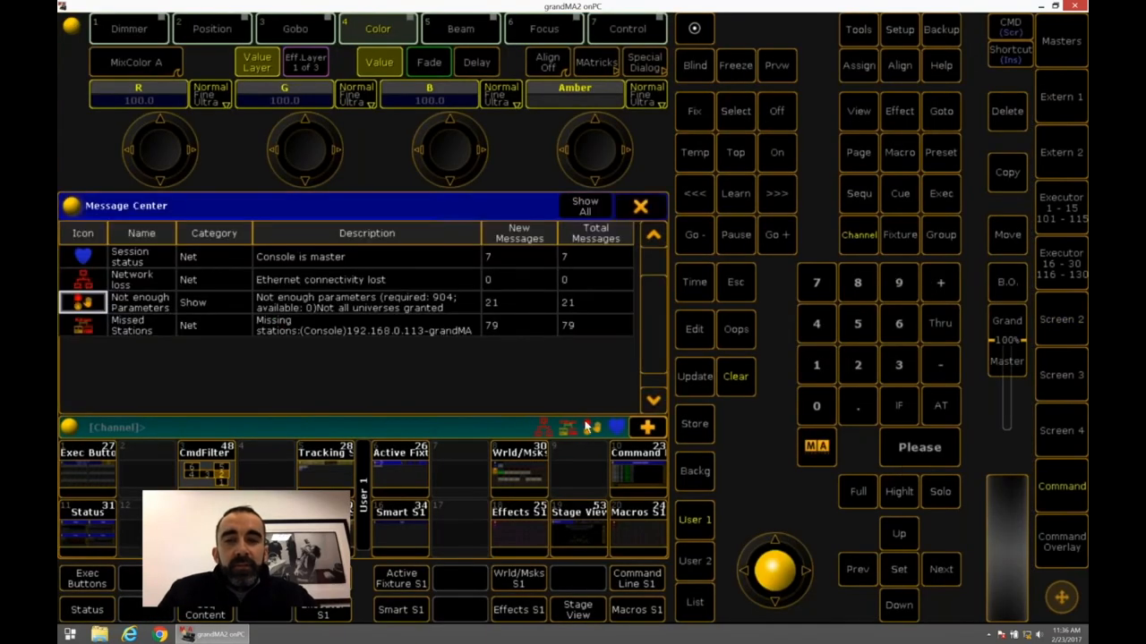
pyautogui.moveTo(626, 465)
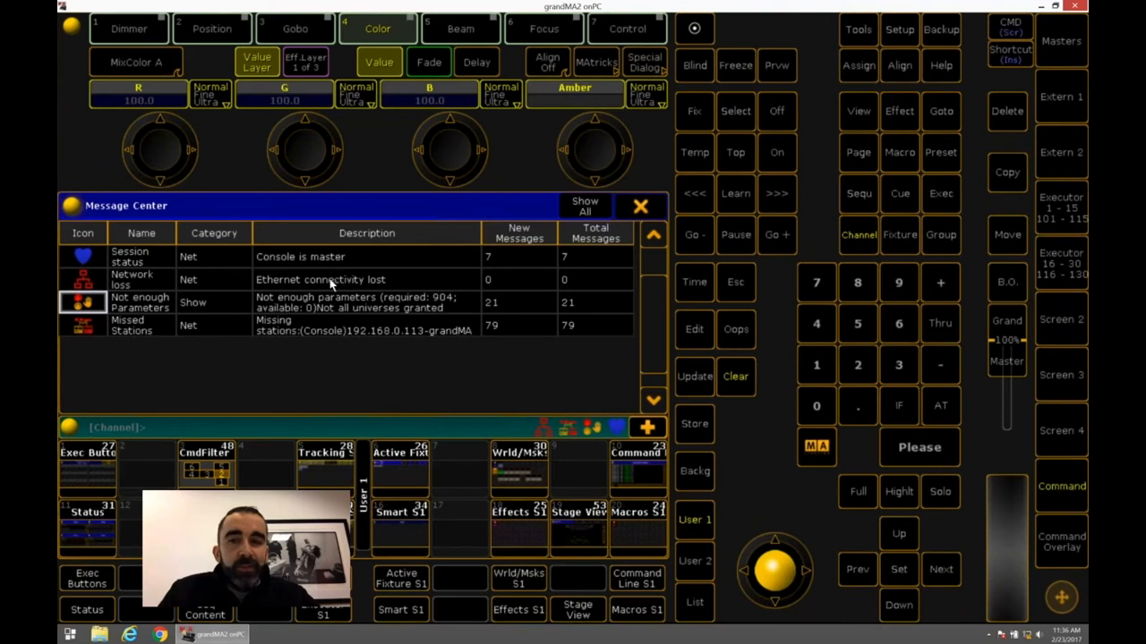
pyautogui.moveTo(608, 313)
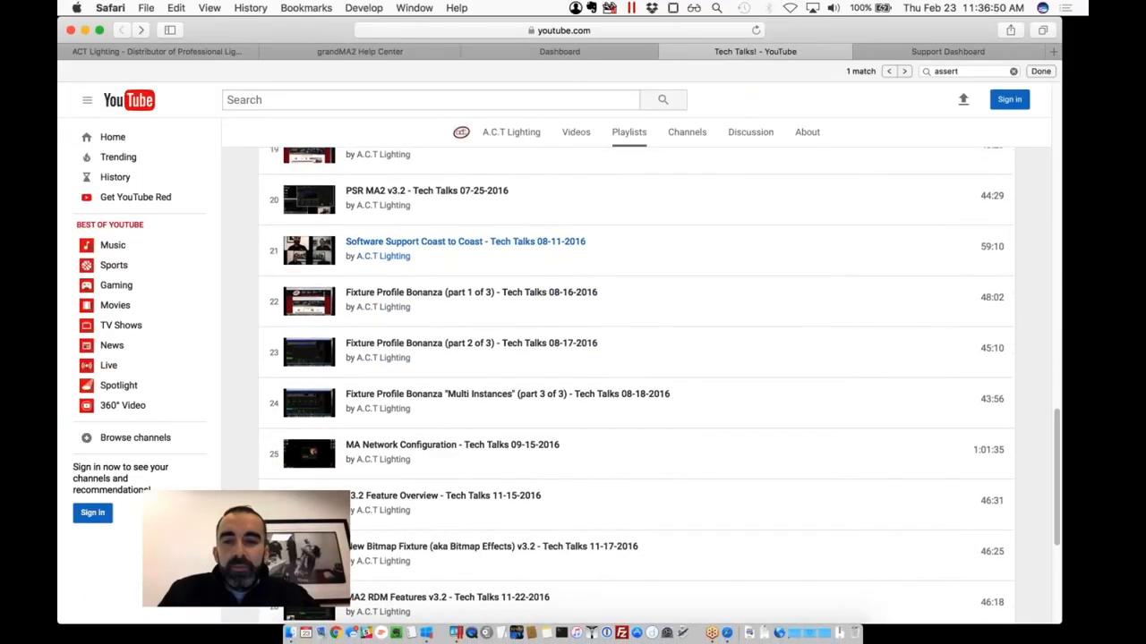
# Step: Scroll through the videos in the A.C.T Lighting Tech Talks YouTube playlist
pyautogui.scroll(-3)
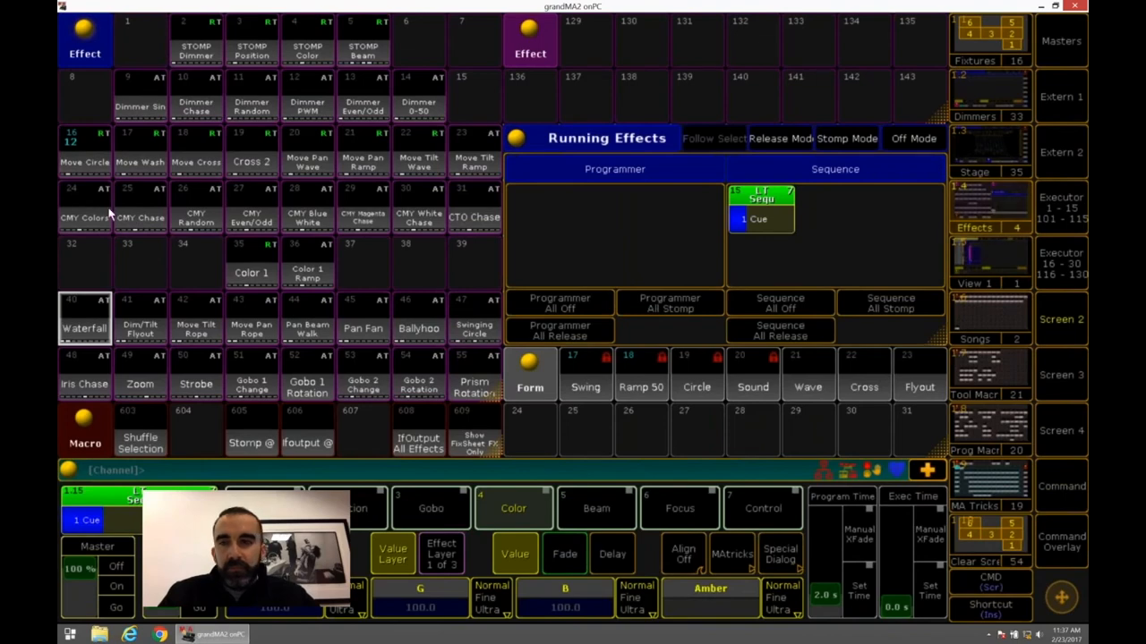
pyautogui.moveTo(347, 206)
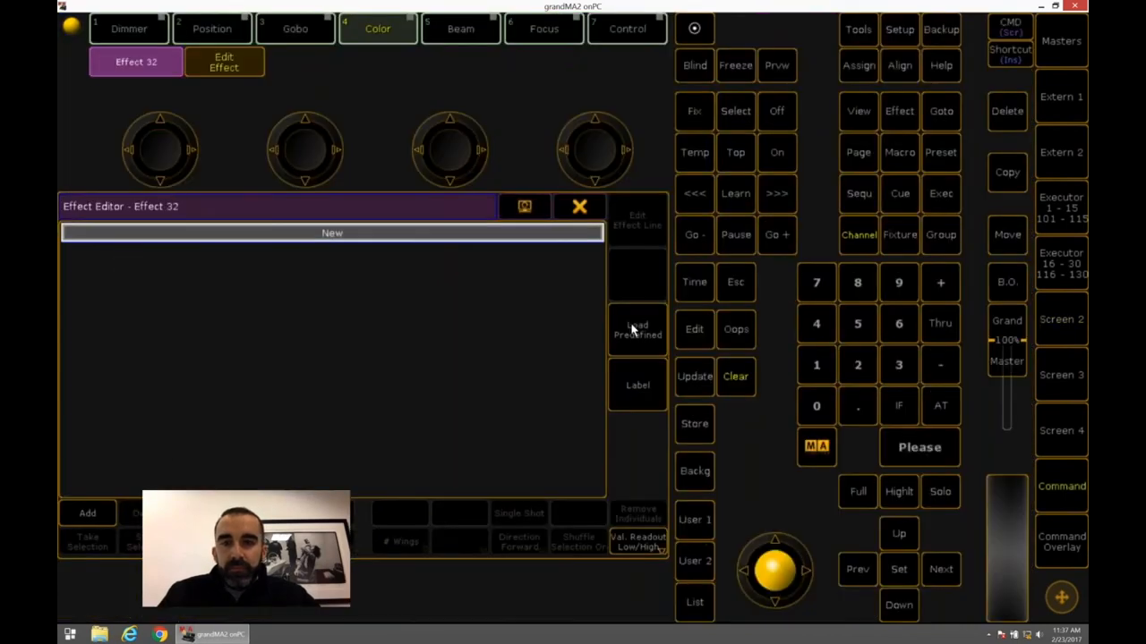
# Step: Load predefined RGB Rainbow into effect 32 and set Low Value to magenta preset 4.13
pyautogui.click(637, 330)
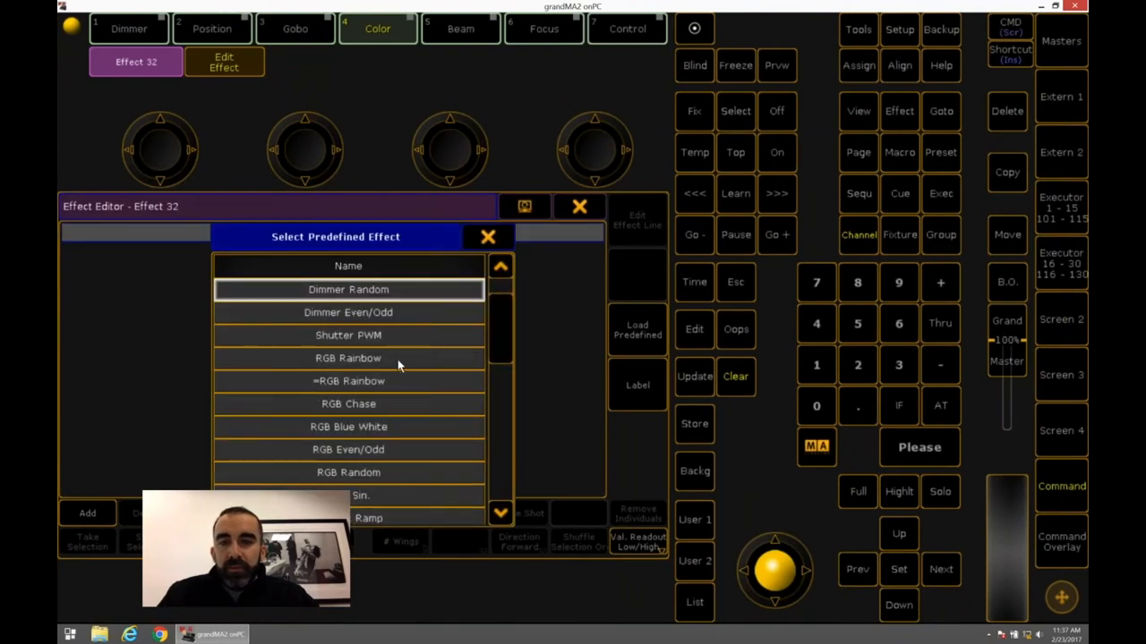
pyautogui.click(348, 358)
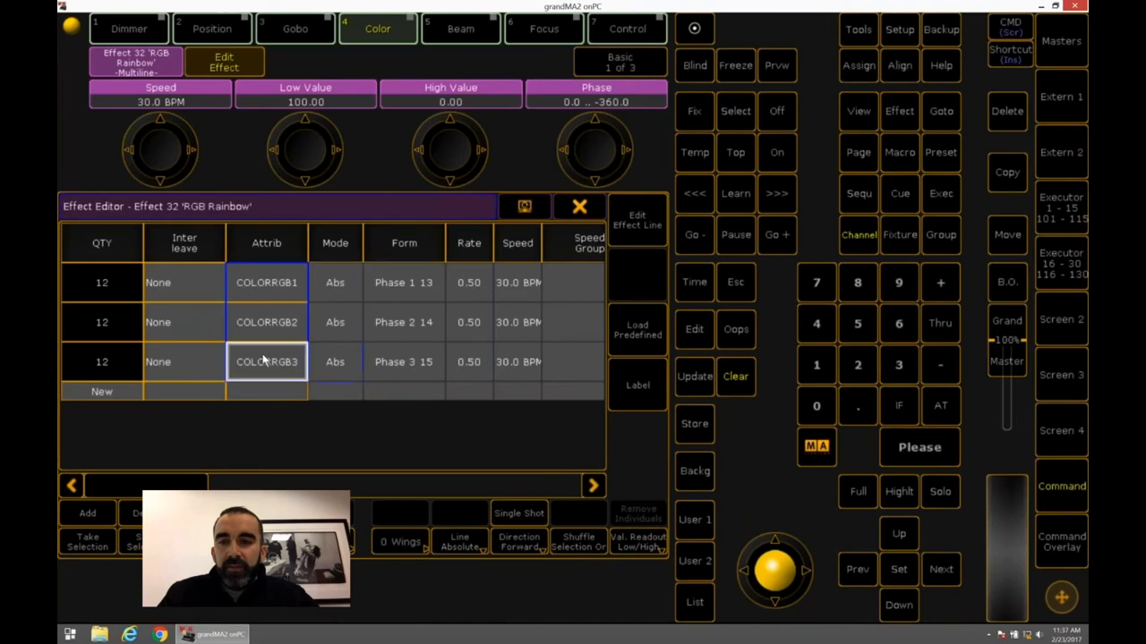
pyautogui.click(266, 361)
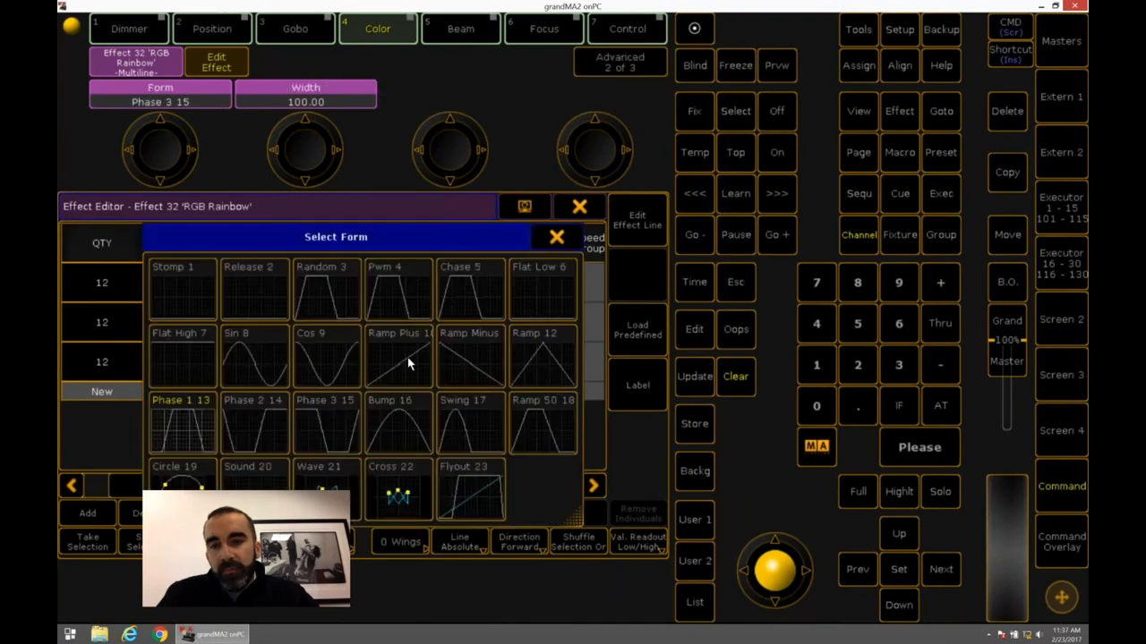
pyautogui.click(254, 358)
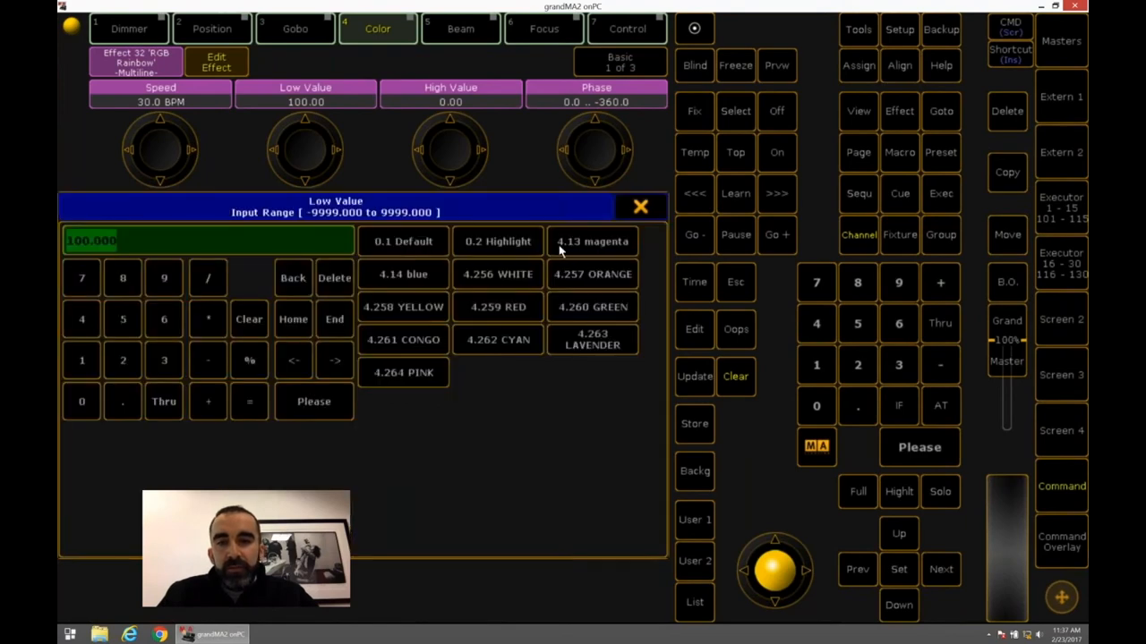
pyautogui.click(592, 240)
pyautogui.write('off exec thru')
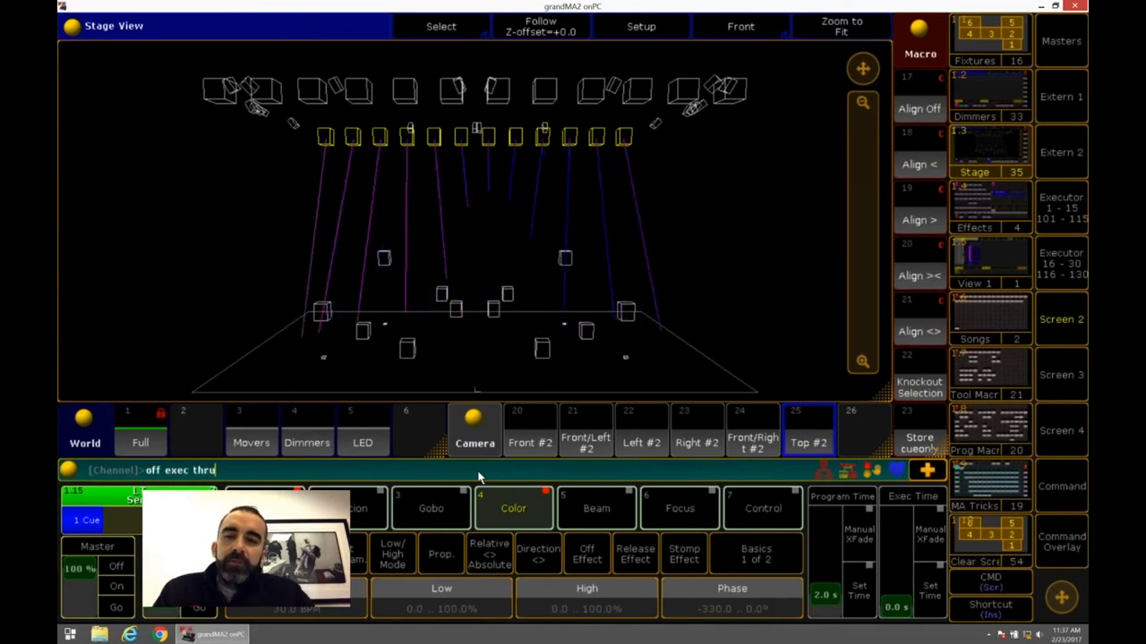
# Step: Turn executors off, edit effect 32's low/high values, and switch to Stage view
pyautogui.press('Enter')
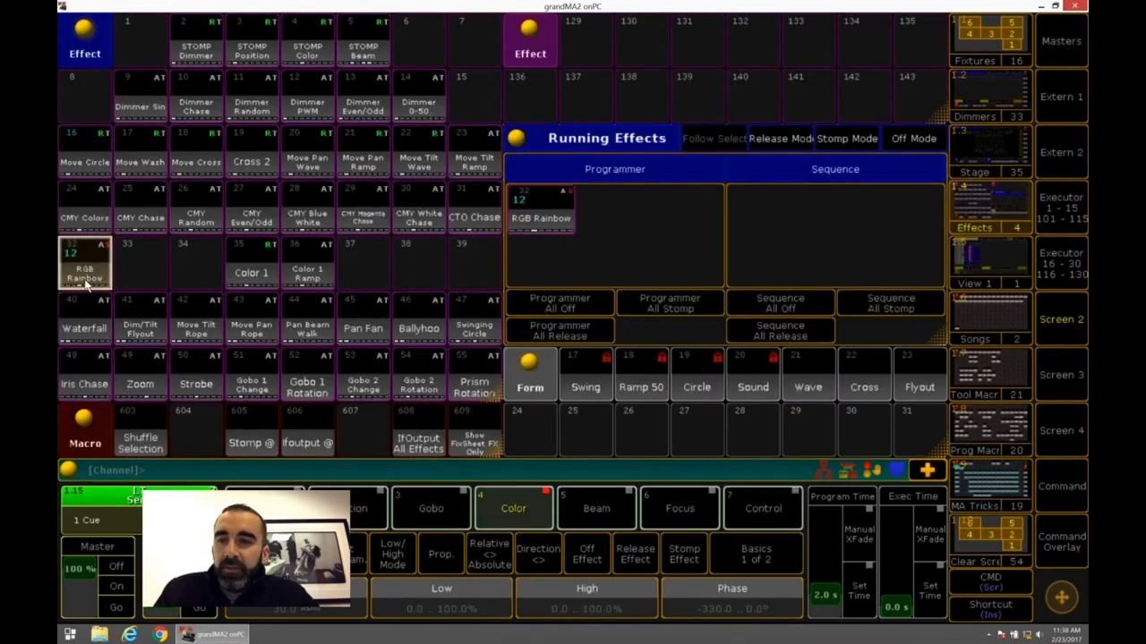
pyautogui.click(84, 262)
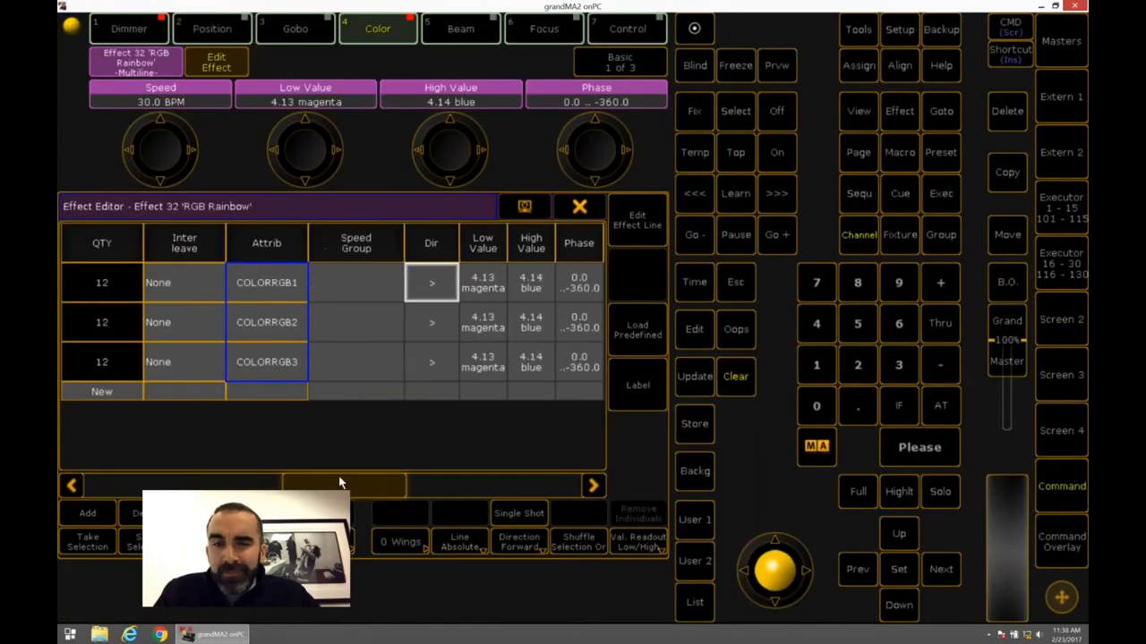
pyautogui.click(483, 361)
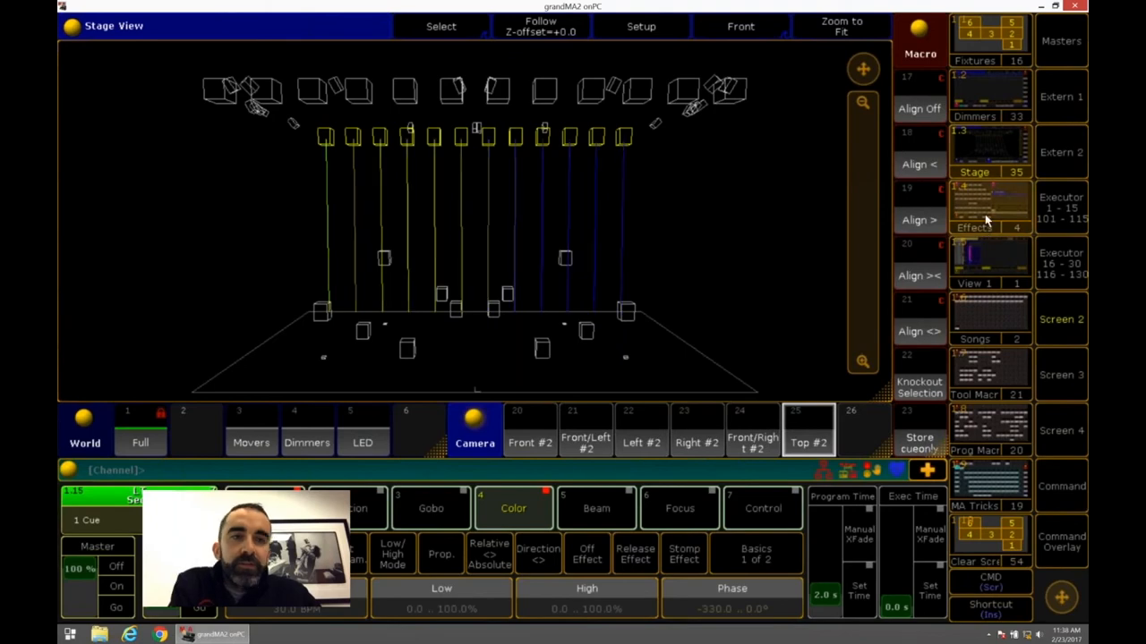
# Step: Change effect 32's RGB Rainbow line form from sine to Pwm 4, then return to the editor
pyautogui.click(989, 206)
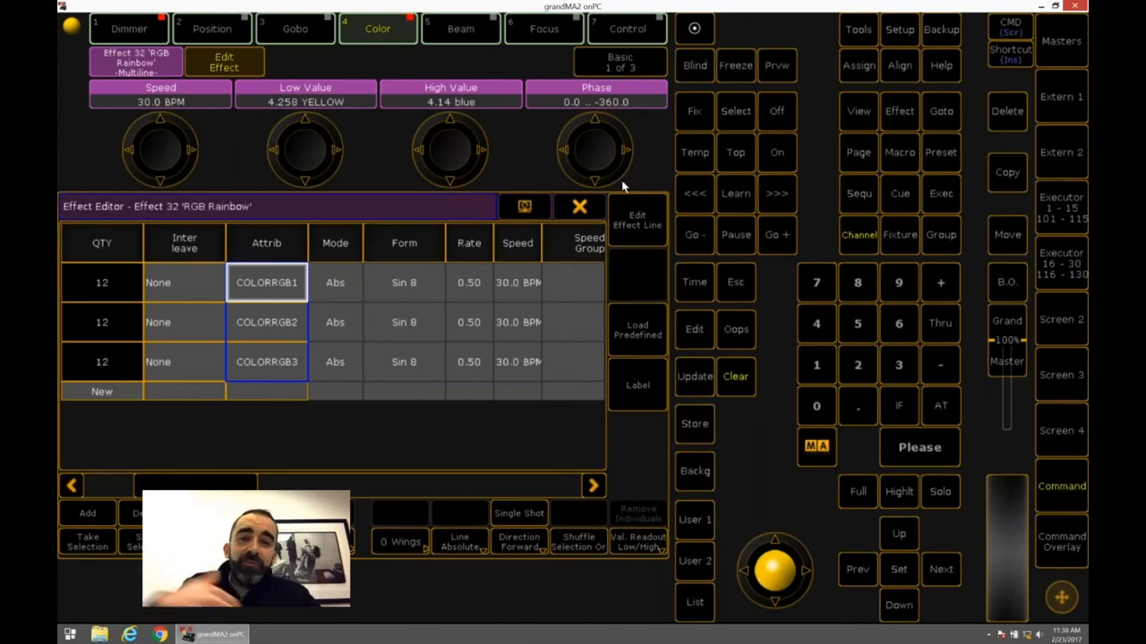
pyautogui.doubleClick(267, 282)
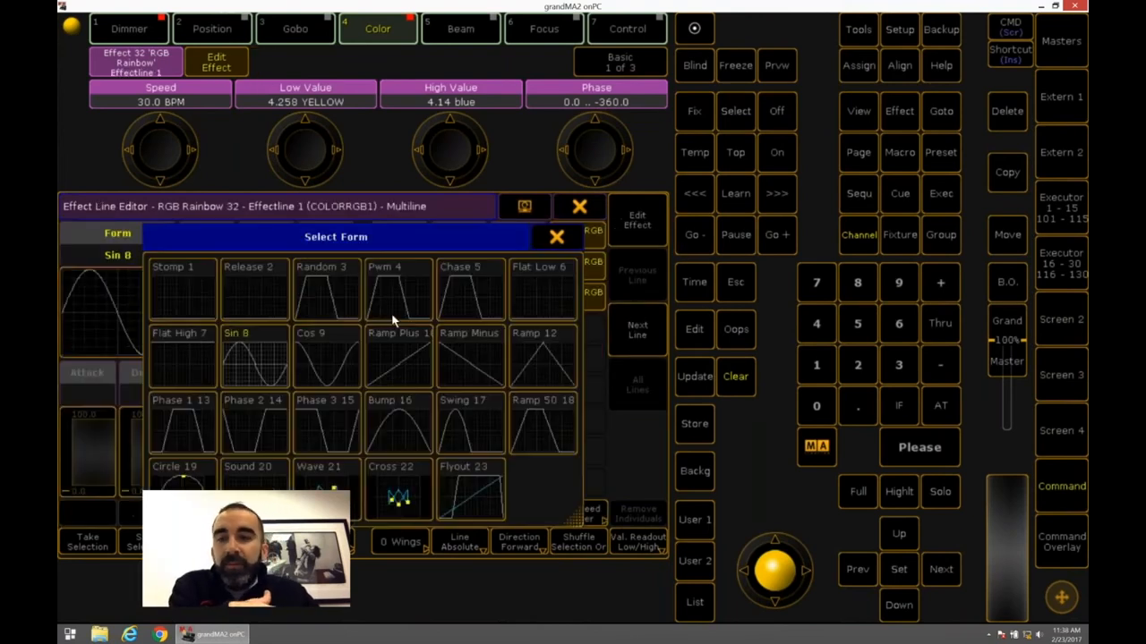
pyautogui.click(384, 286)
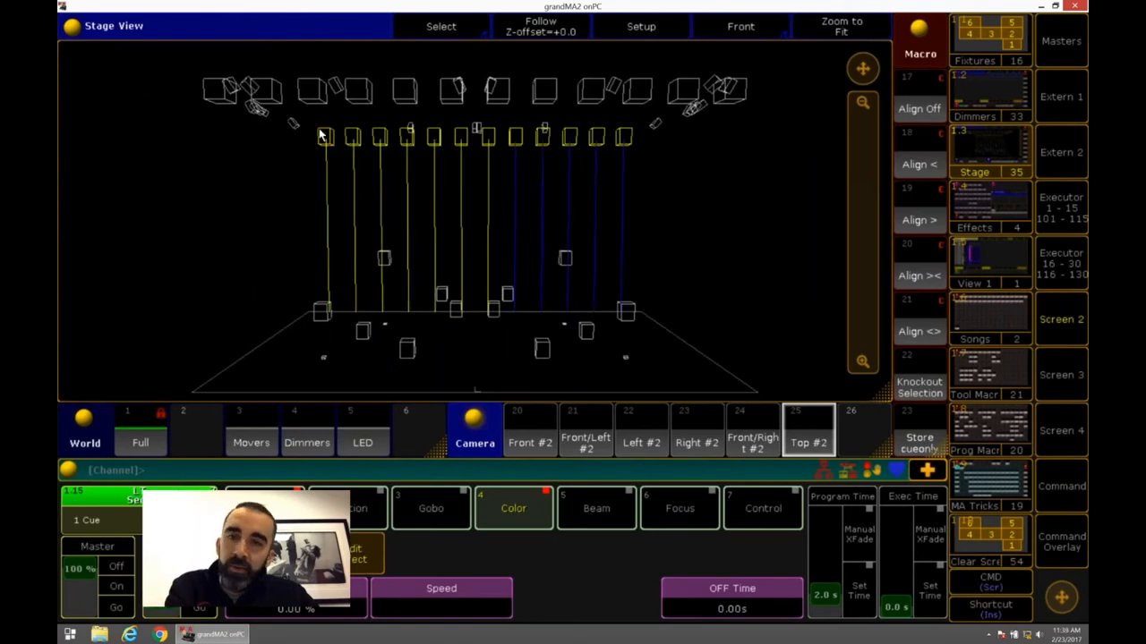
pyautogui.moveTo(333, 279)
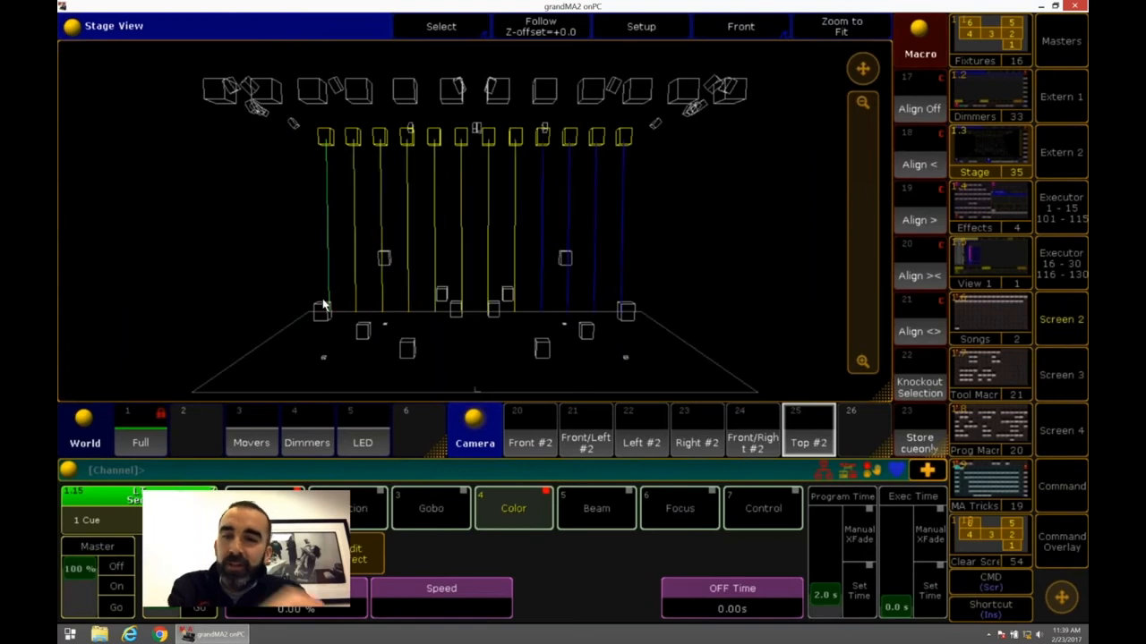
pyautogui.moveTo(987, 358)
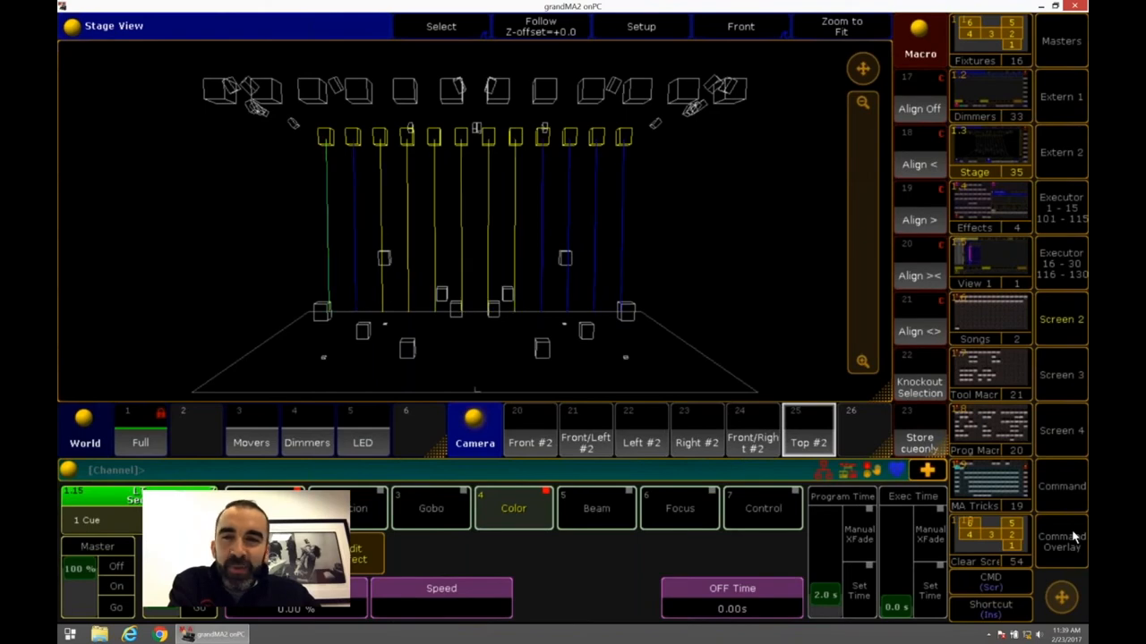
pyautogui.click(1061, 541)
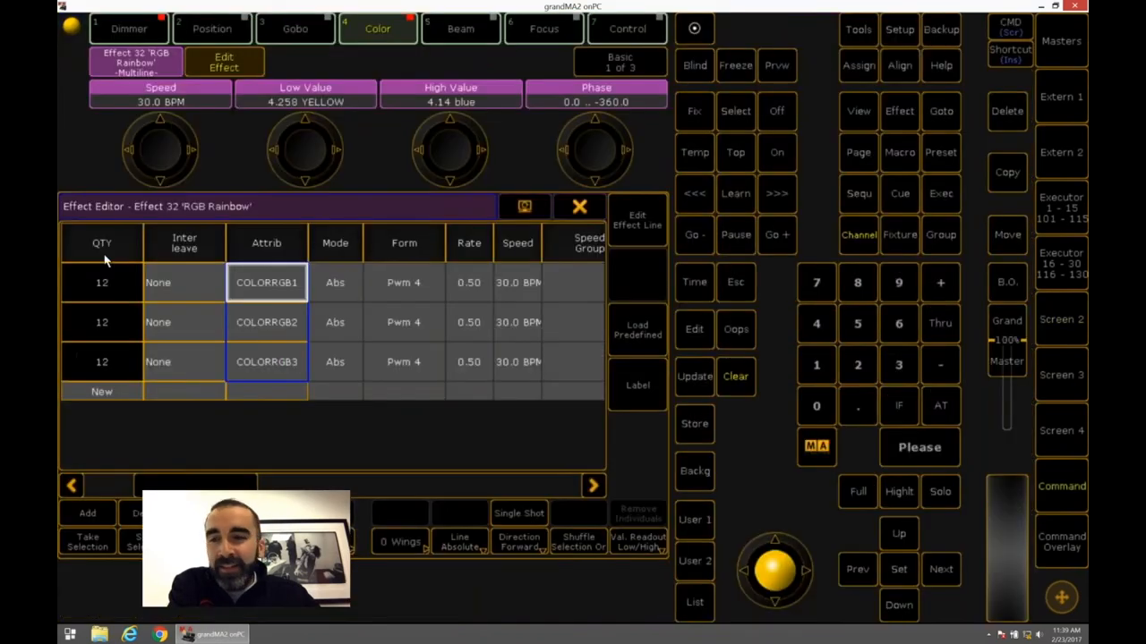
pyautogui.moveTo(358, 331)
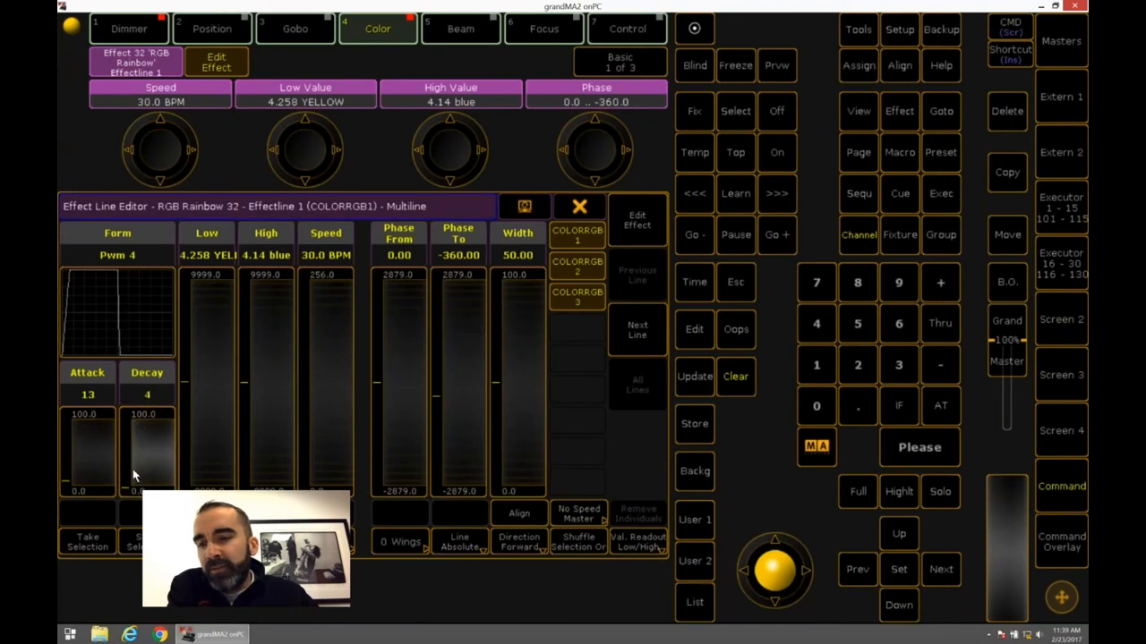
# Step: Drag the COLORRGB1 effect line's decay fader upward
pyautogui.moveTo(147, 456); pyautogui.dragTo(147, 412)
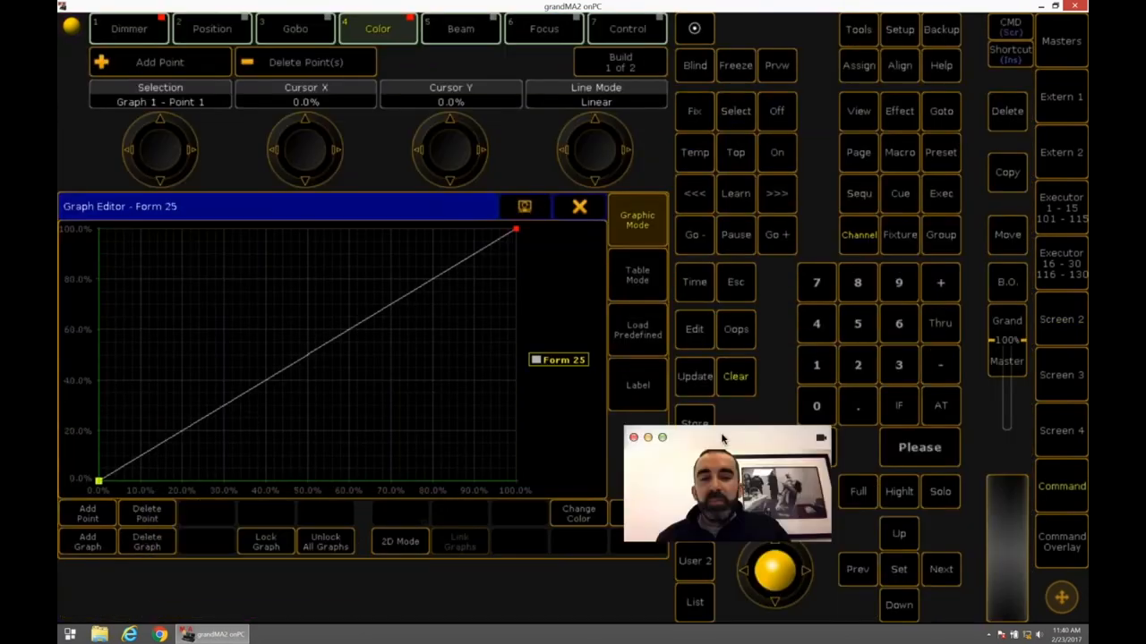
# Step: Add a graph to Form 25, move two Graph 4 points, then add and place a Graph 5 point
pyautogui.click(87, 541)
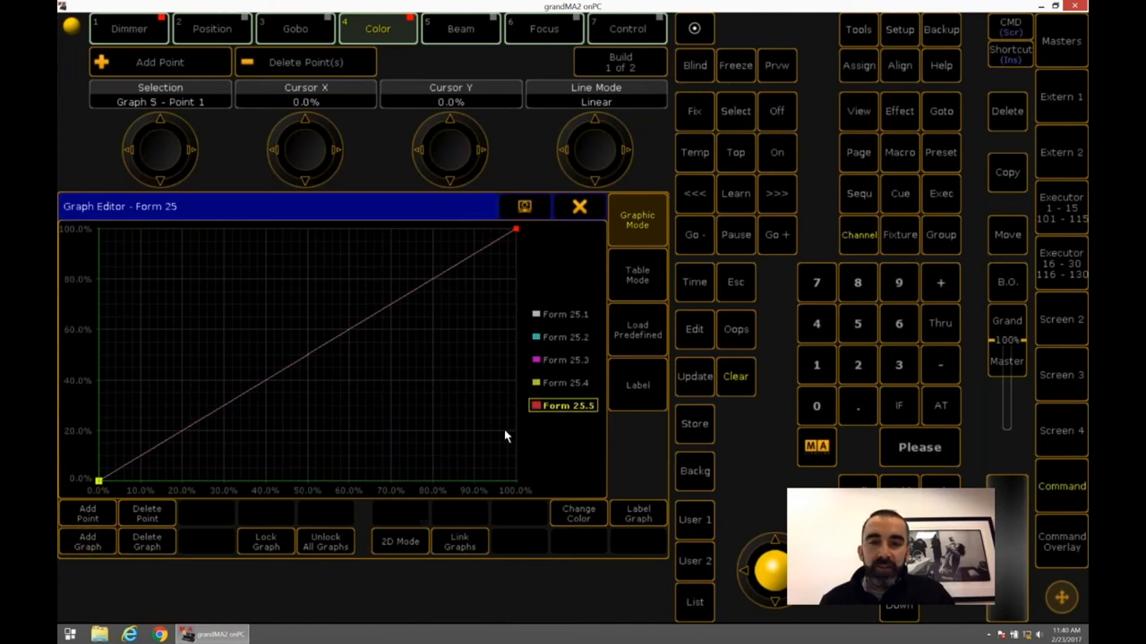
pyautogui.moveTo(555, 316)
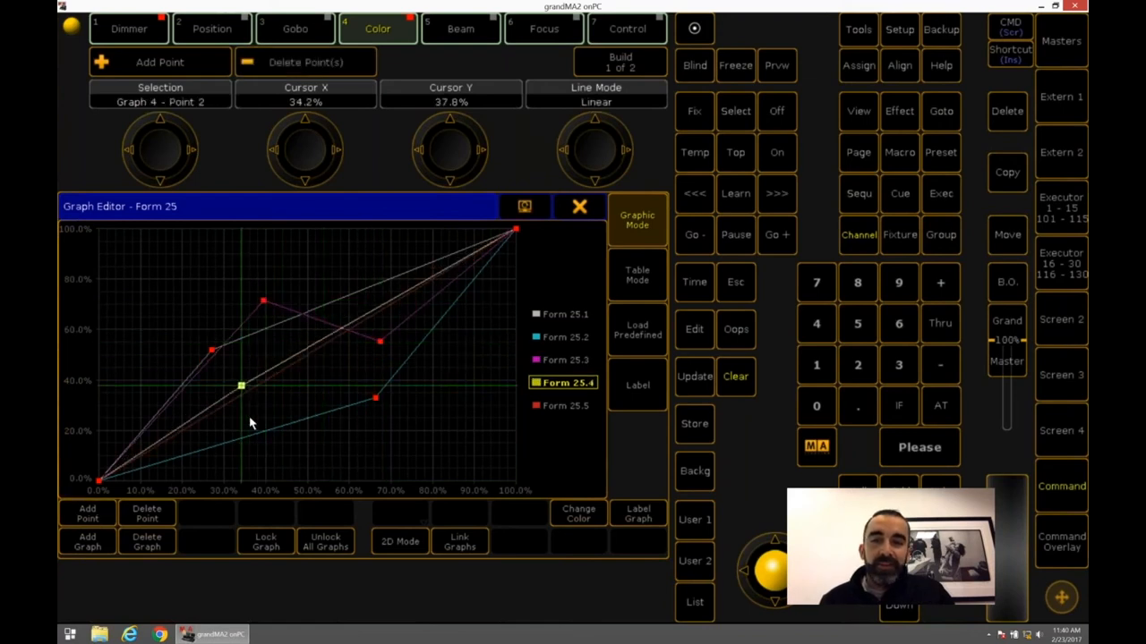
pyautogui.moveTo(242, 384); pyautogui.dragTo(345, 352)
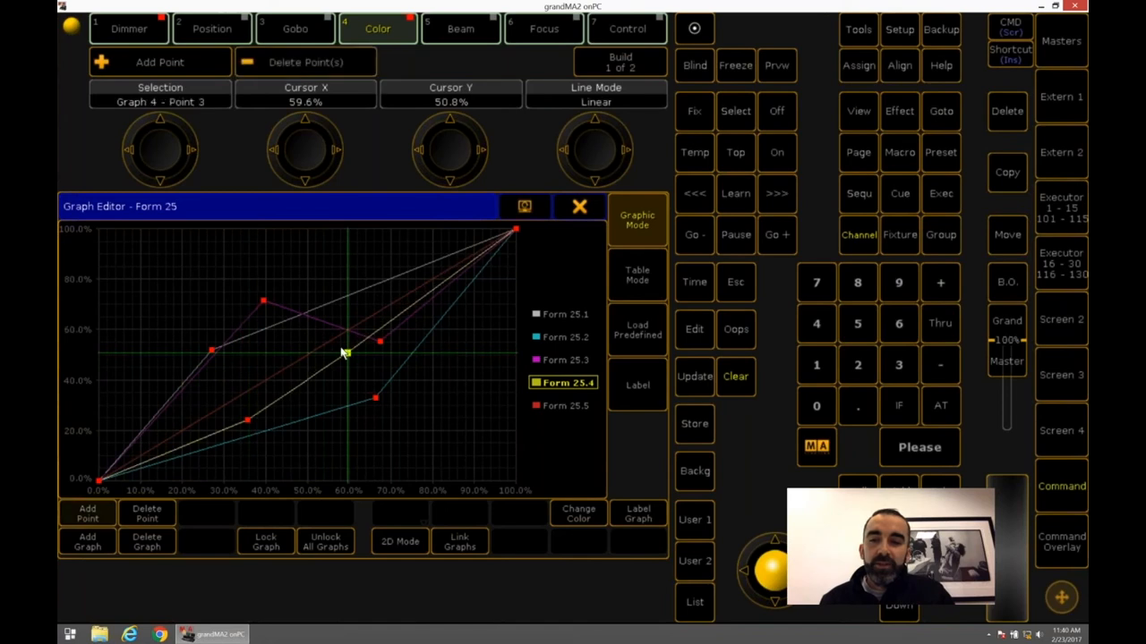
pyautogui.moveTo(345, 349); pyautogui.dragTo(348, 270)
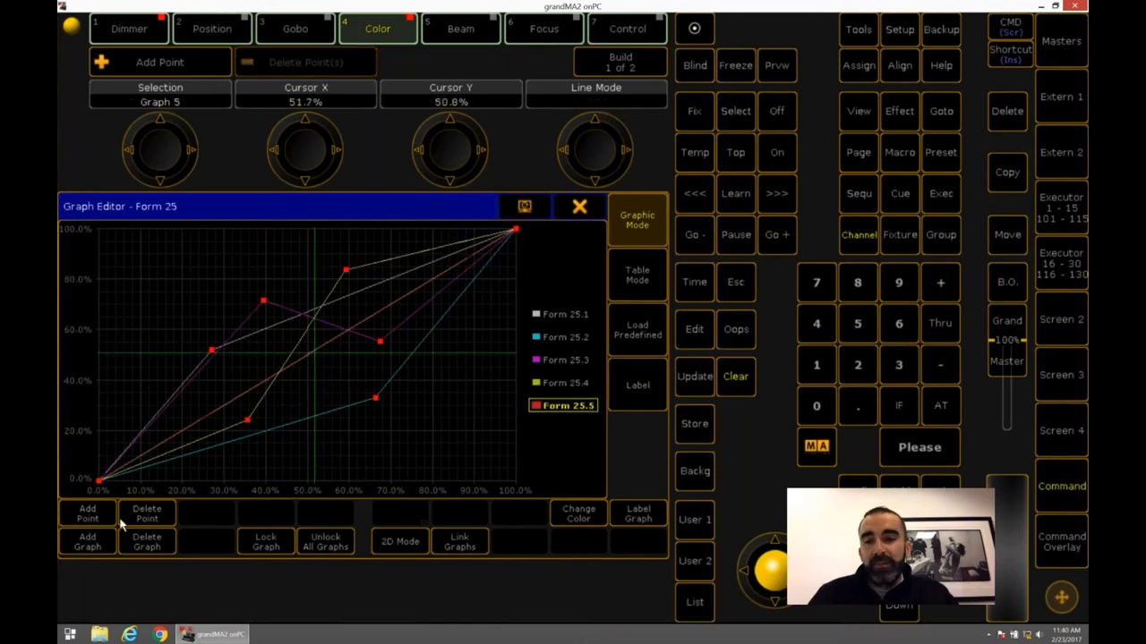
pyautogui.click(330, 374)
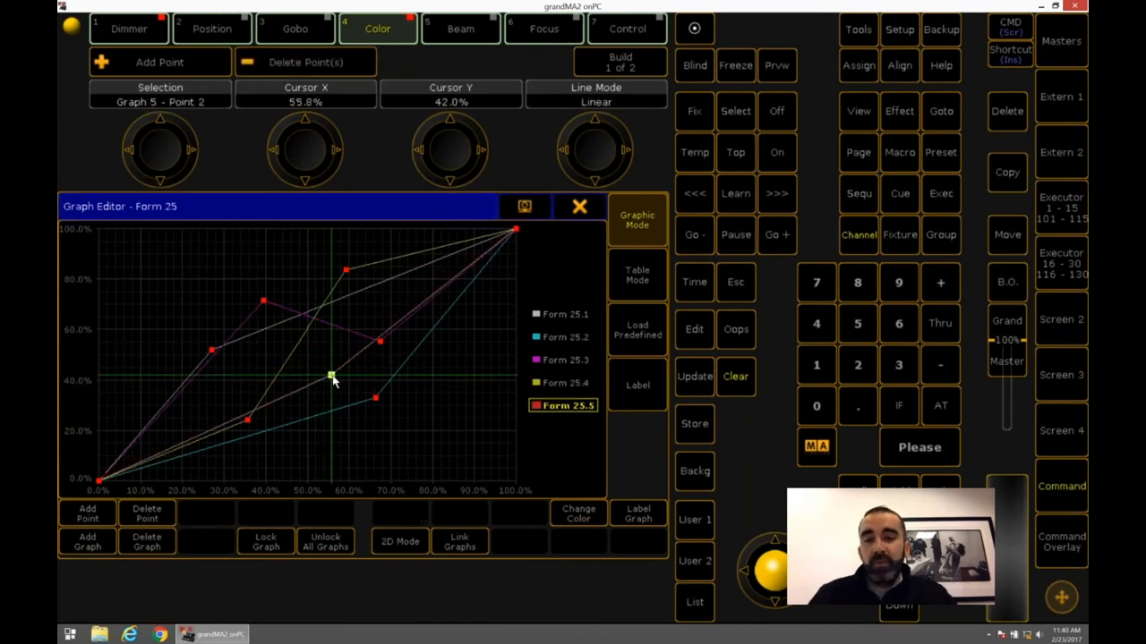
pyautogui.moveTo(331, 374); pyautogui.dragTo(363, 446)
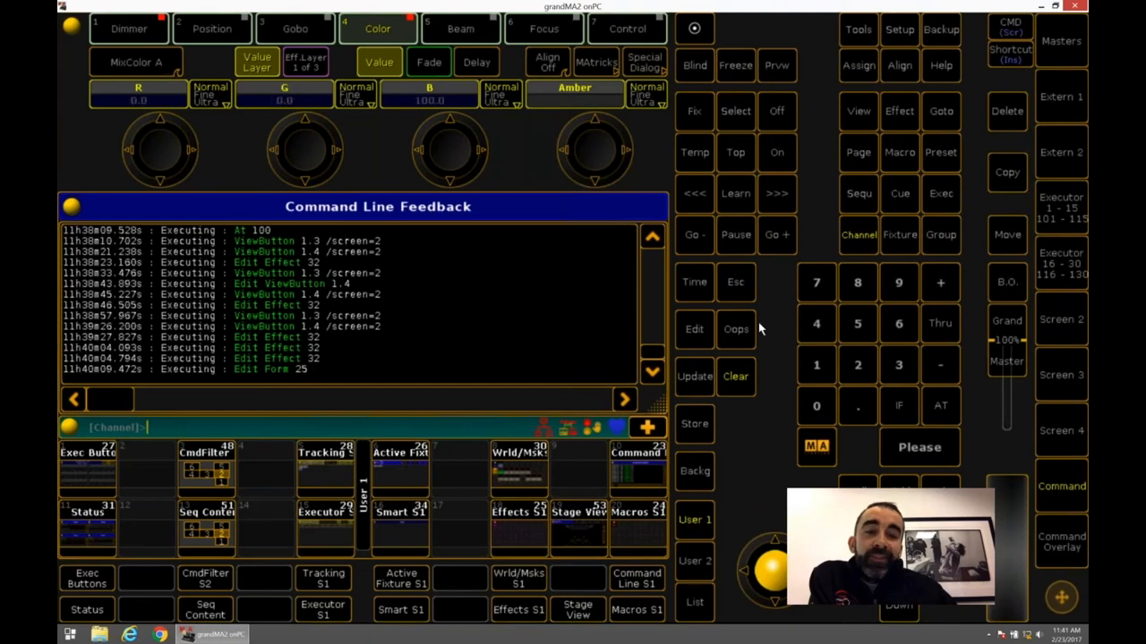
pyautogui.moveTo(1065, 338)
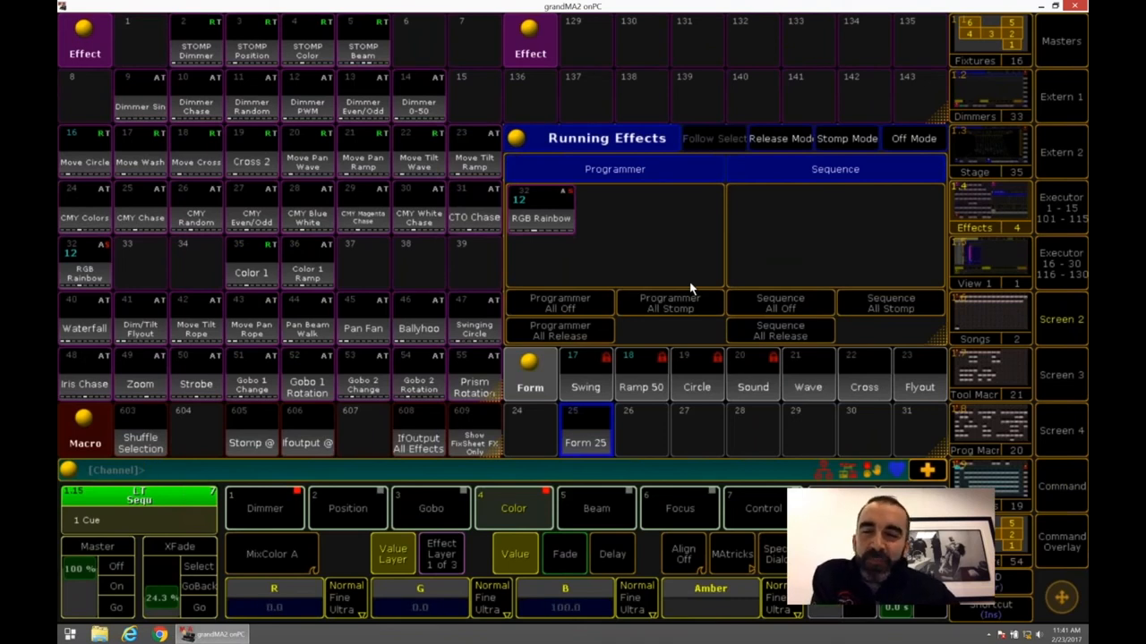
pyautogui.moveTo(1011, 202)
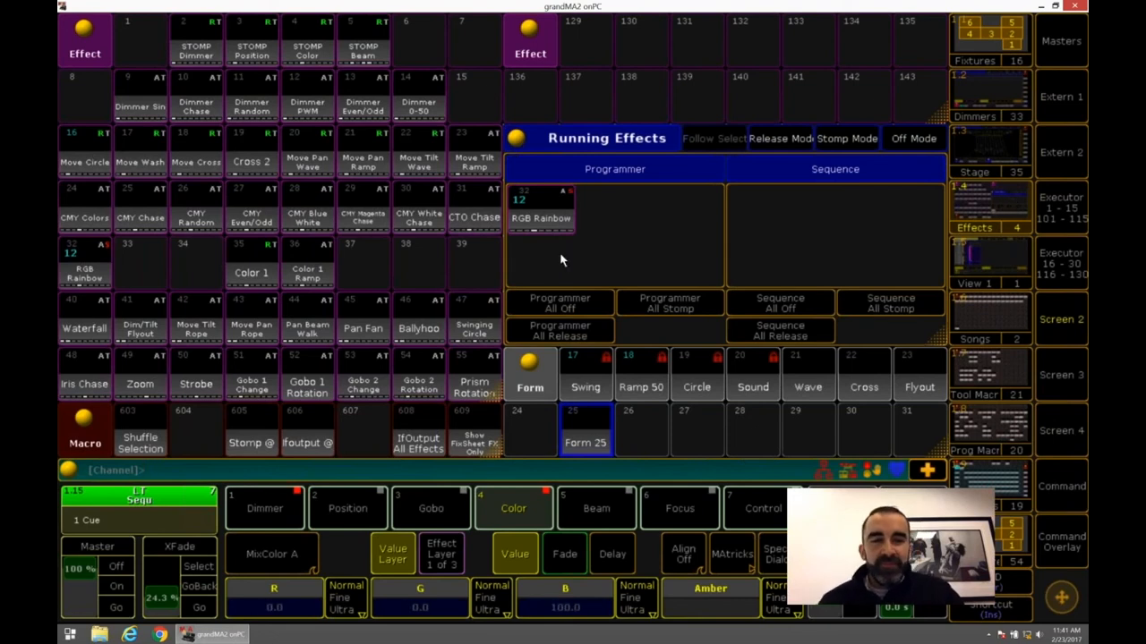
pyautogui.moveTo(207, 251)
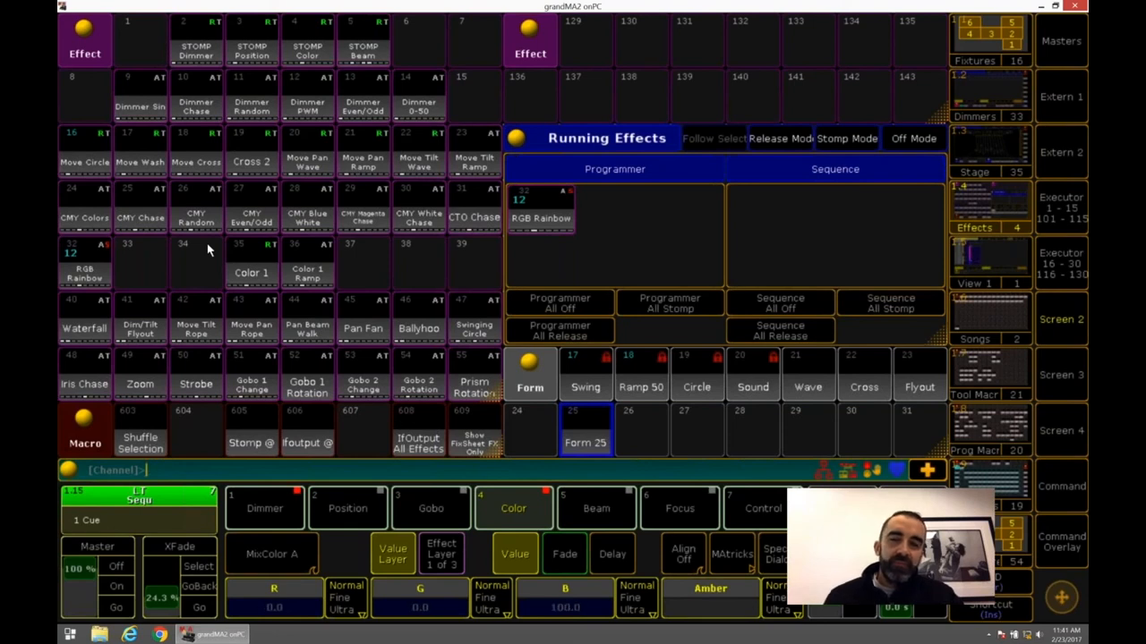
pyautogui.moveTo(491, 259)
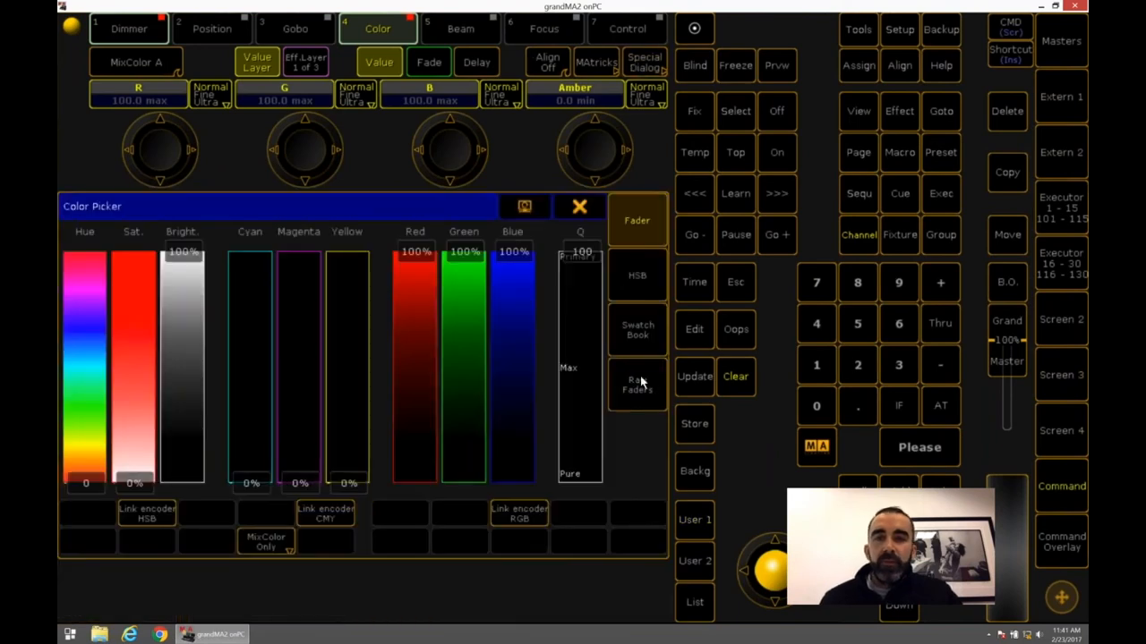
# Step: In Raw Faders, lower green to about 54% and white to about 50%
pyautogui.click(637, 384)
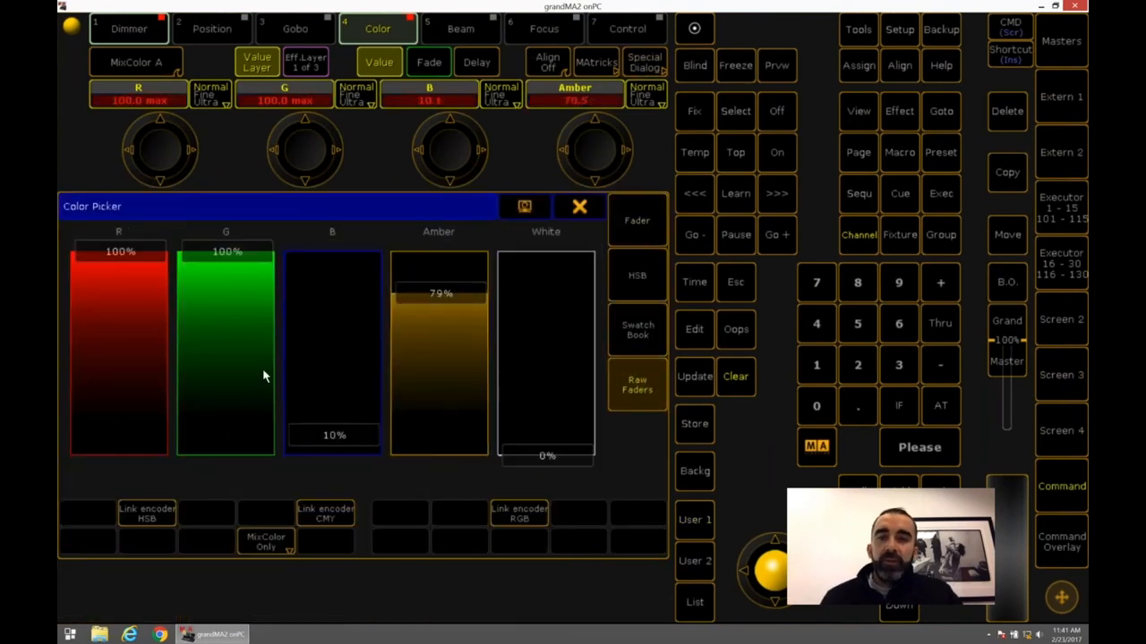
pyautogui.moveTo(546, 457); pyautogui.dragTo(546, 338)
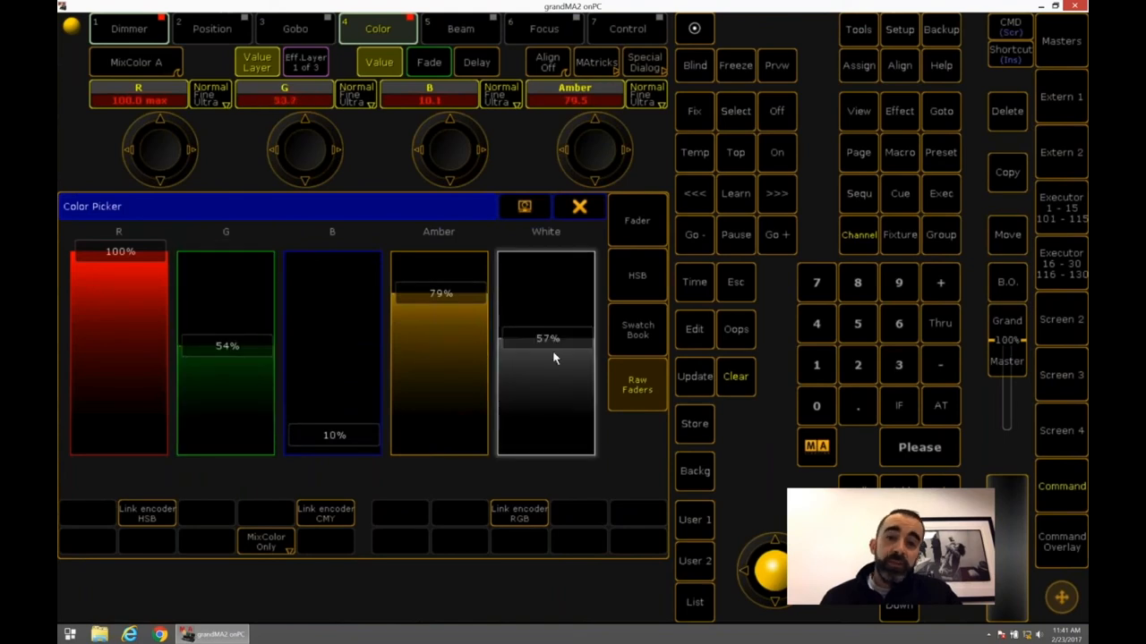
pyautogui.moveTo(546, 338); pyautogui.dragTo(546, 353)
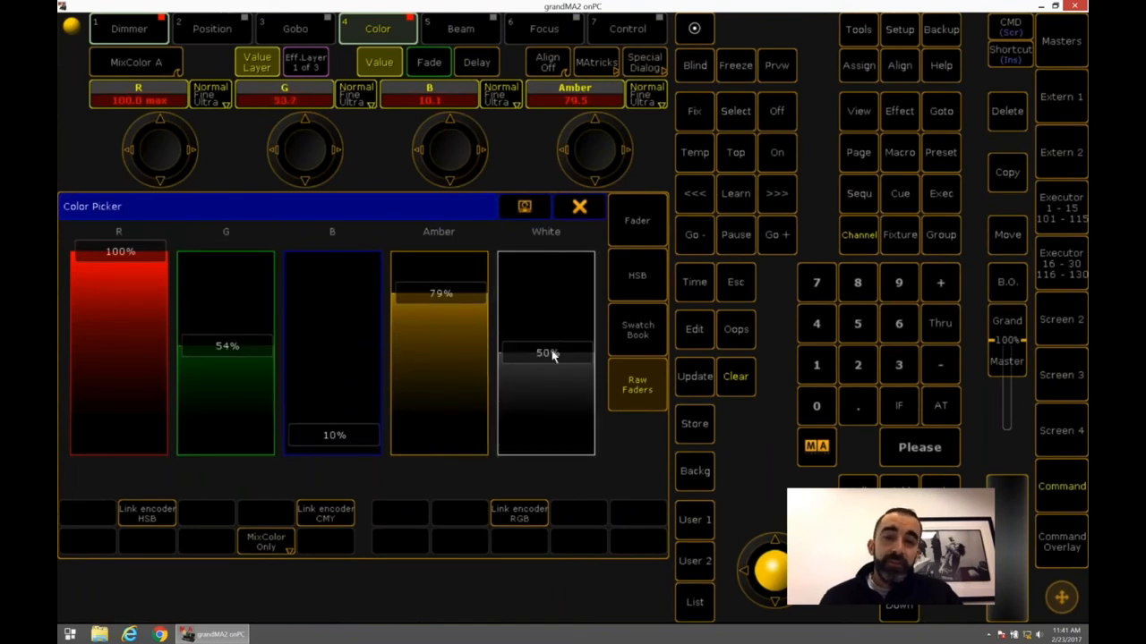
# Step: Alternate HSB and Raw Faders views while trying pale yellow and near-white tints
pyautogui.click(636, 275)
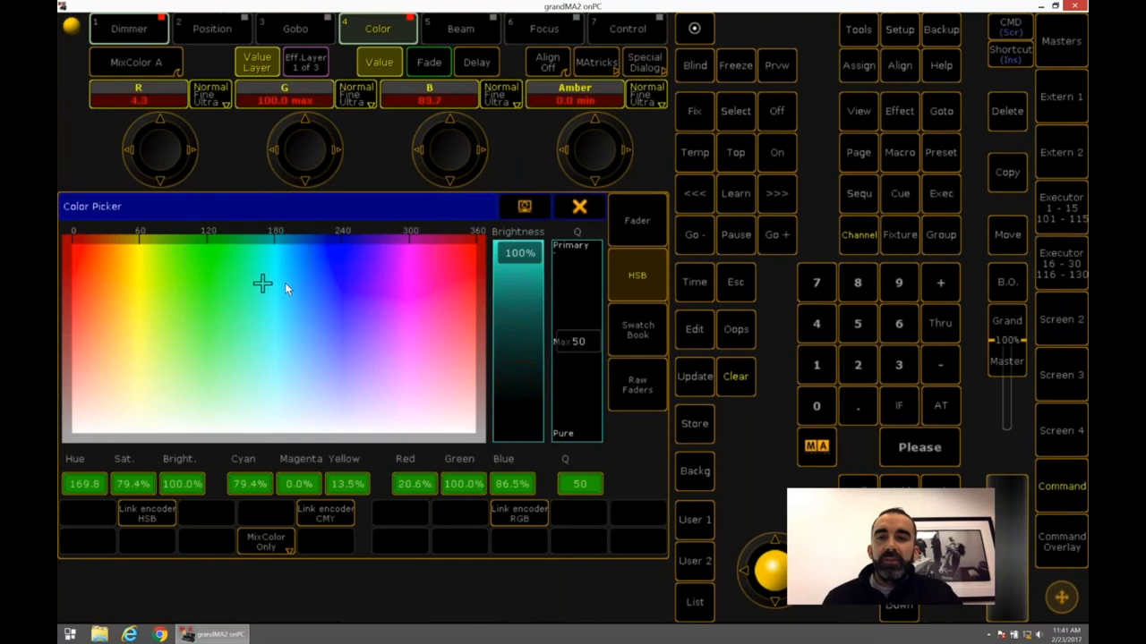
pyautogui.click(136, 319)
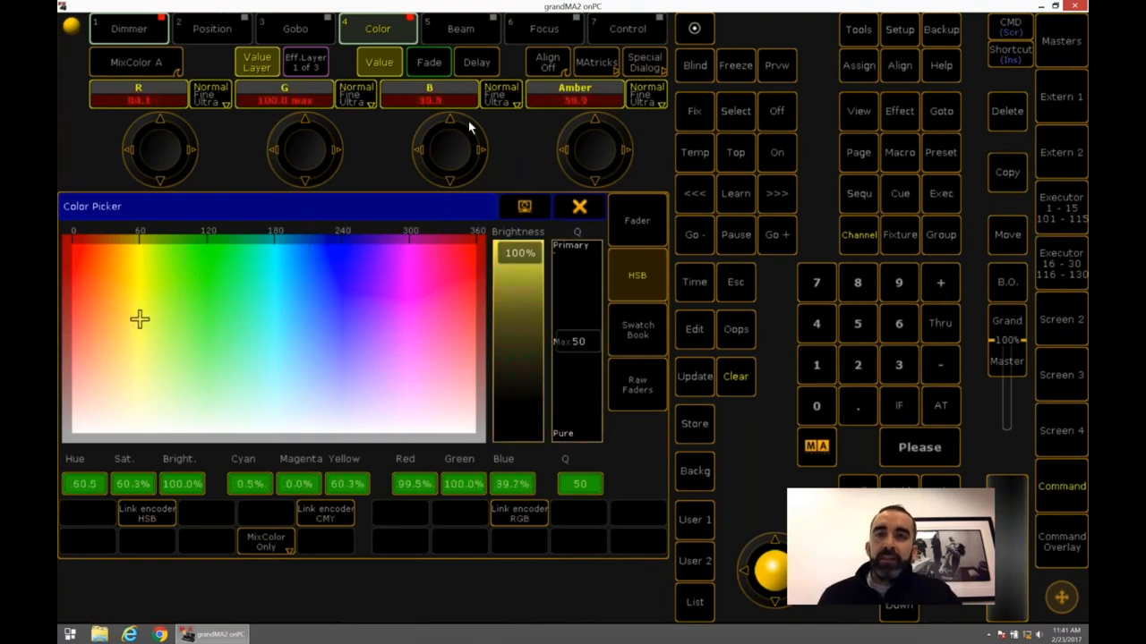
pyautogui.click(637, 385)
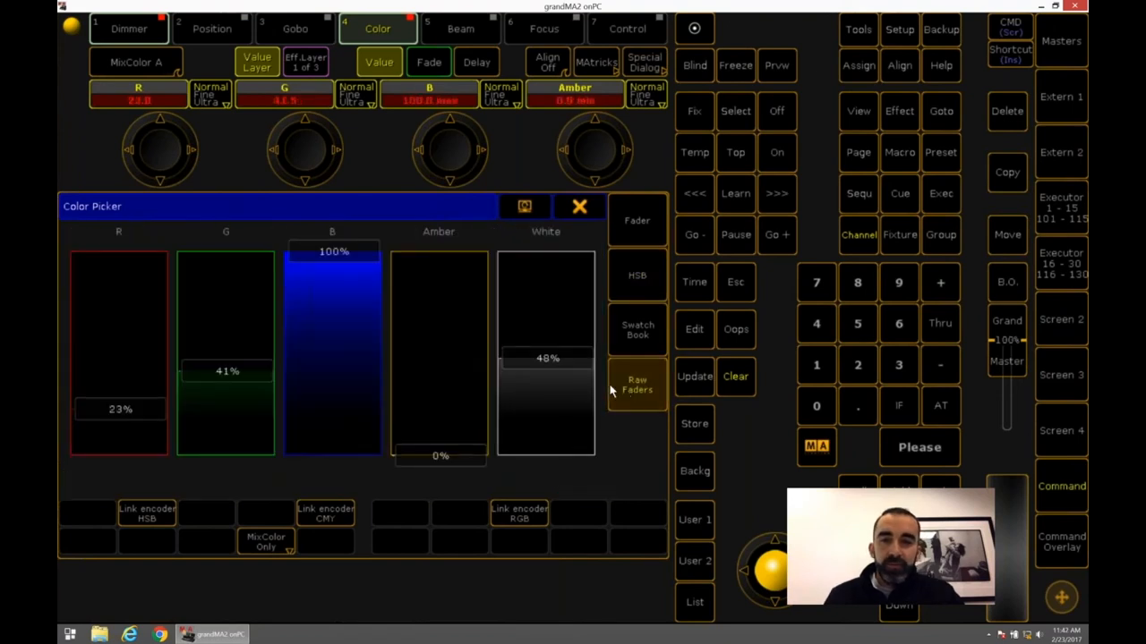
pyautogui.click(636, 275)
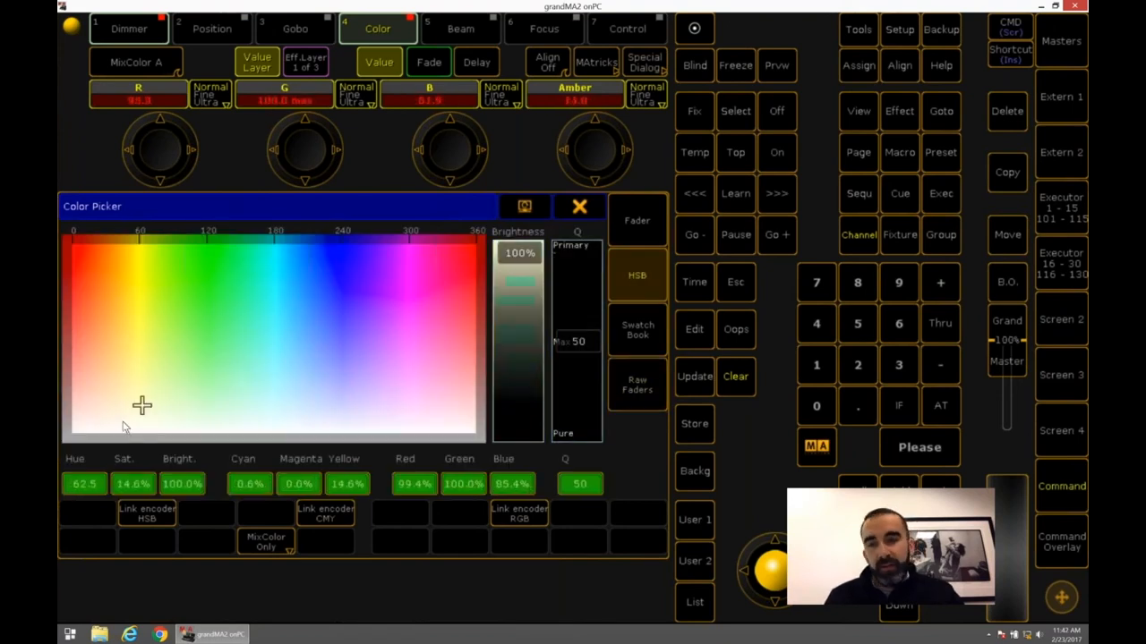
pyautogui.click(637, 385)
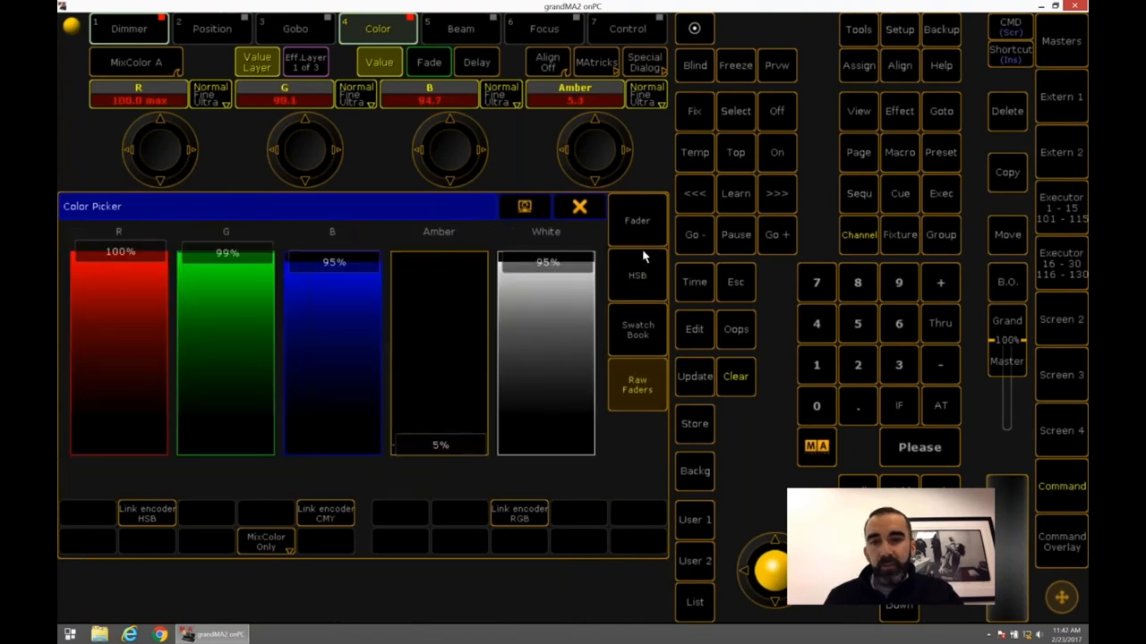
pyautogui.click(637, 275)
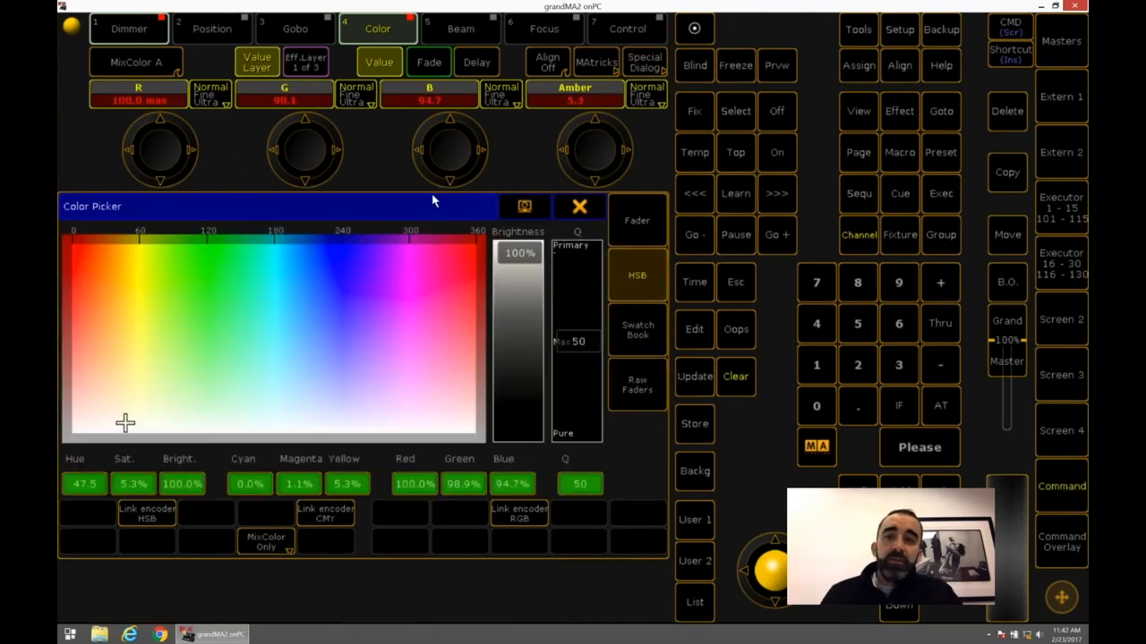
# Step: Try yellow-green, sky blue, orange-red and warm yellow in the HSB field
pyautogui.click(112, 308)
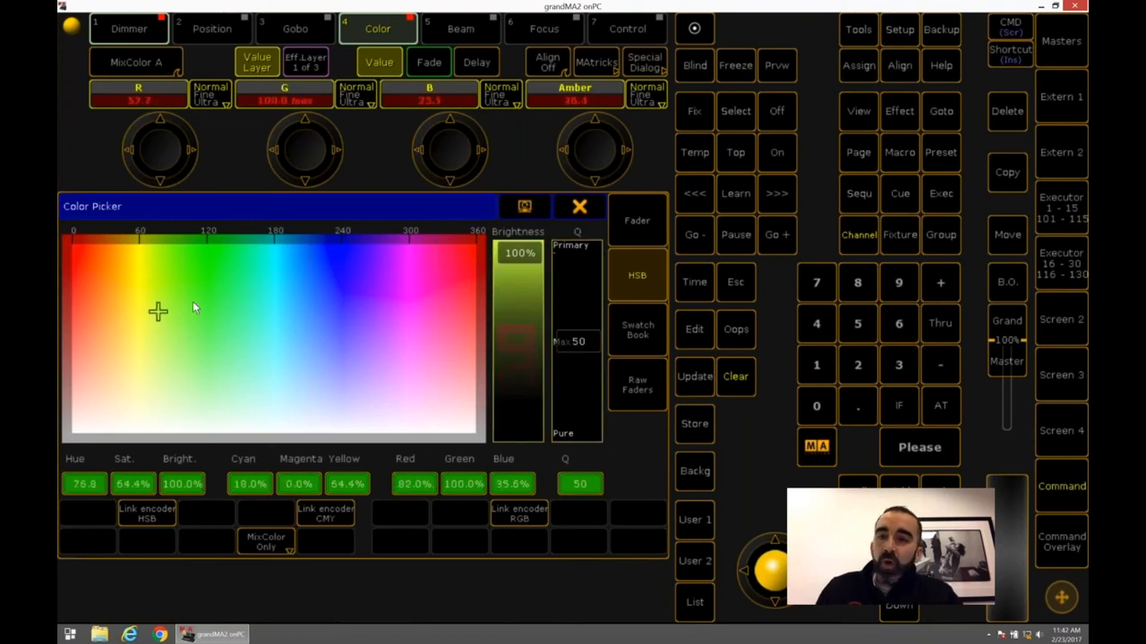
pyautogui.click(296, 327)
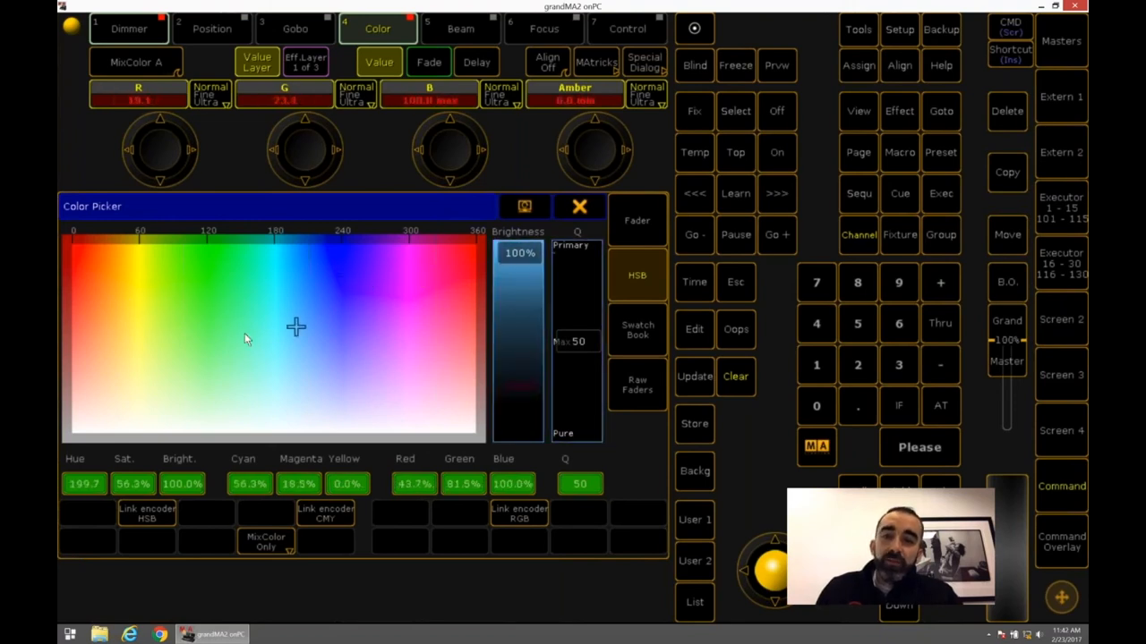
pyautogui.click(89, 276)
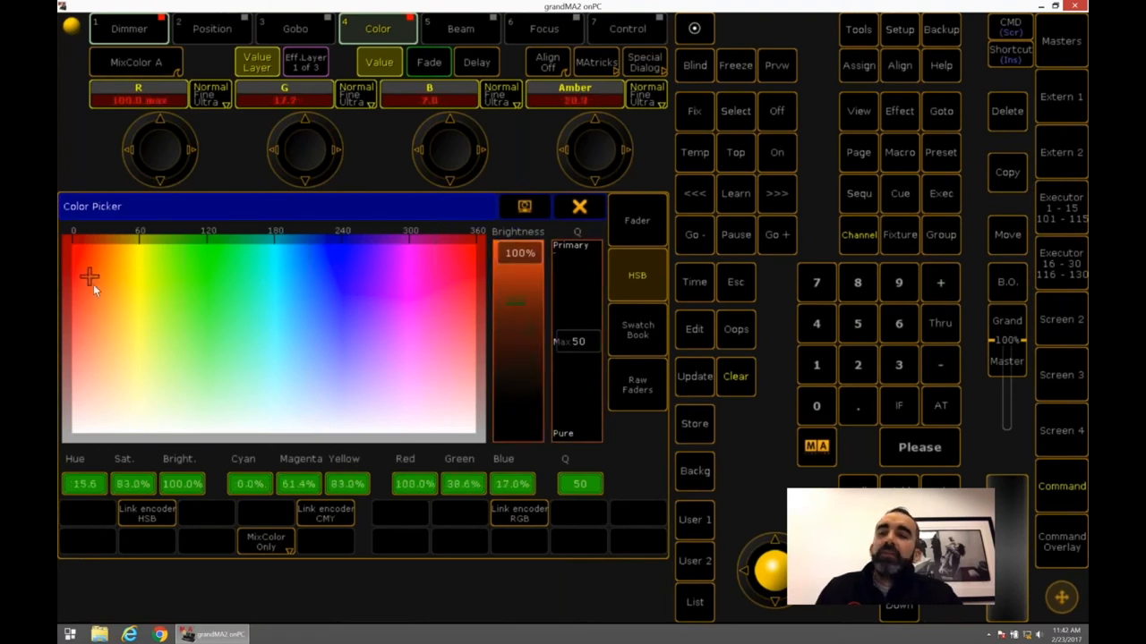
pyautogui.click(135, 324)
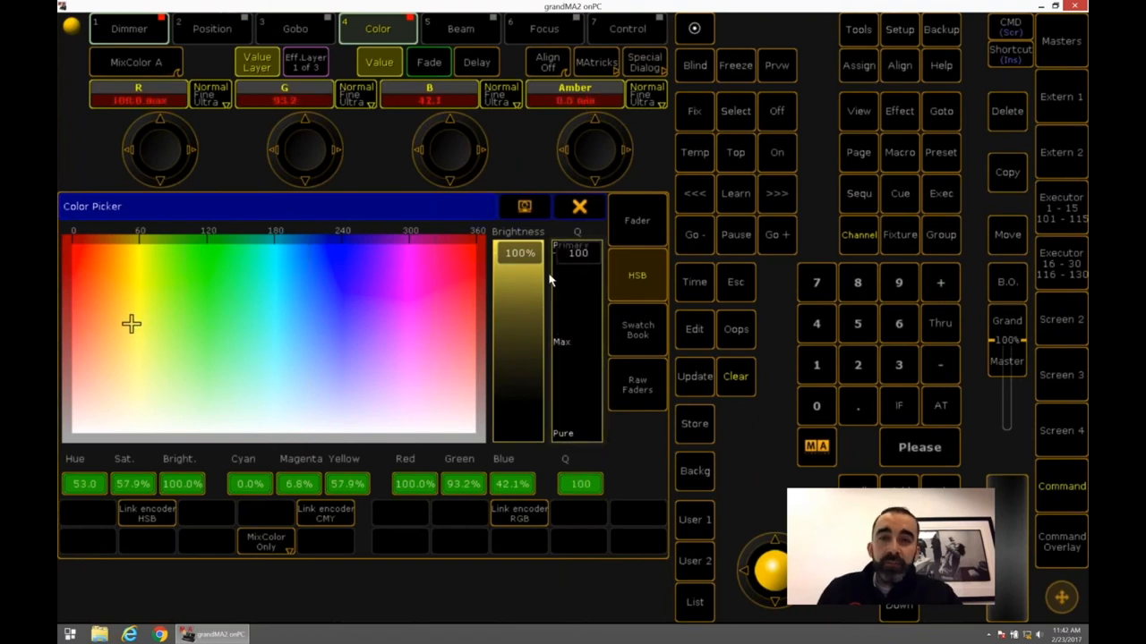
# Step: Check the yellow's raw levels, then try mint green and golden yellow in HSB
pyautogui.click(637, 385)
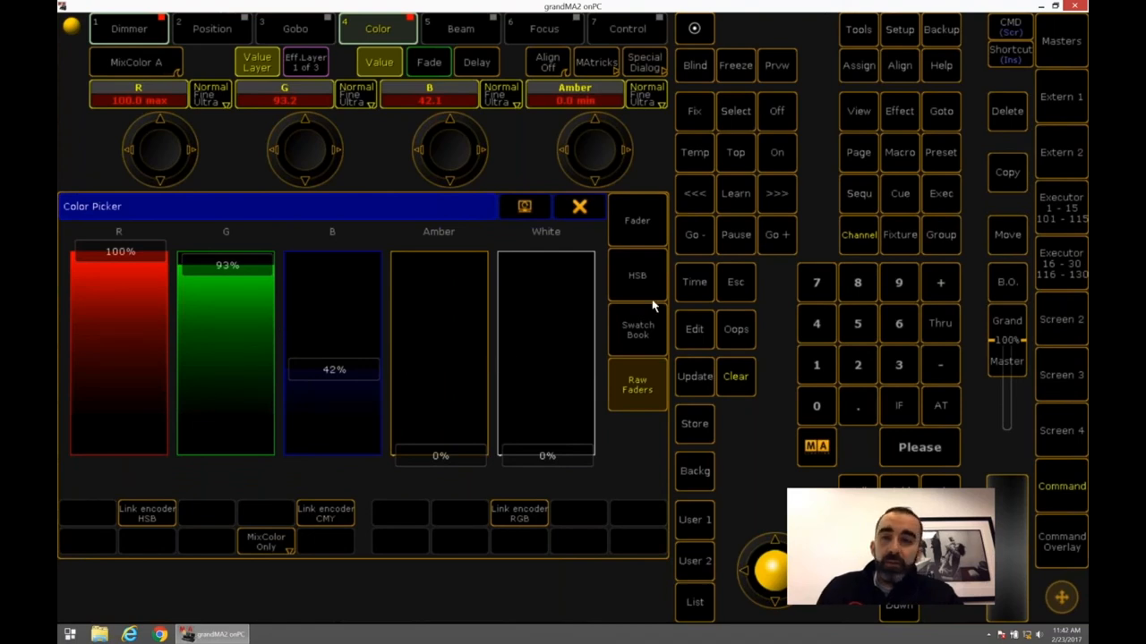
pyautogui.click(636, 274)
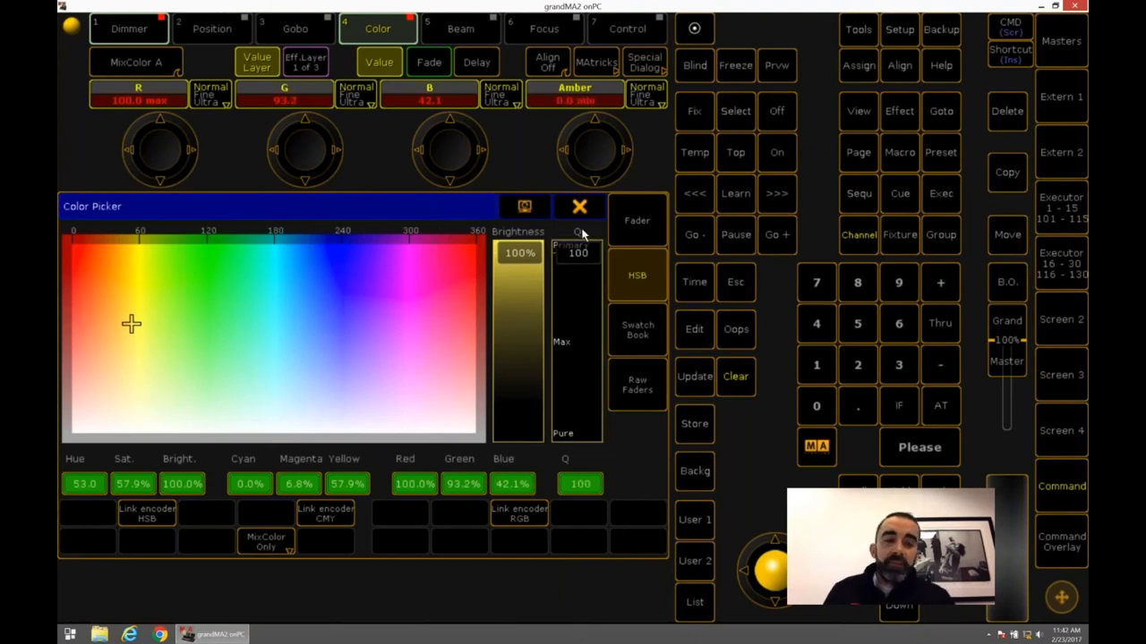
pyautogui.moveTo(461, 275)
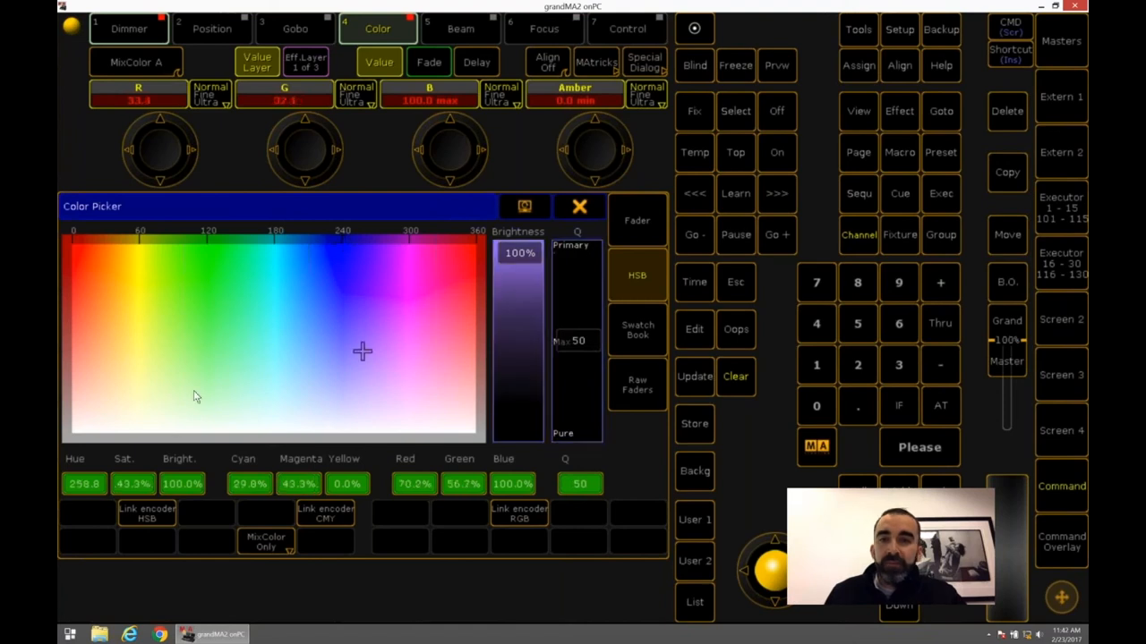
pyautogui.click(263, 311)
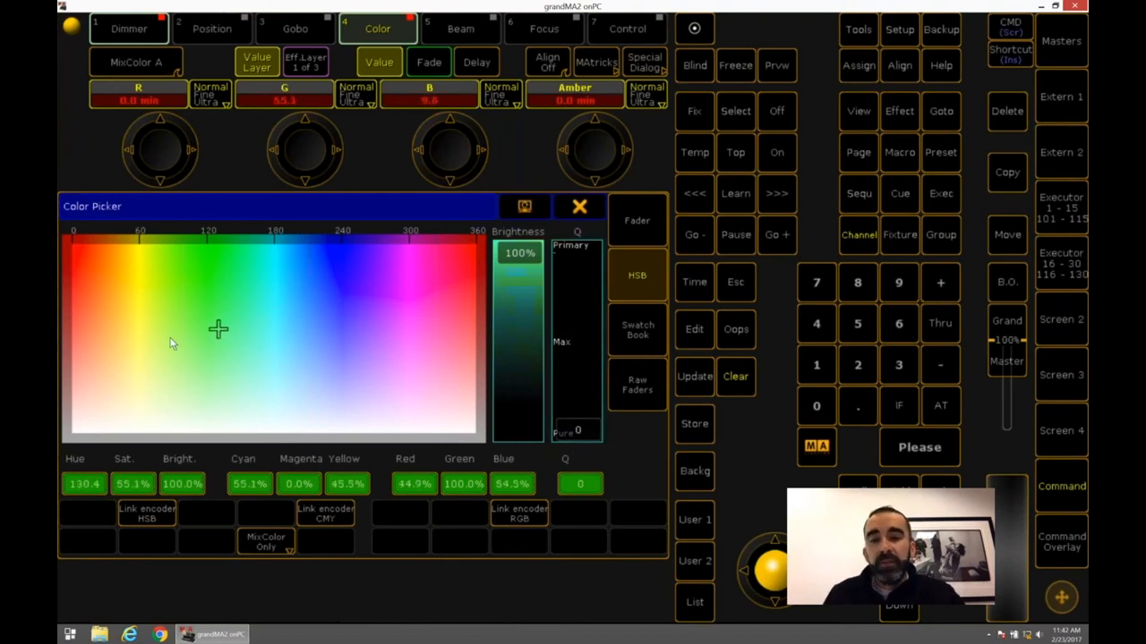
pyautogui.click(124, 351)
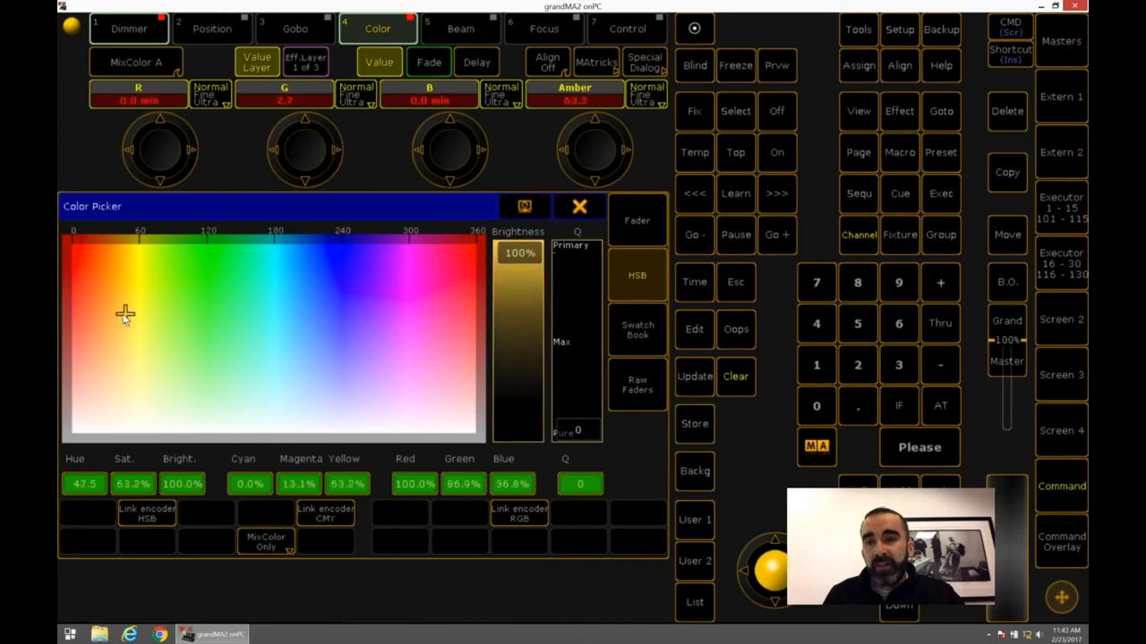
# Step: Toggle Raw Faders and HSB to check amber levels and colour quality 52
pyautogui.click(638, 385)
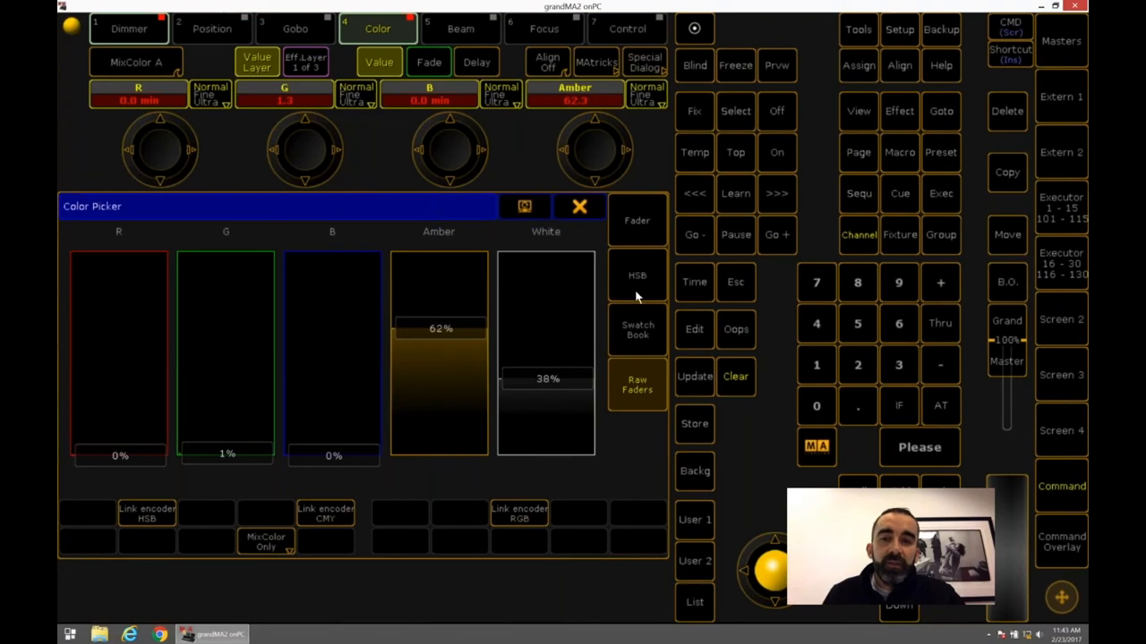
pyautogui.click(637, 274)
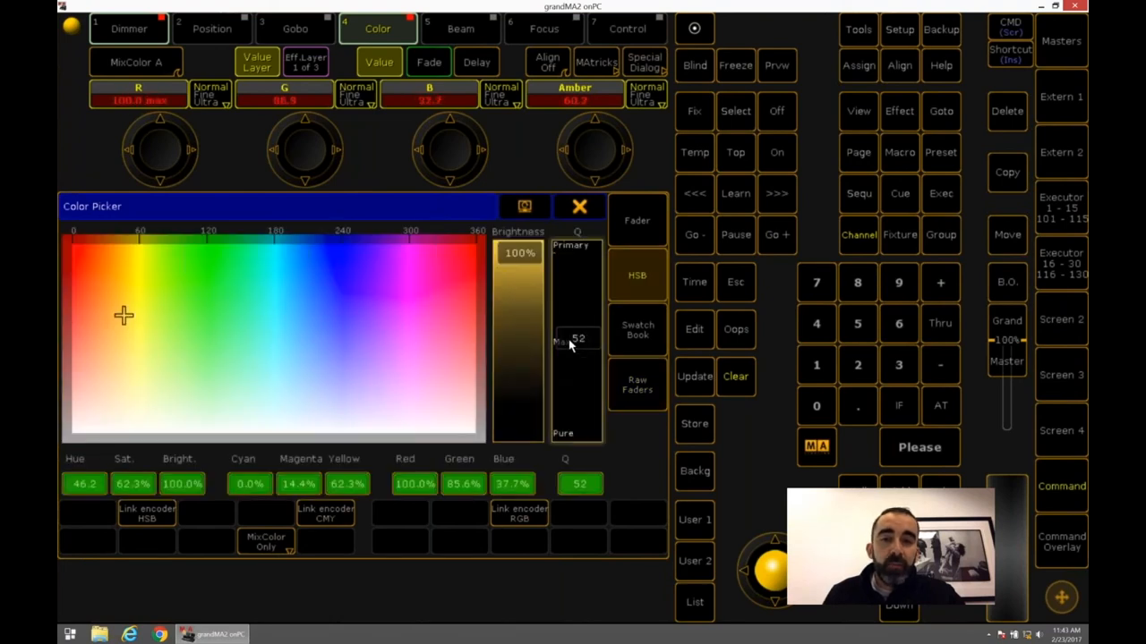
pyautogui.click(637, 384)
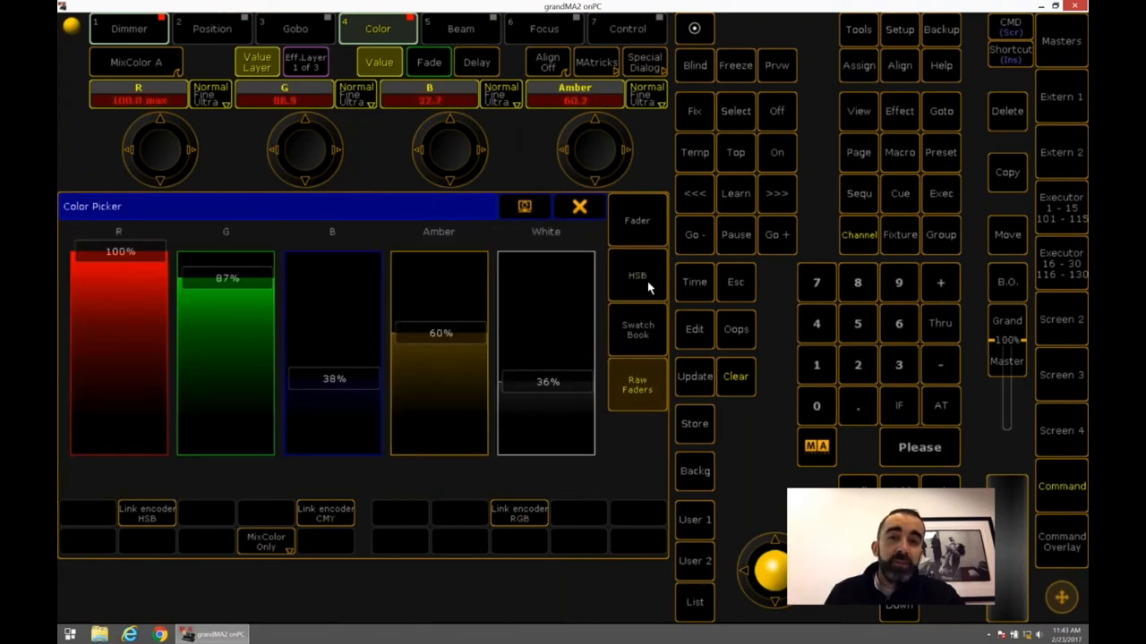
pyautogui.click(637, 275)
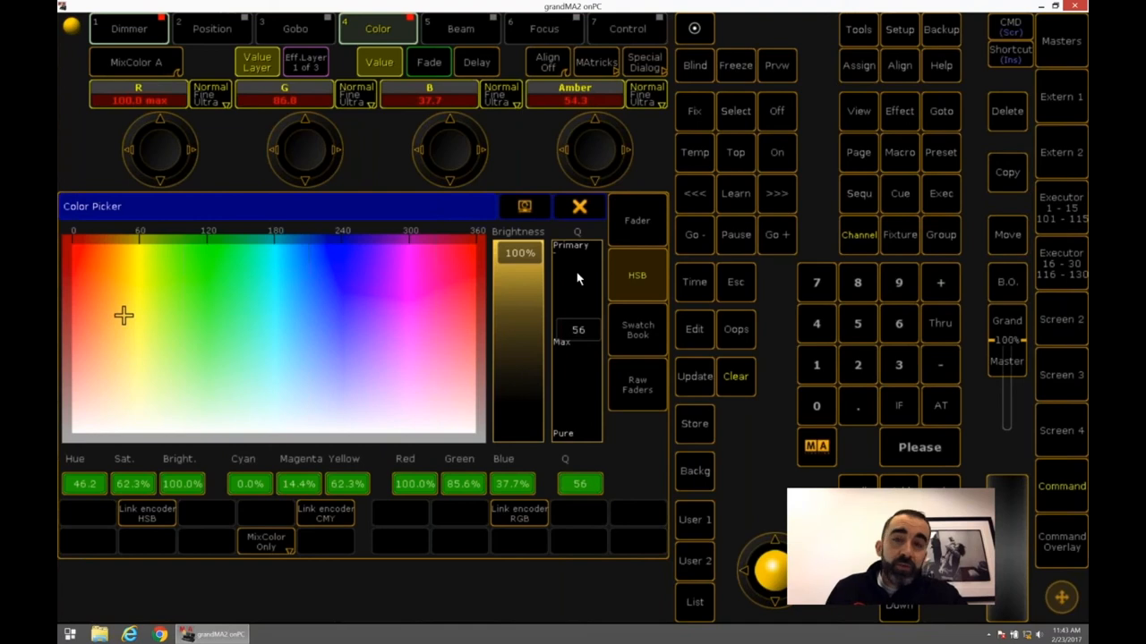
pyautogui.moveTo(558, 307)
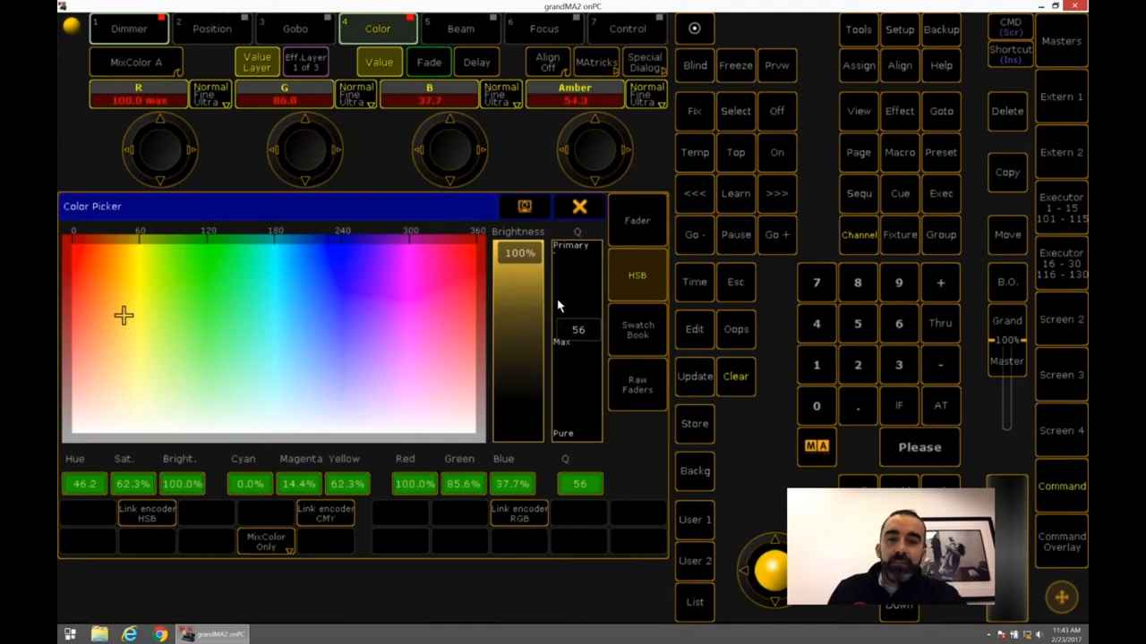
pyautogui.click(638, 385)
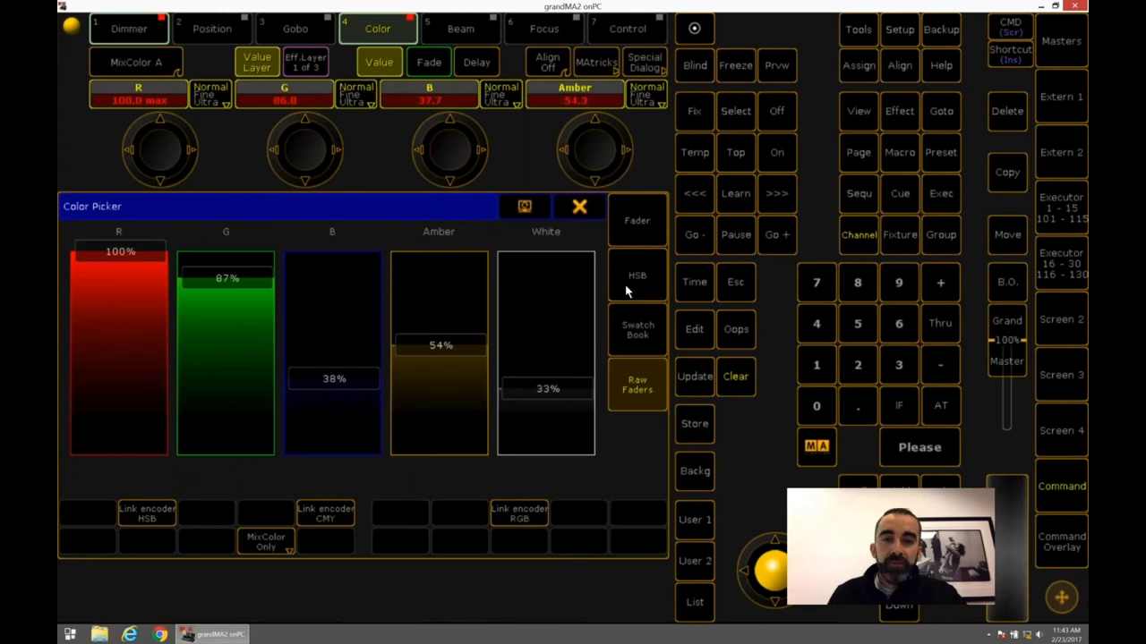
pyautogui.click(637, 274)
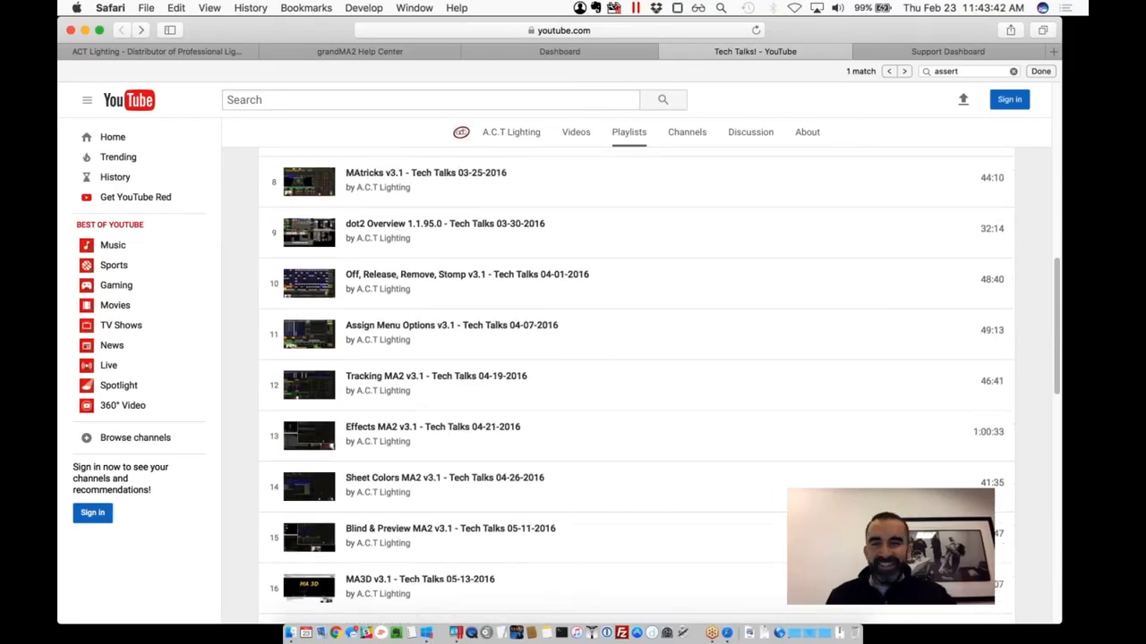
# Step: Scroll the Tech Talks playlist and open the Align MA2 v3.2 video
pyautogui.scroll(3)
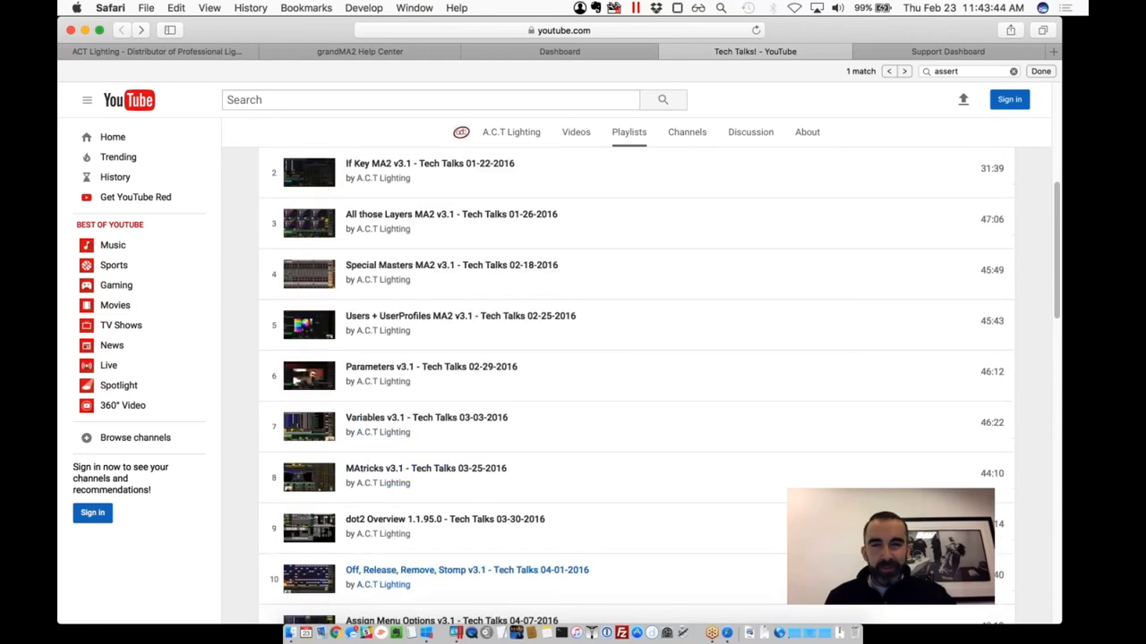
pyautogui.scroll(-3)
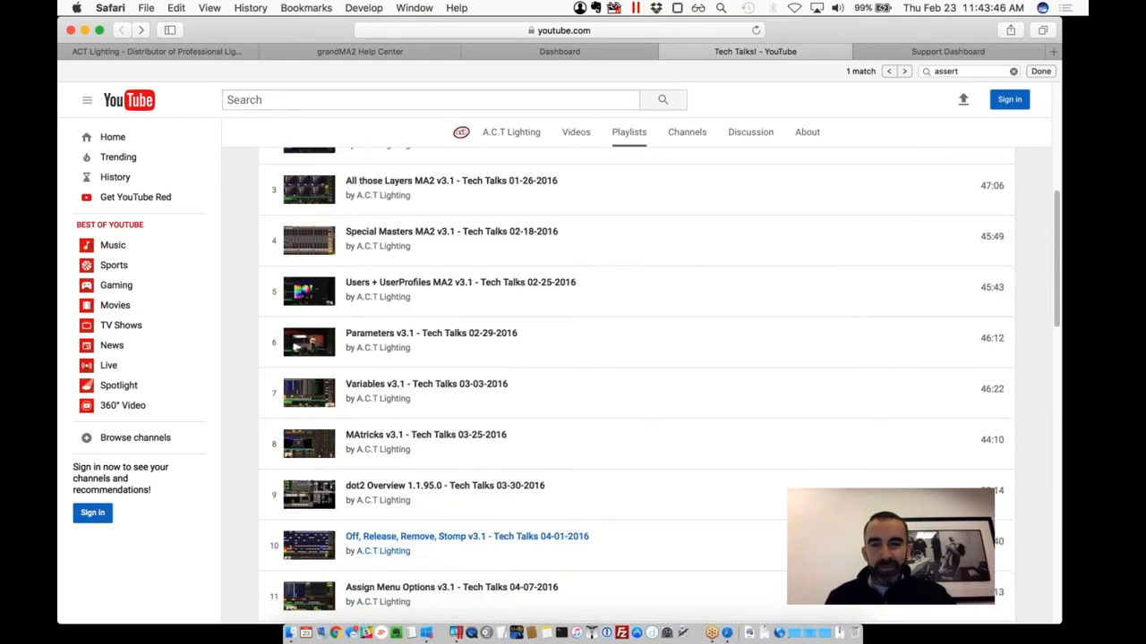
pyautogui.scroll(-3)
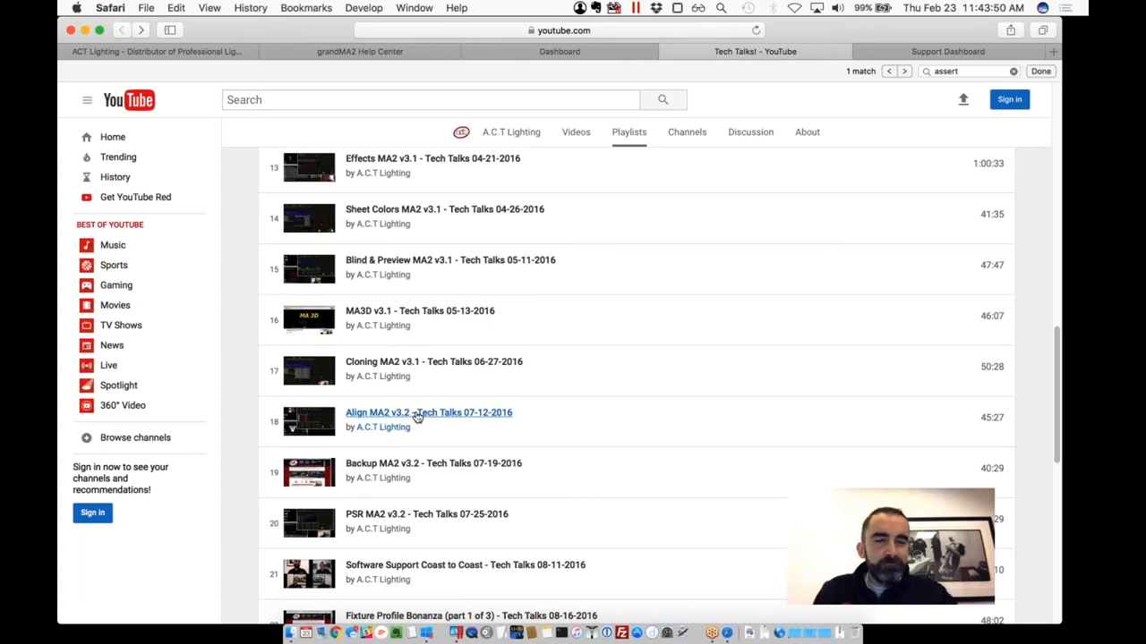
pyautogui.click(428, 413)
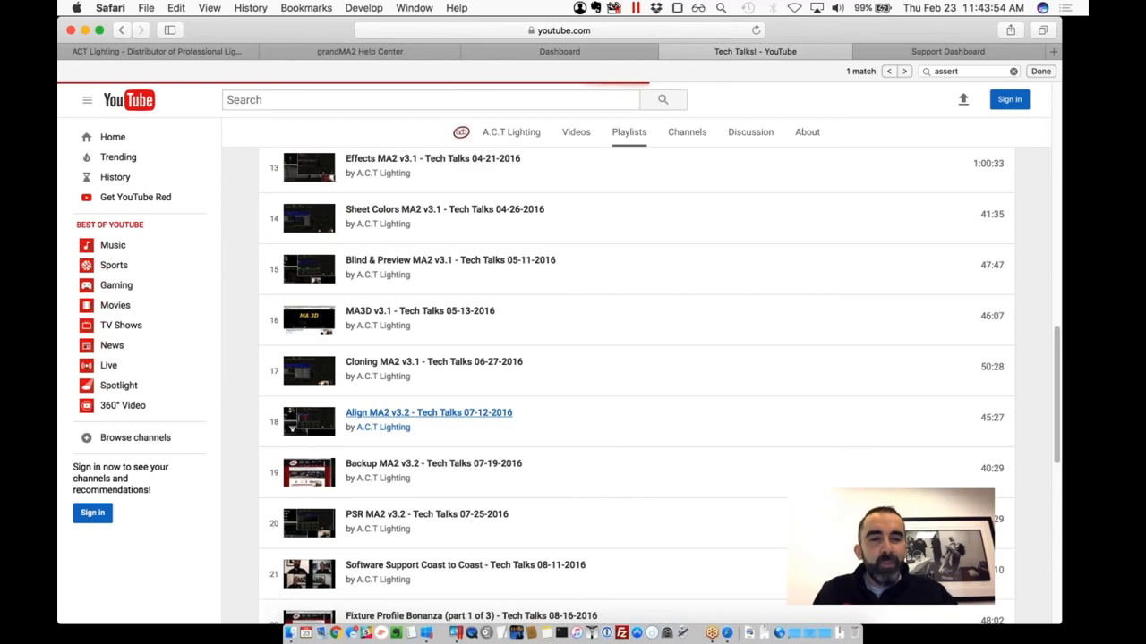
pyautogui.click(428, 413)
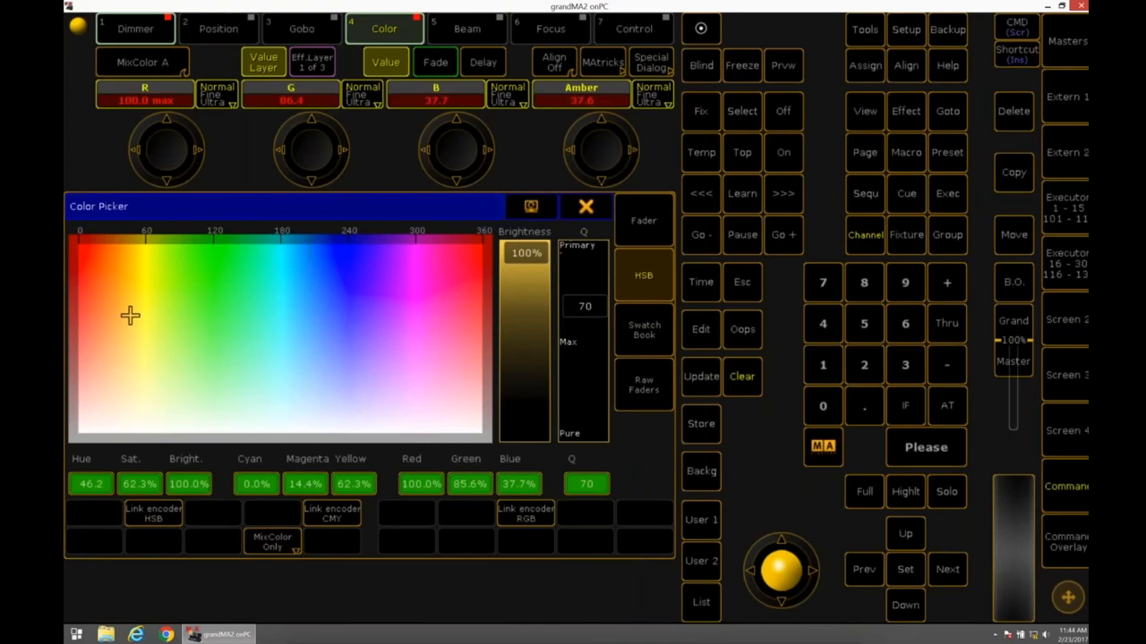
# Step: Switch the Color Picker to the HSB tab
pyautogui.click(585, 206)
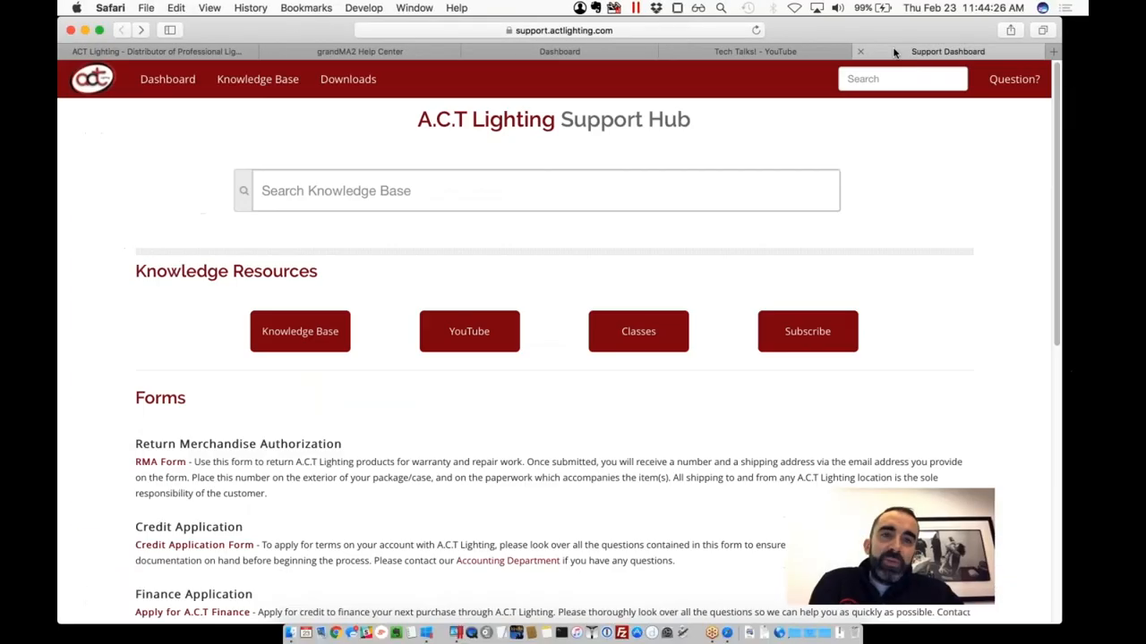
# Step: Search grandMA2 help for 'x-assert' and open the tracking sequences and Cue-modes topic
pyautogui.click(360, 51)
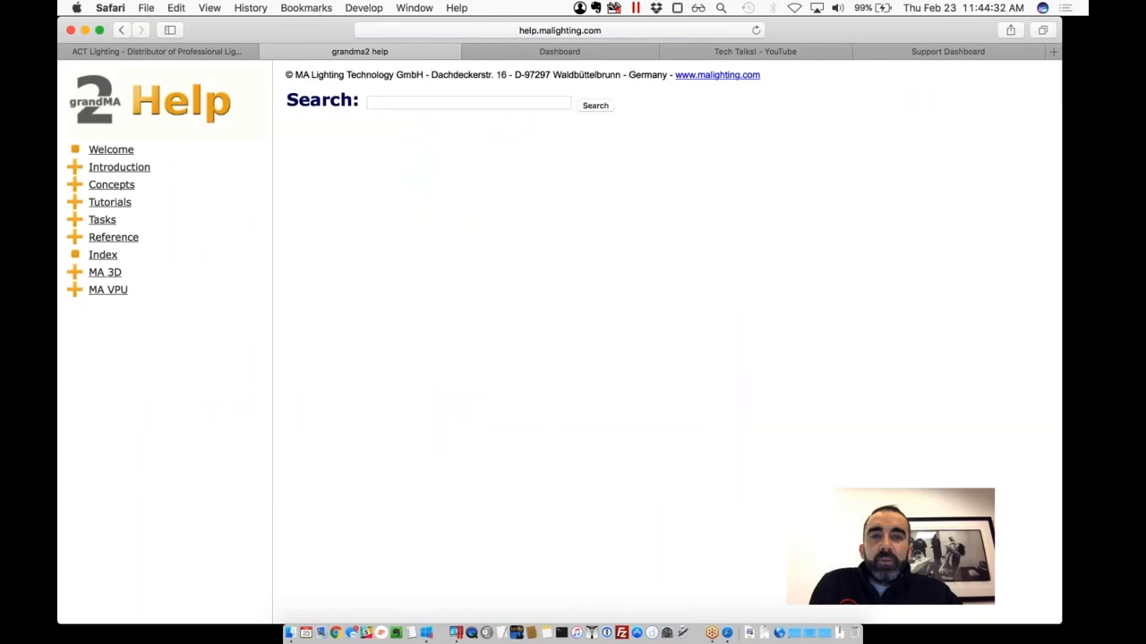
pyautogui.write('x-assert')
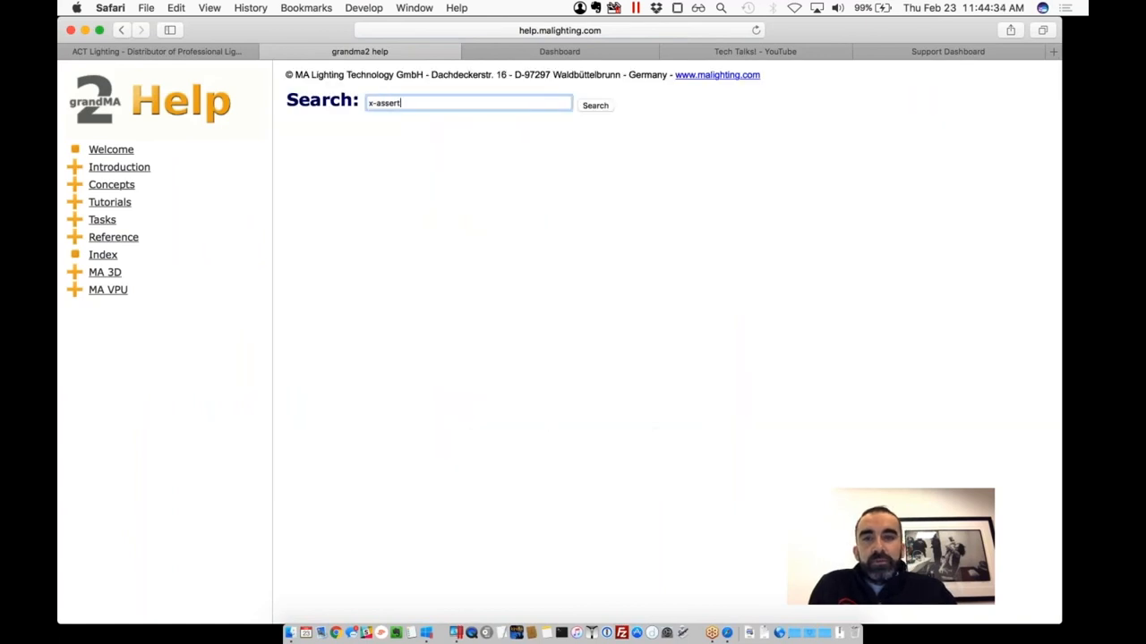
pyautogui.click(594, 105)
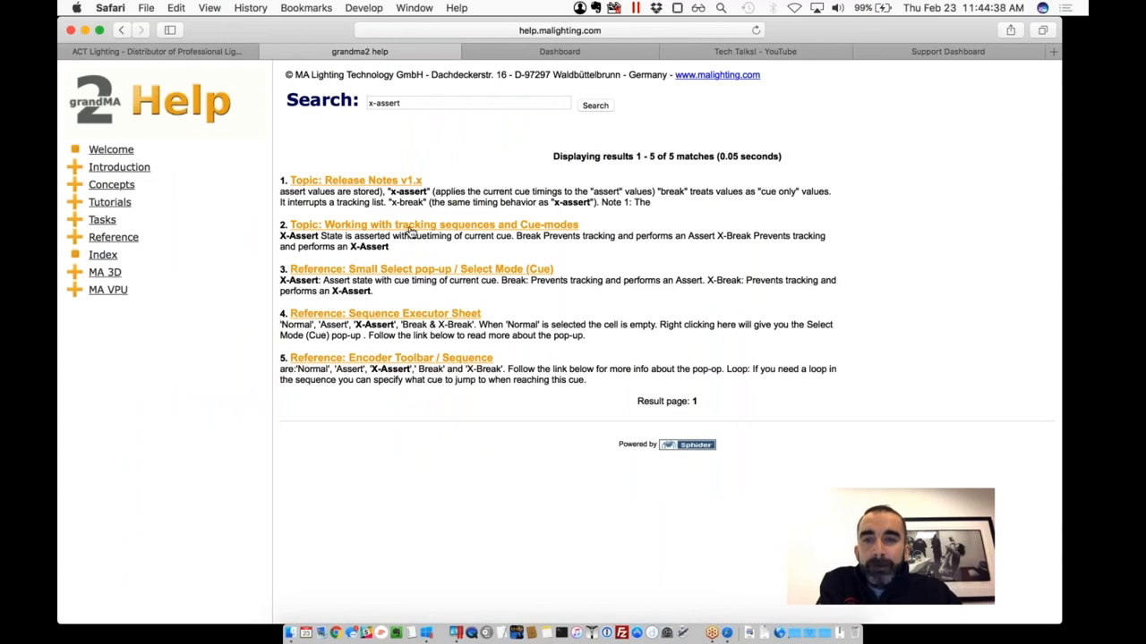
pyautogui.click(432, 224)
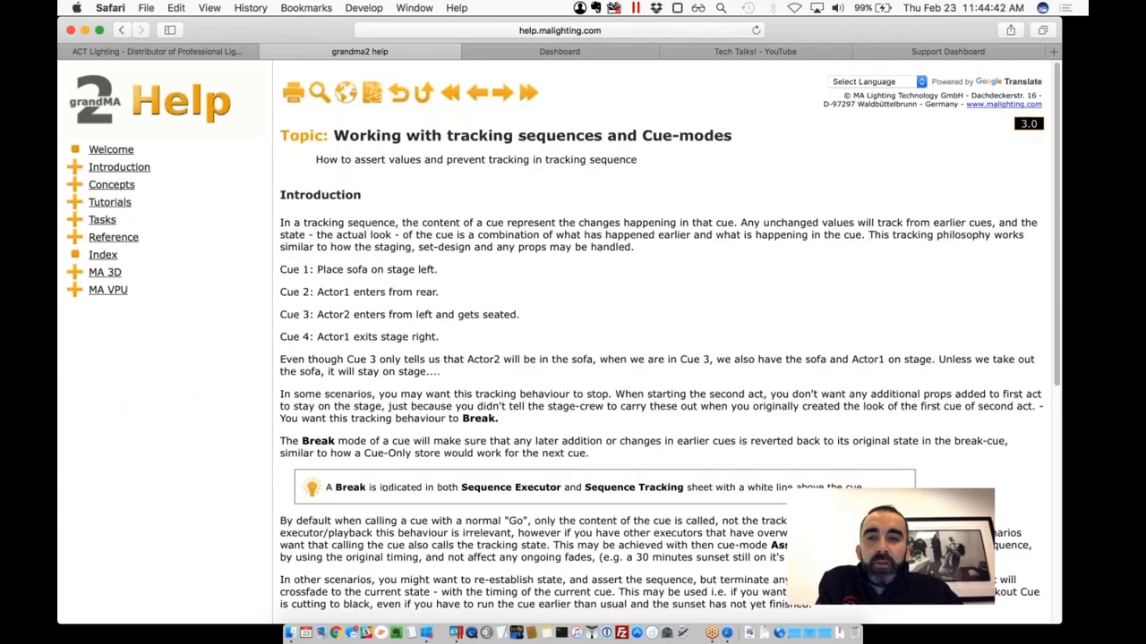
# Step: Scroll the topic down to the possible cue-mode combinations
pyautogui.scroll(-3)
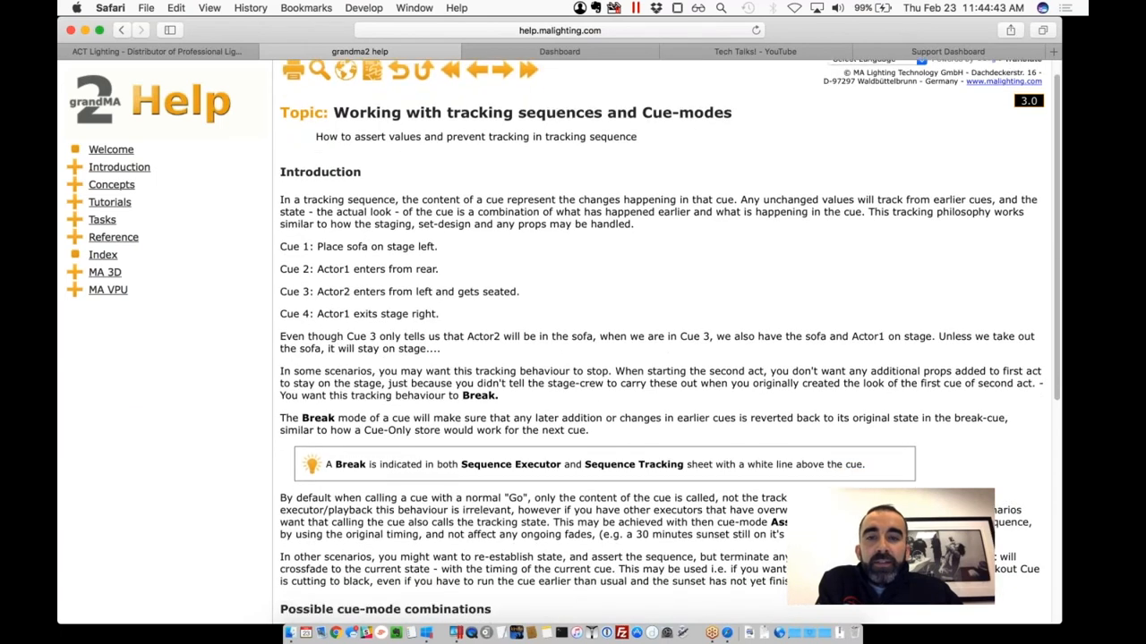
pyautogui.click(560, 29)
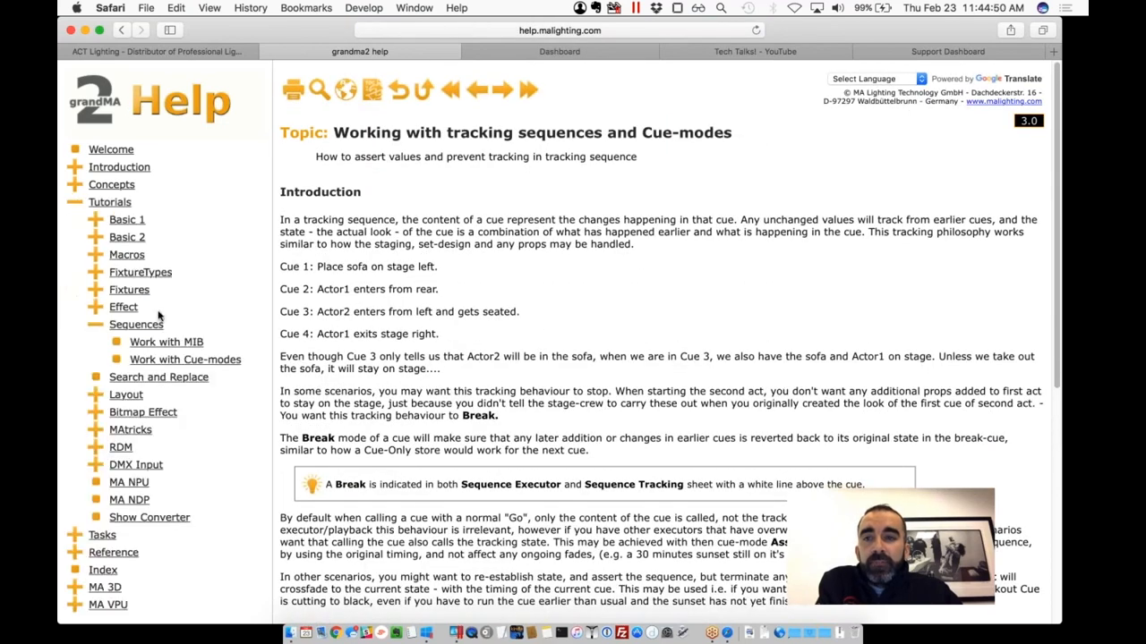
pyautogui.rightClick(185, 358)
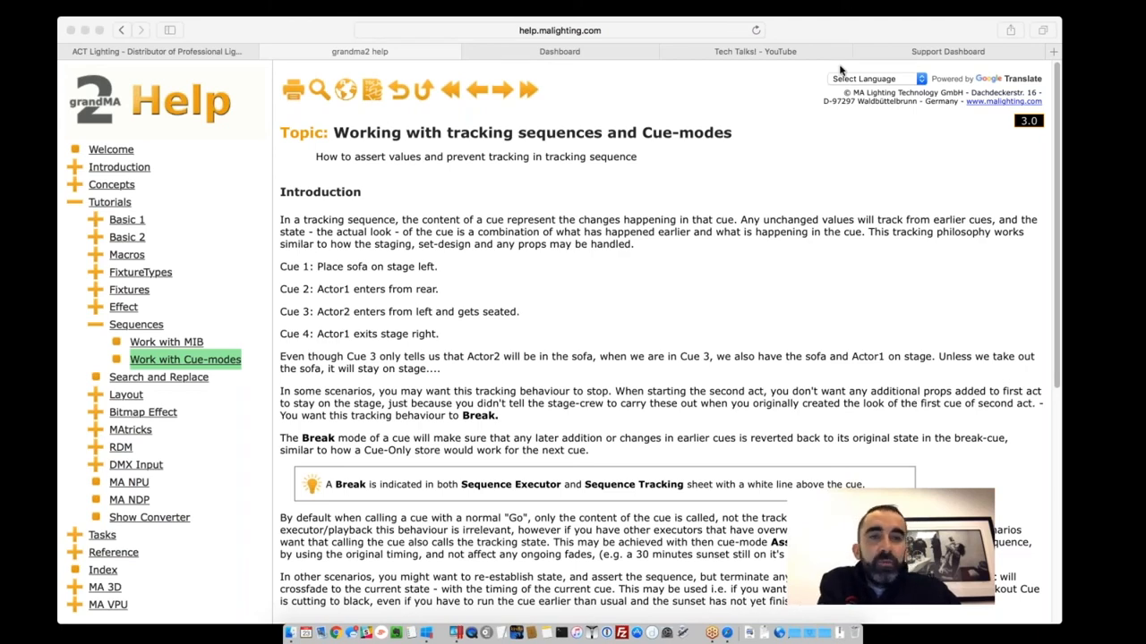
pyautogui.scroll(-3)
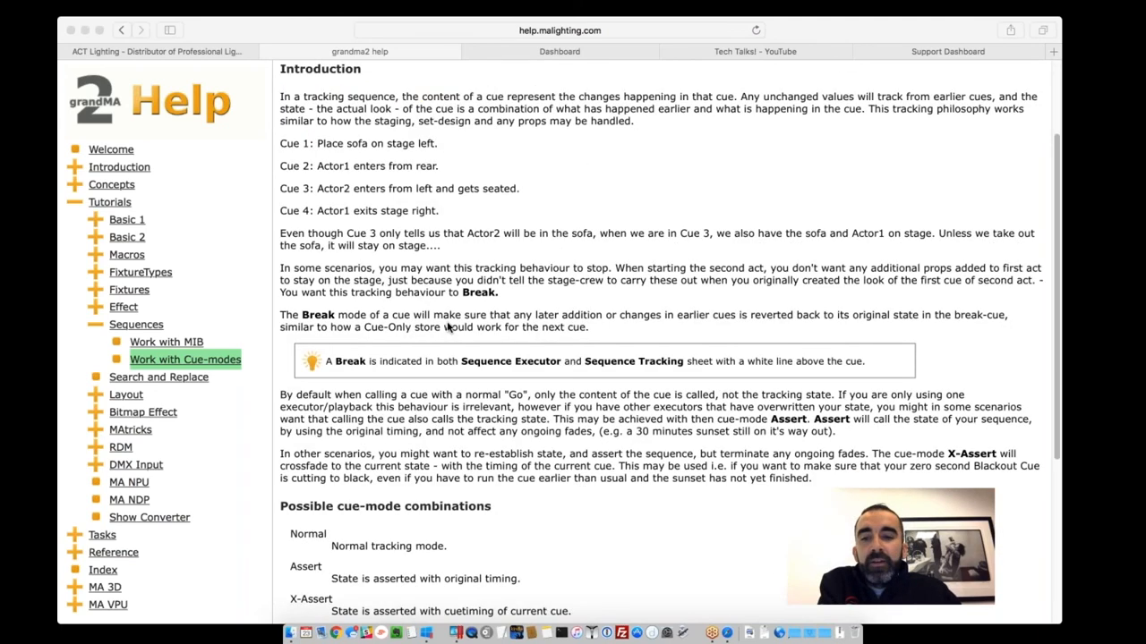
pyautogui.scroll(-3)
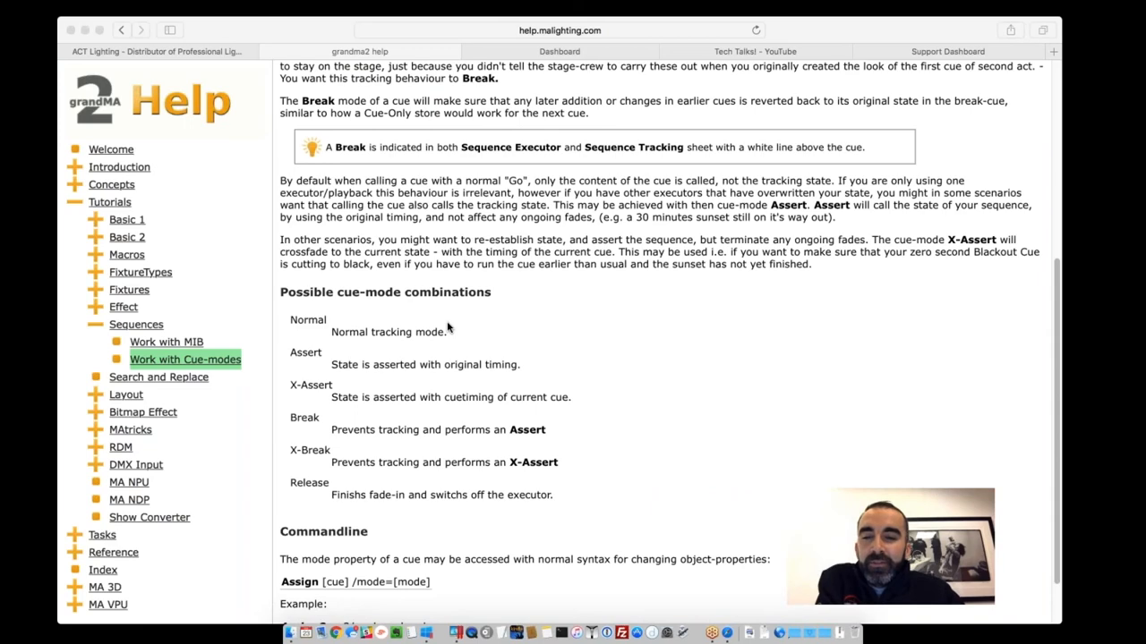
pyautogui.scroll(-3)
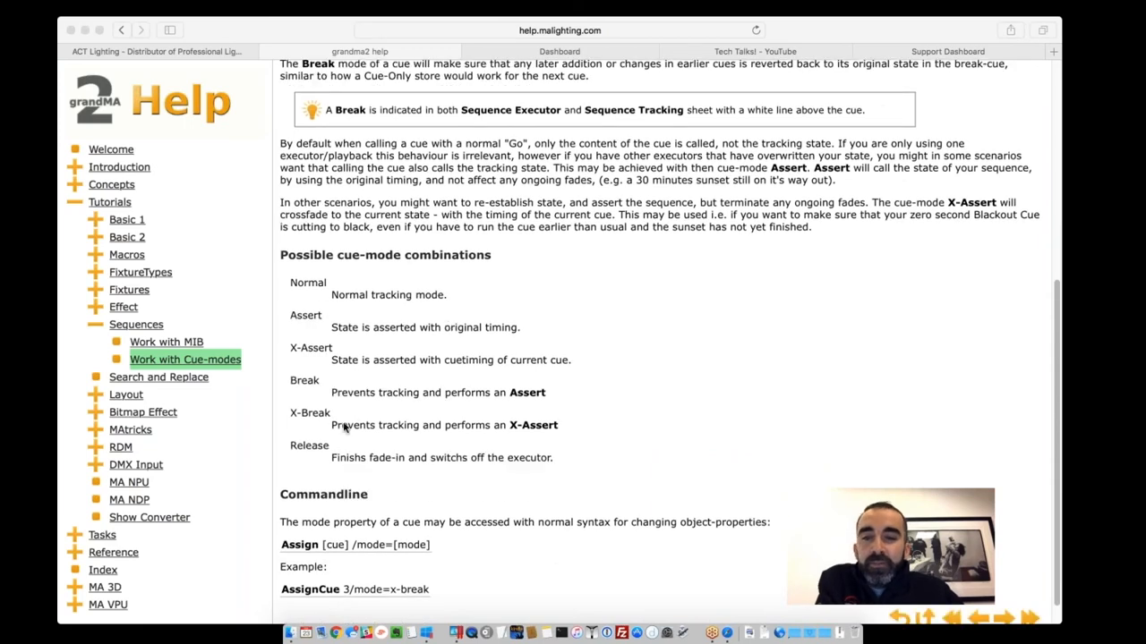
pyautogui.moveTo(396, 399)
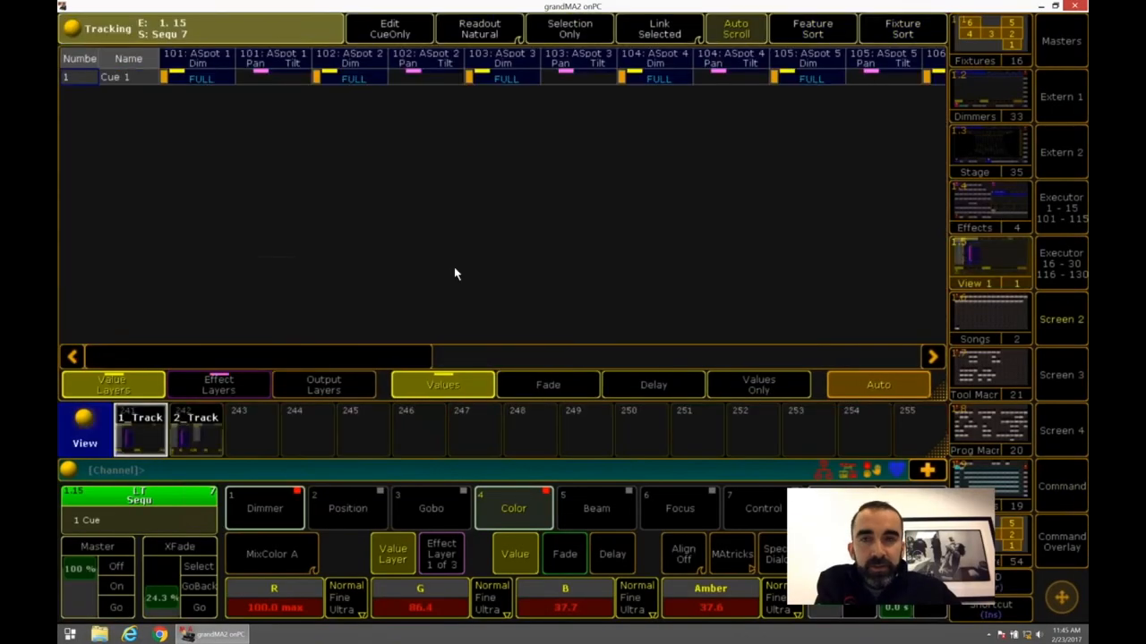
# Step: In the 1_Track sheet for sequence 1, set Cue 9's mode to Break
pyautogui.click(139, 429)
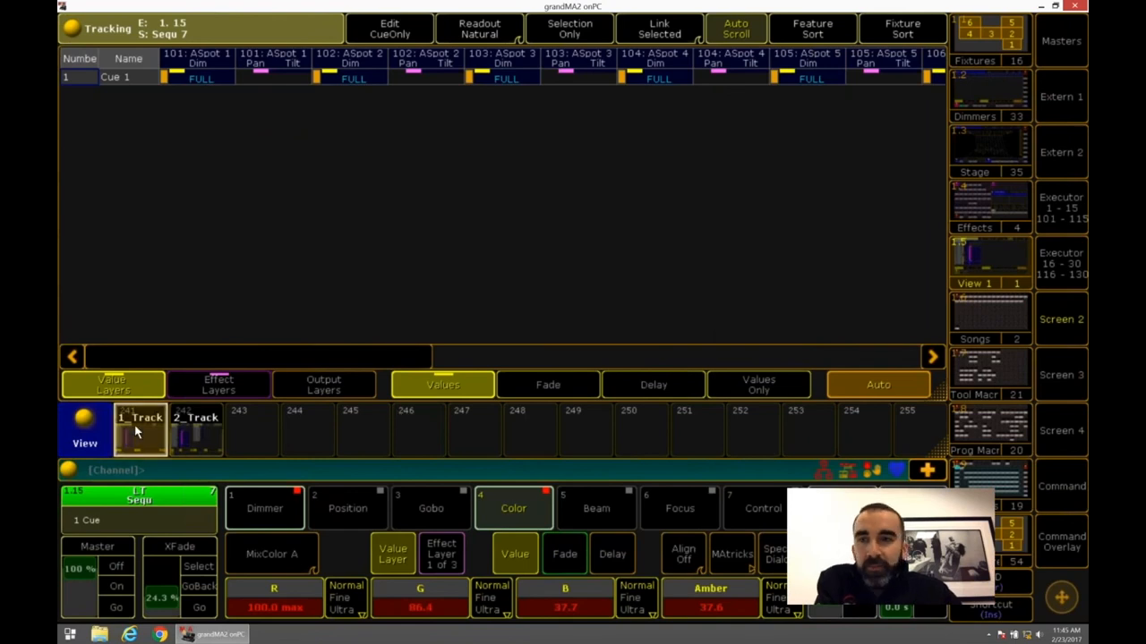
pyautogui.click(141, 431)
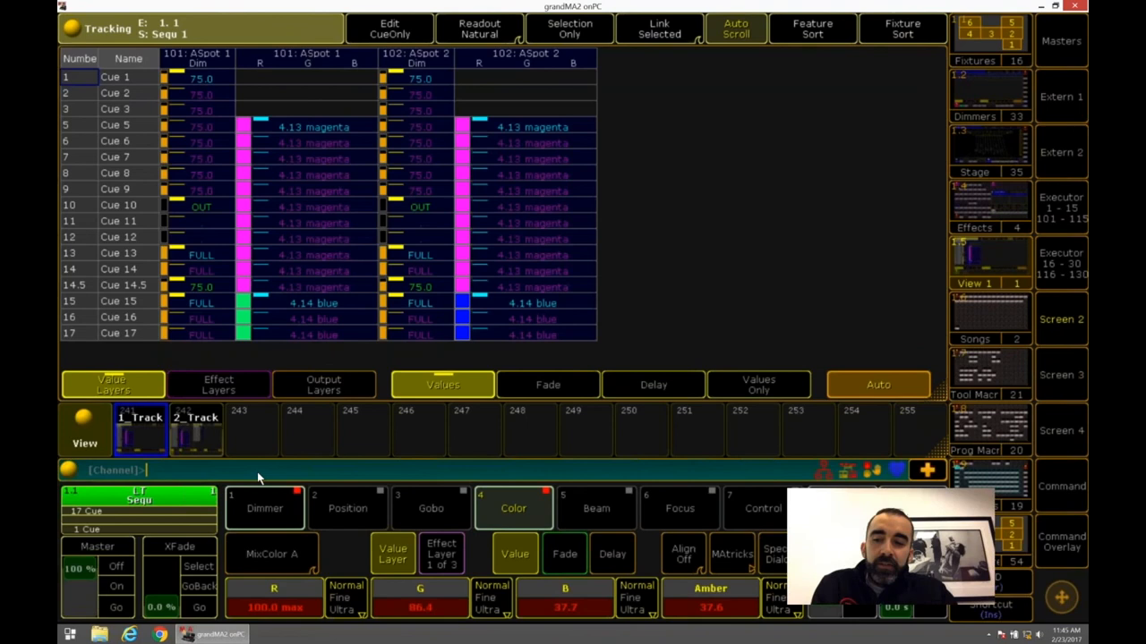
pyautogui.moveTo(134, 179)
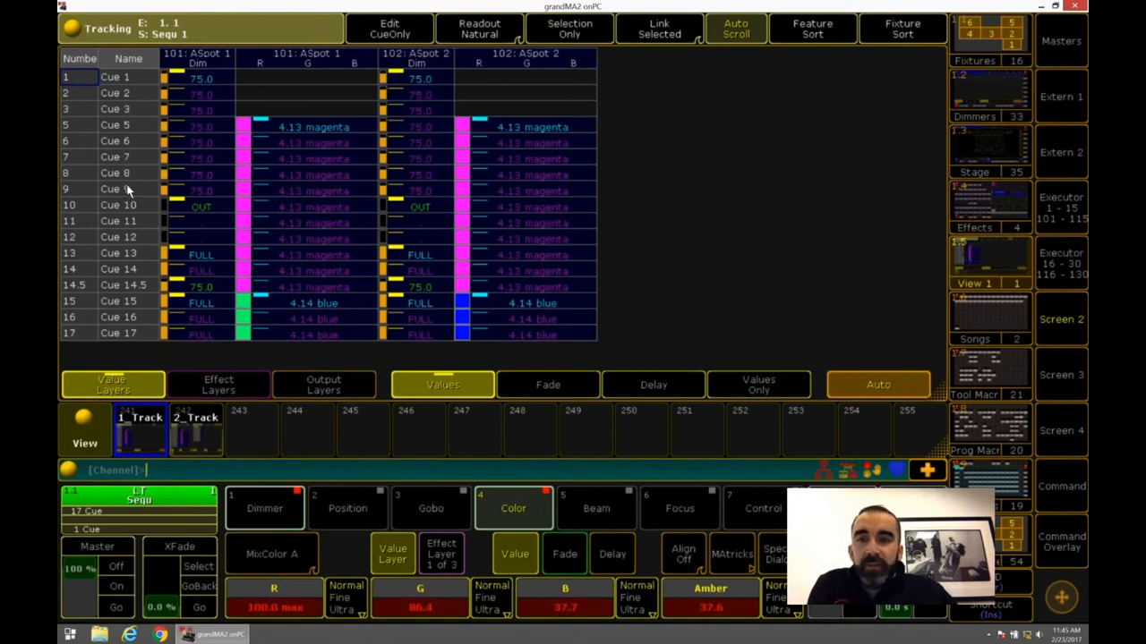
pyautogui.moveTo(311, 143)
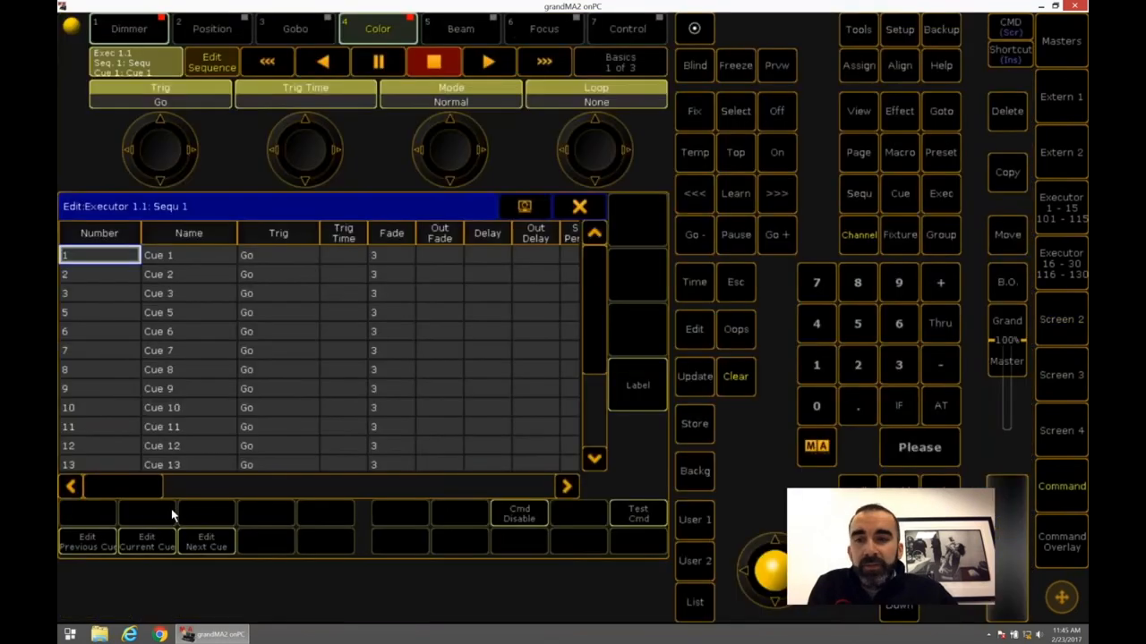
pyautogui.click(392, 370)
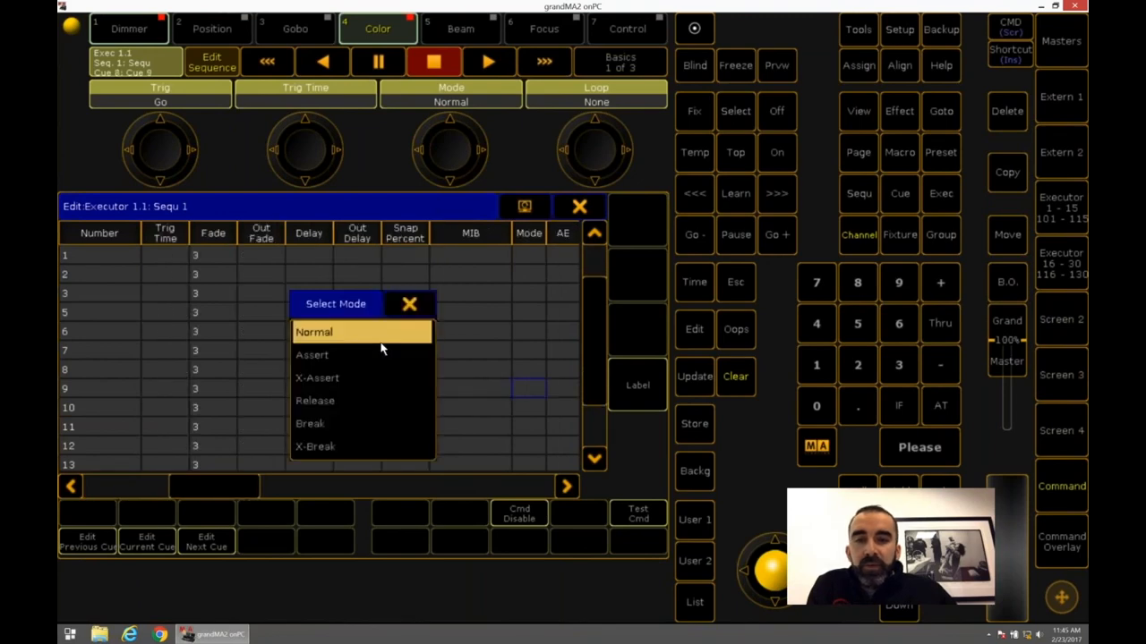
pyautogui.click(310, 424)
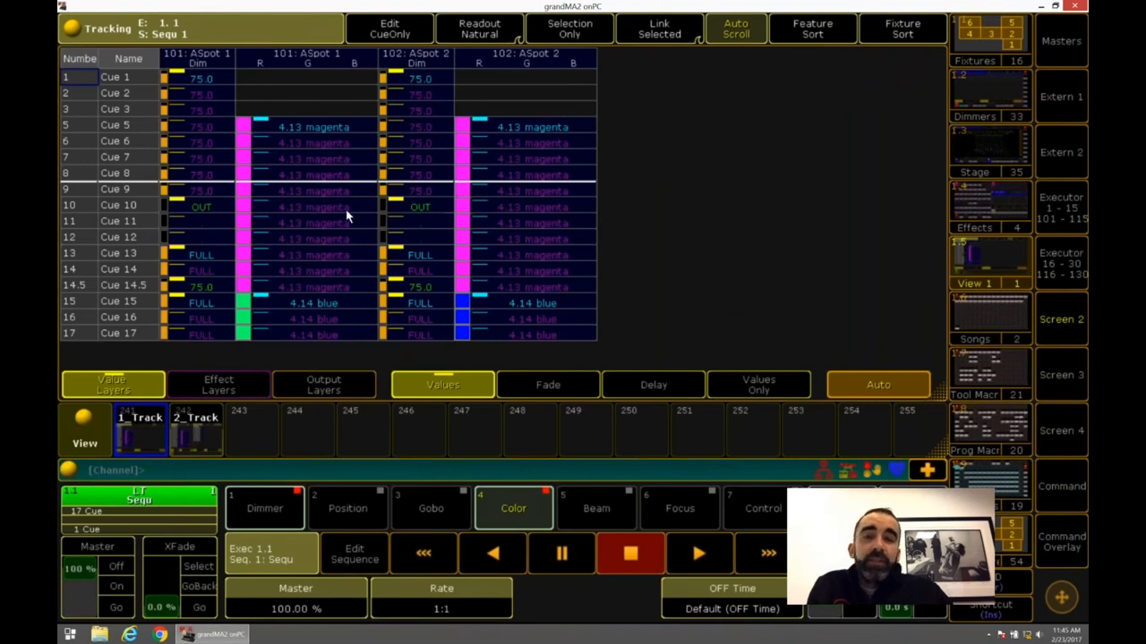
pyautogui.moveTo(364, 301)
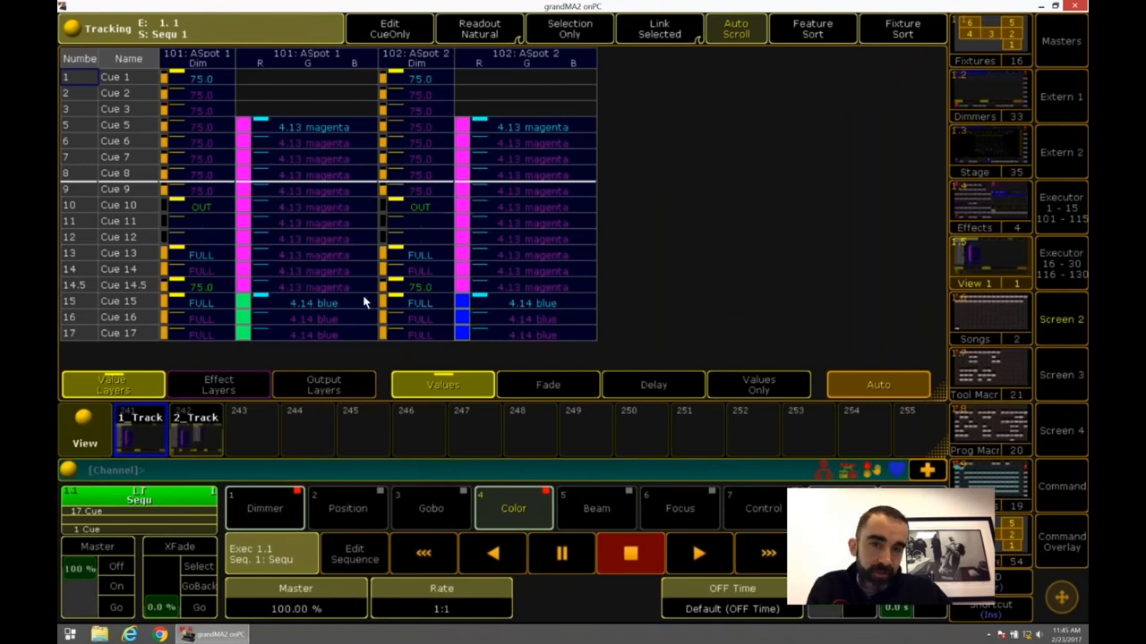
# Step: Copy Cue 15 to Cue 6 with Status ticked, merging the values
pyautogui.write('c')
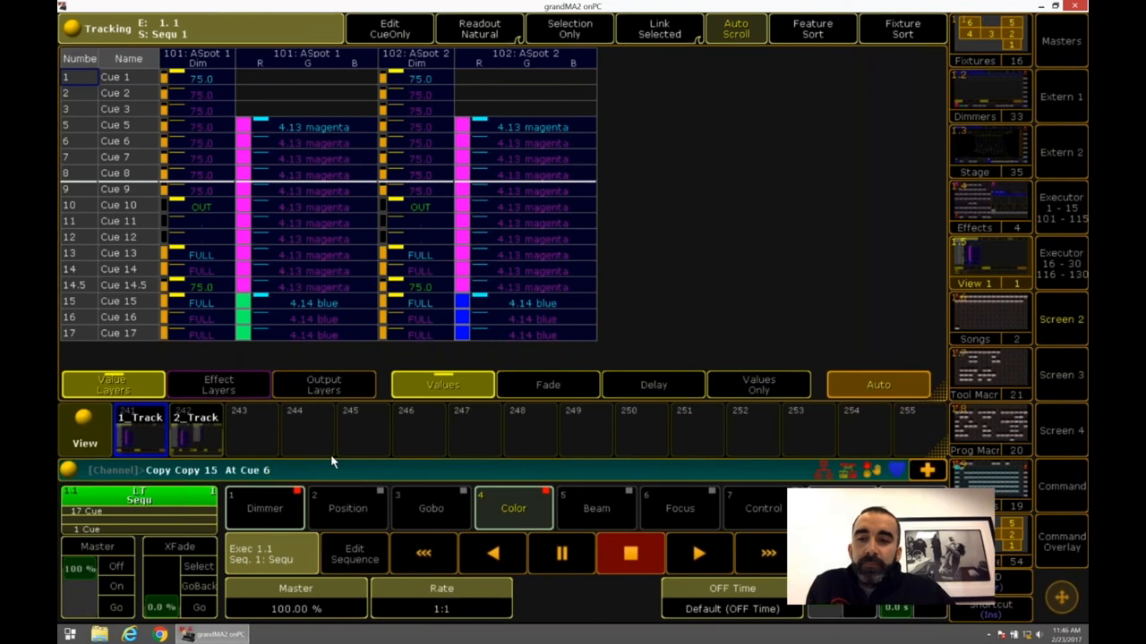
pyautogui.moveTo(202, 476)
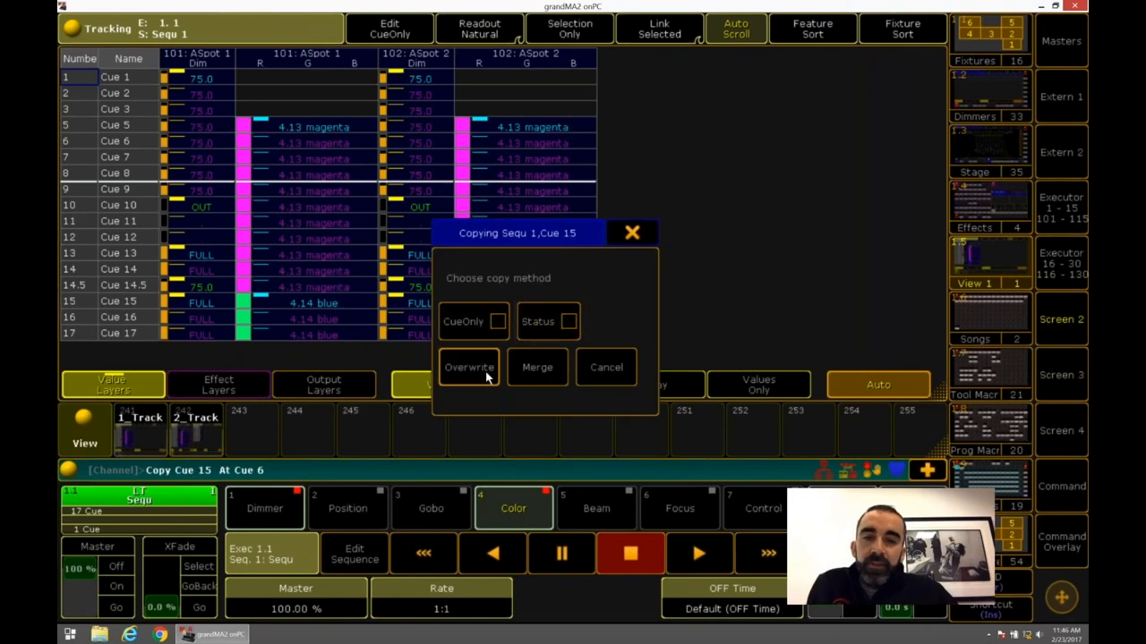
pyautogui.click(569, 321)
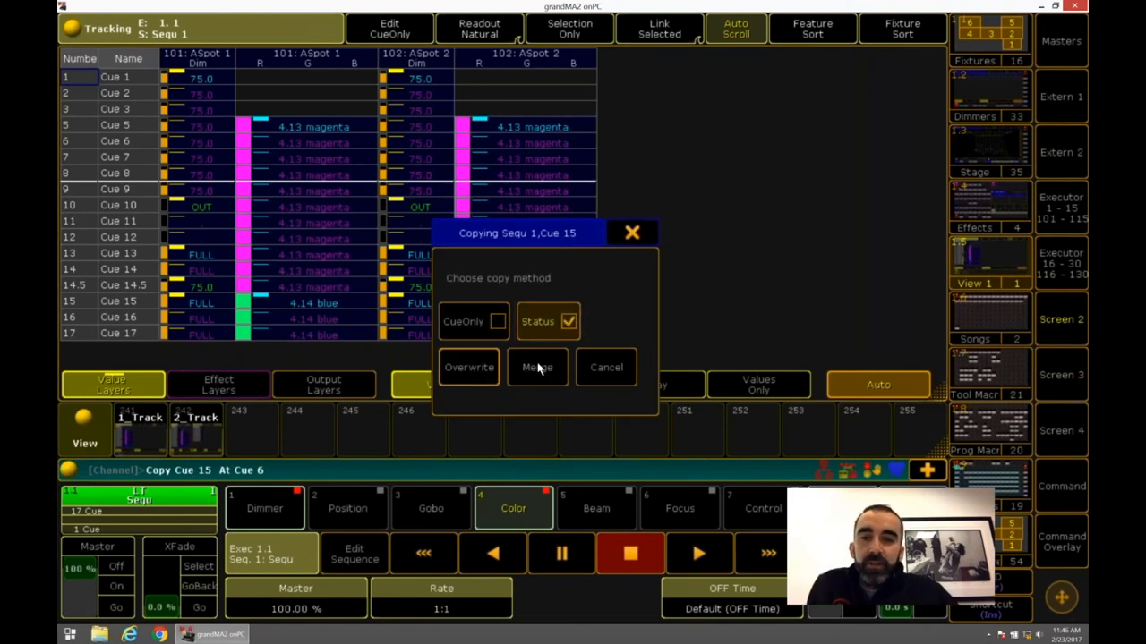
pyautogui.click(537, 367)
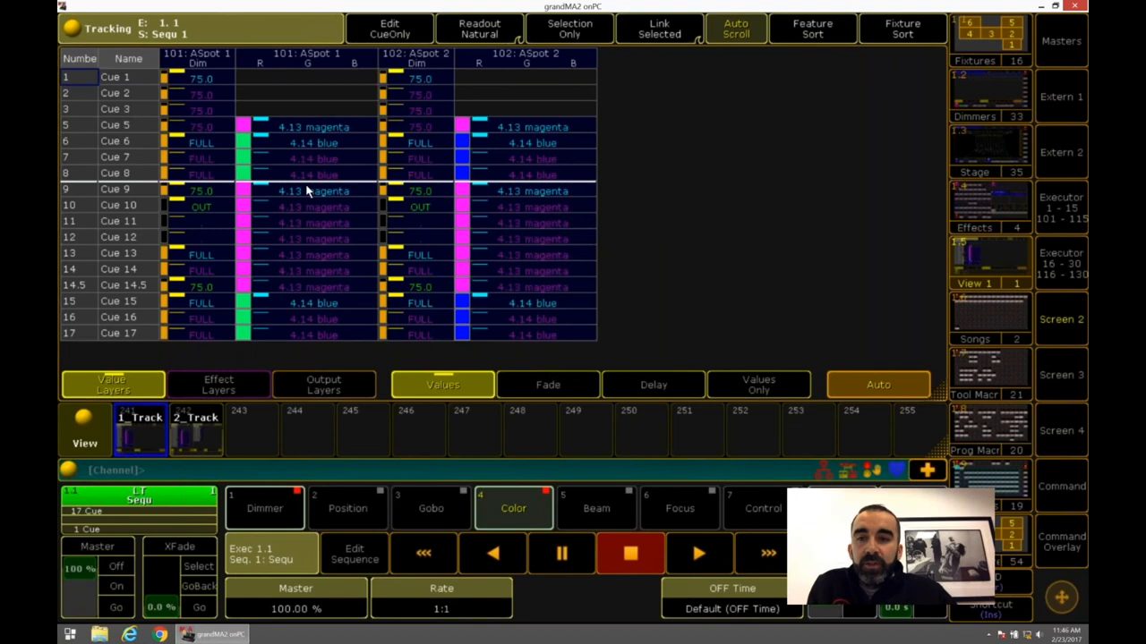
pyautogui.moveTo(253, 166)
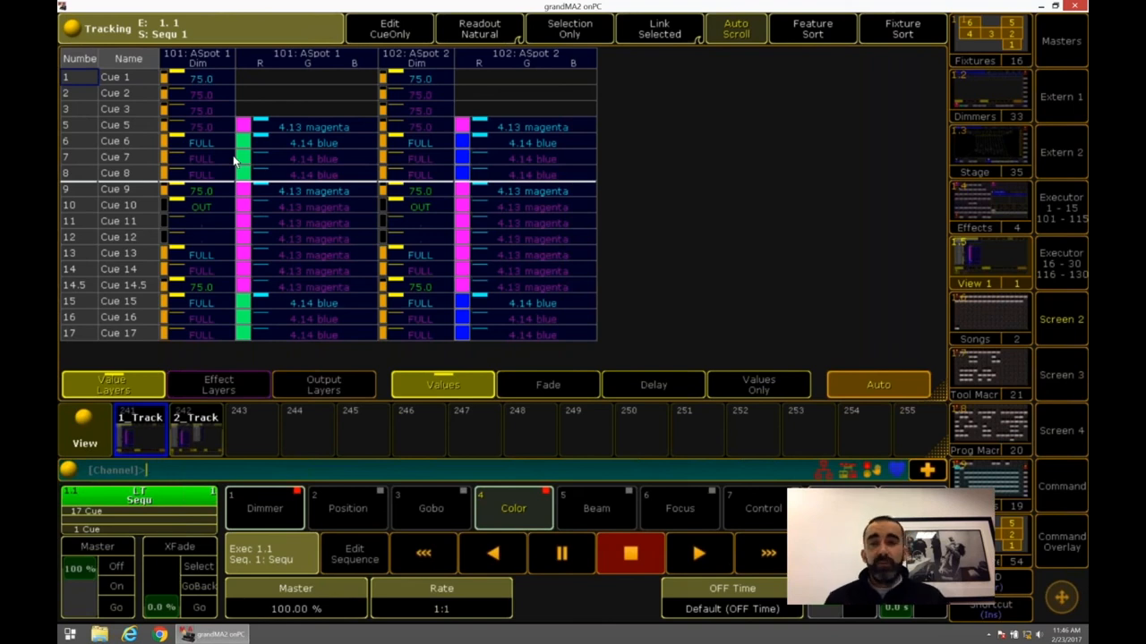
pyautogui.moveTo(196, 112)
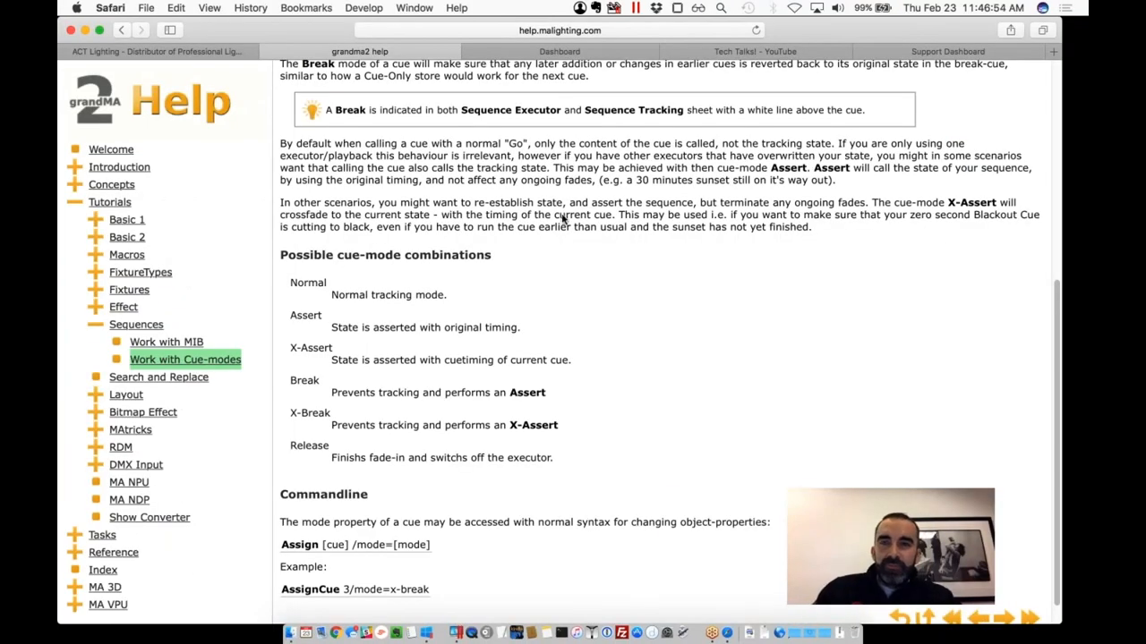
pyautogui.moveTo(621, 282)
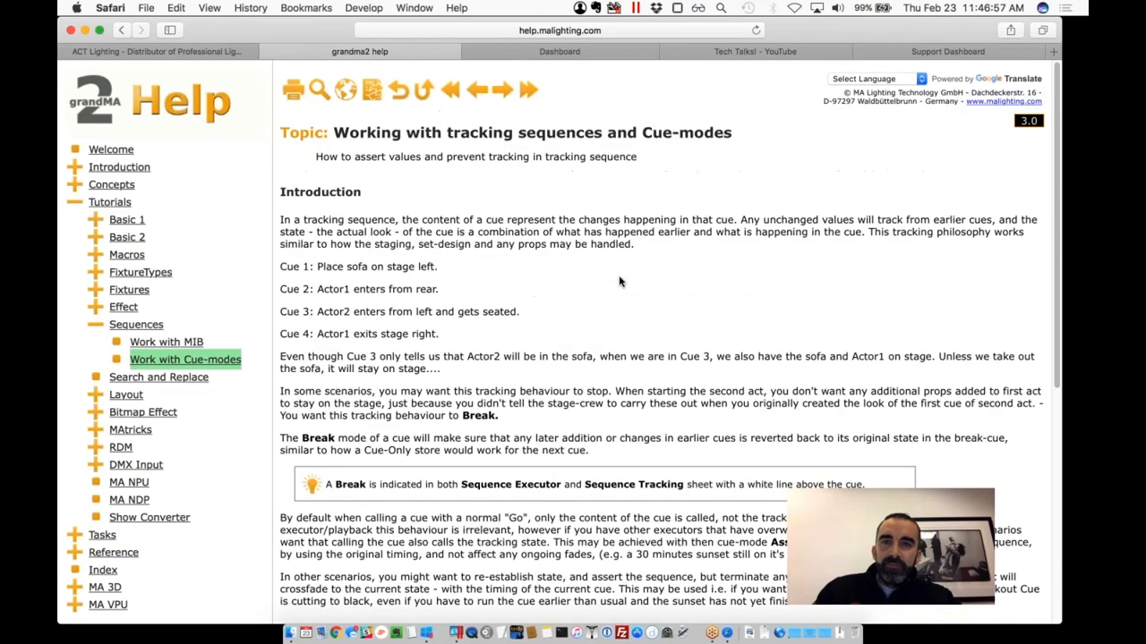
# Step: Open help2.malighting.com in a new tab, then return to the ACT Lighting Classes page
pyautogui.click(558, 30)
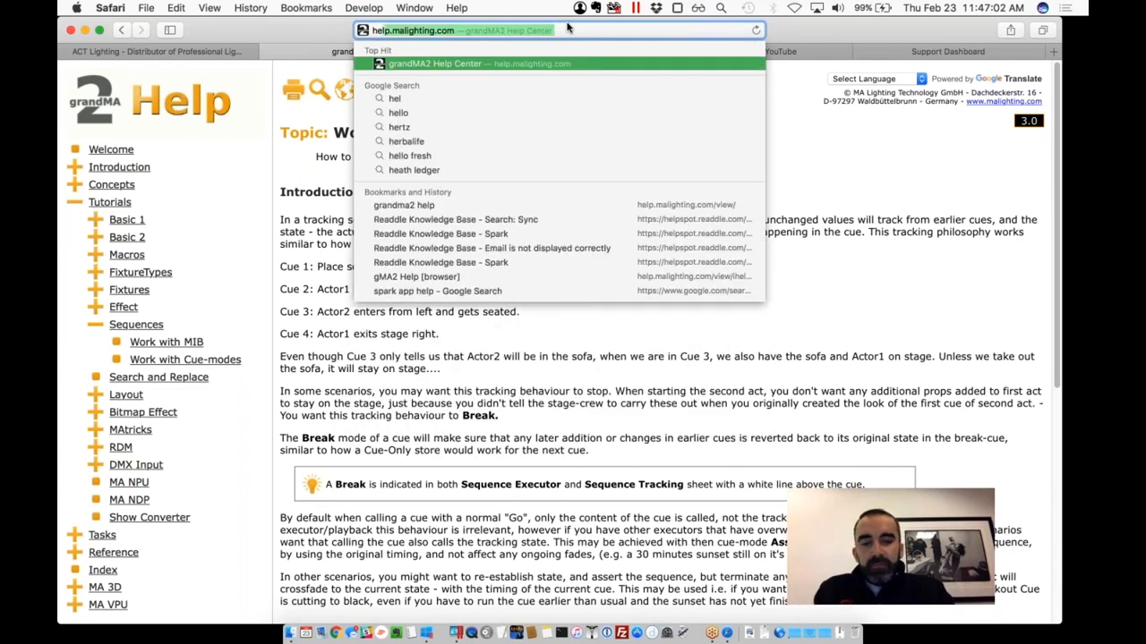
pyautogui.write('help2.malighting.com')
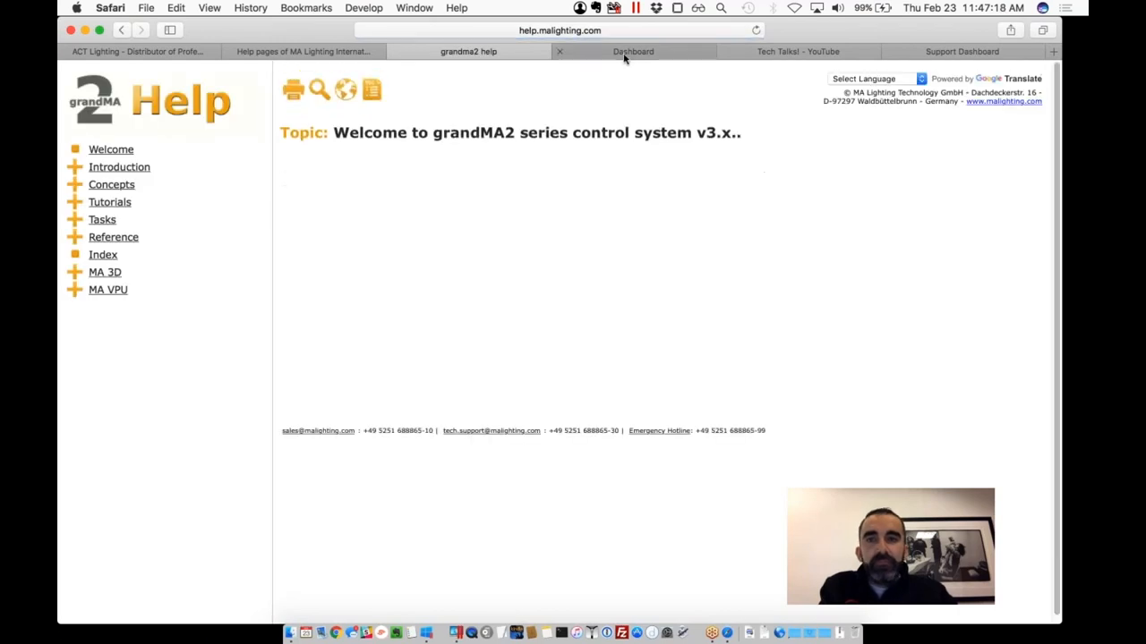
pyautogui.click(633, 51)
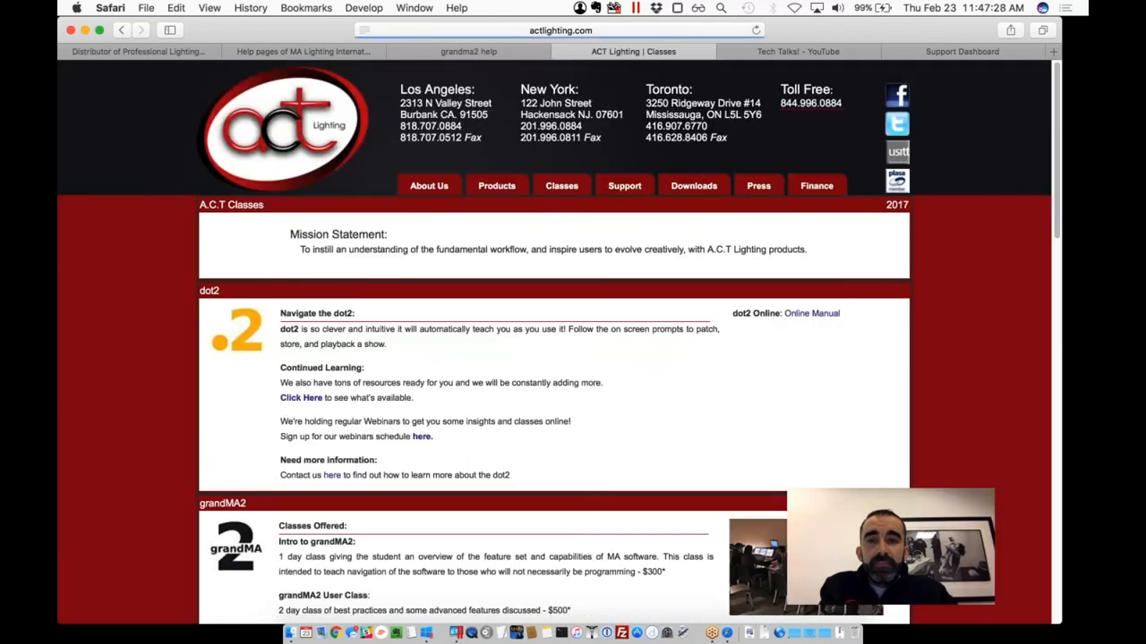
# Step: Scroll through the grandMA2 Class Topics table
pyautogui.scroll(-3)
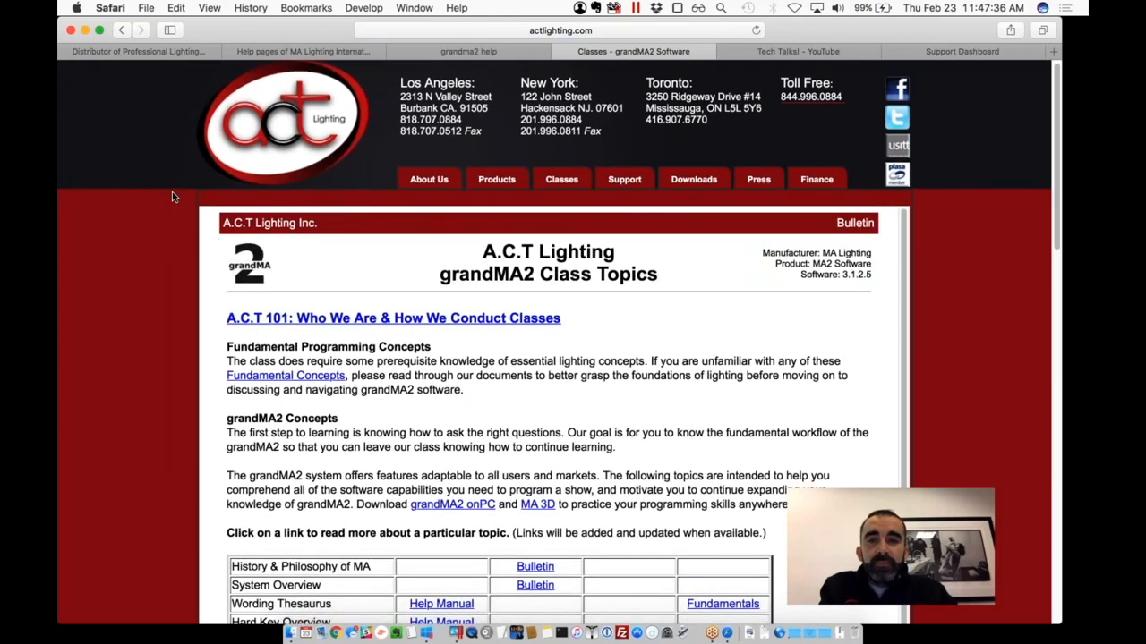
pyautogui.scroll(-3)
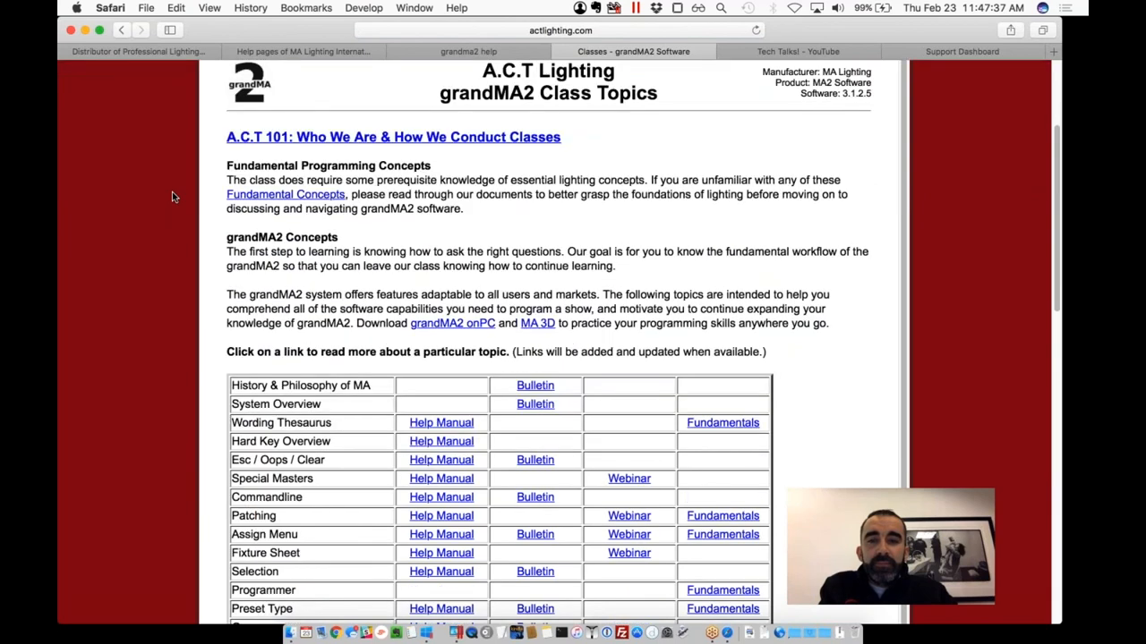
pyautogui.scroll(-3)
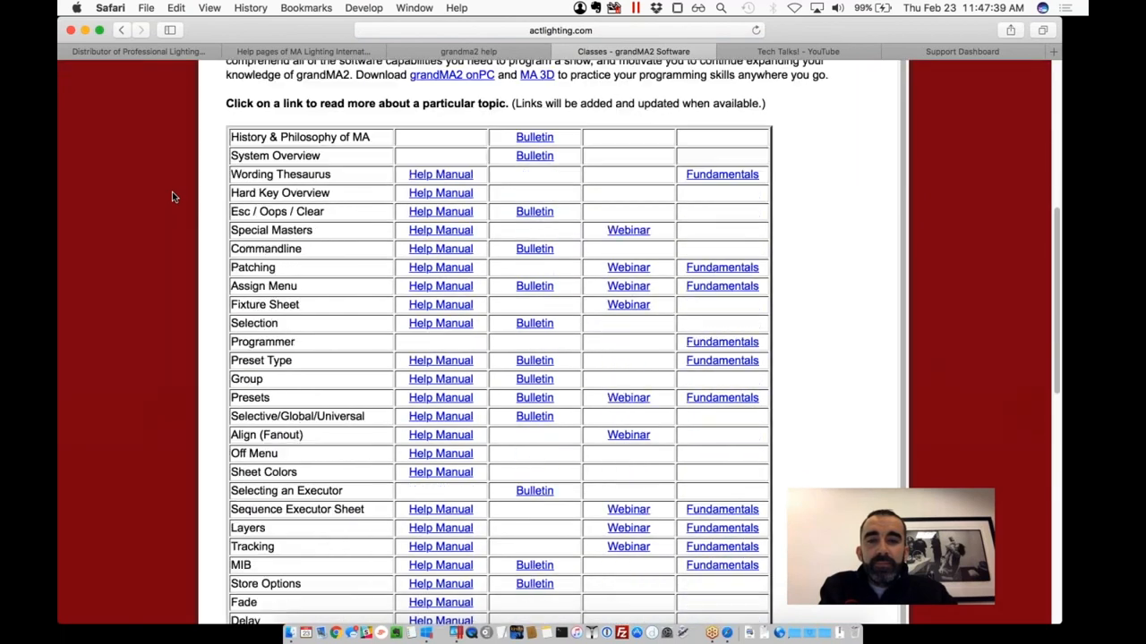
pyautogui.scroll(-3)
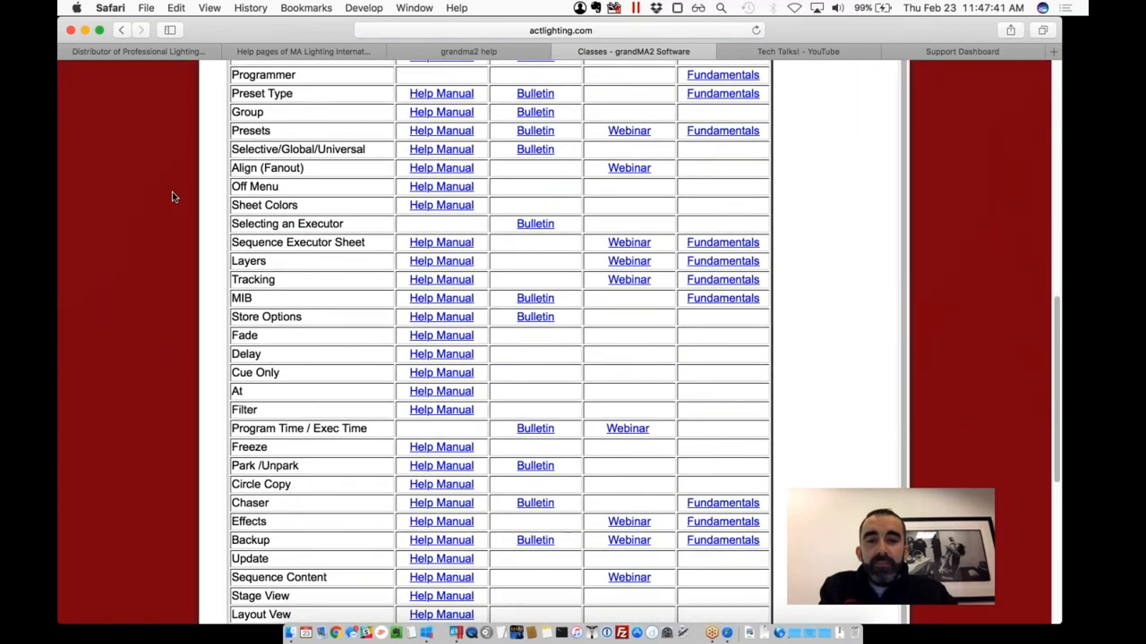
pyautogui.scroll(-3)
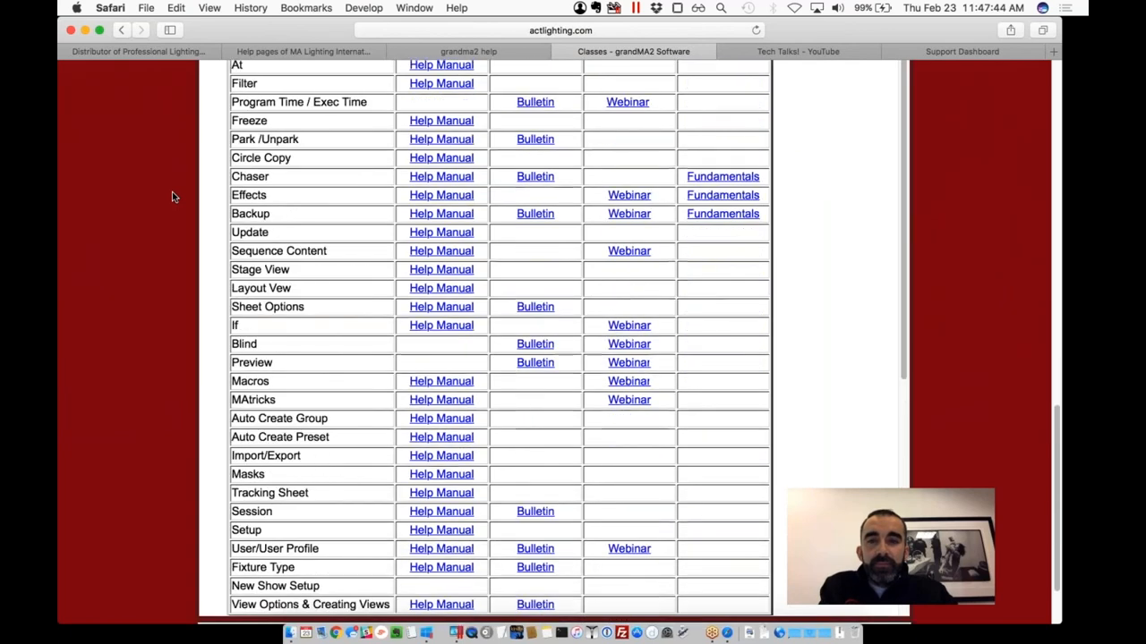
pyautogui.scroll(-3)
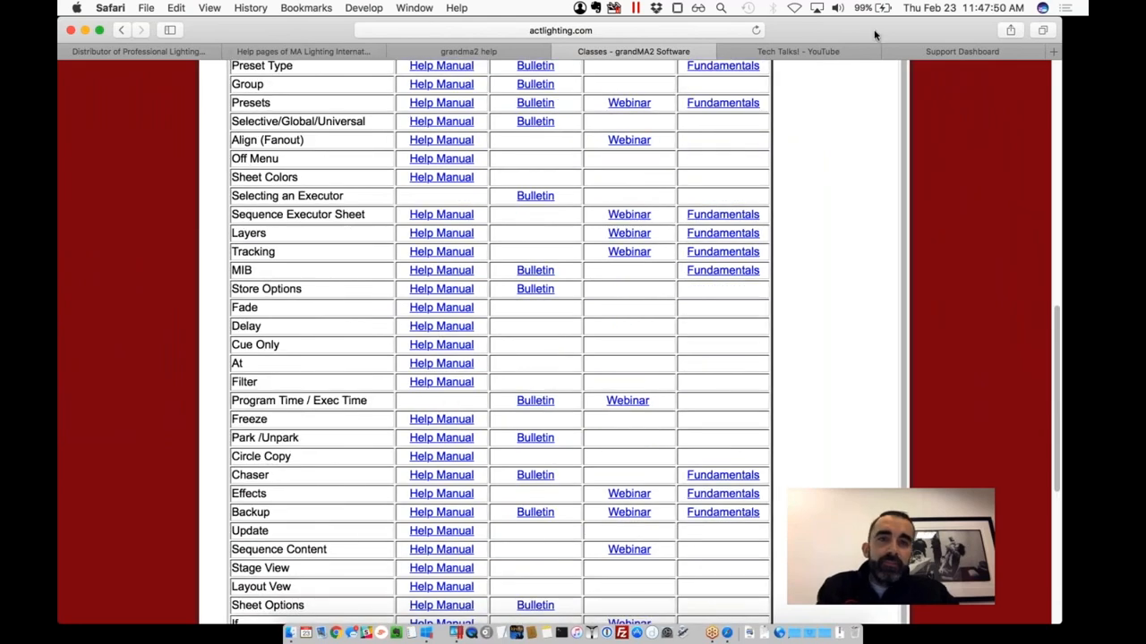
# Step: Cycle through the grandma2 help and MA Help Pages tabs to the Support Dashboard
pyautogui.click(468, 51)
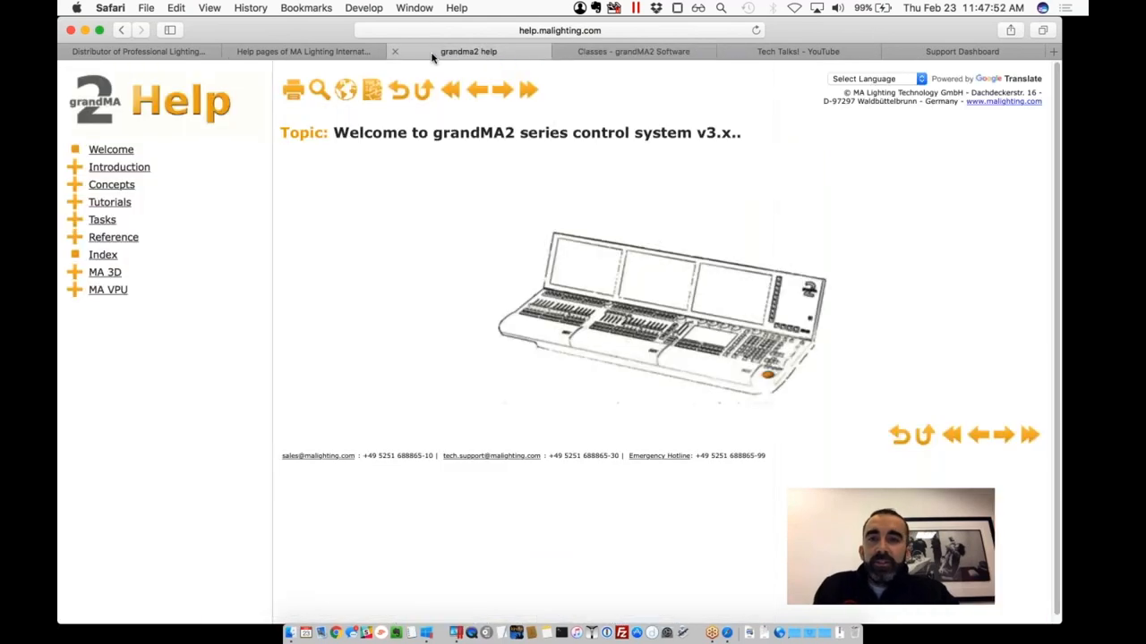
pyautogui.click(303, 51)
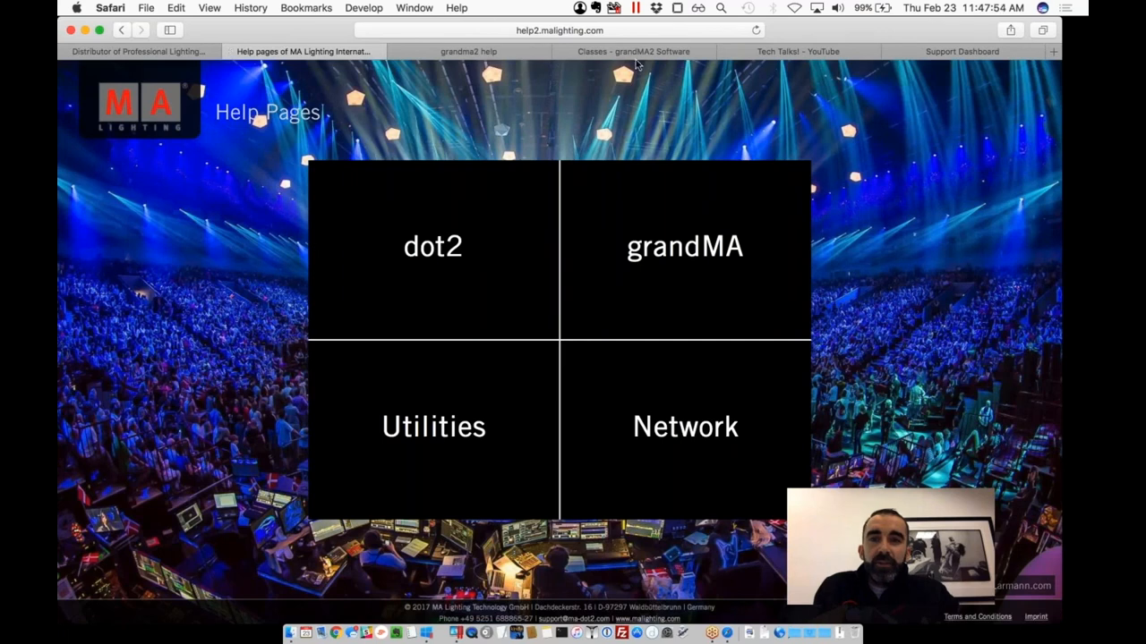
pyautogui.click(961, 51)
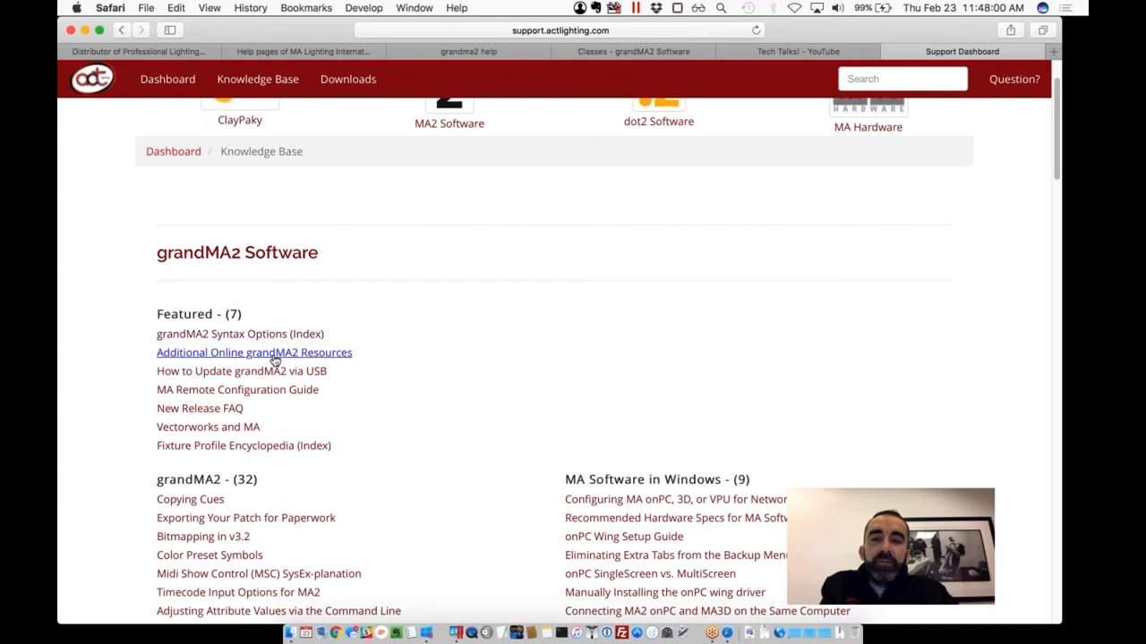
# Step: Open the Additional Online grandMA2 Resources article and browse the linked ma-share.net forum
pyautogui.click(253, 352)
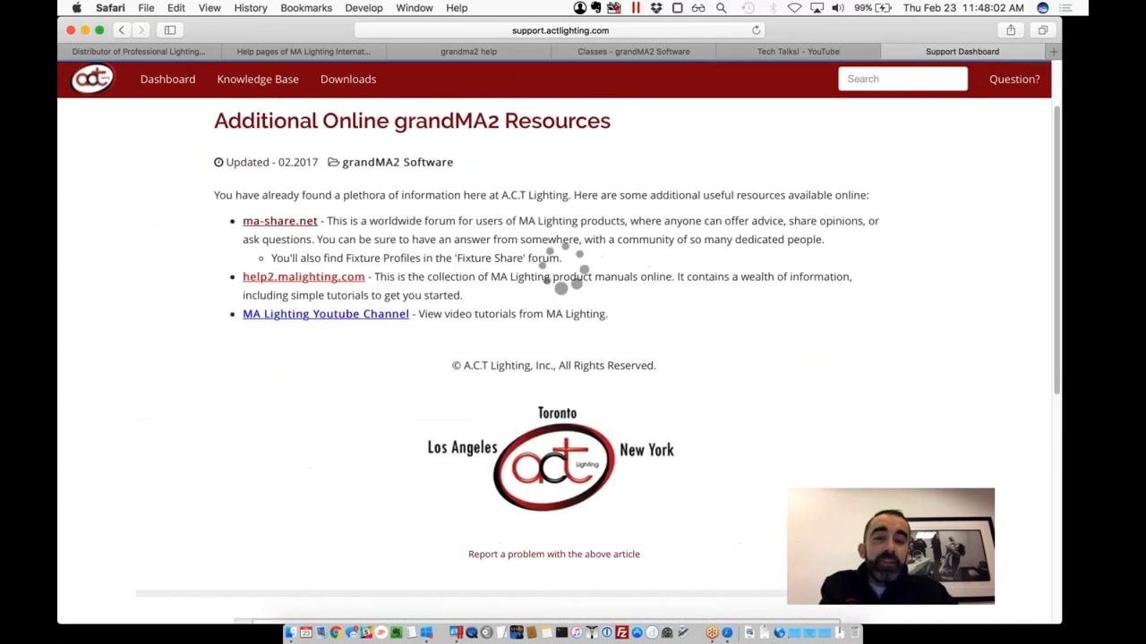
pyautogui.click(279, 220)
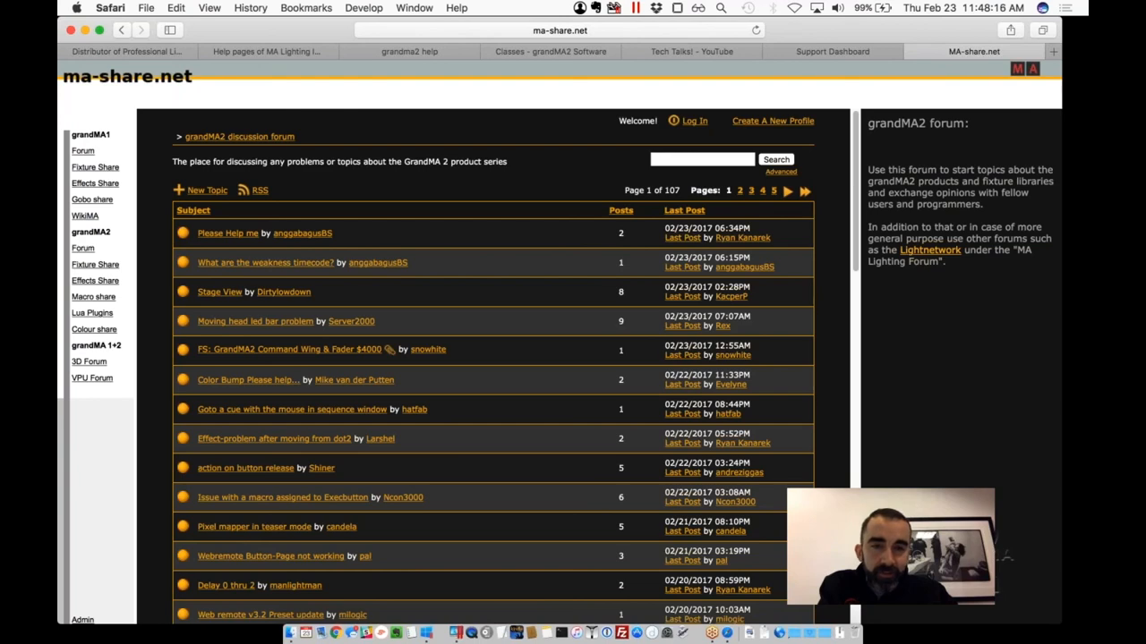
pyautogui.scroll(-3)
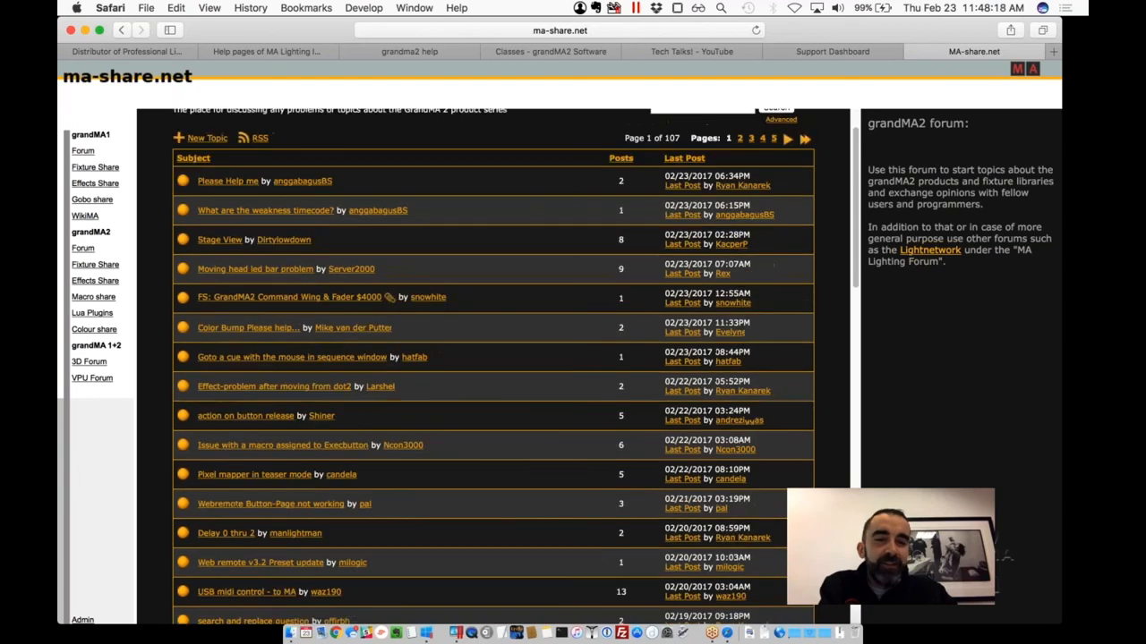
pyautogui.scroll(-3)
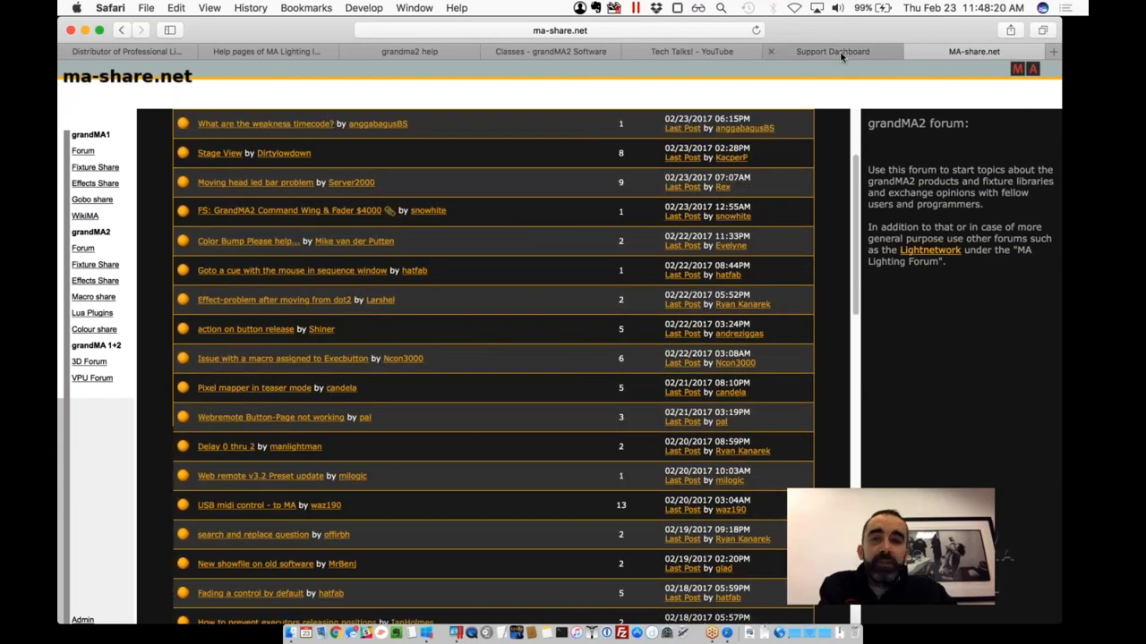
pyautogui.moveTo(833, 51)
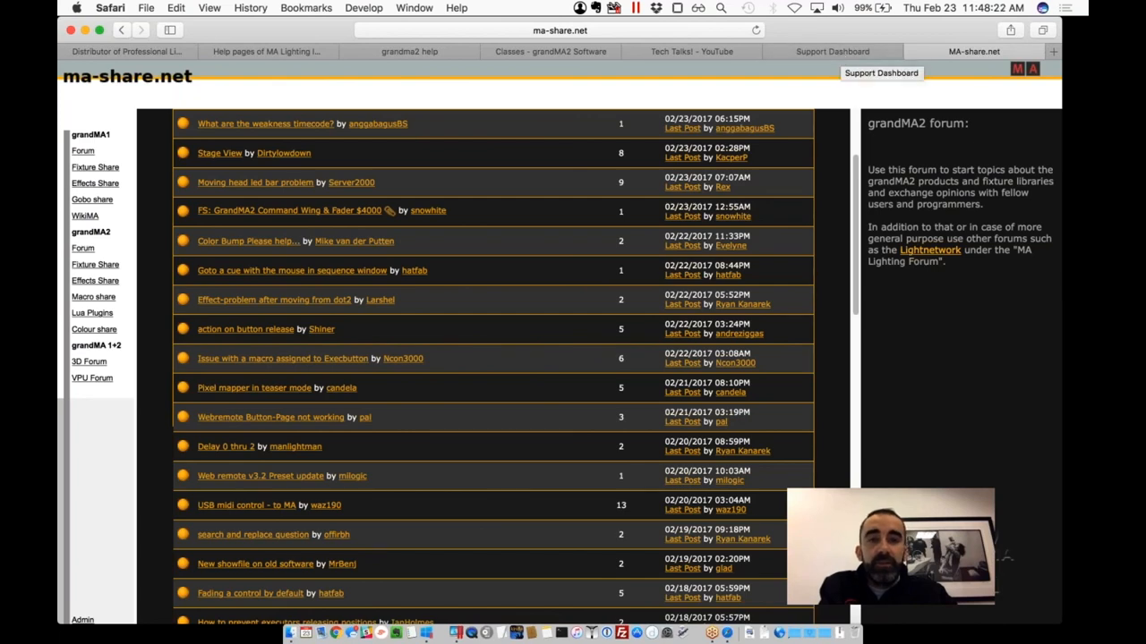
pyautogui.scroll(-3)
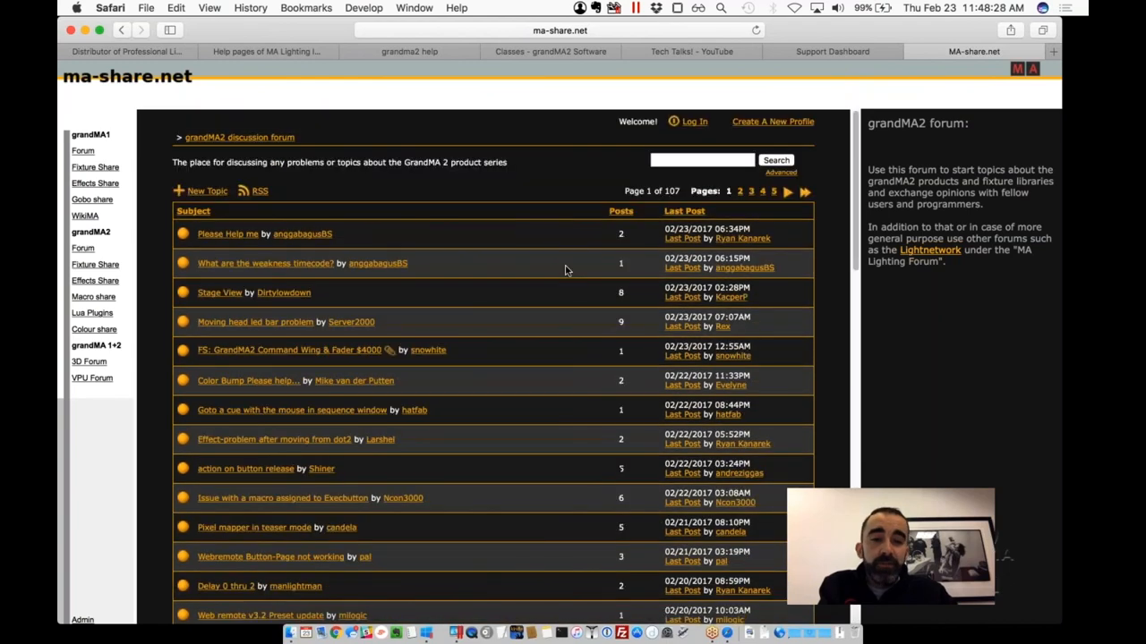
# Step: Glance at the Tech Talks playlist tab and return to the resources article
pyautogui.click(831, 51)
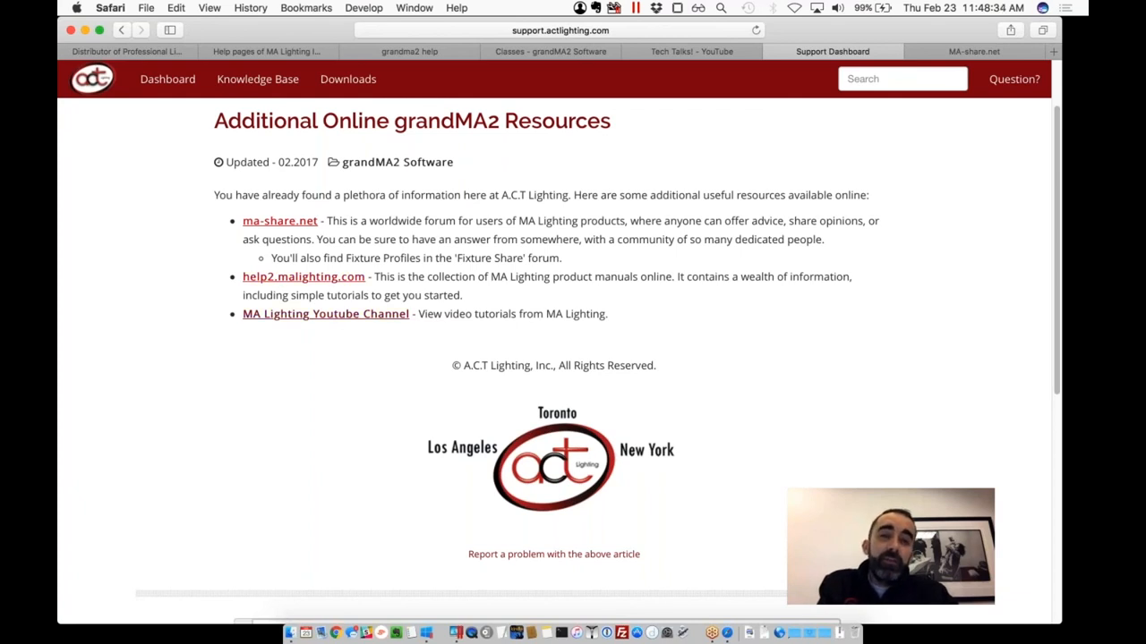
pyautogui.click(691, 51)
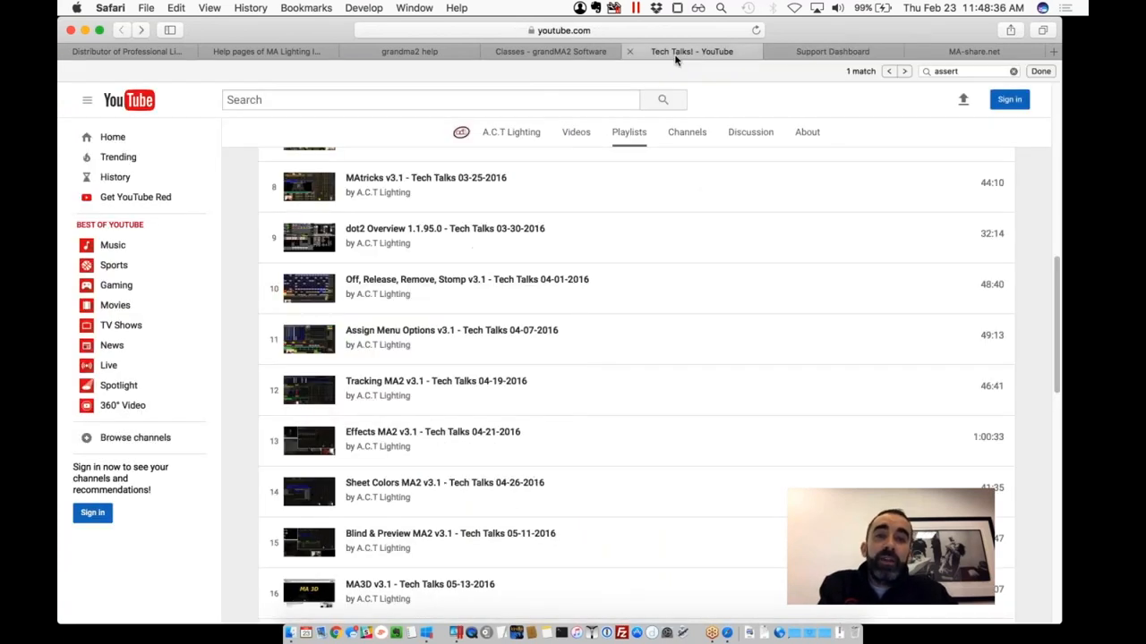
pyautogui.click(831, 51)
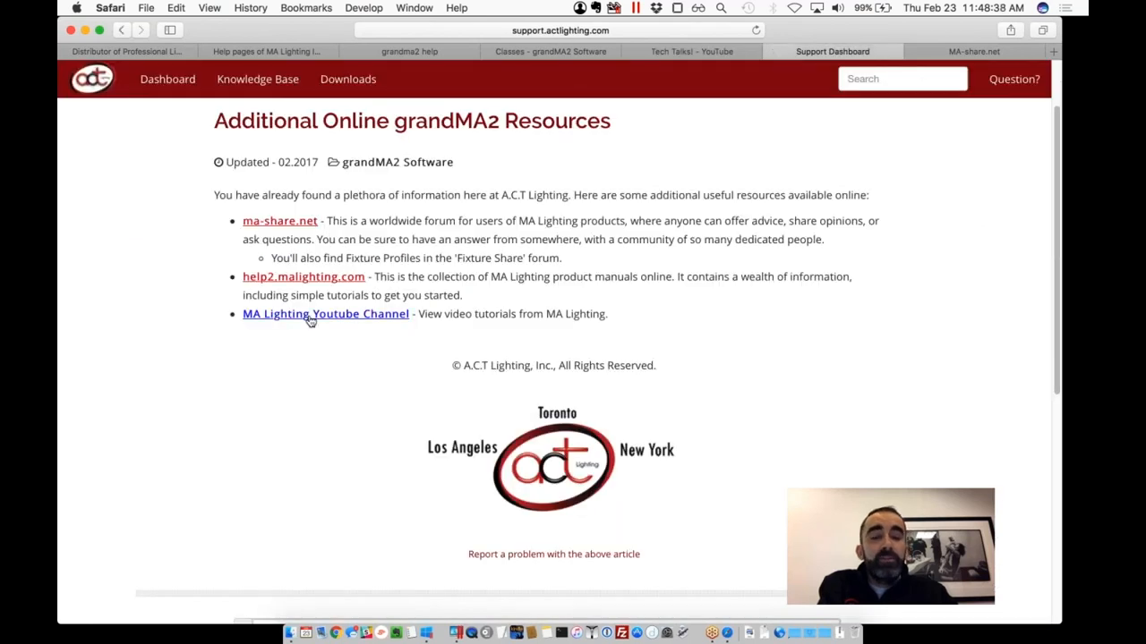